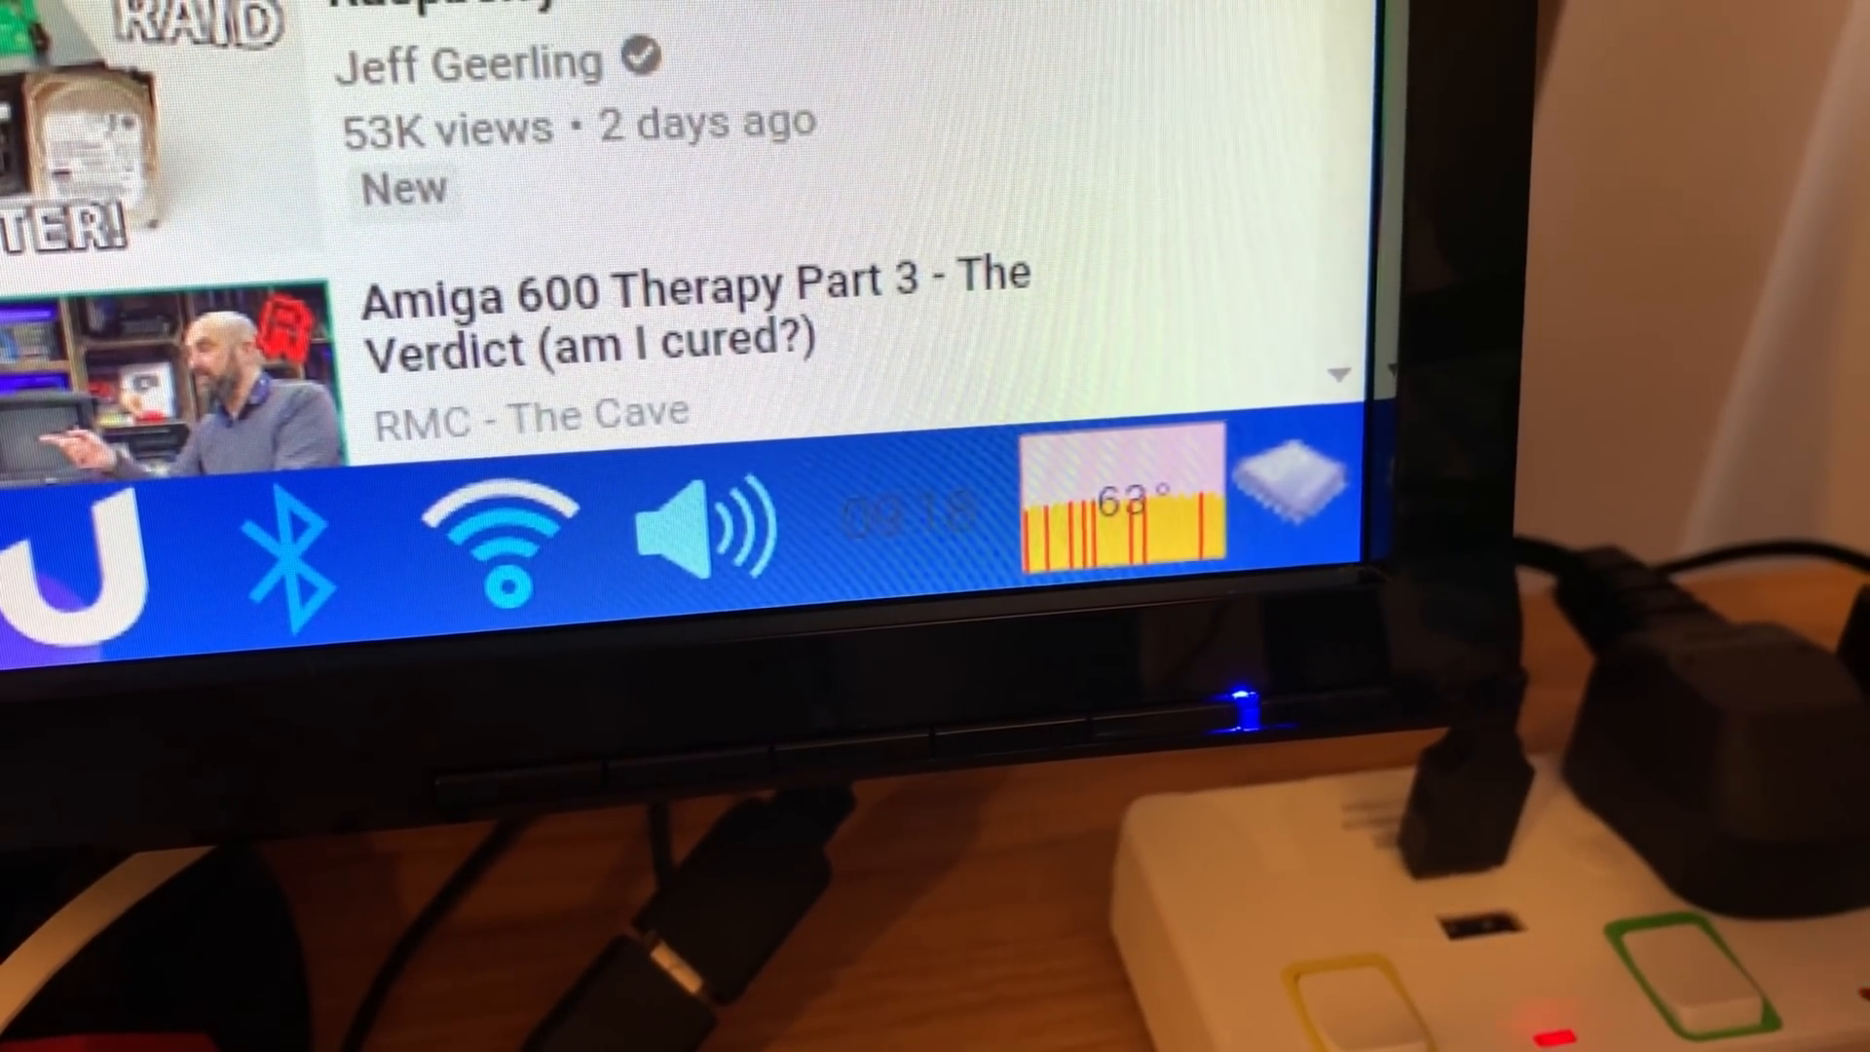
# Read the Overclocking options in config.txt page down to the temp_limit entry.
pyautogui.scroll(-3)
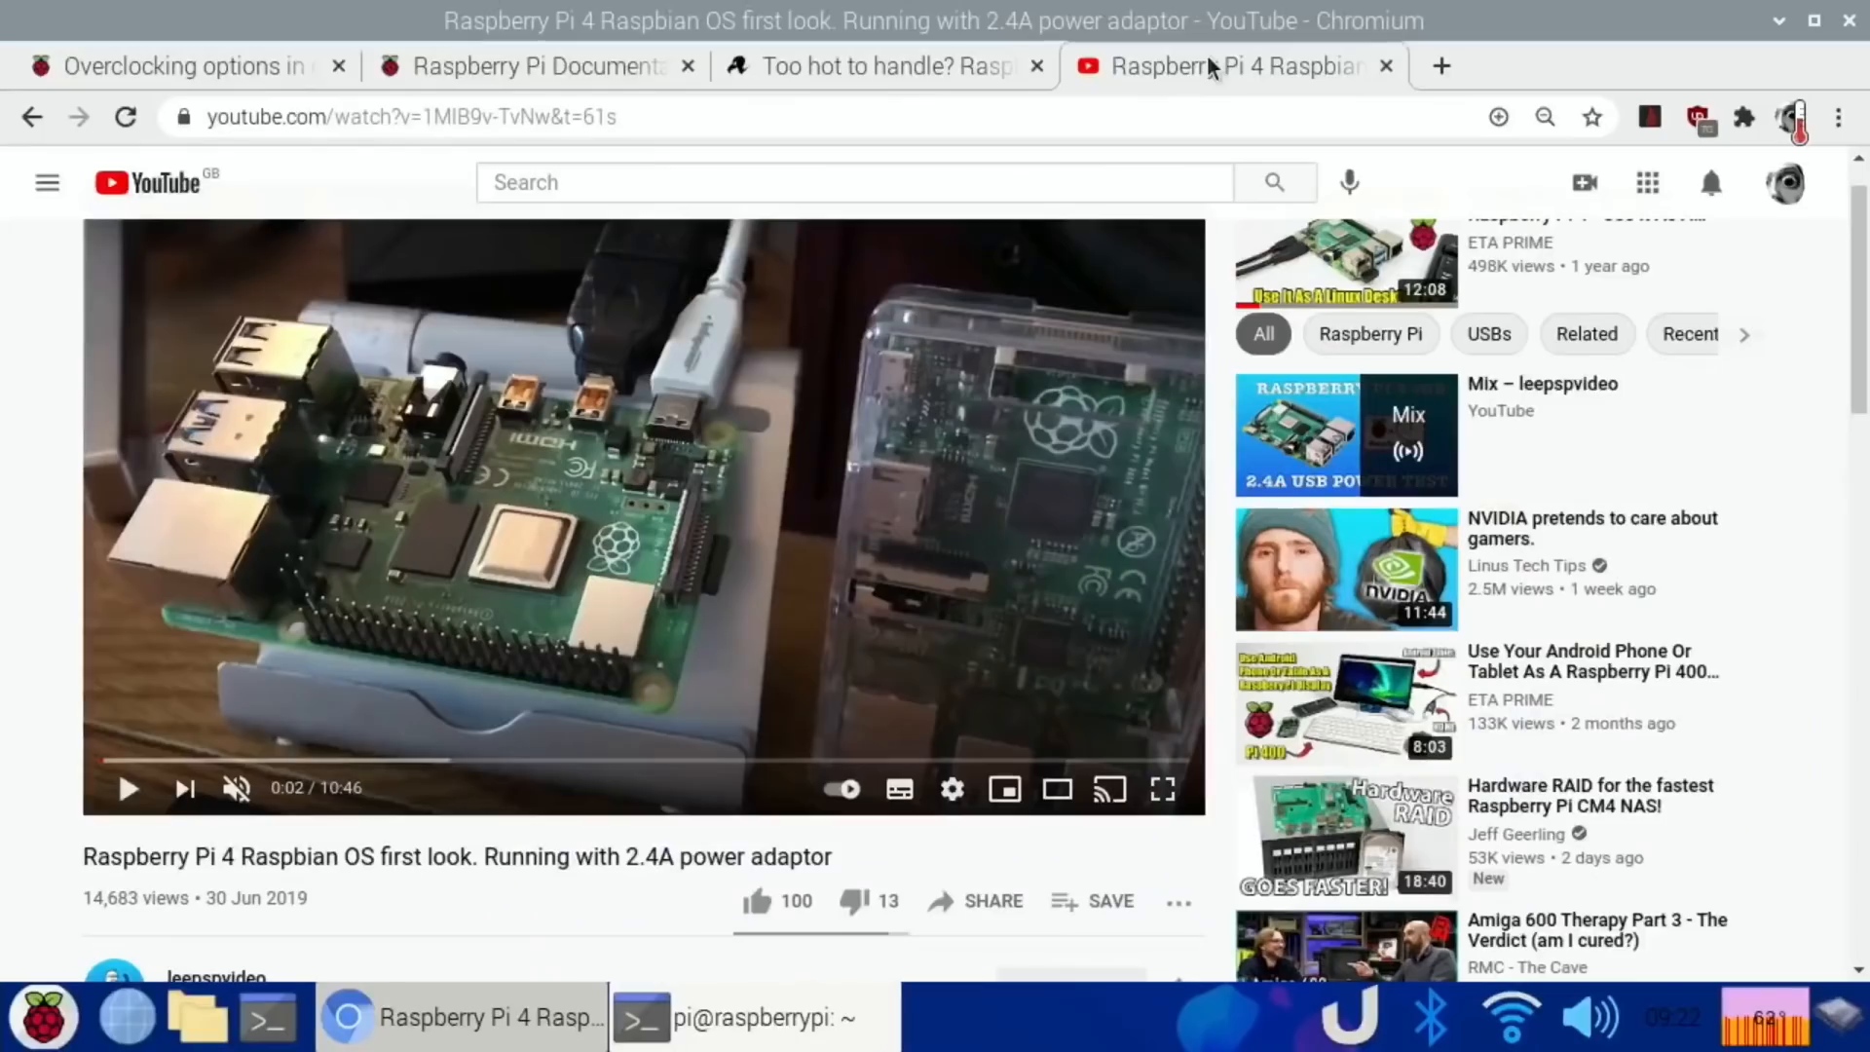
pyautogui.click(179, 65)
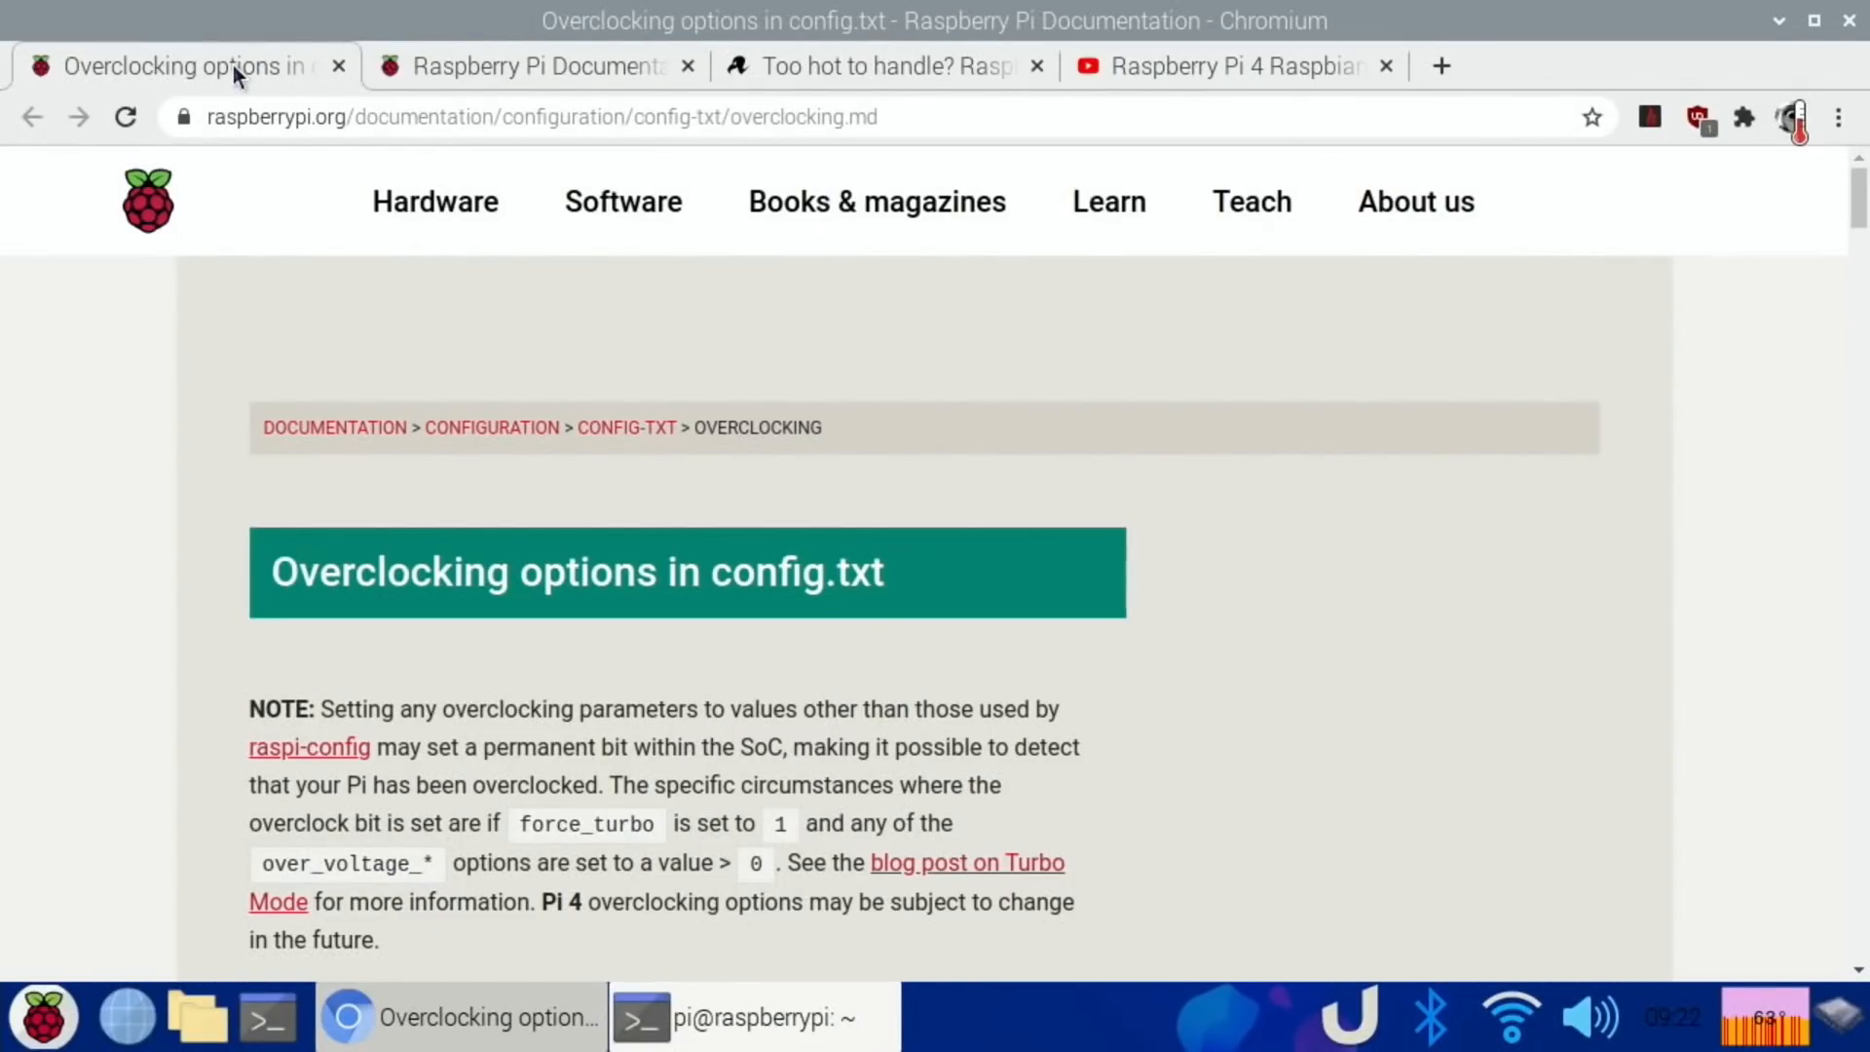
pyautogui.scroll(-3)
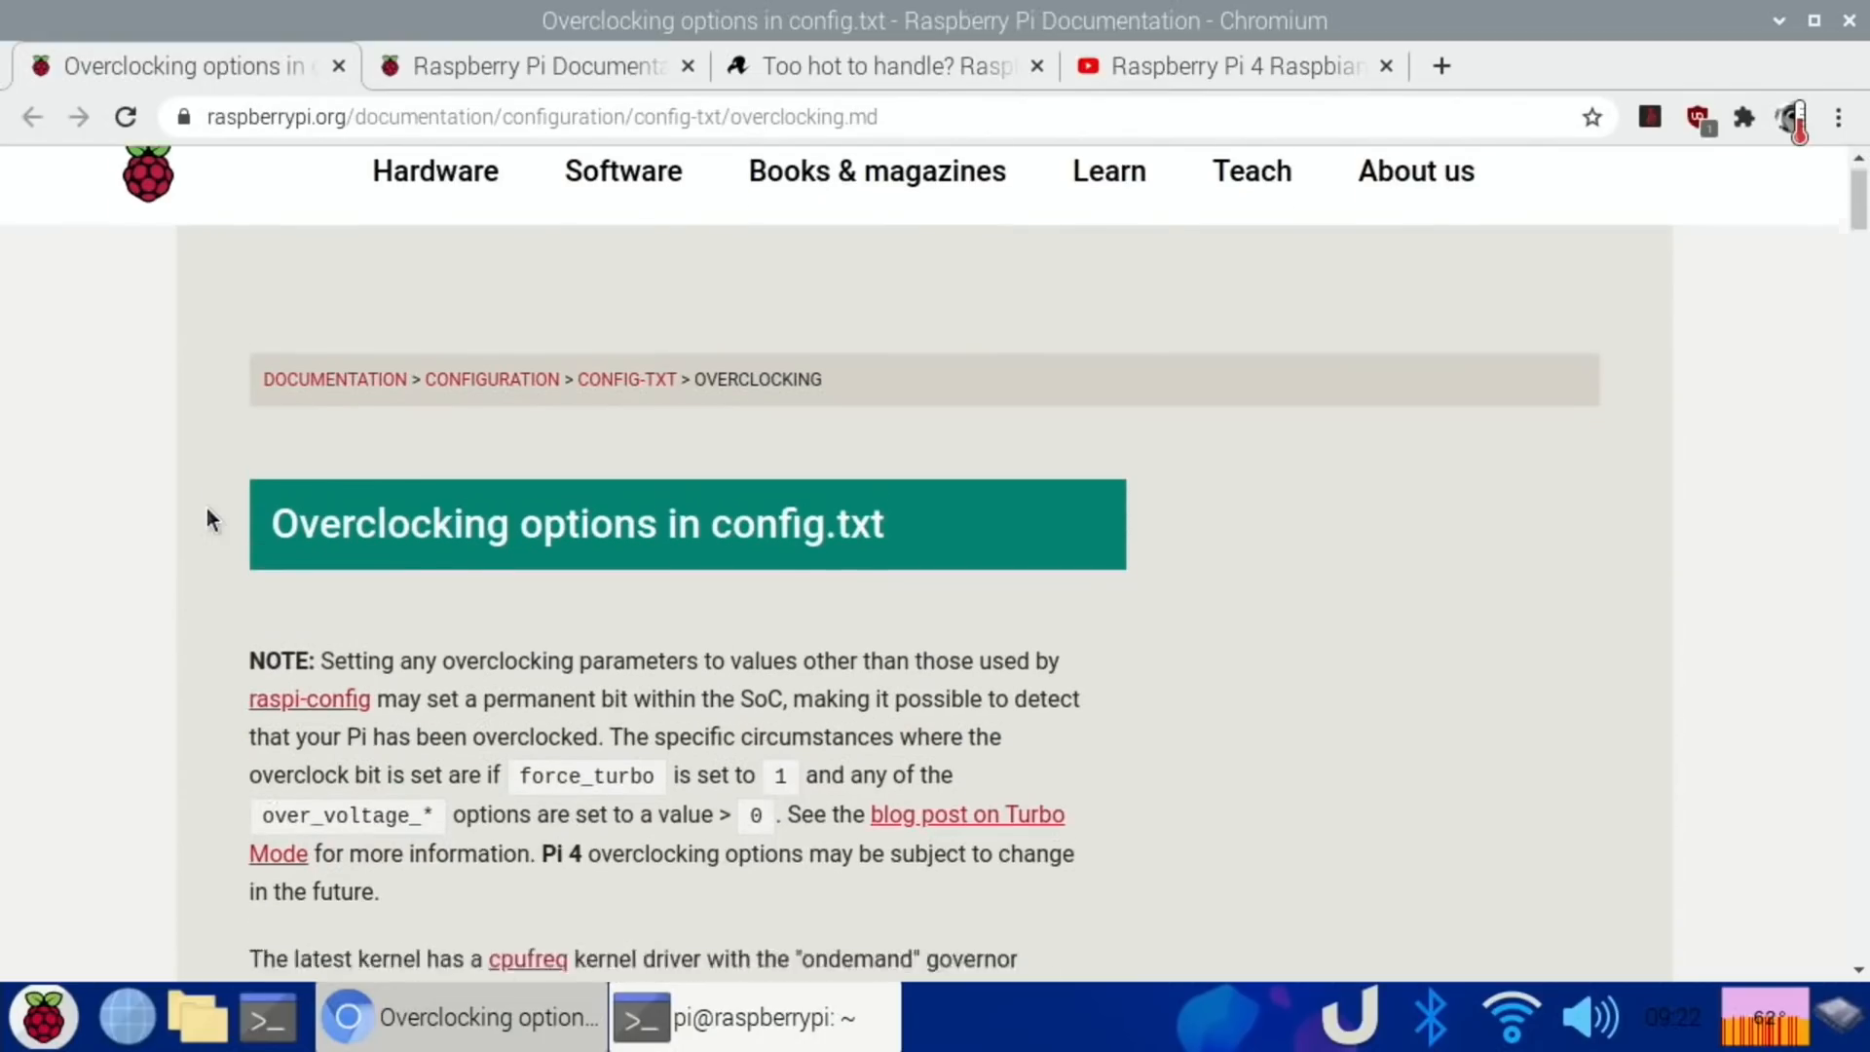
pyautogui.scroll(-3)
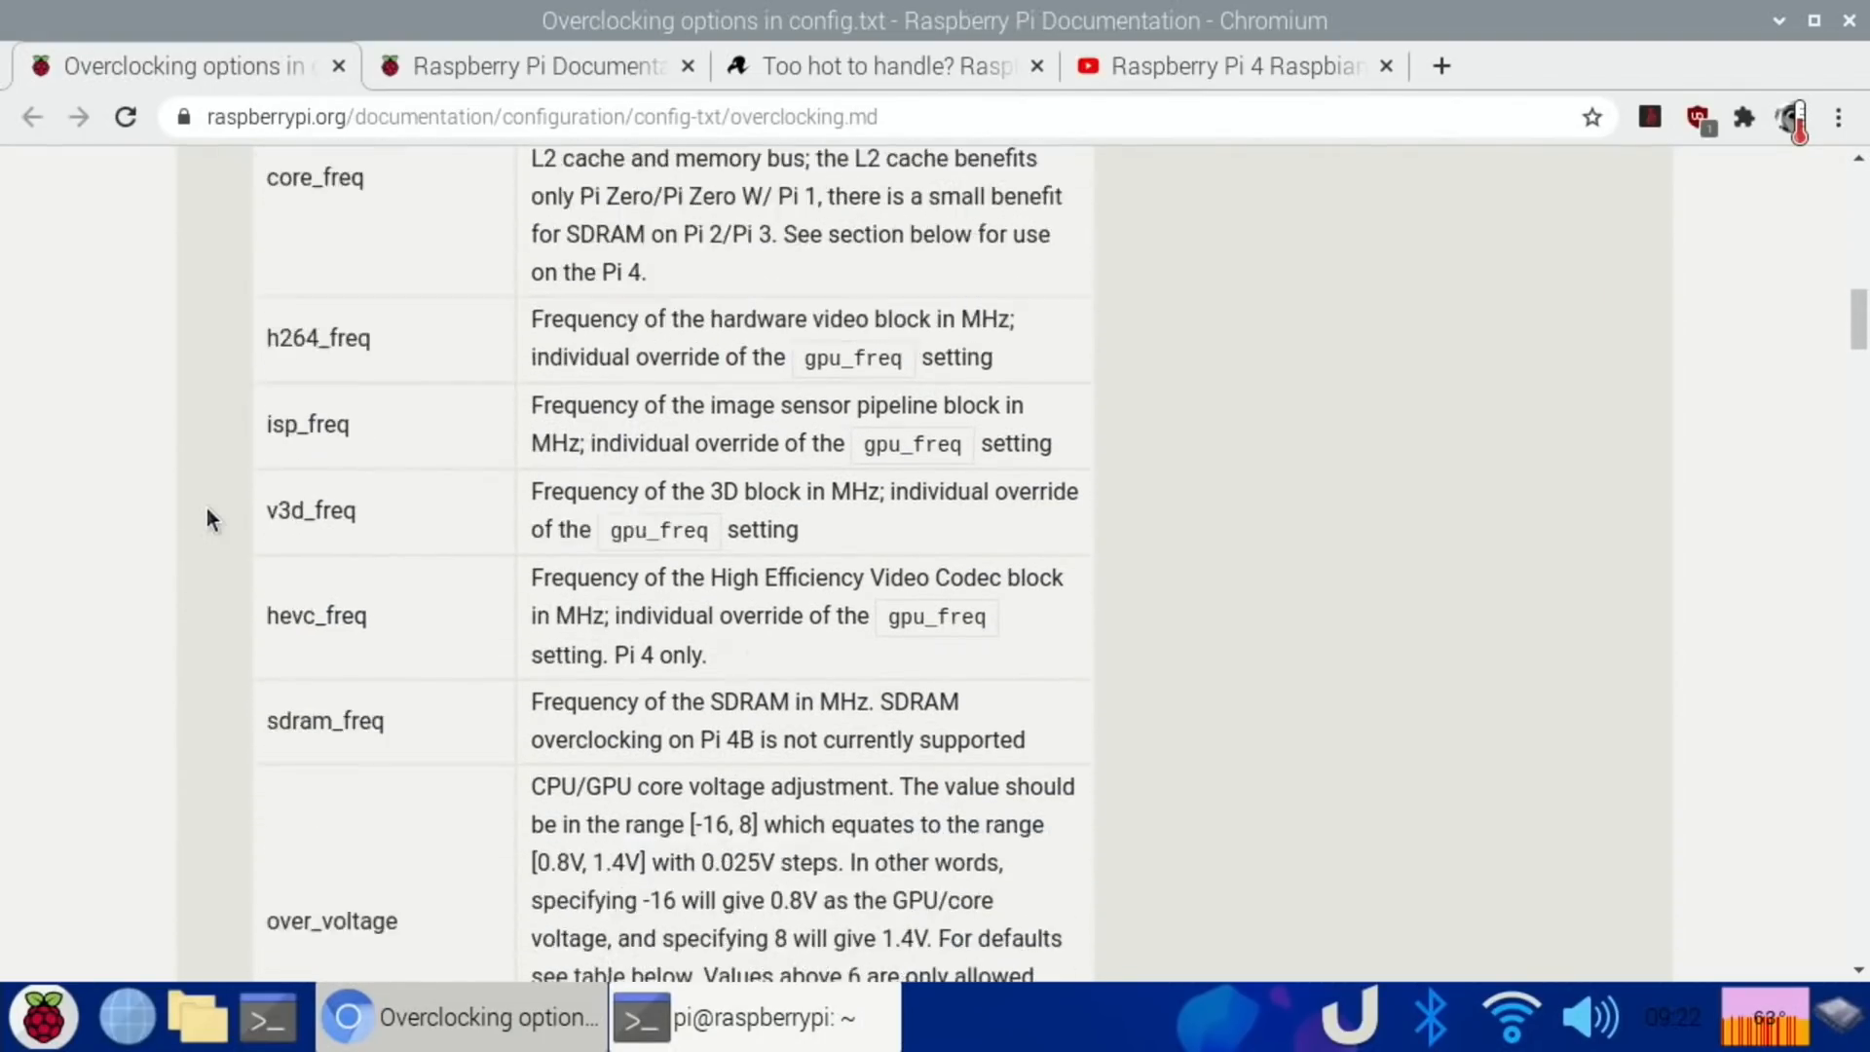
pyautogui.scroll(-3)
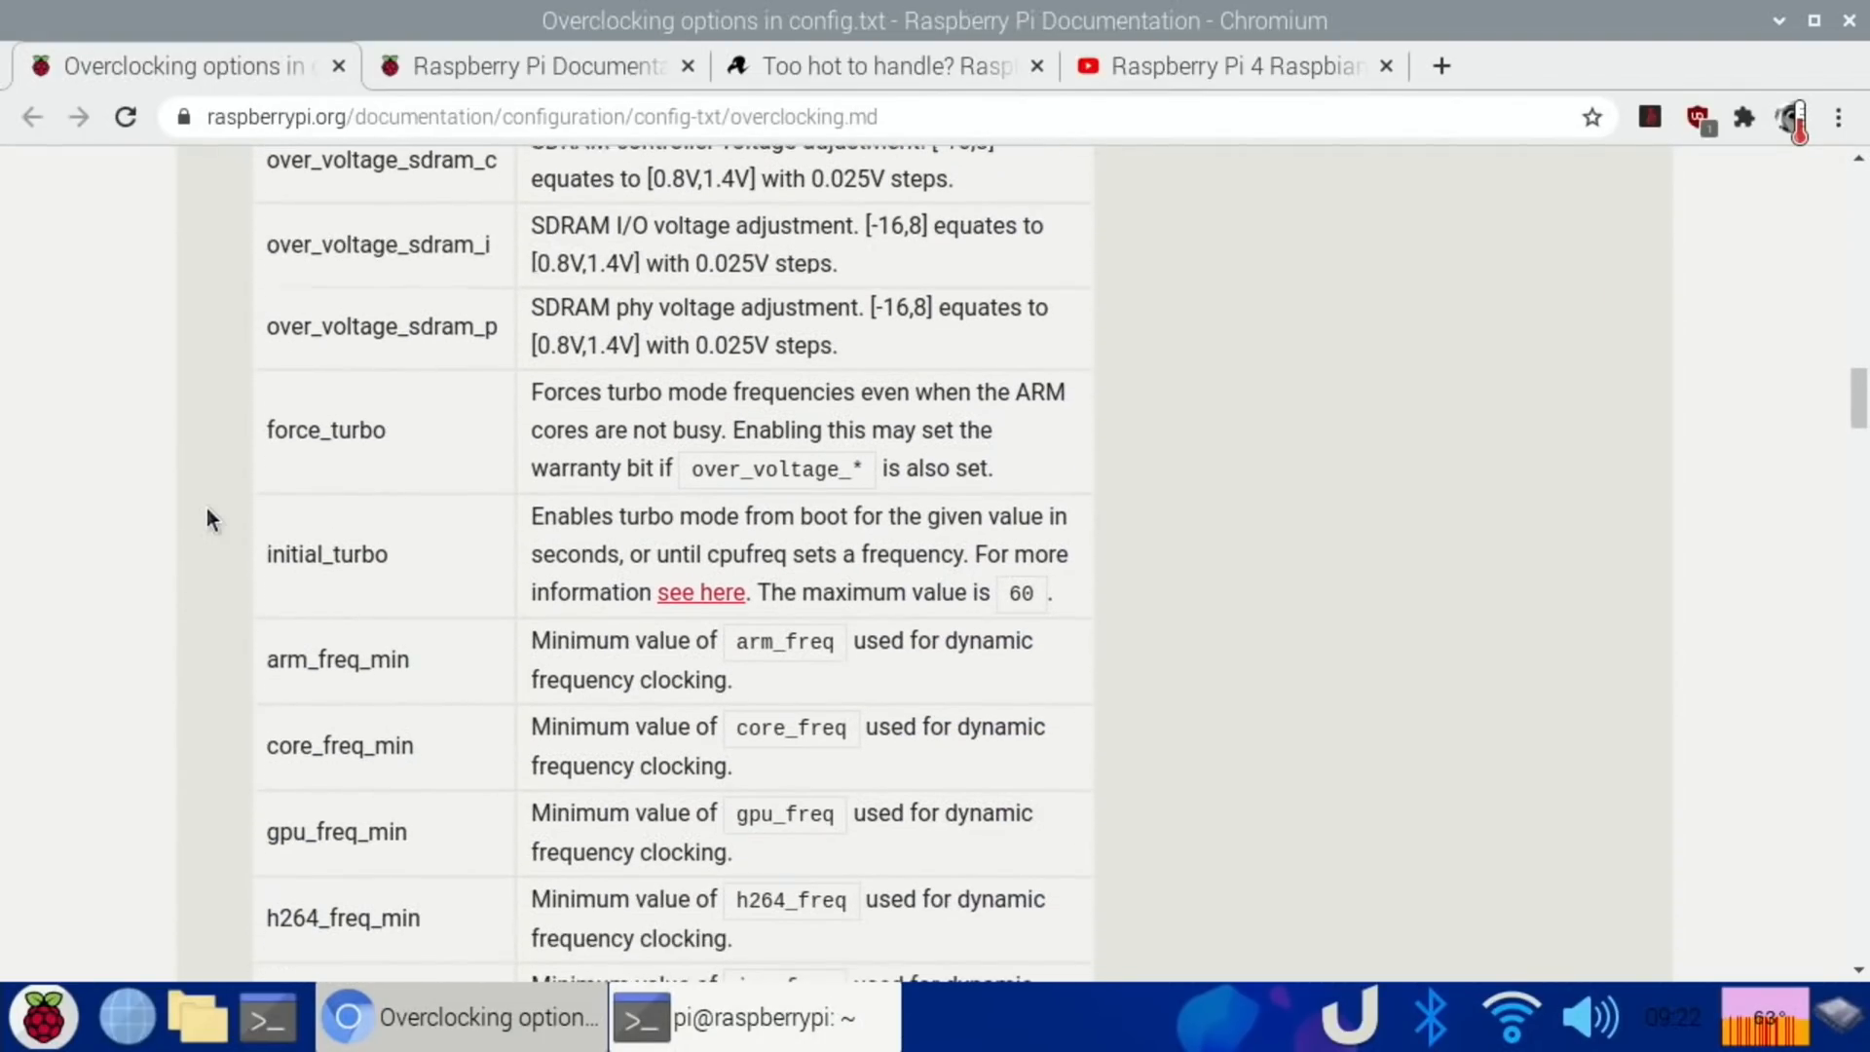
pyautogui.scroll(-3)
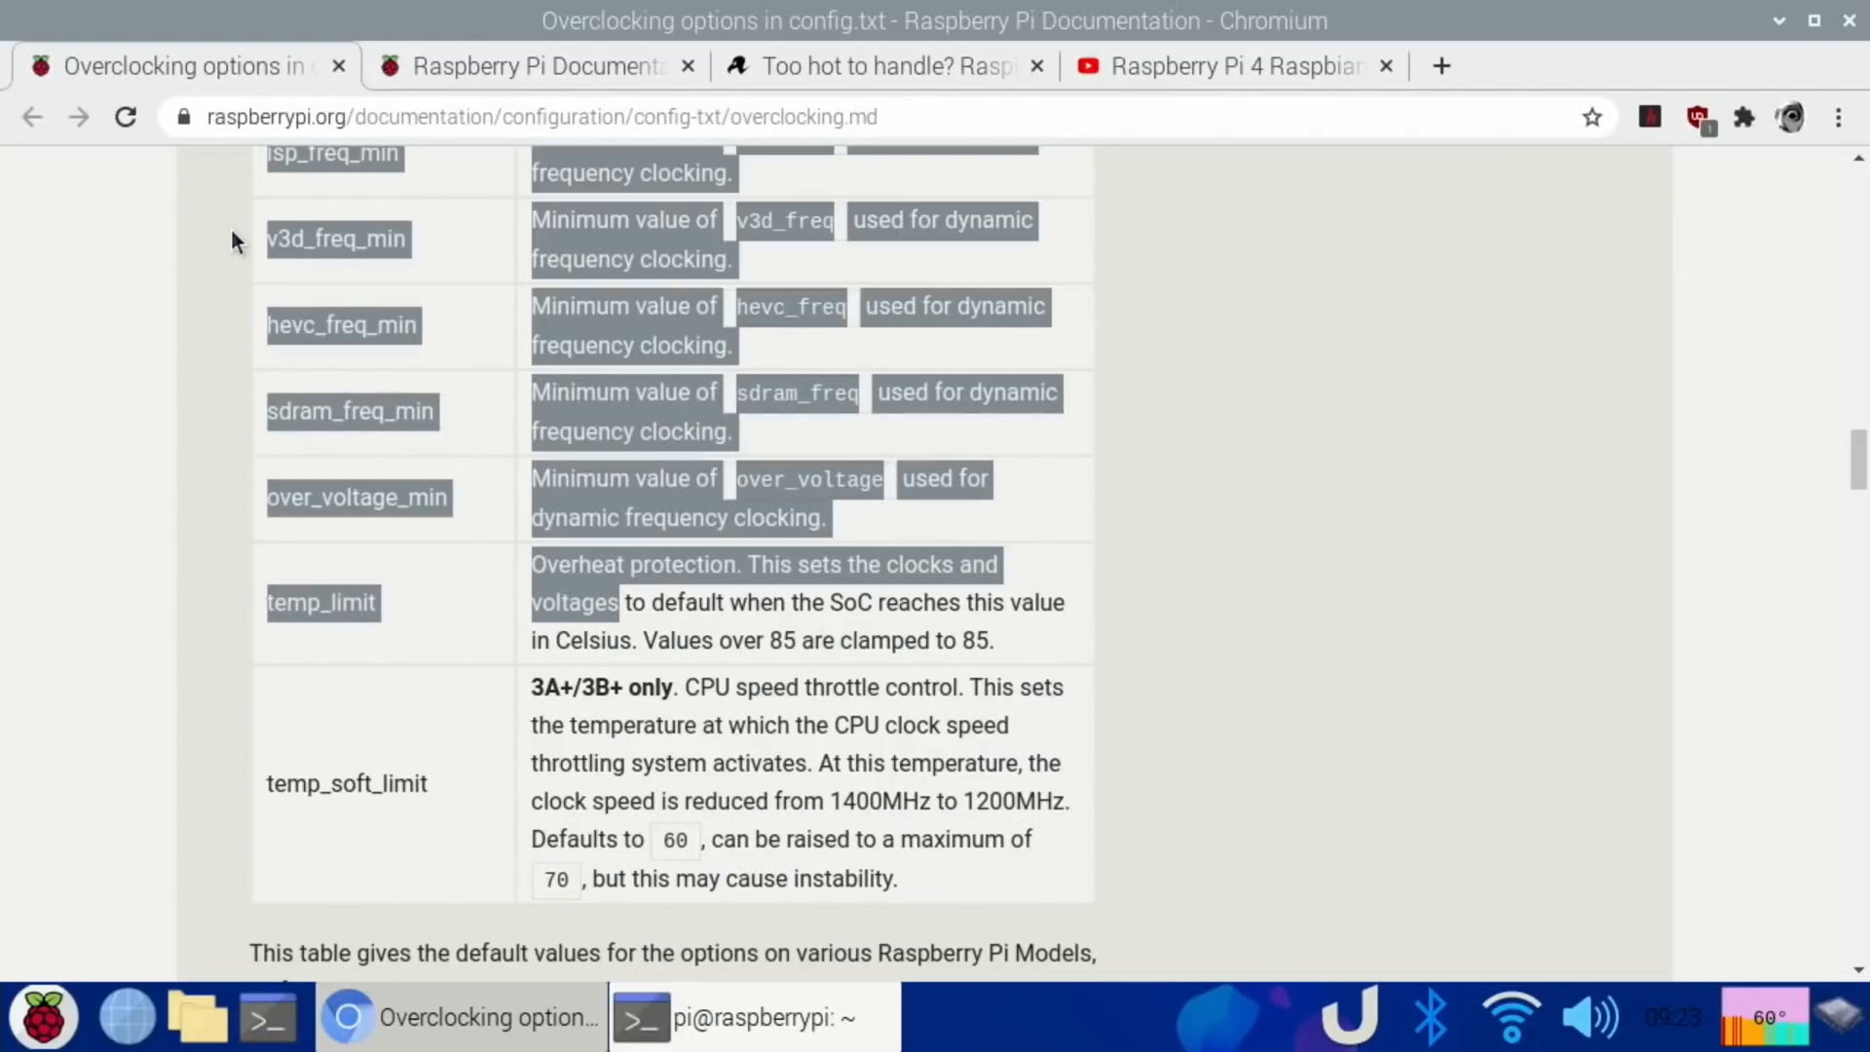
# Read the Frequency management and thermal control page down to DVFS on the Raspberry Pi 4B.
pyautogui.click(530, 65)
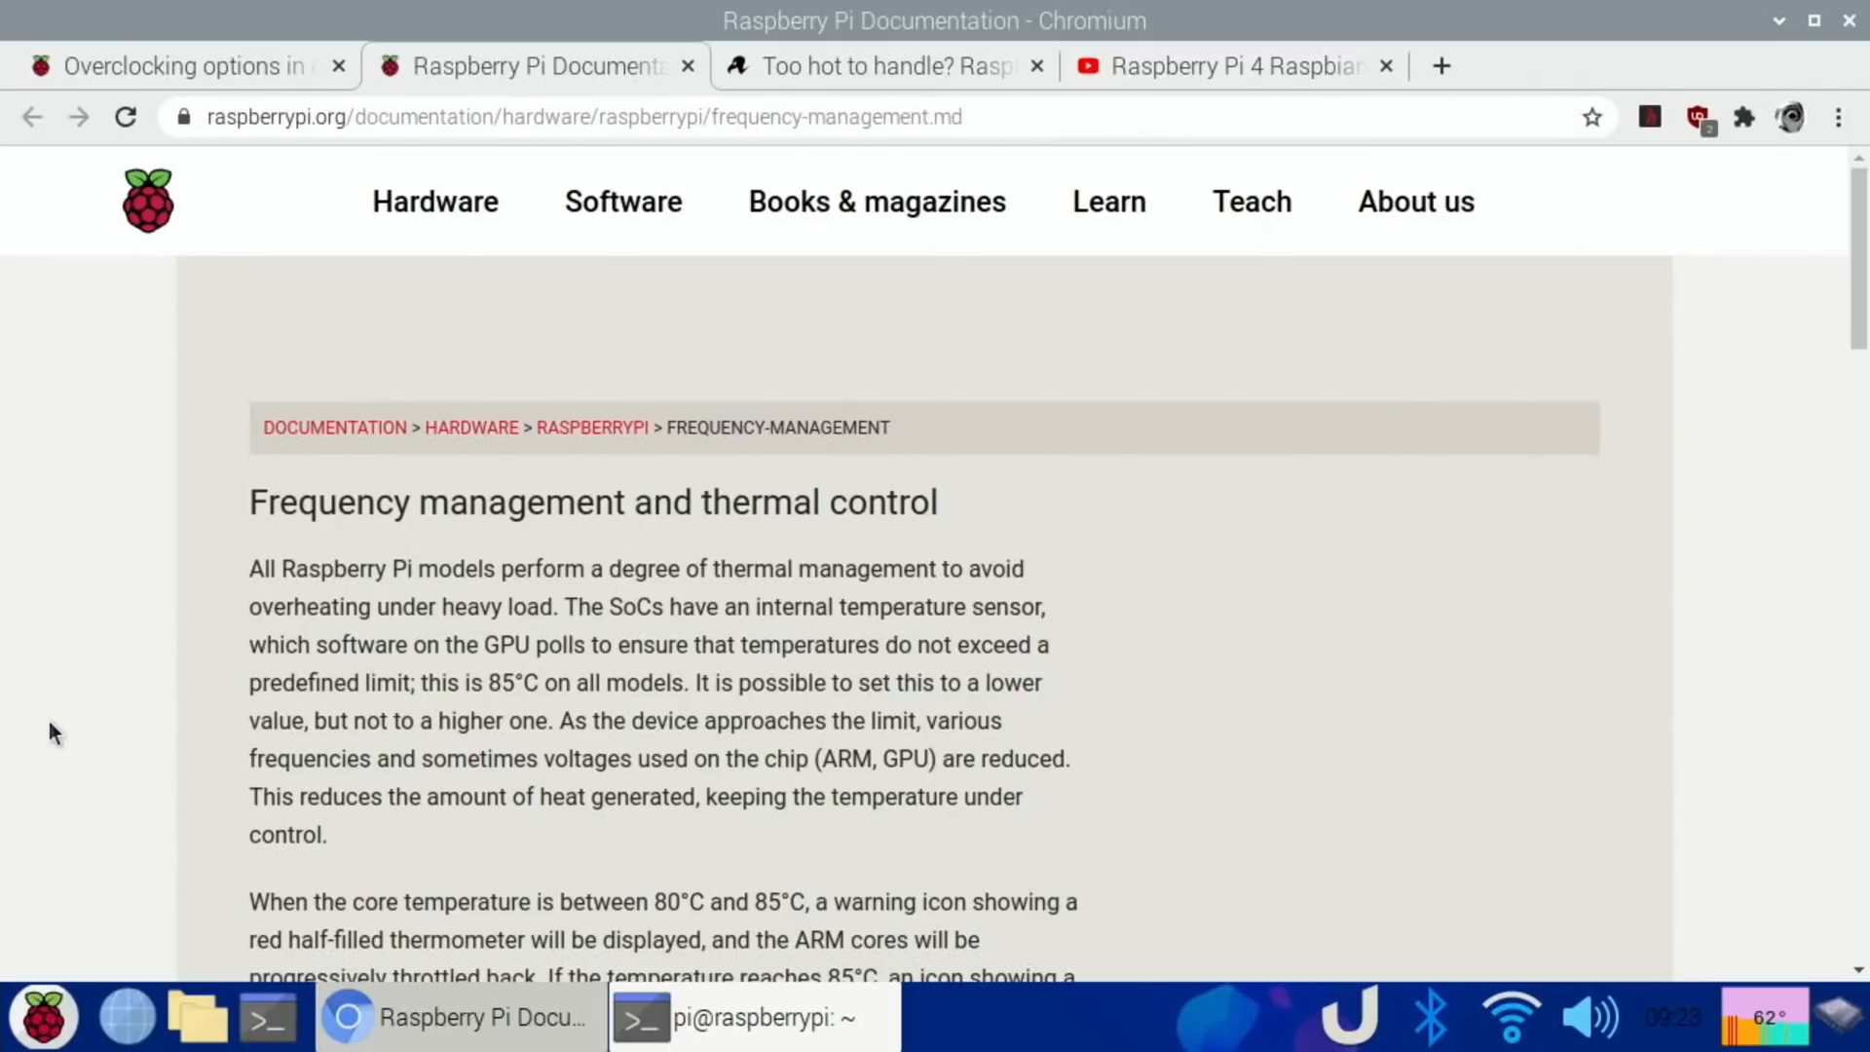
pyautogui.moveTo(1196, 645)
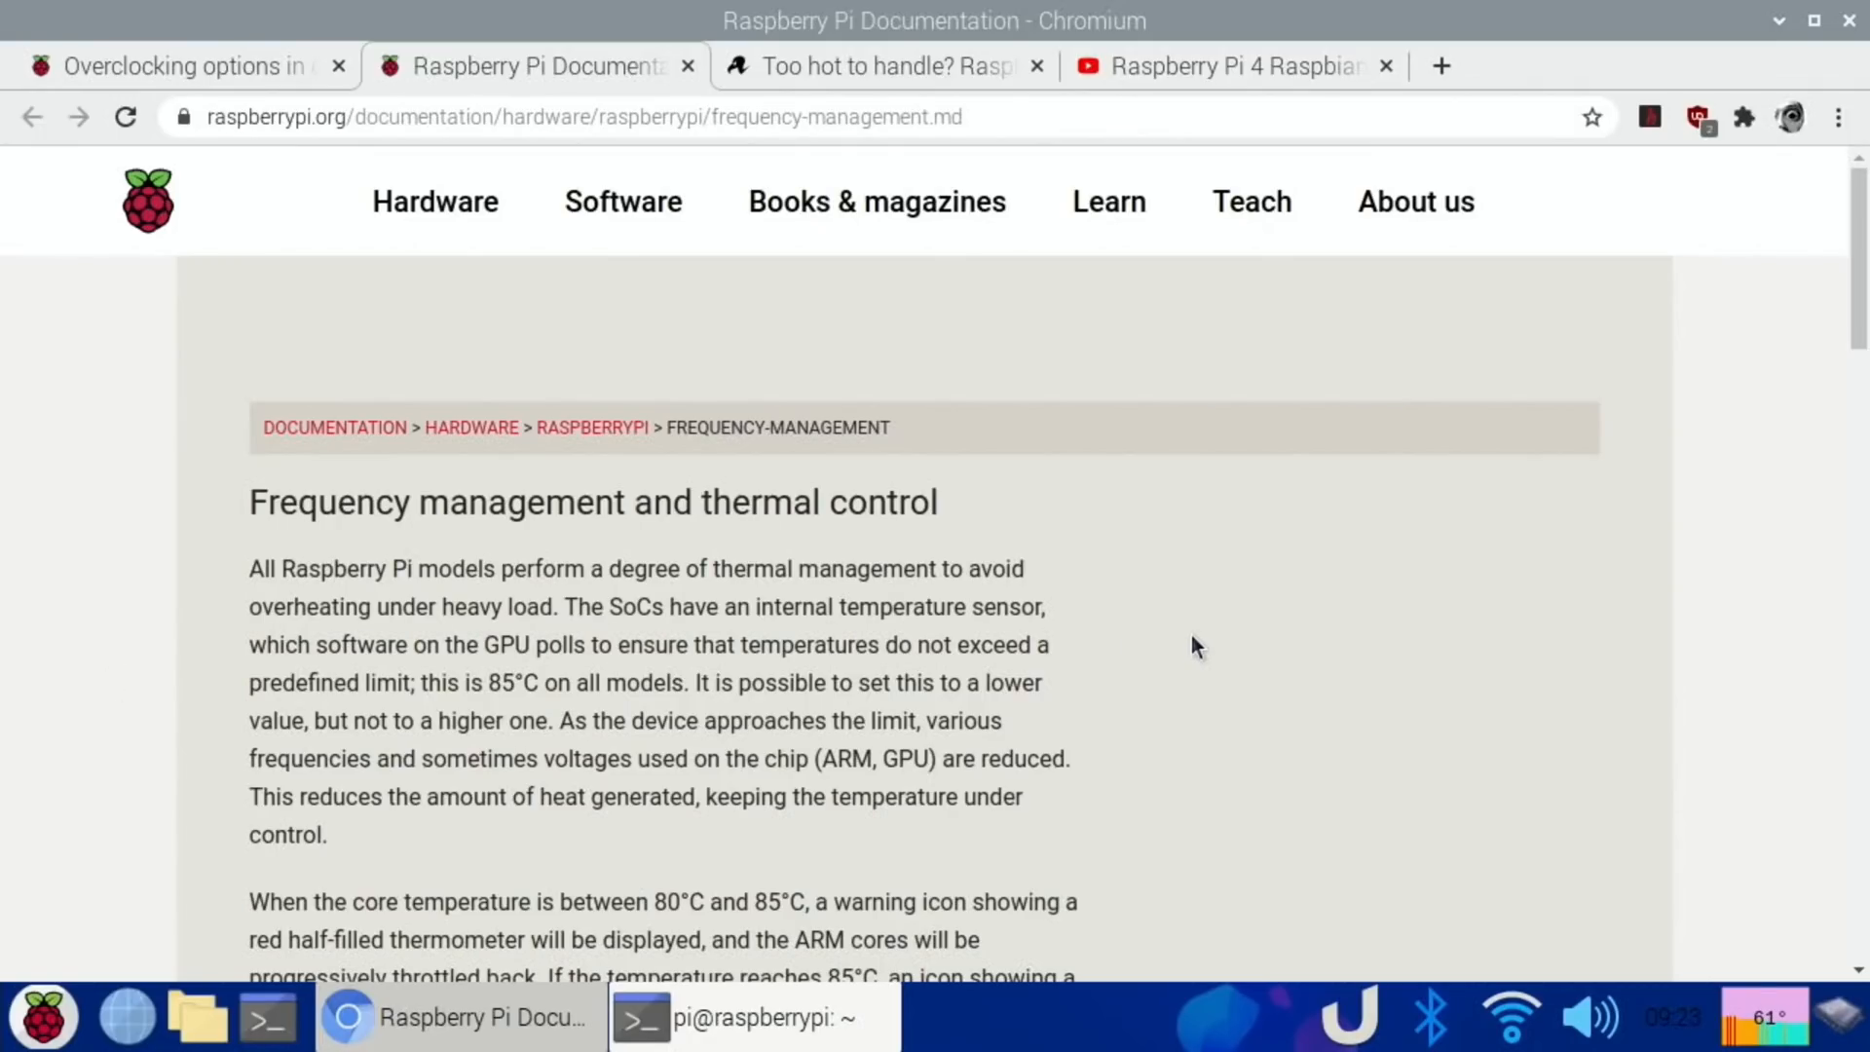
pyautogui.scroll(-3)
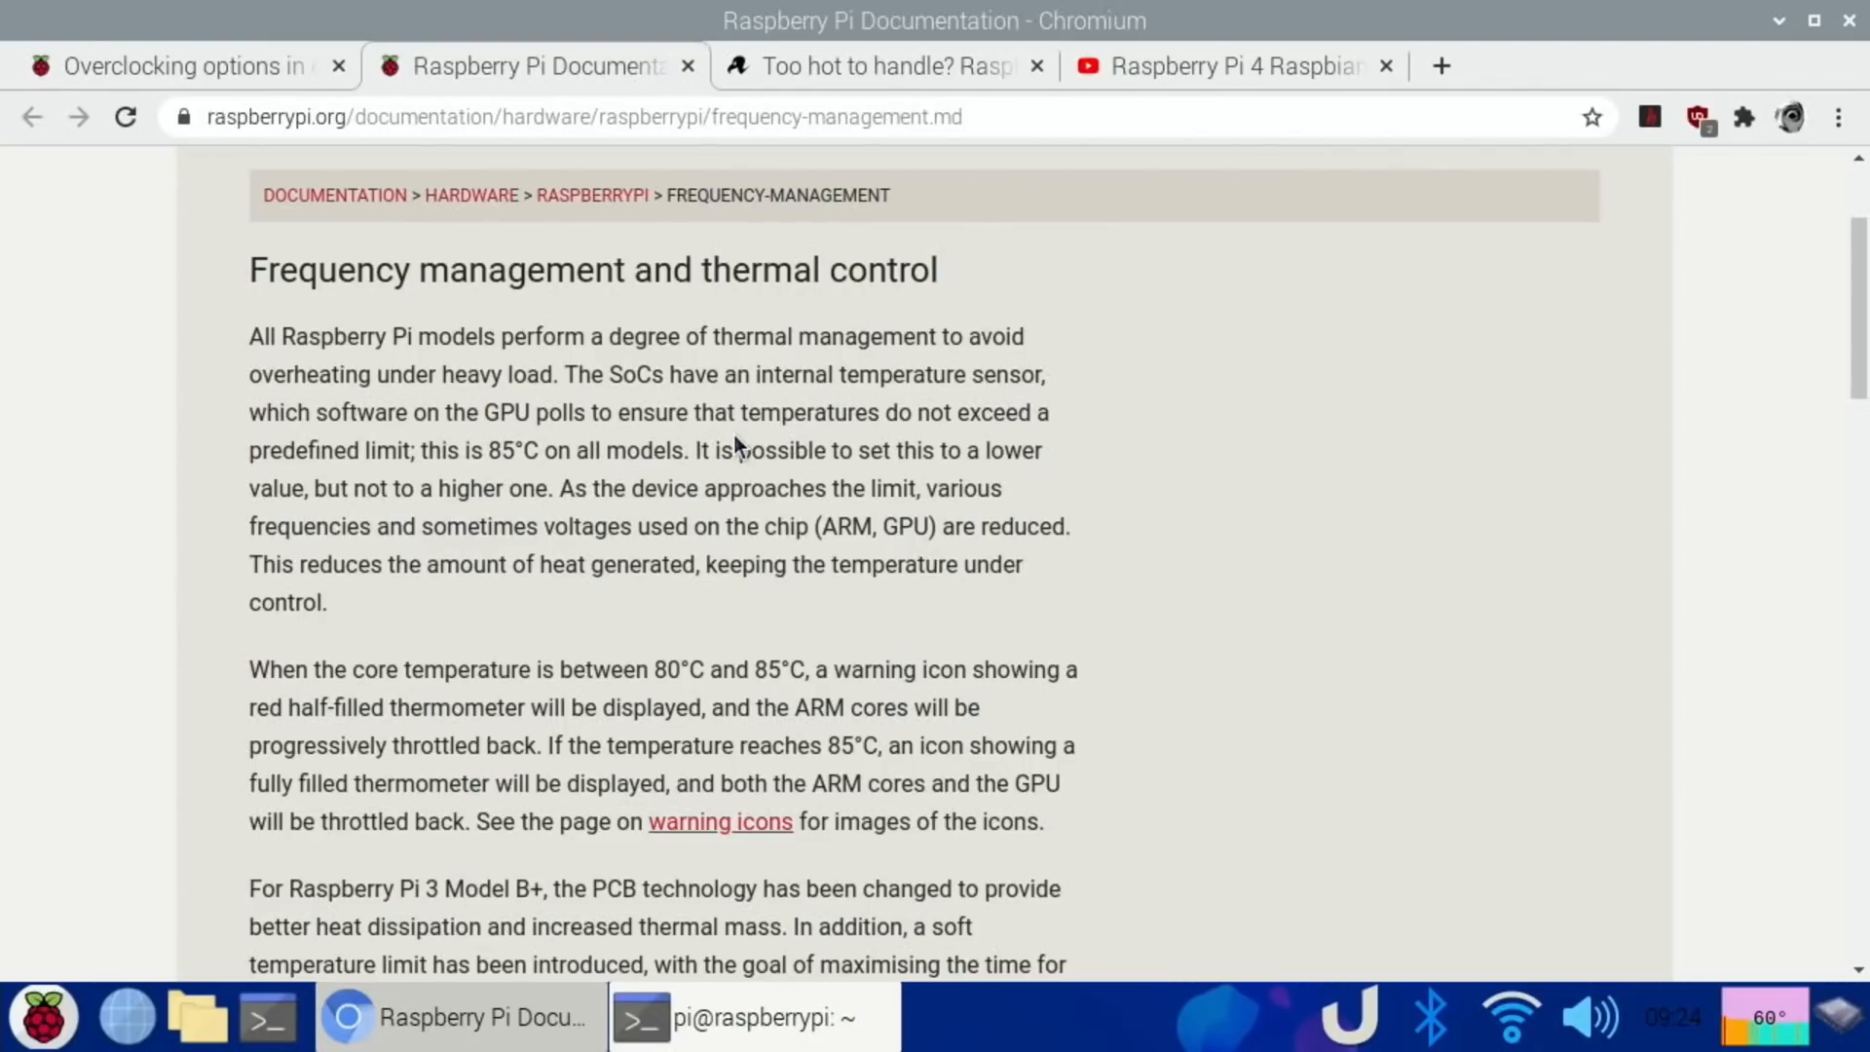
pyautogui.moveTo(353, 461)
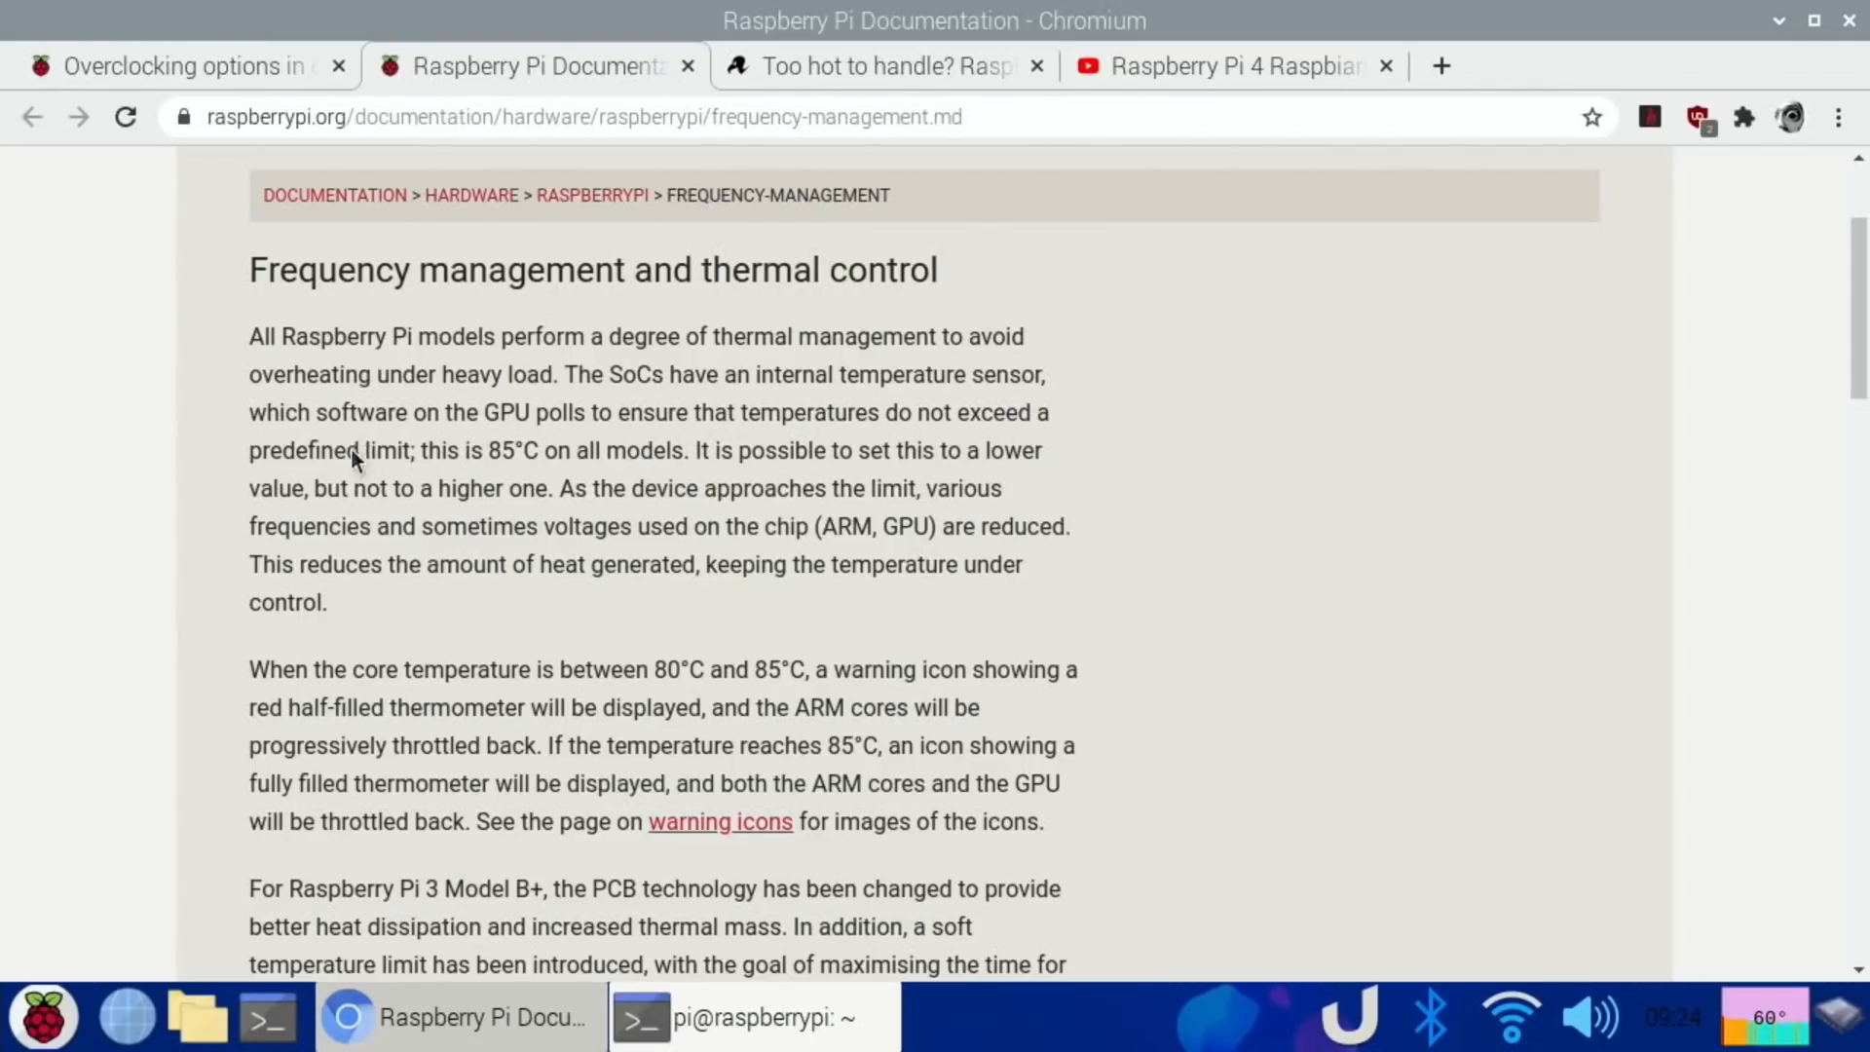
pyautogui.moveTo(742, 478)
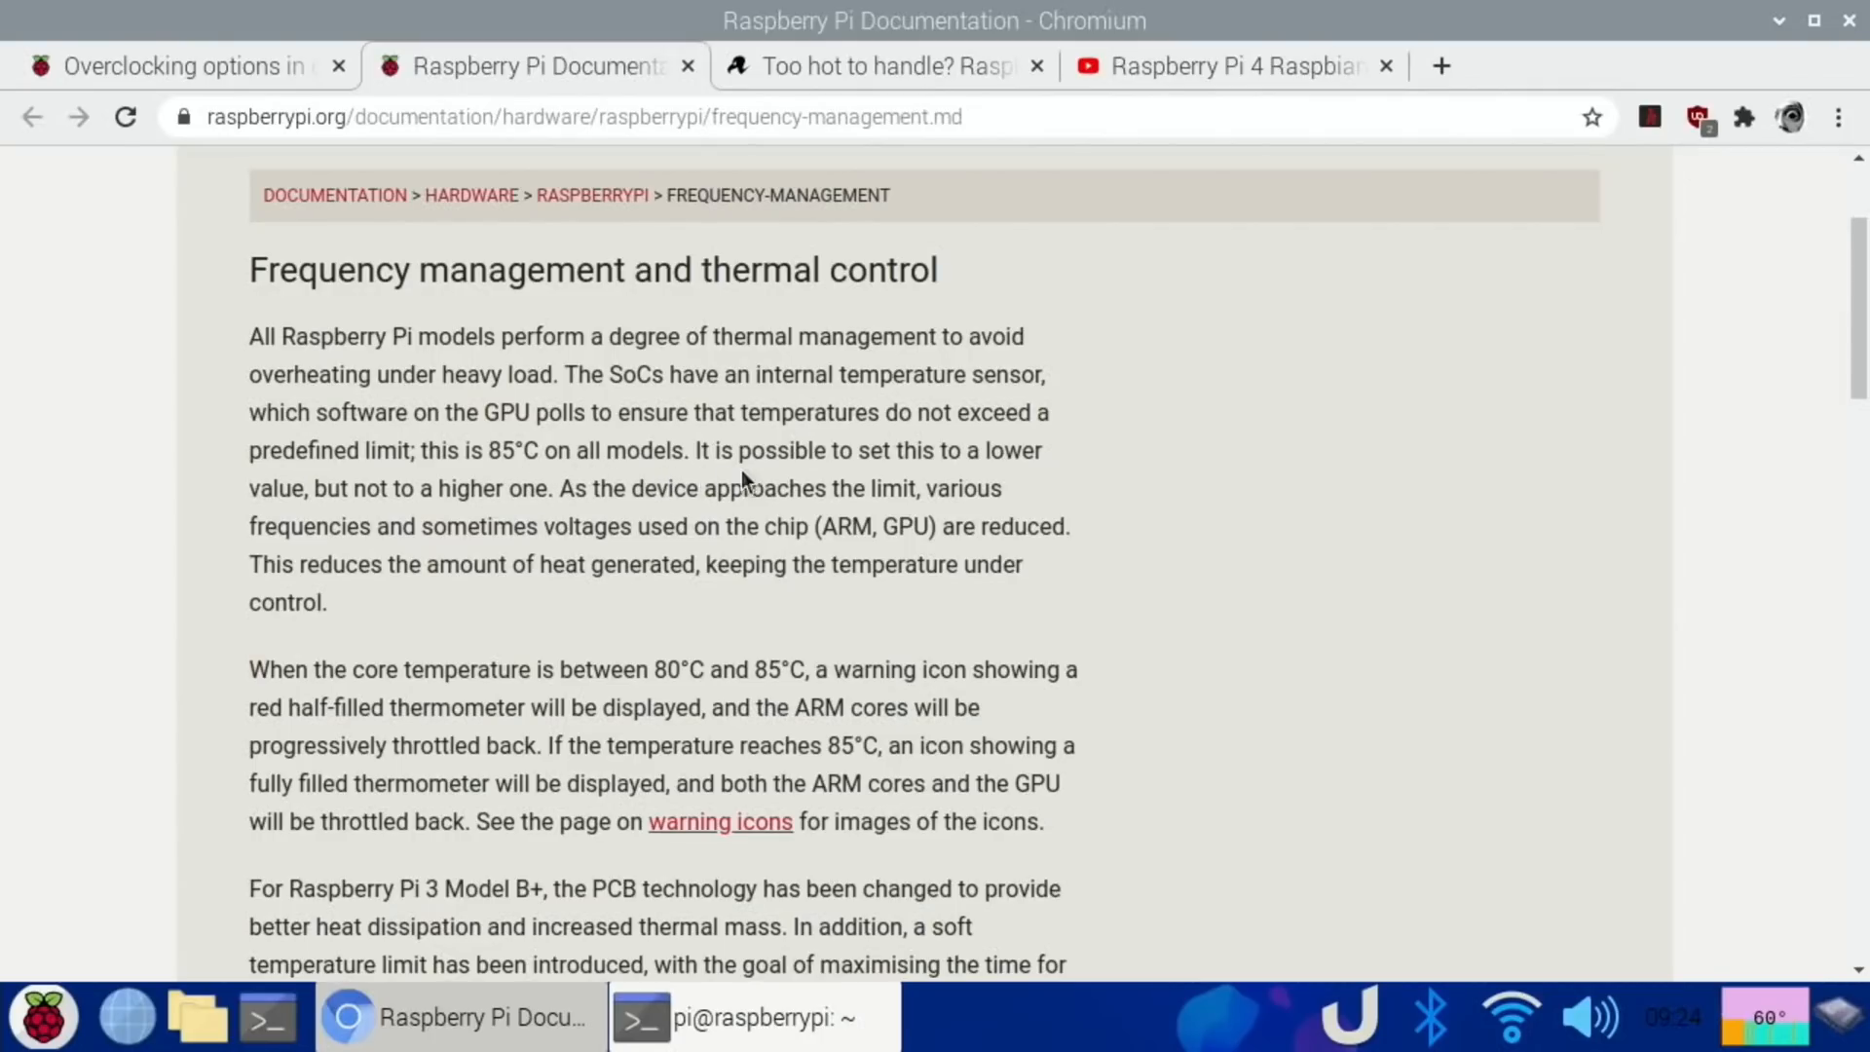
pyautogui.scroll(-3)
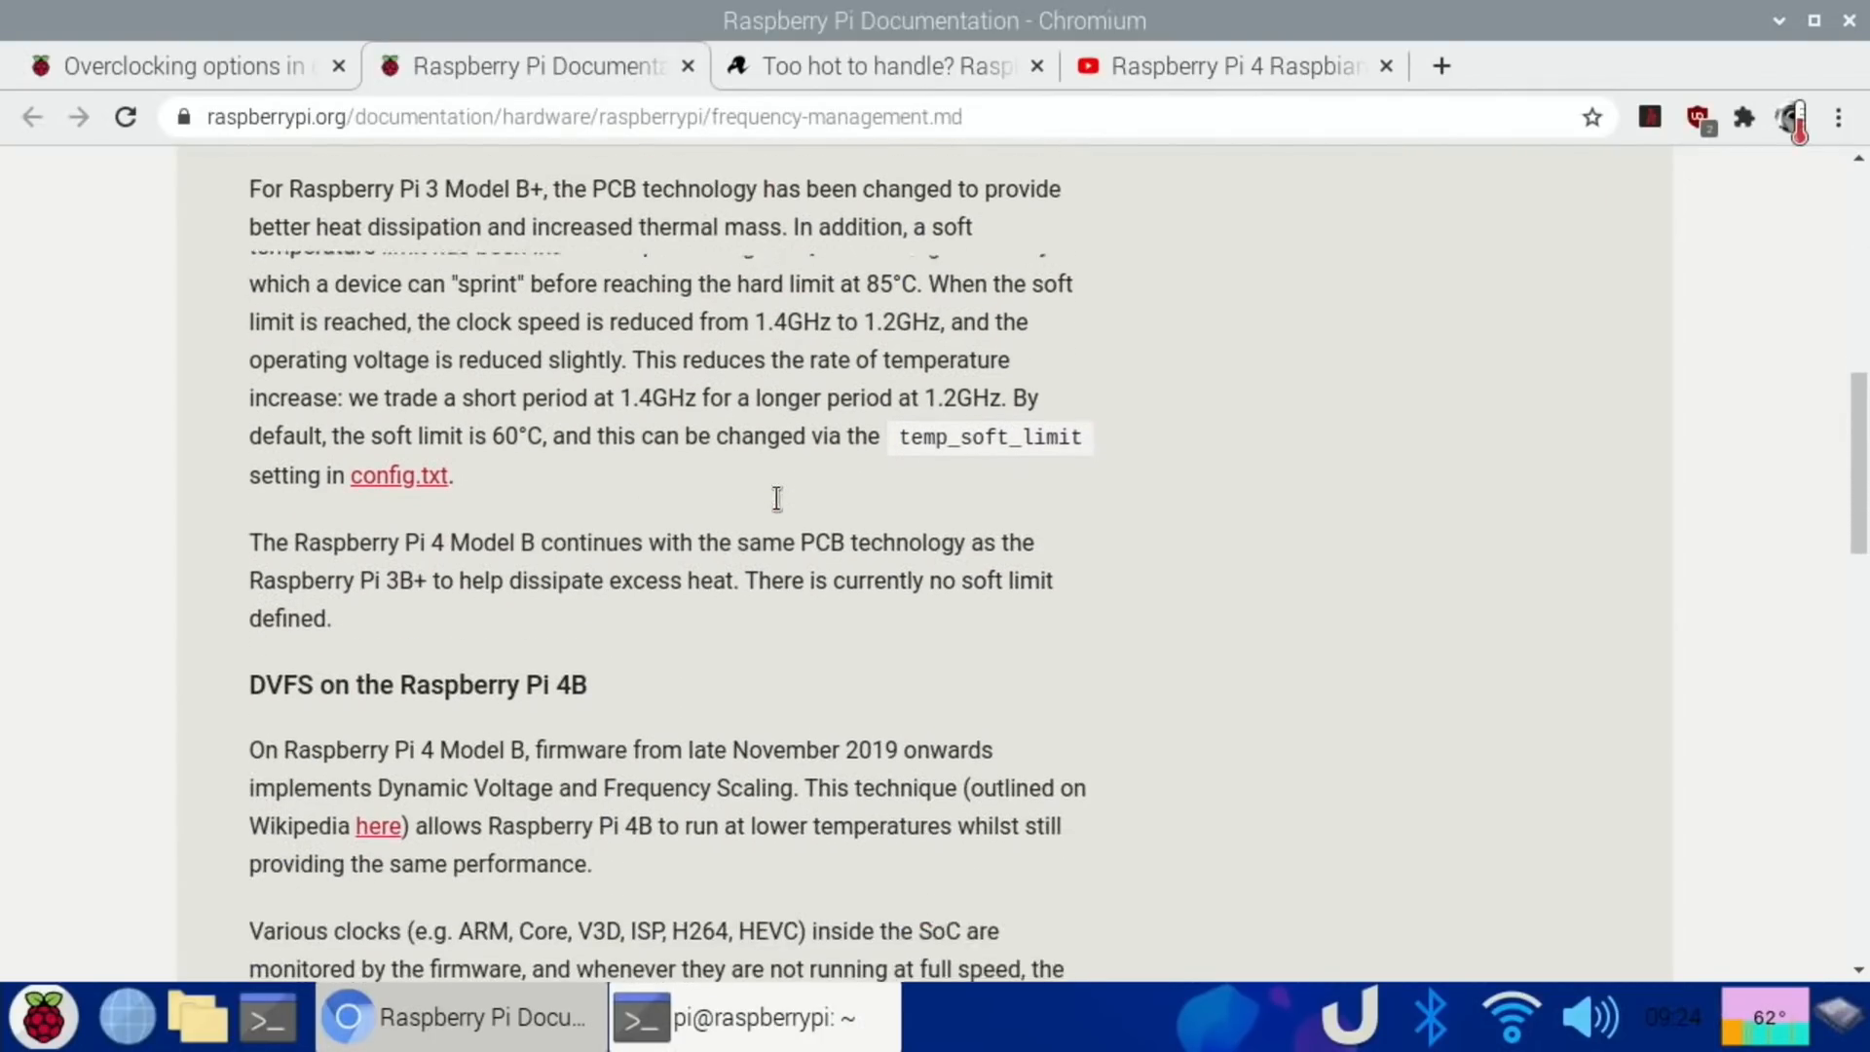
pyautogui.scroll(-3)
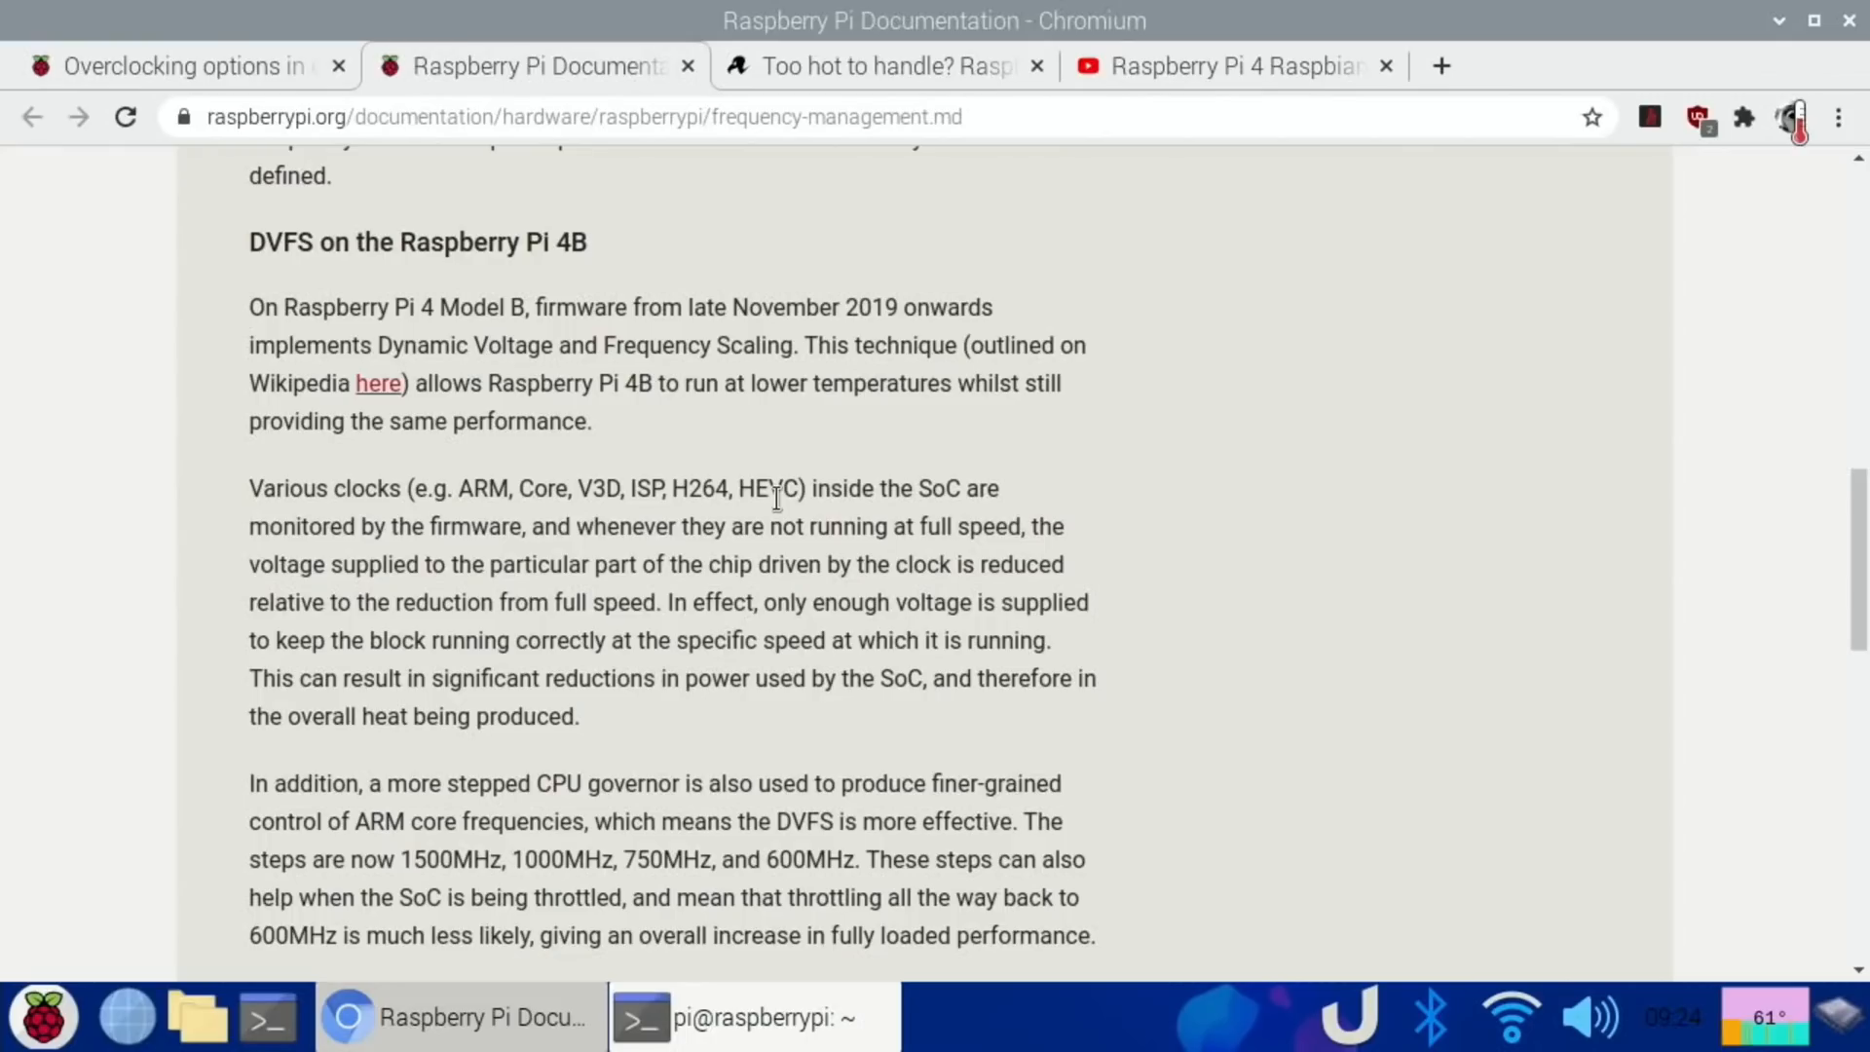
pyautogui.moveTo(1396, 723)
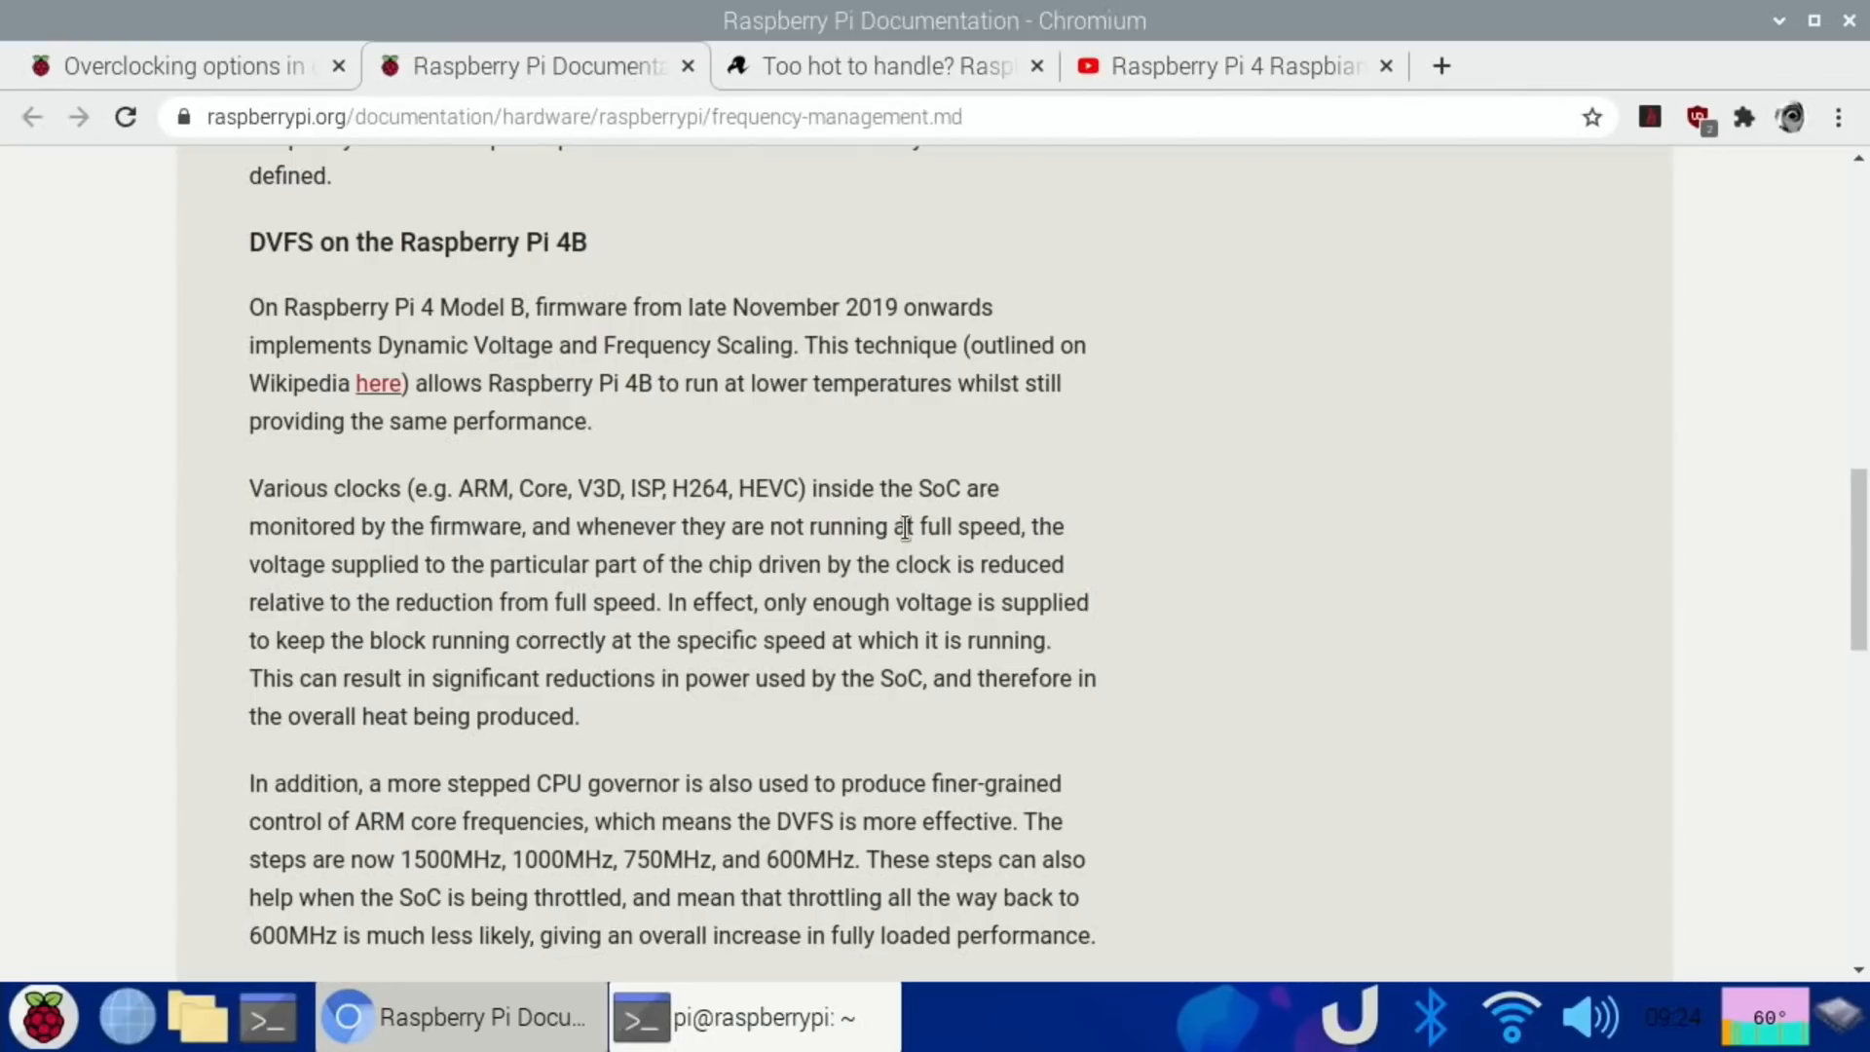
pyautogui.moveTo(797, 457)
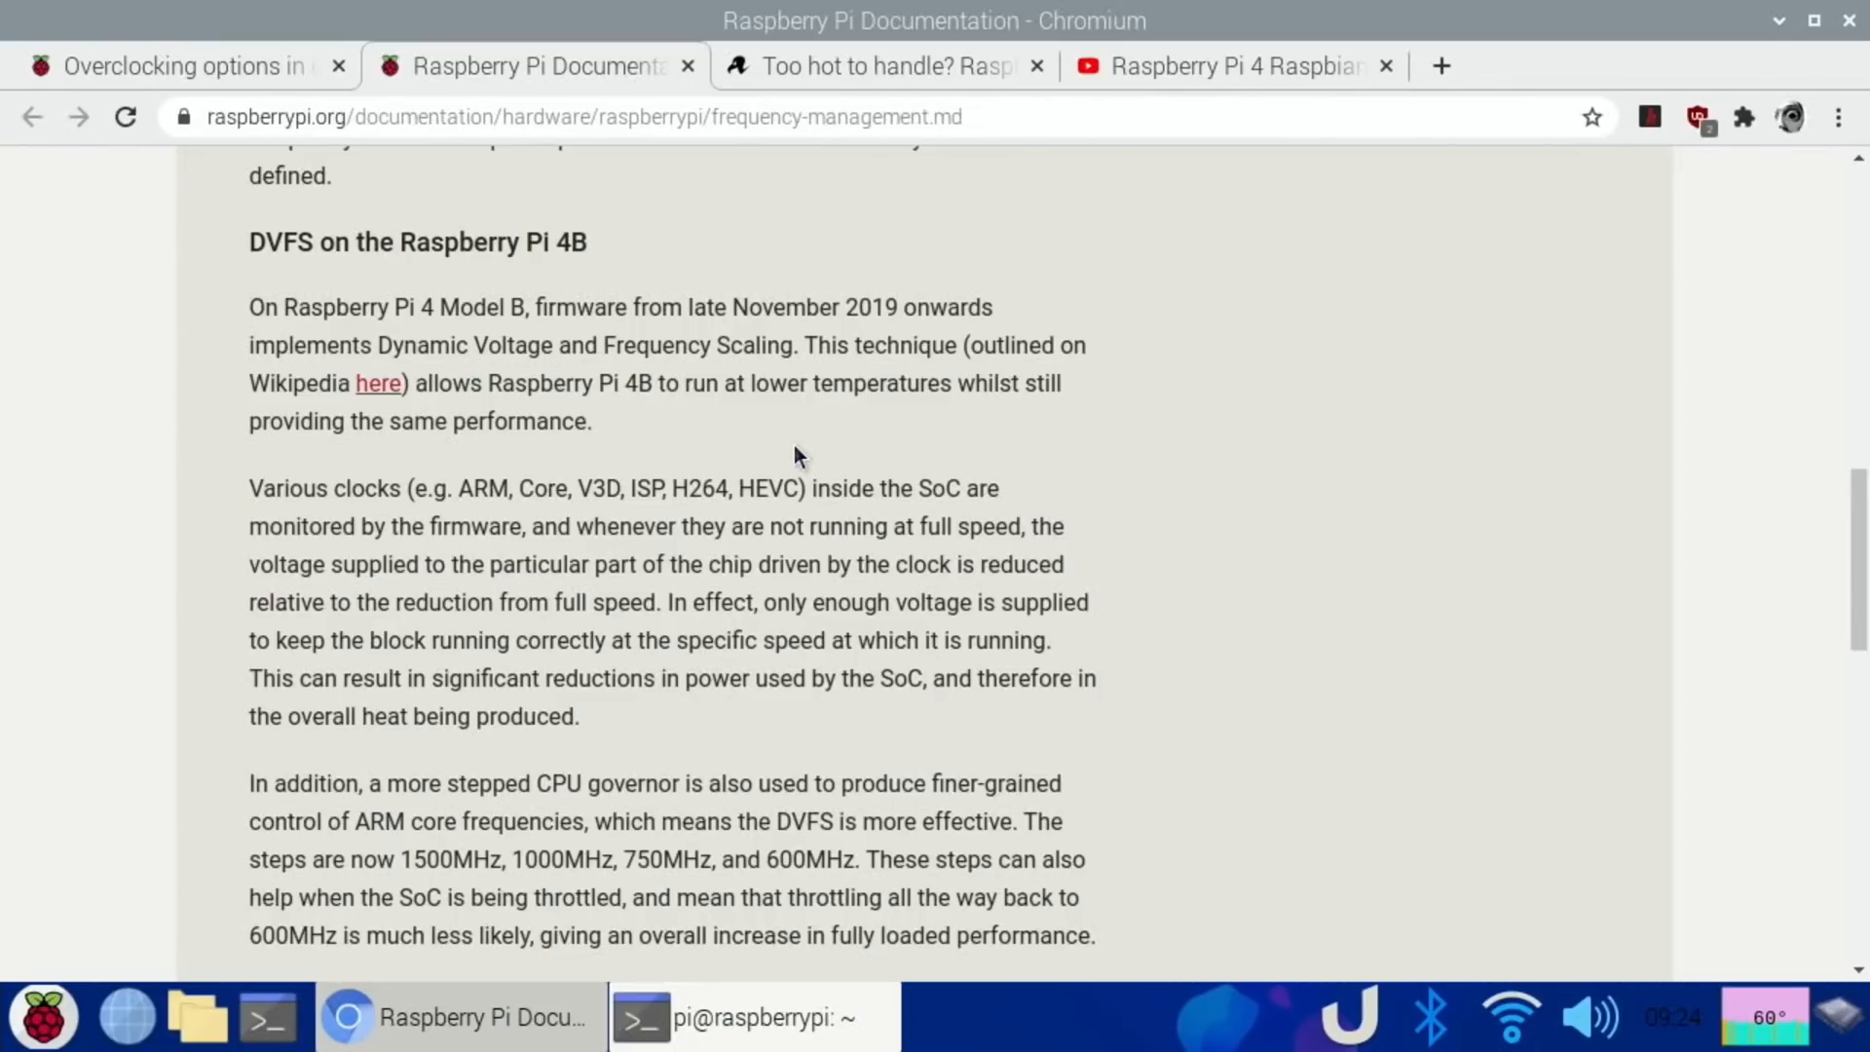
pyautogui.moveTo(372, 474)
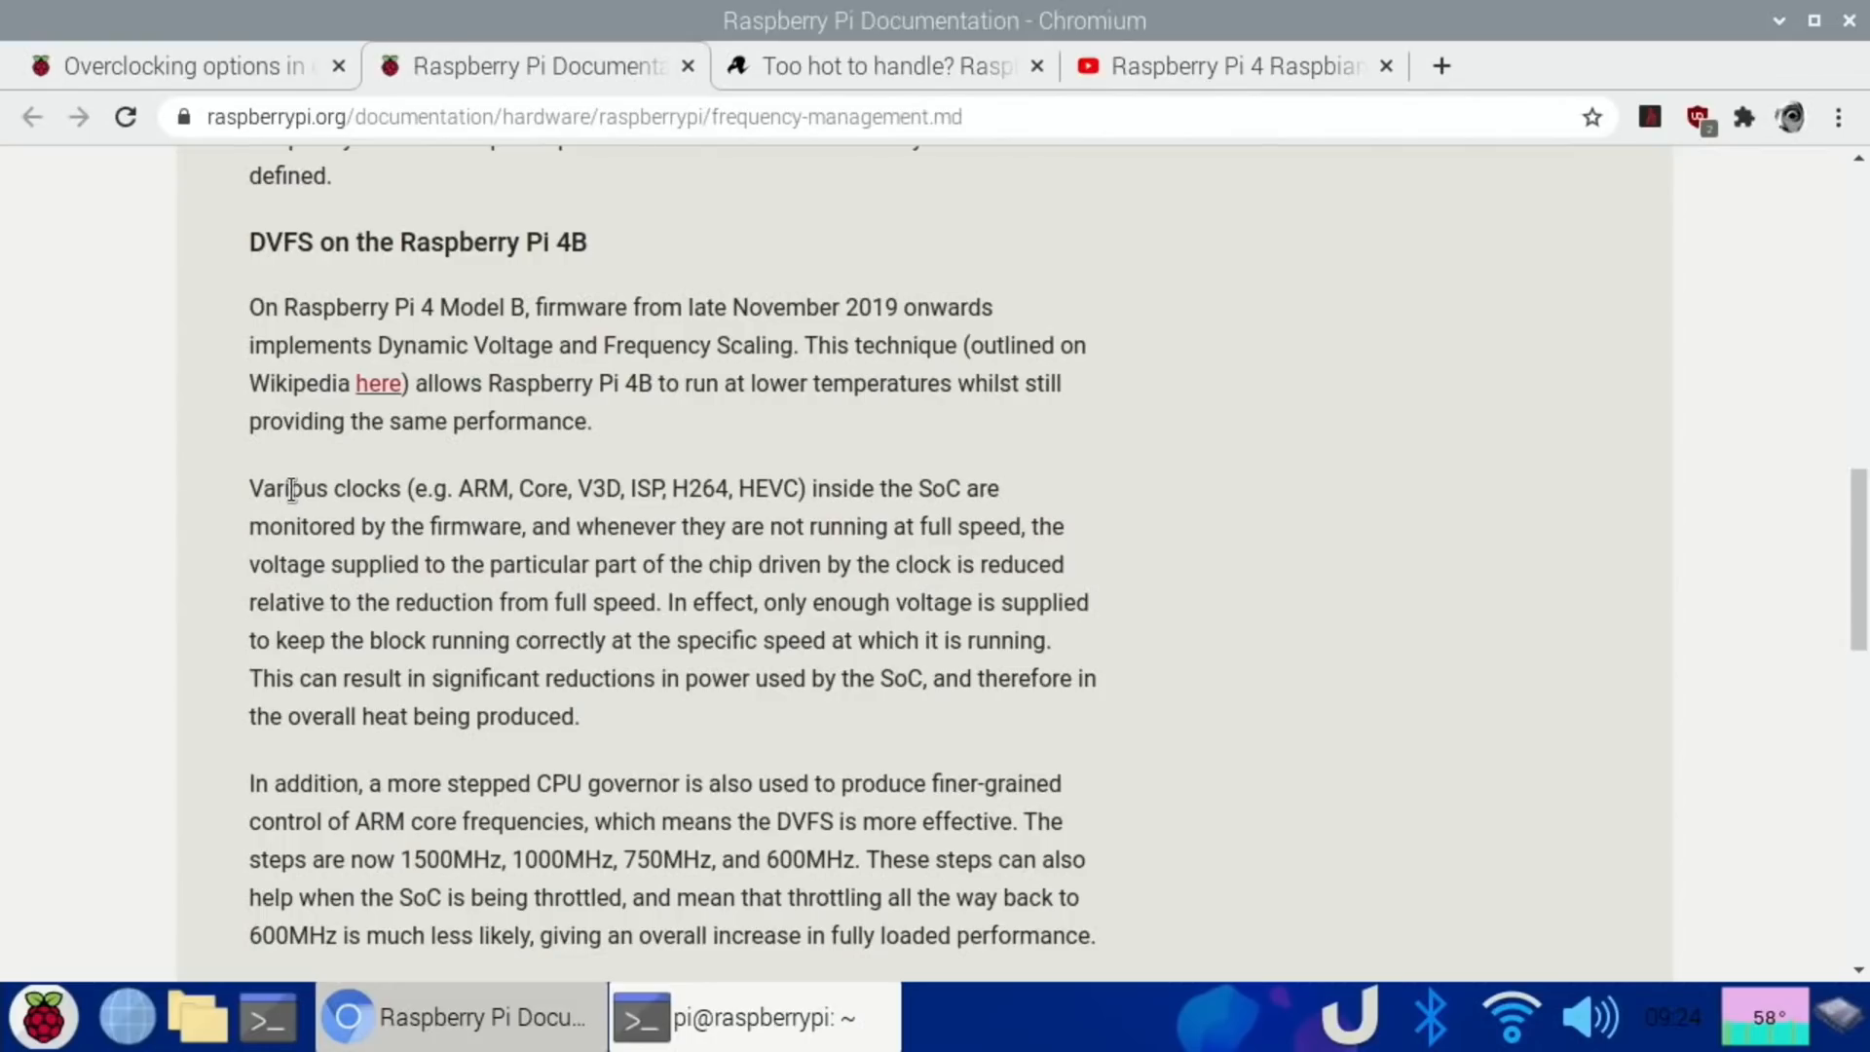
pyautogui.moveTo(676, 494)
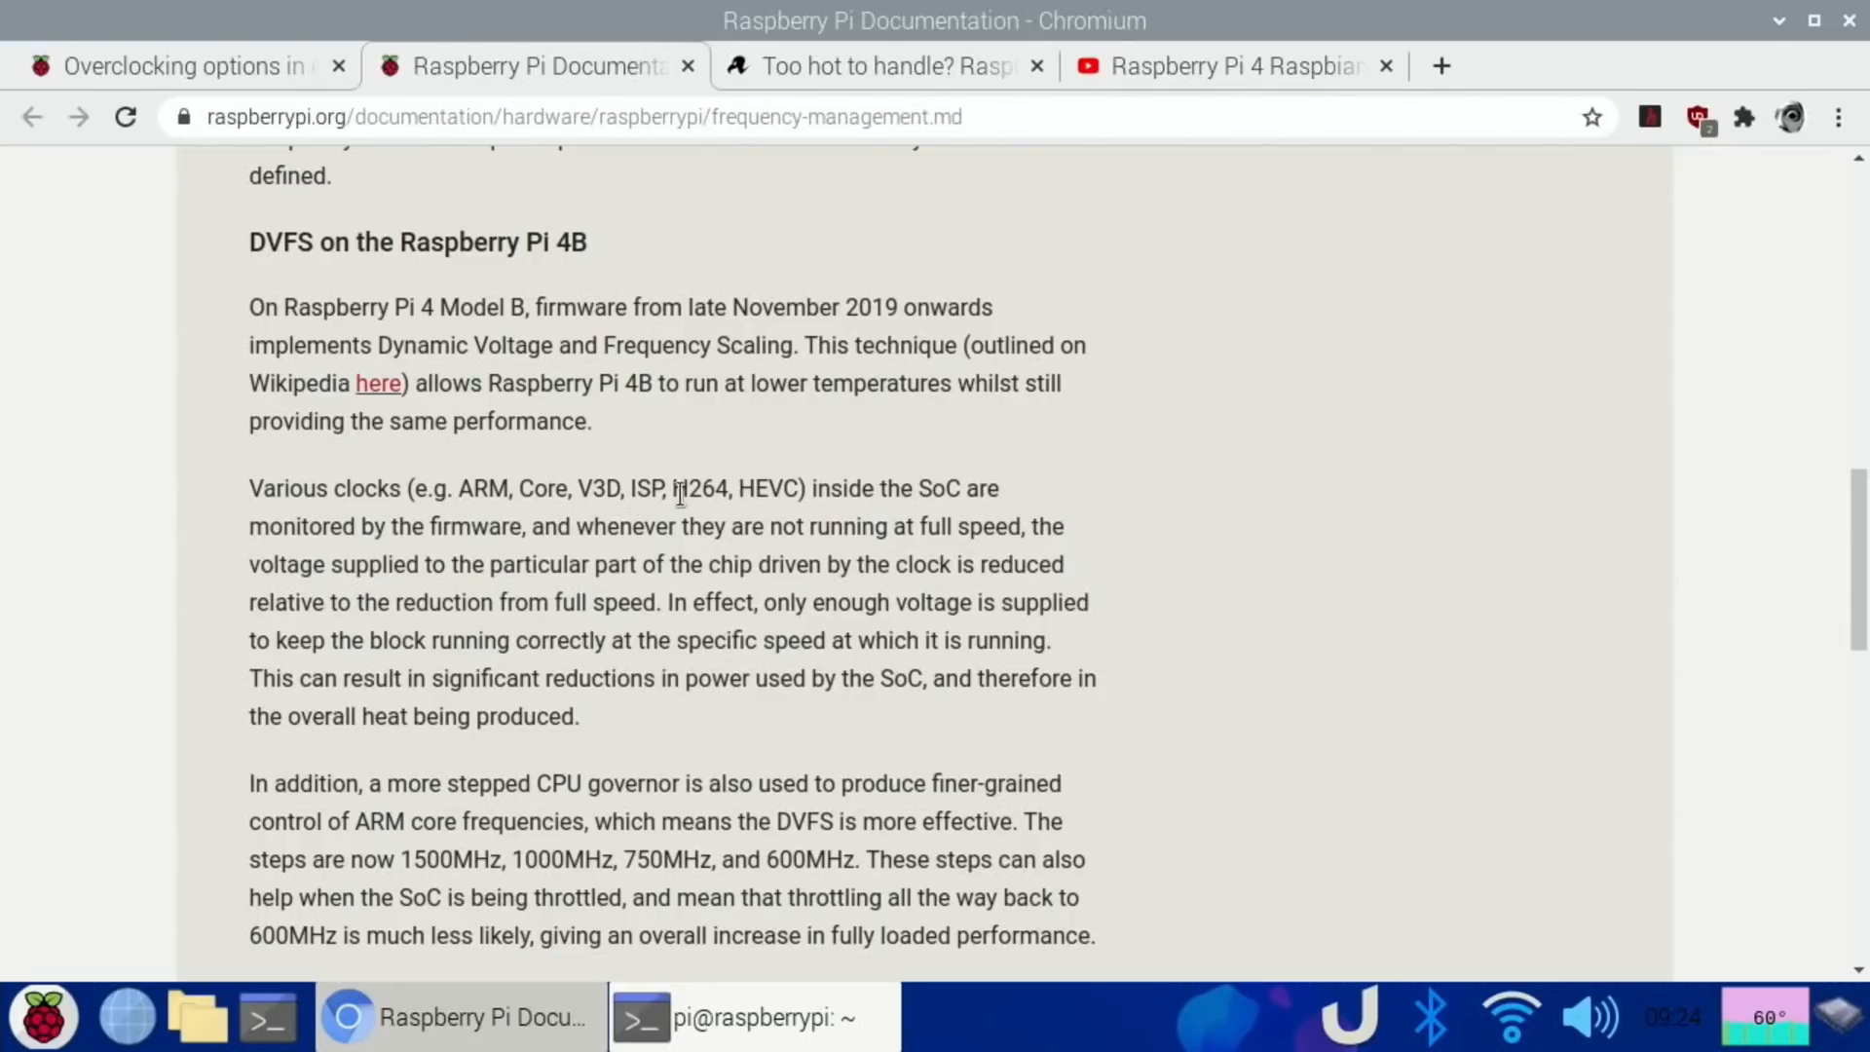
pyautogui.moveTo(664, 535)
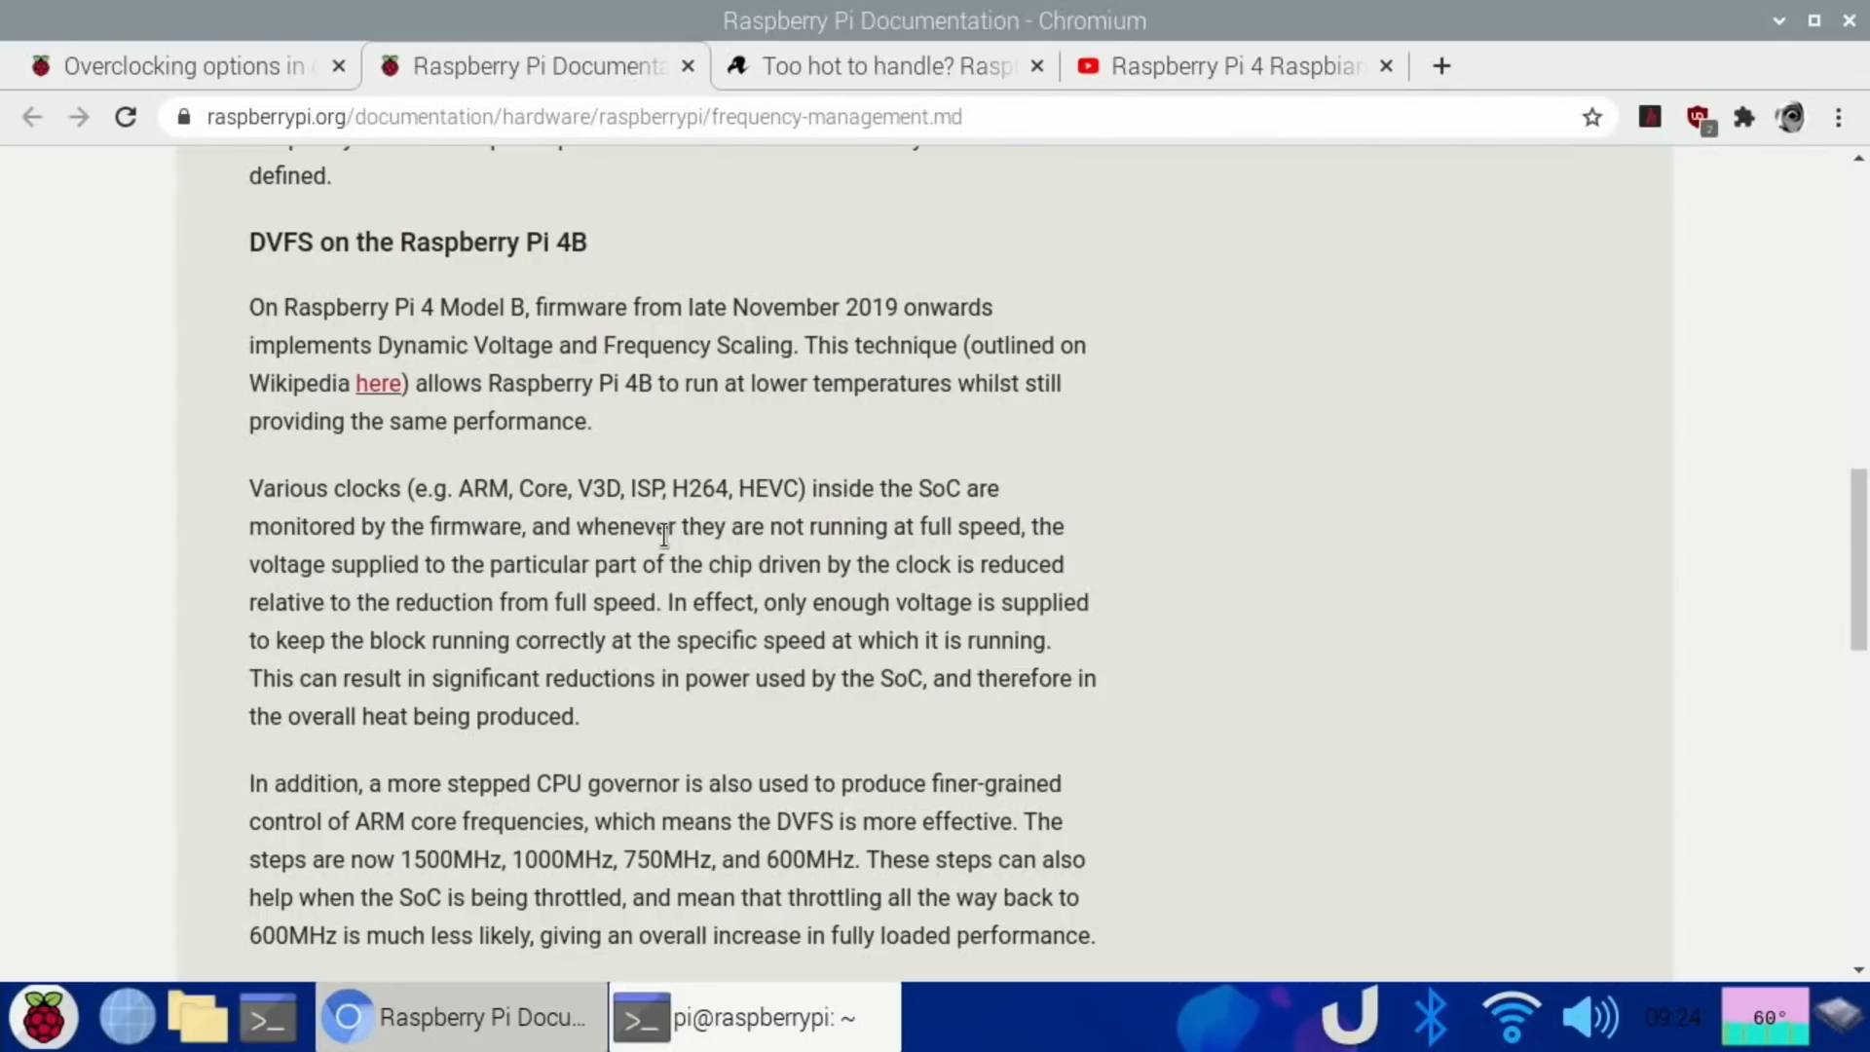
pyautogui.moveTo(893, 536)
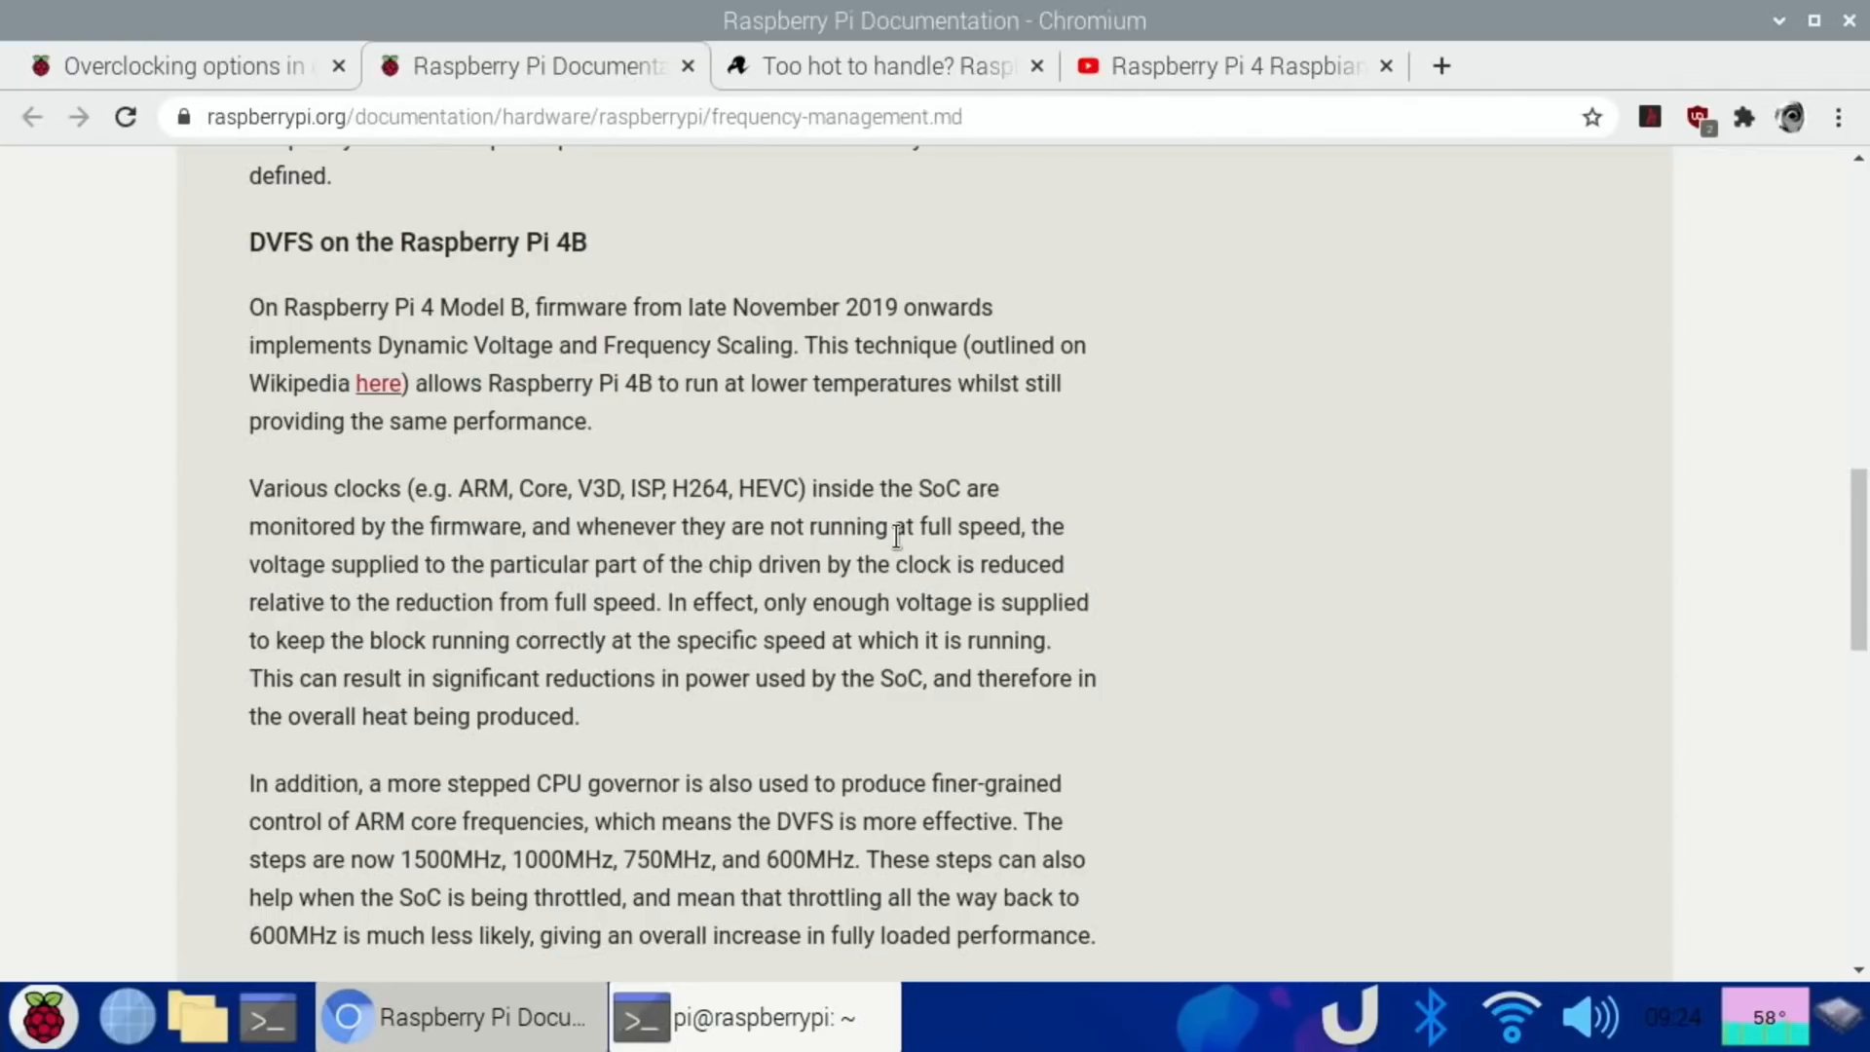
pyautogui.moveTo(871, 636)
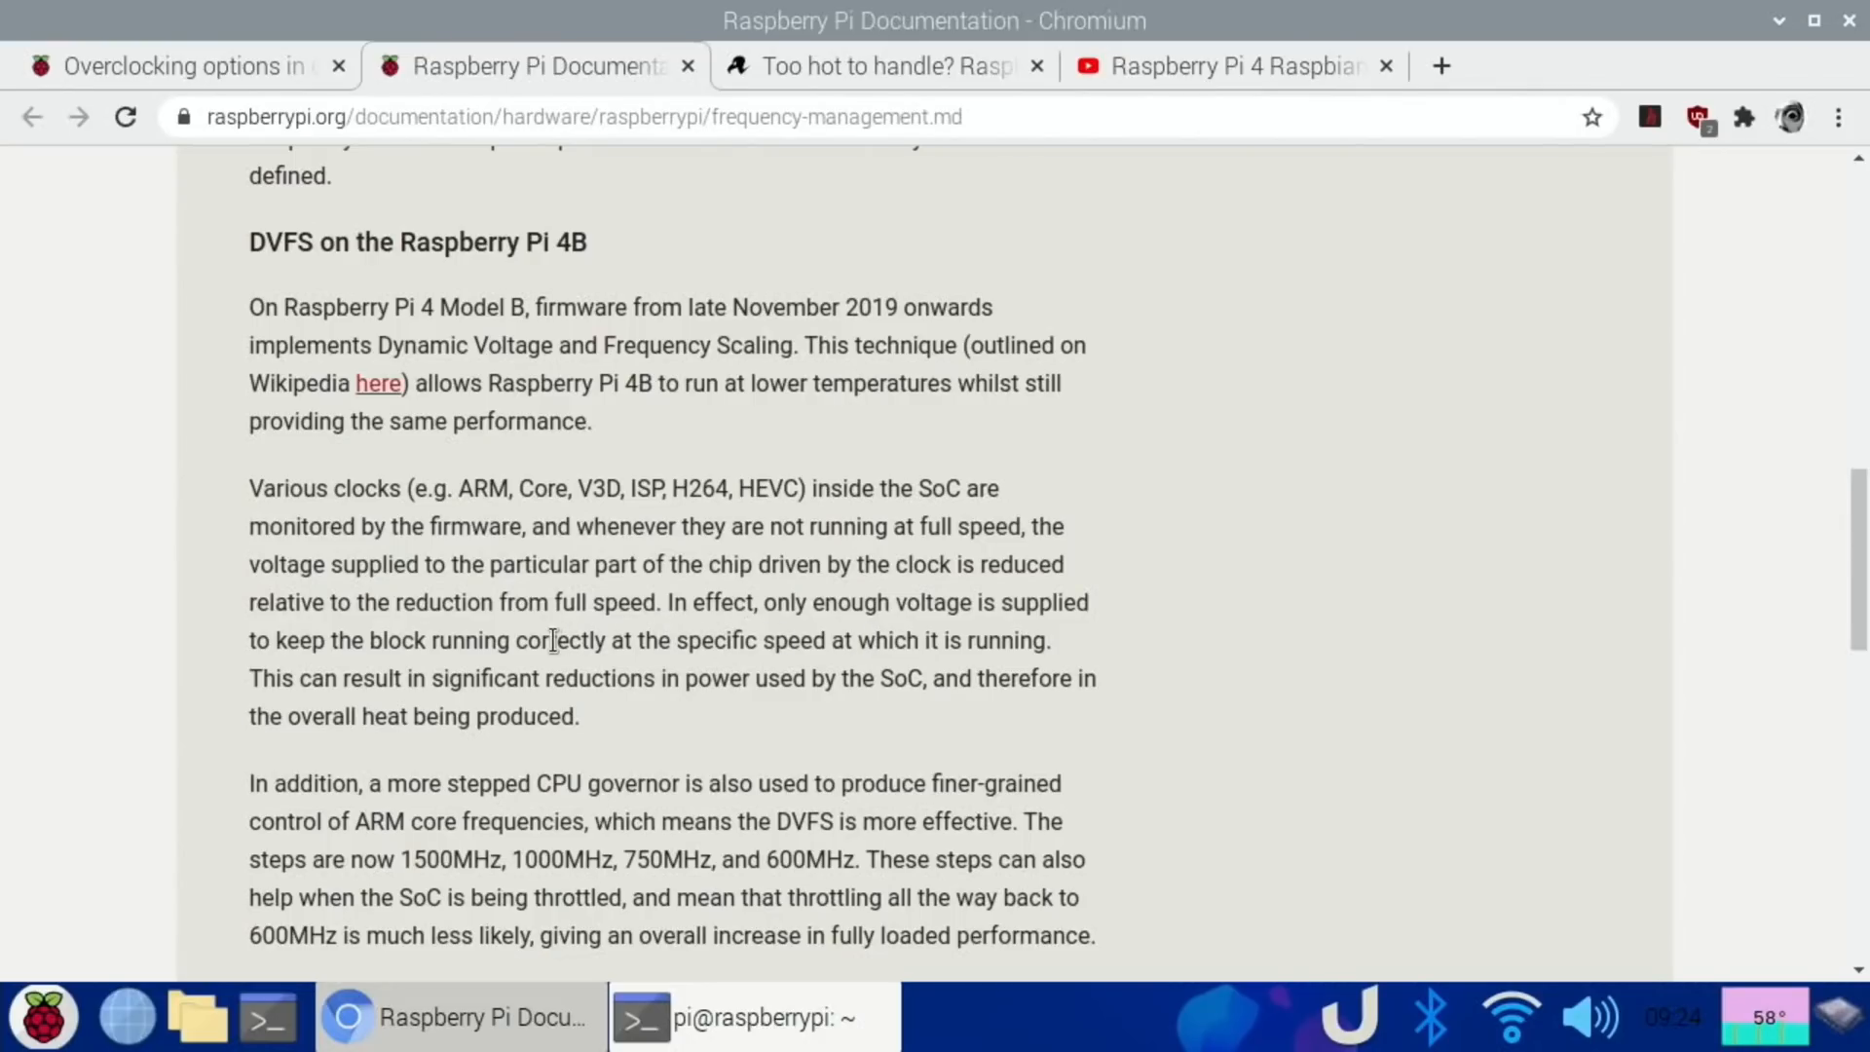
pyautogui.moveTo(868, 648)
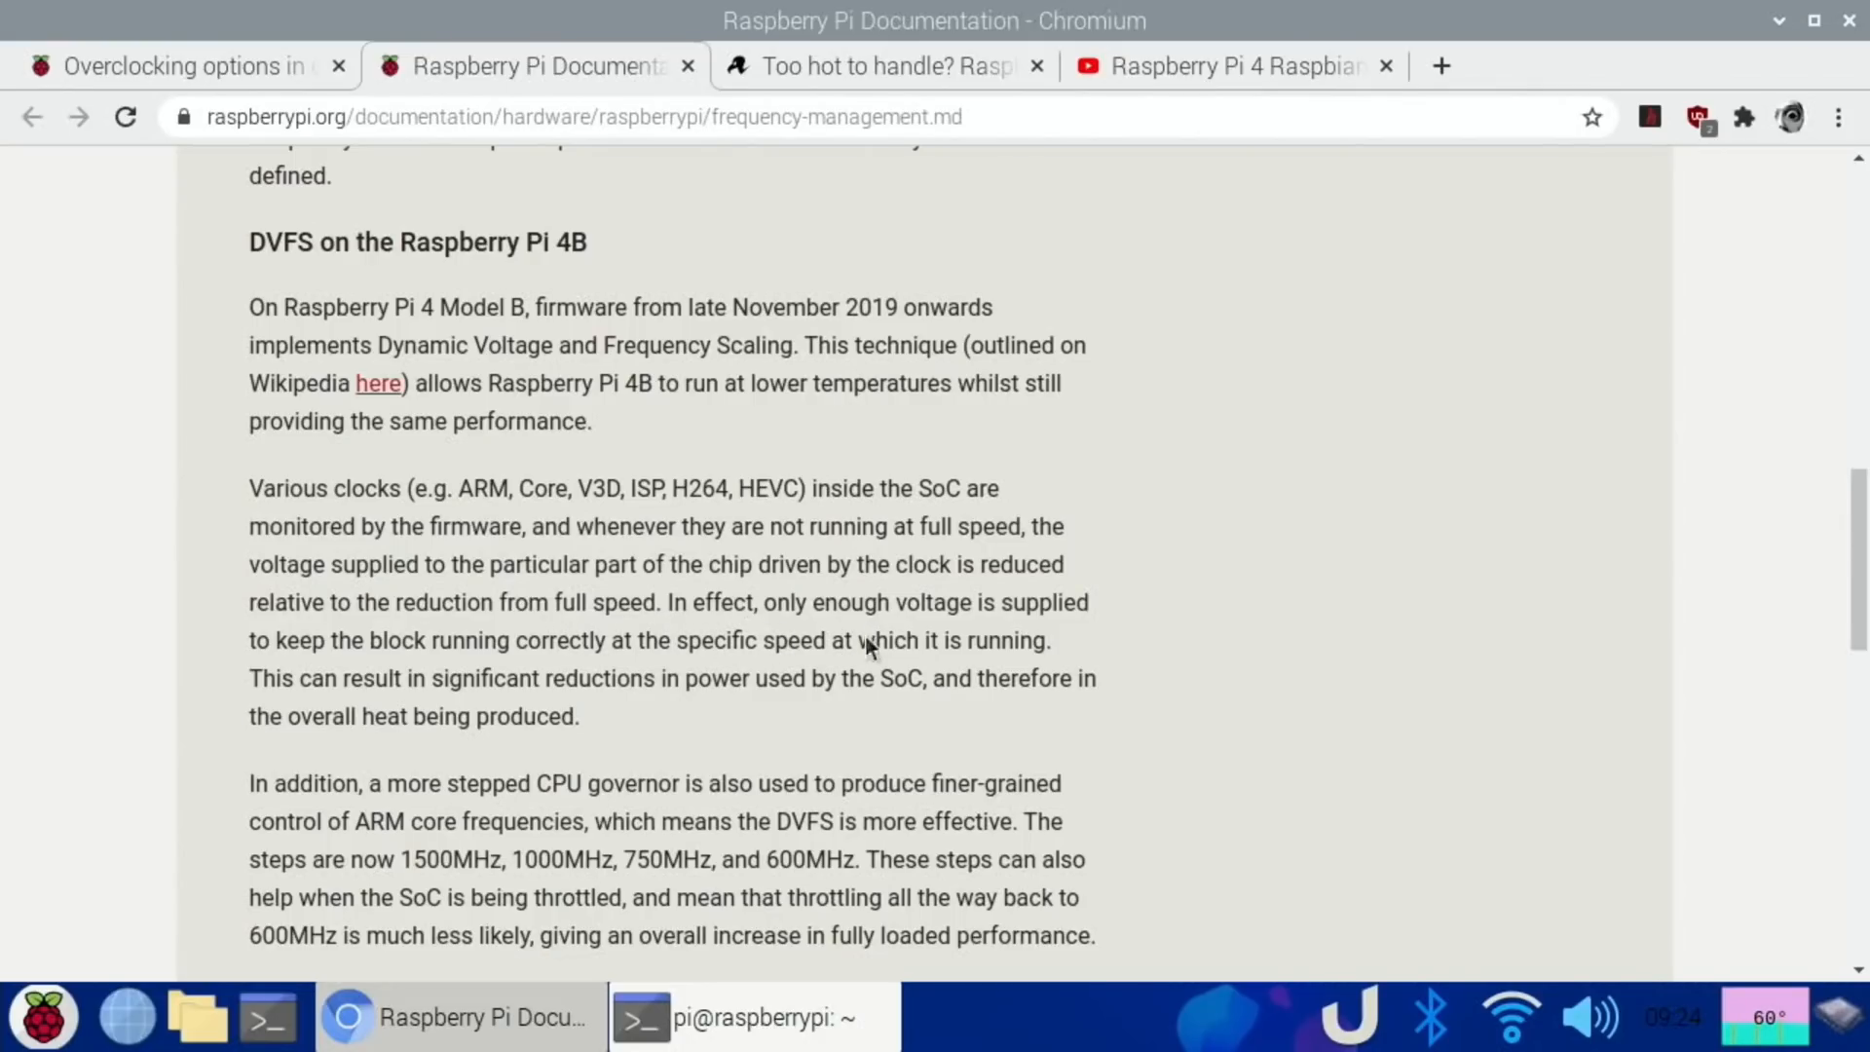
pyautogui.moveTo(801, 724)
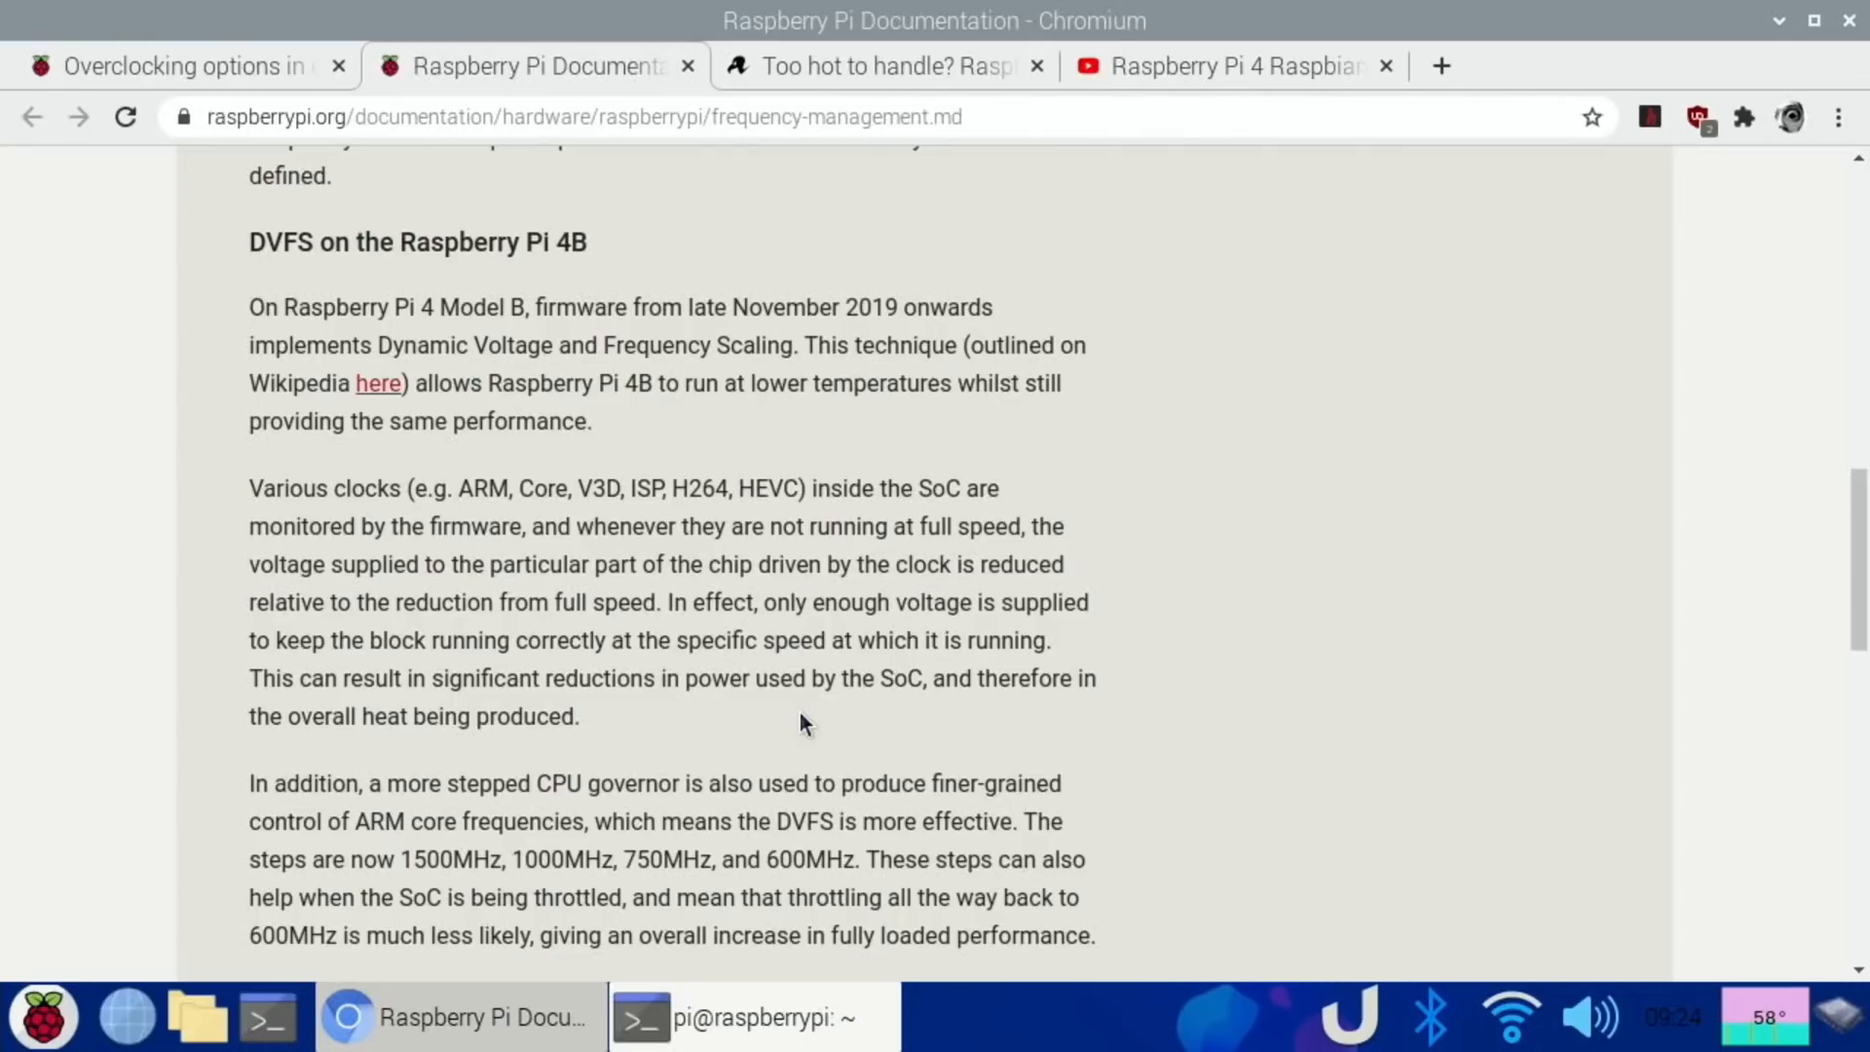
pyautogui.scroll(-3)
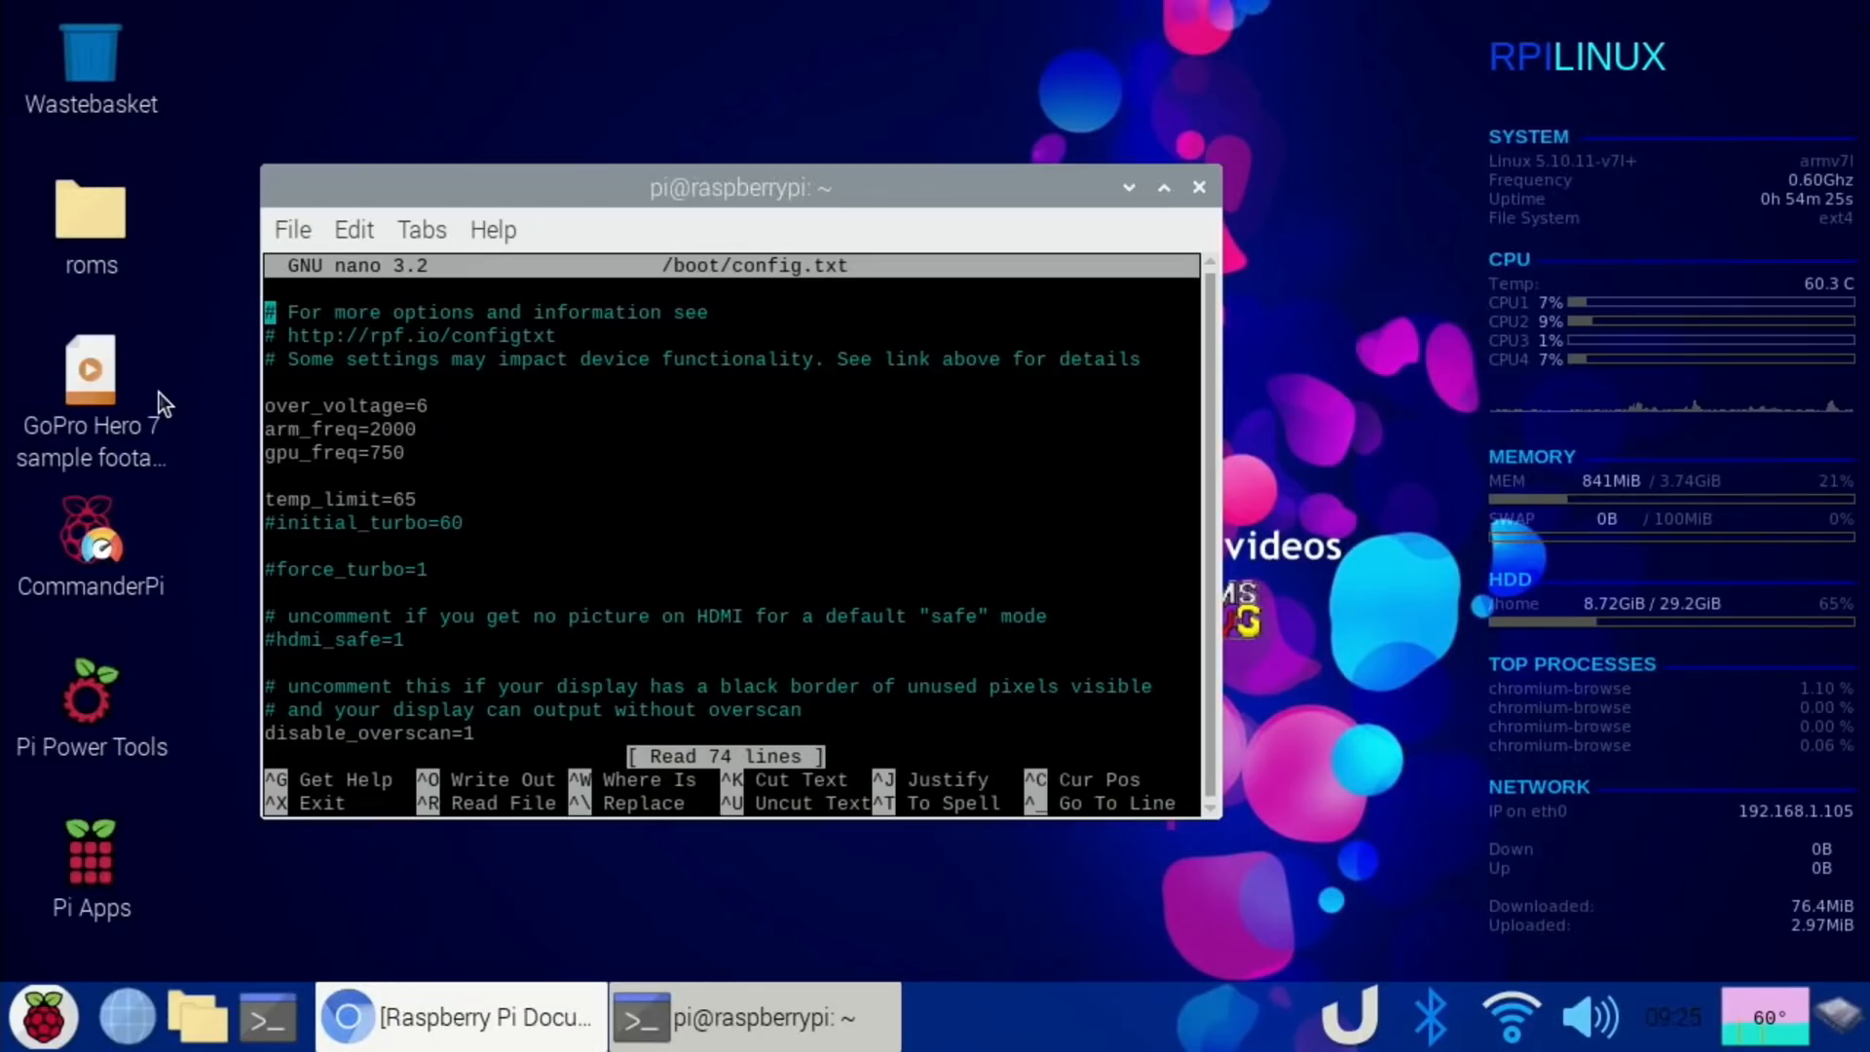
pyautogui.moveTo(232, 787)
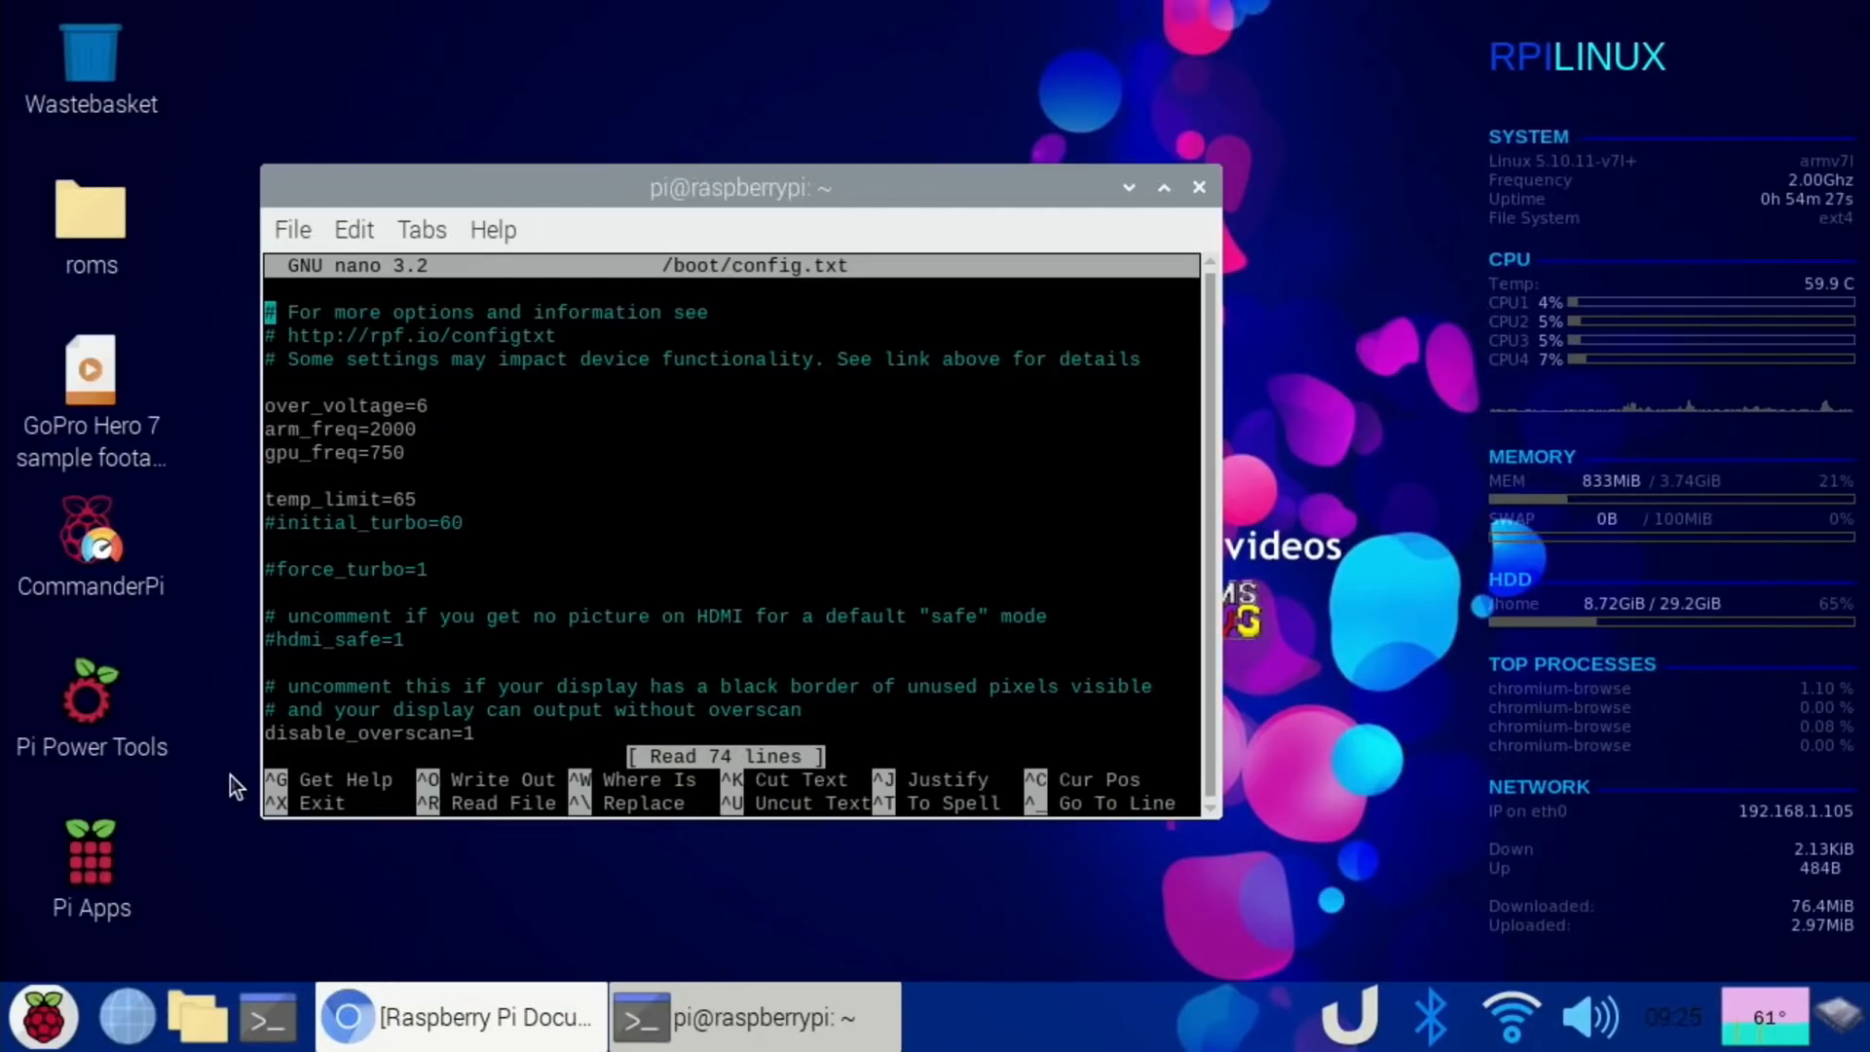
# Review the overclock lines in nano and search the app menu for HandBrake.
pyautogui.write('han')
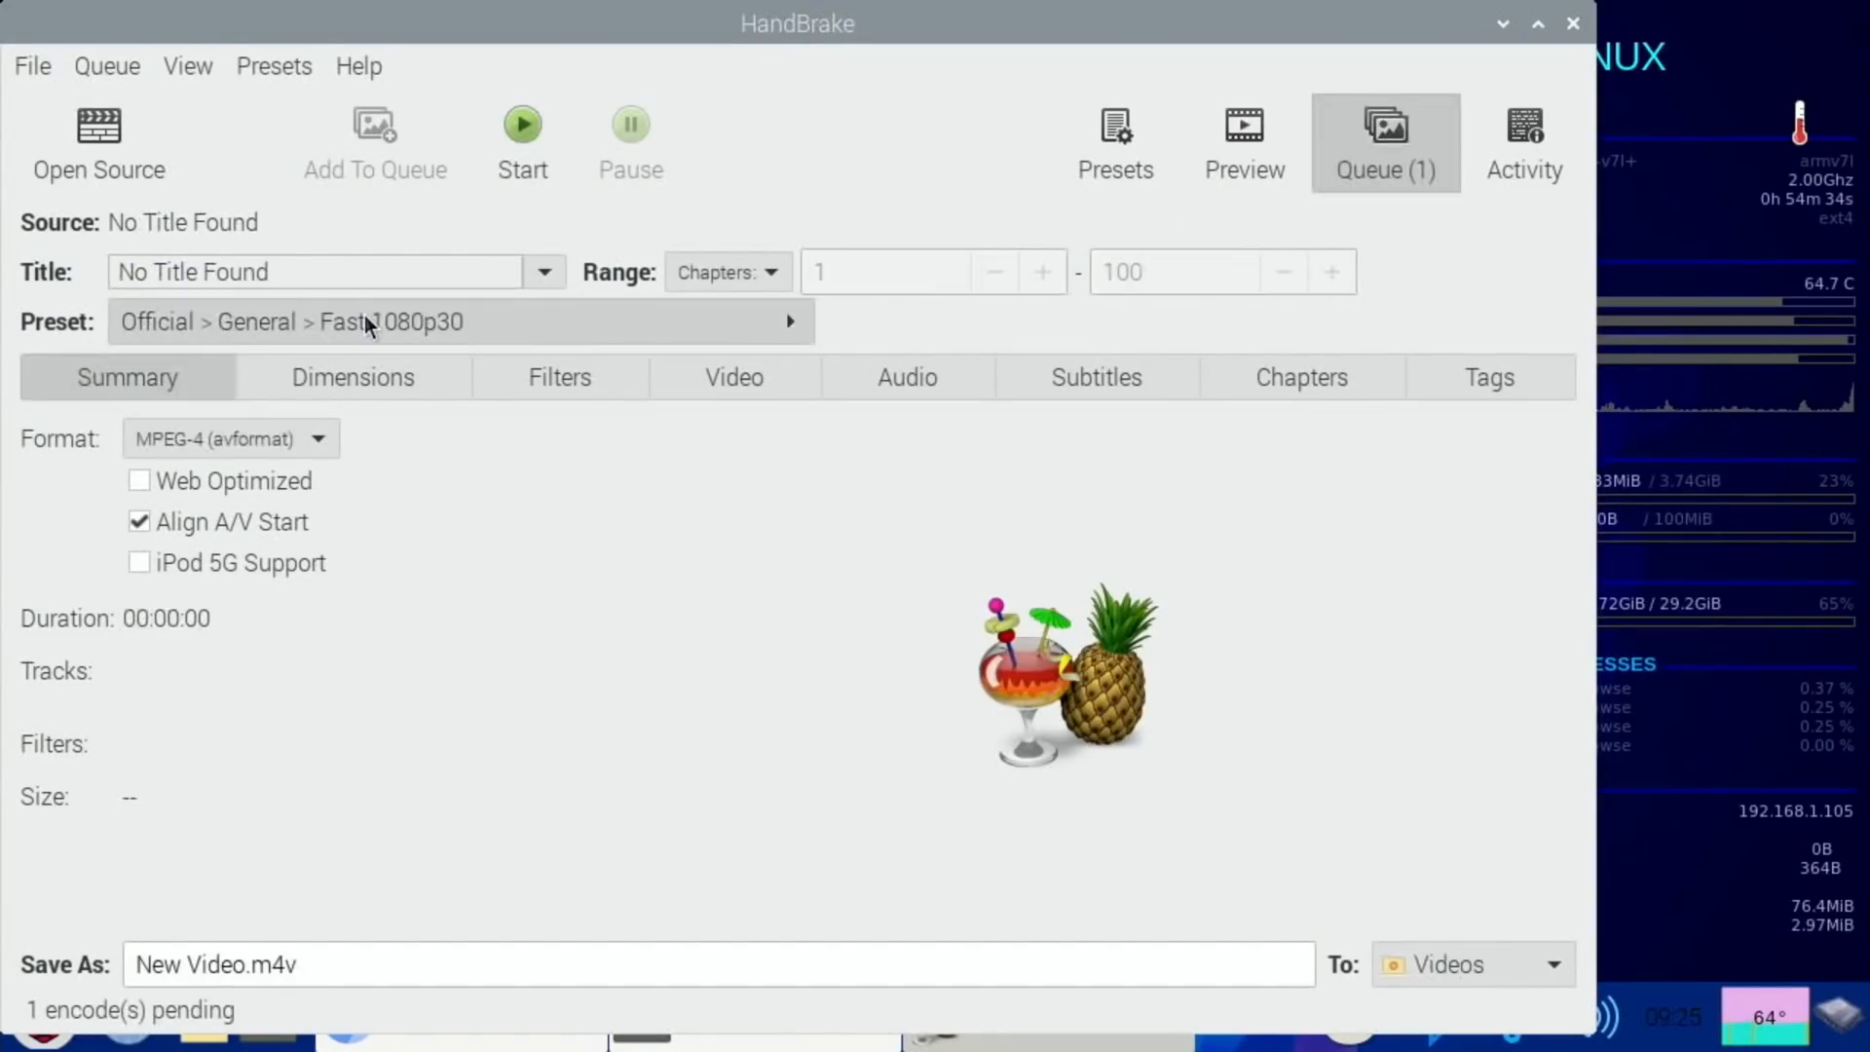
# Set the queued GoPro job's preset to Official General Very Fast 1080p30.
pyautogui.click(1383, 140)
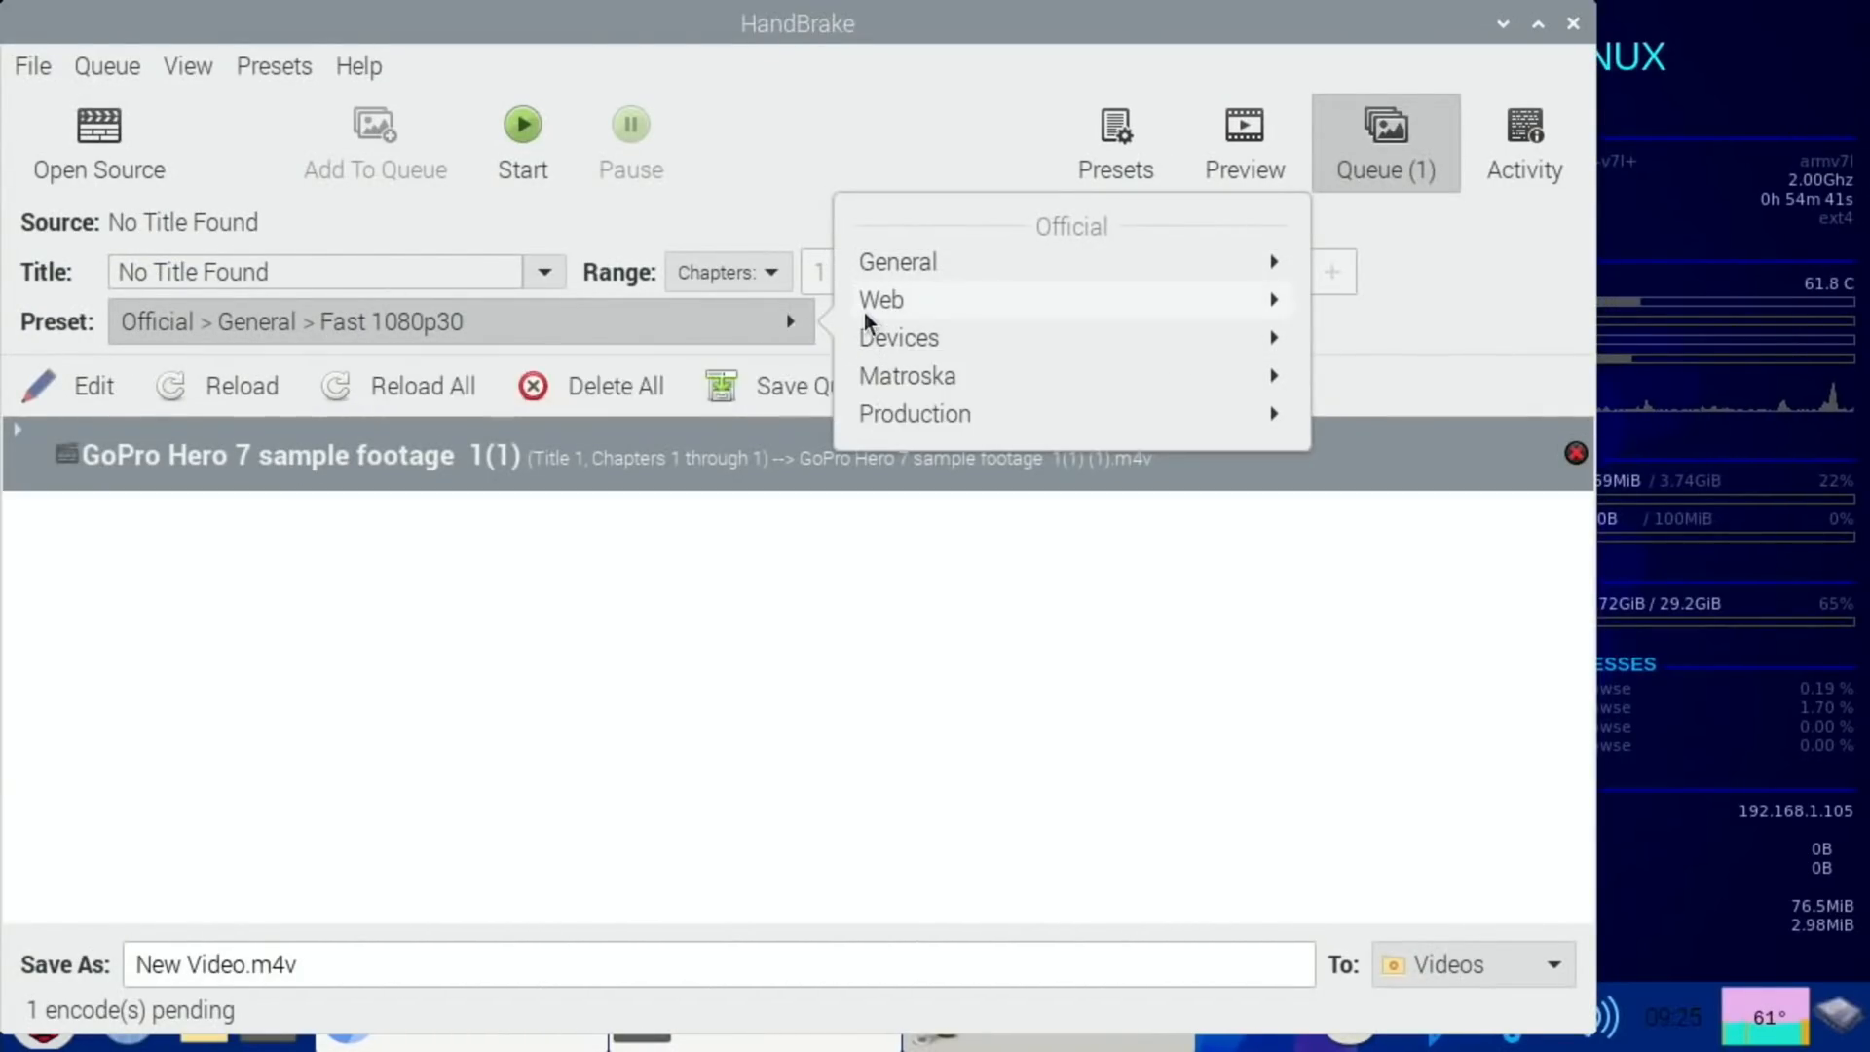
pyautogui.moveTo(1014, 274)
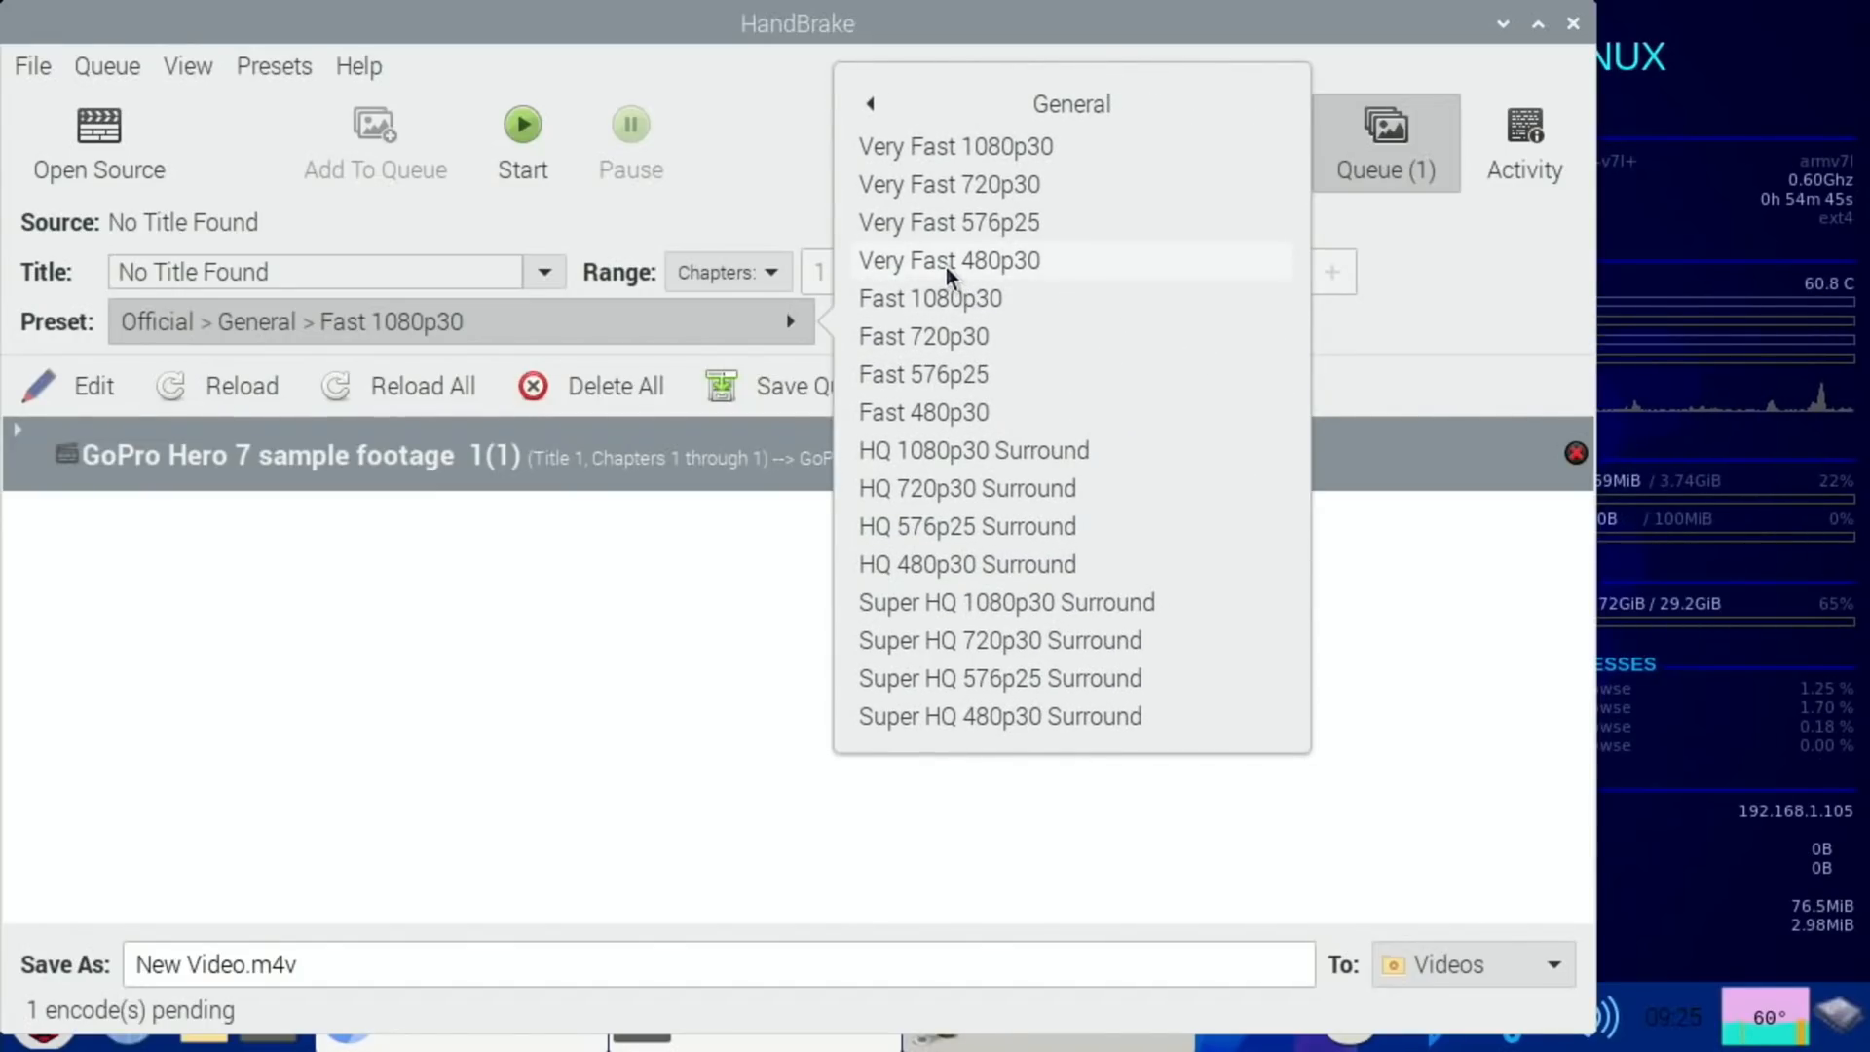
pyautogui.click(955, 145)
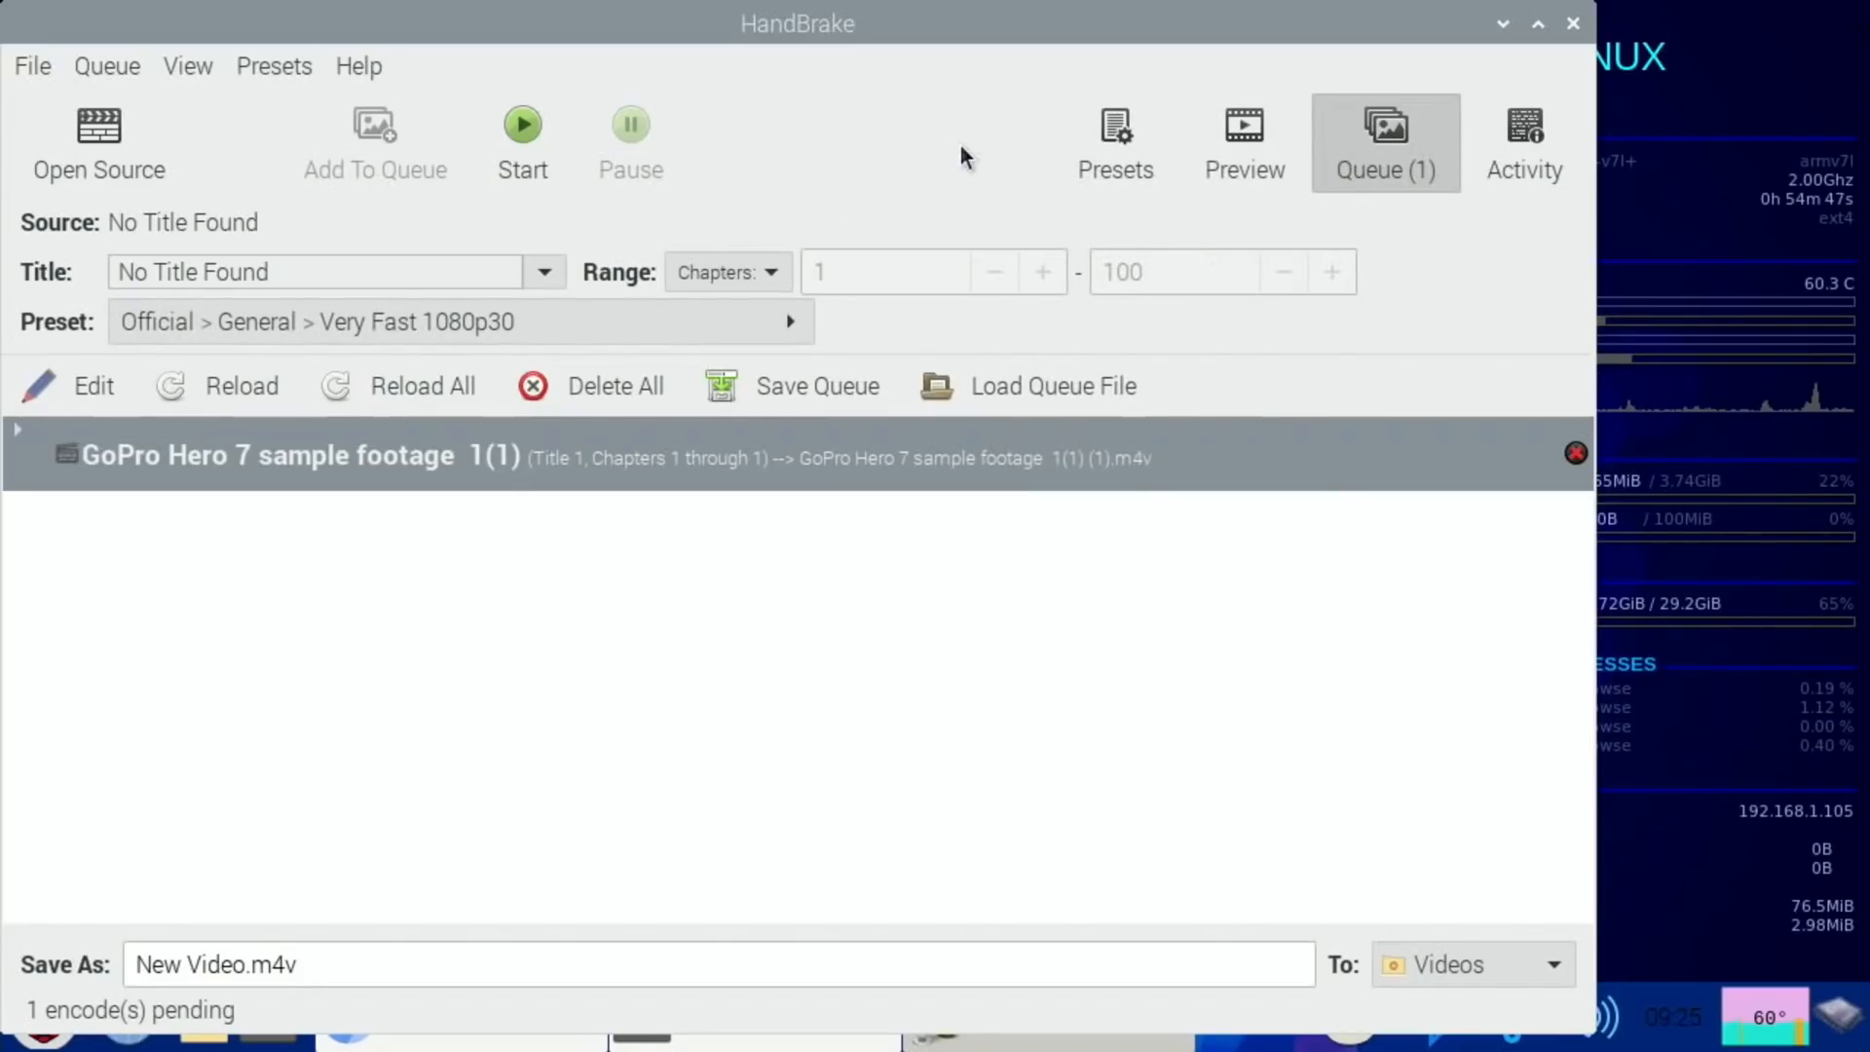
pyautogui.moveTo(424, 244)
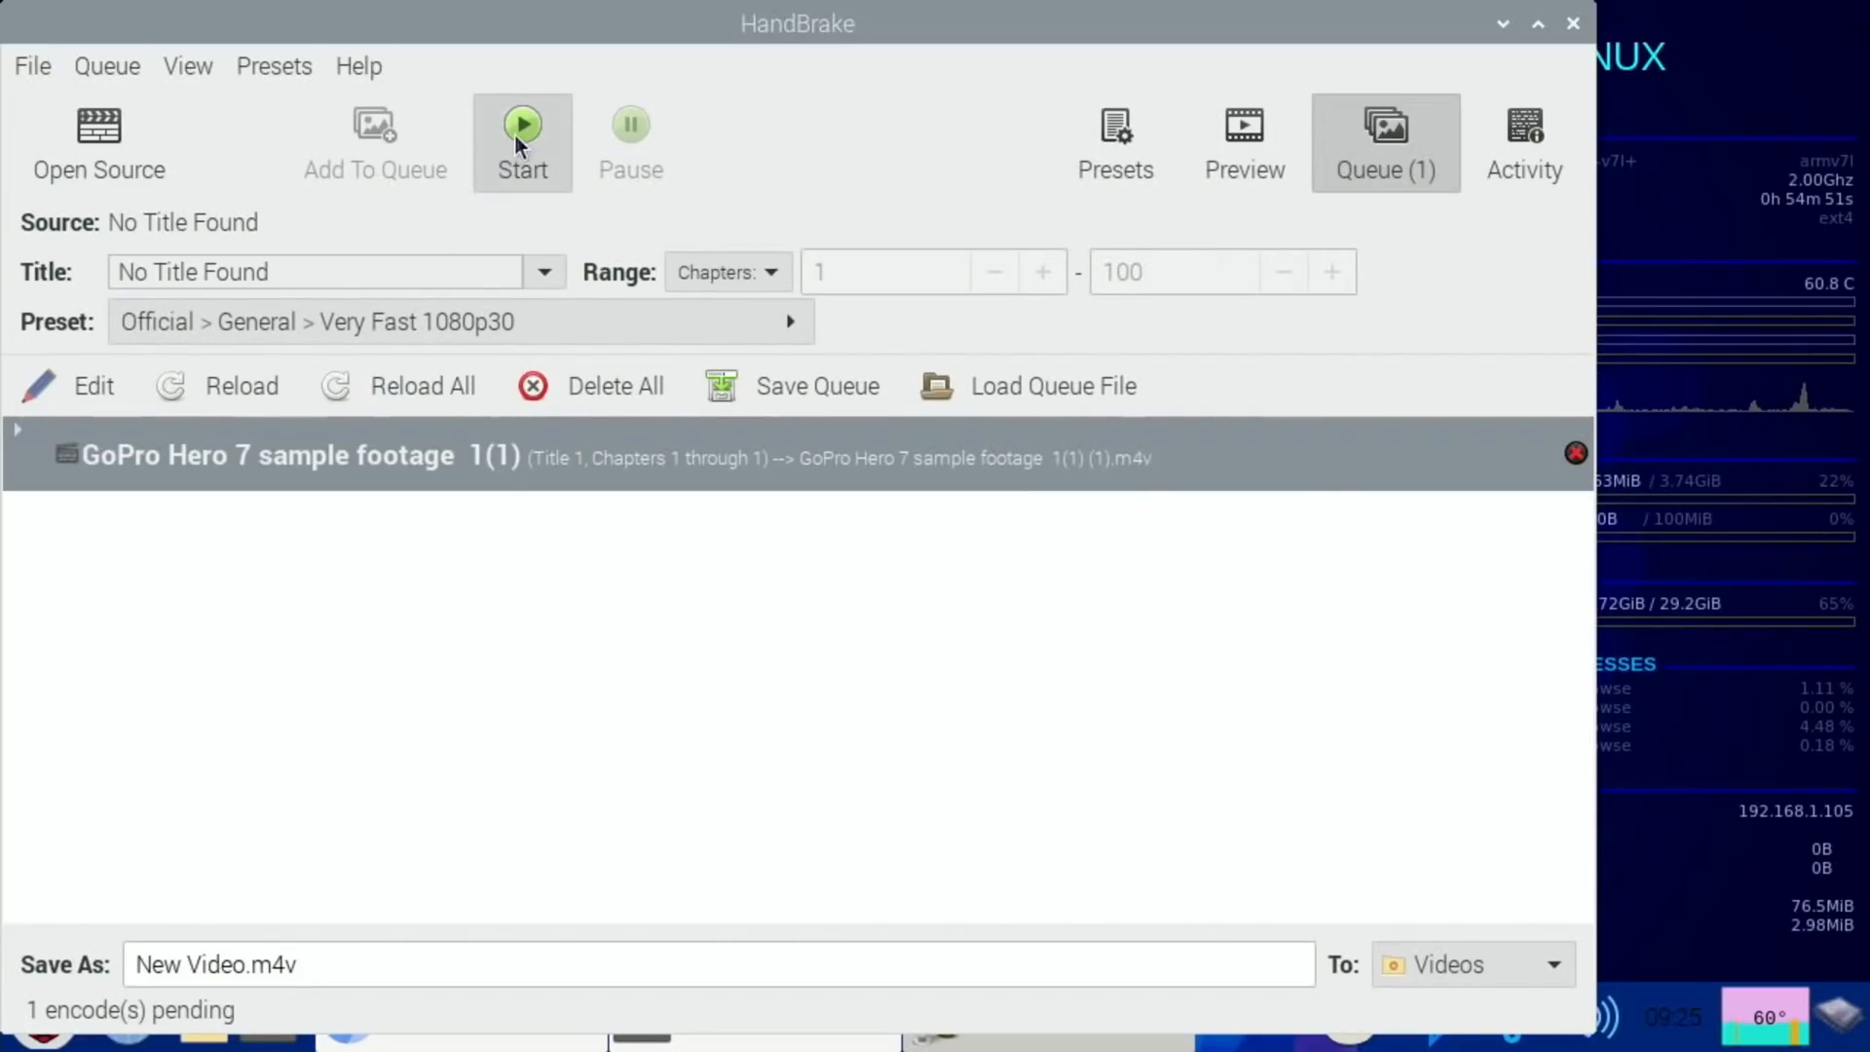
# Run the GoPro Hero 7 encode to about 10 percent at ~2 fps, then stop it.
pyautogui.click(521, 137)
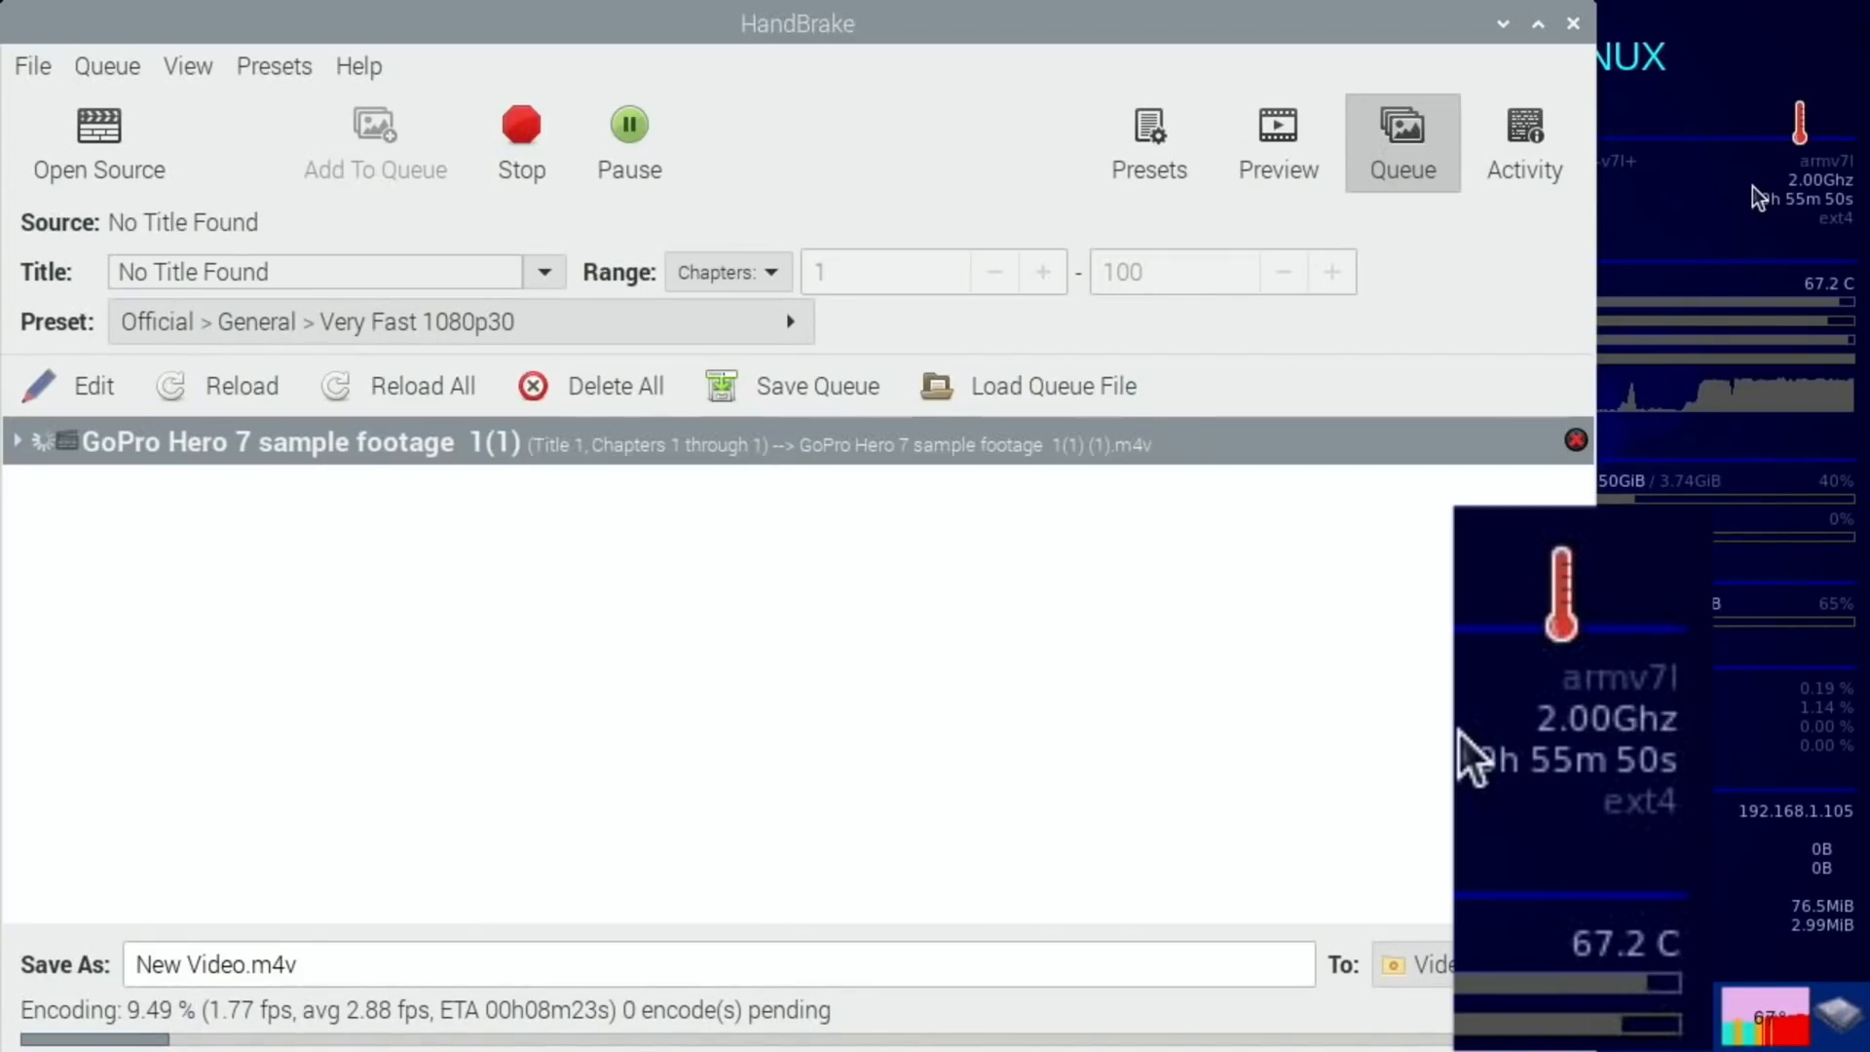
pyautogui.moveTo(521, 141)
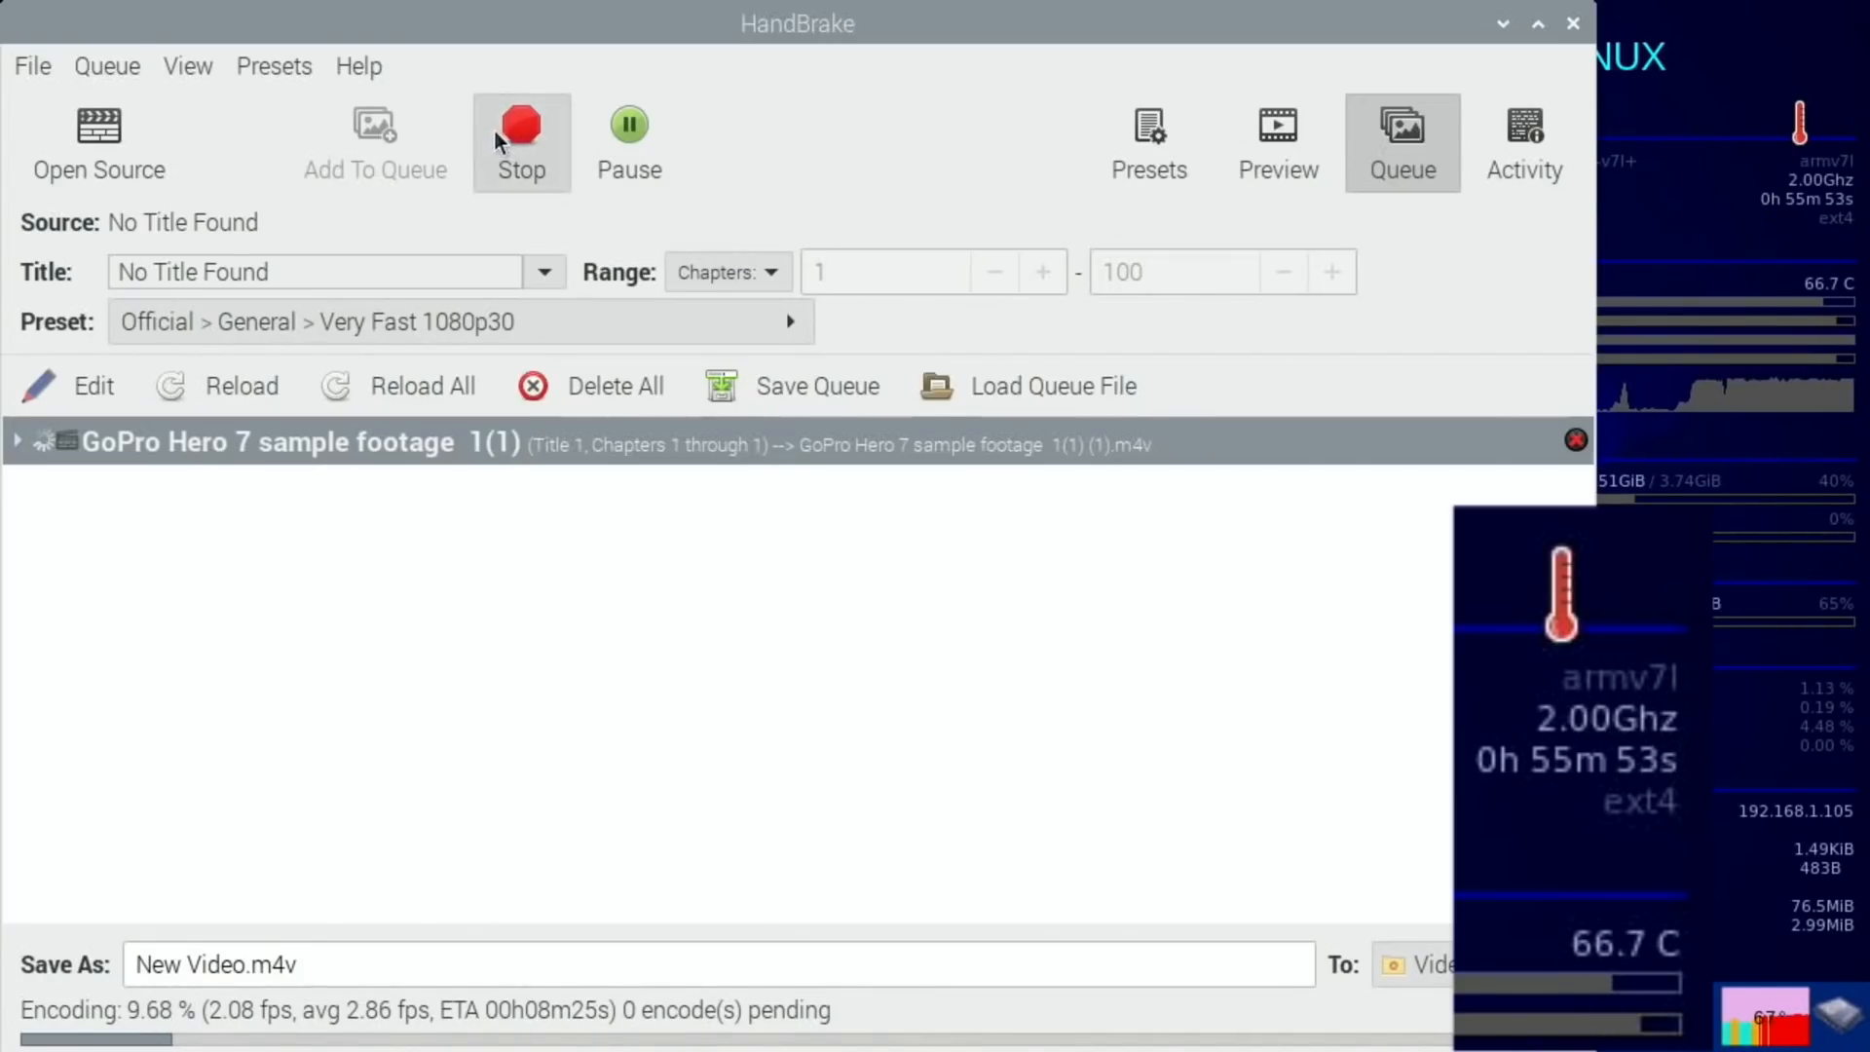
pyautogui.click(521, 140)
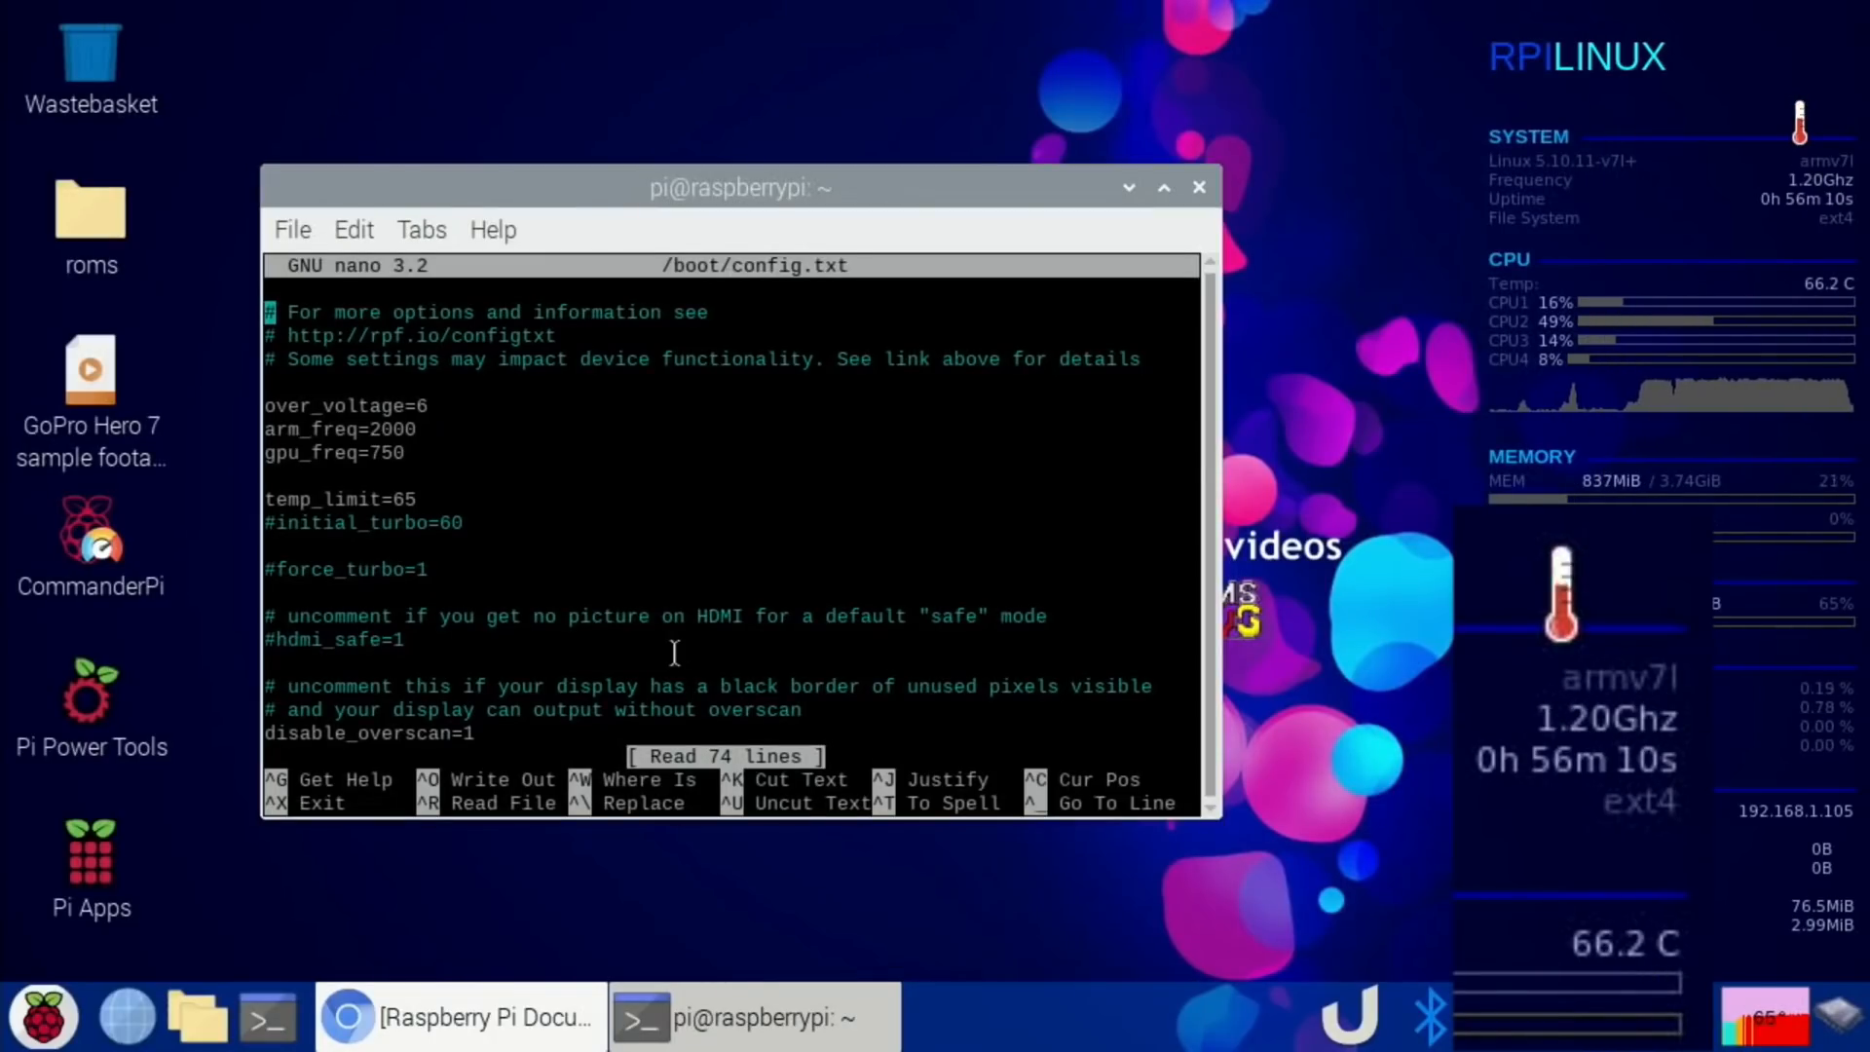
pyautogui.moveTo(1504, 790)
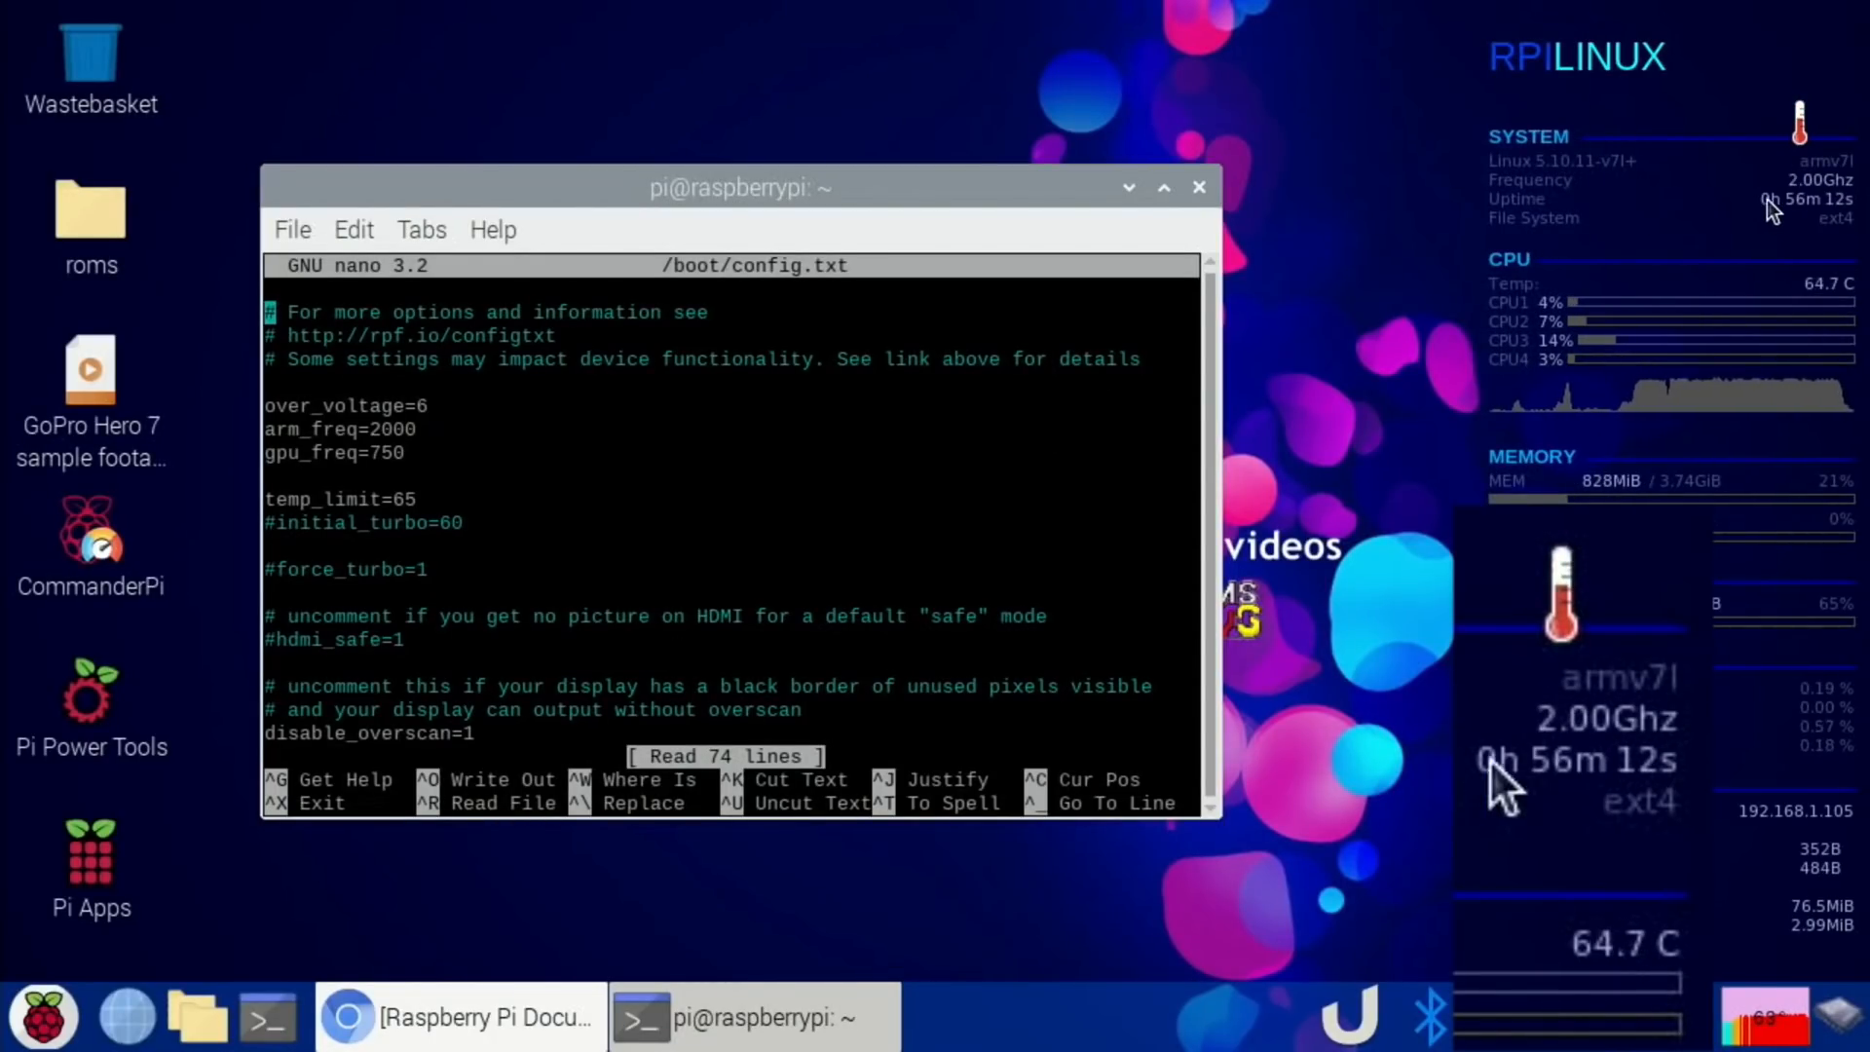
pyautogui.moveTo(1609, 781)
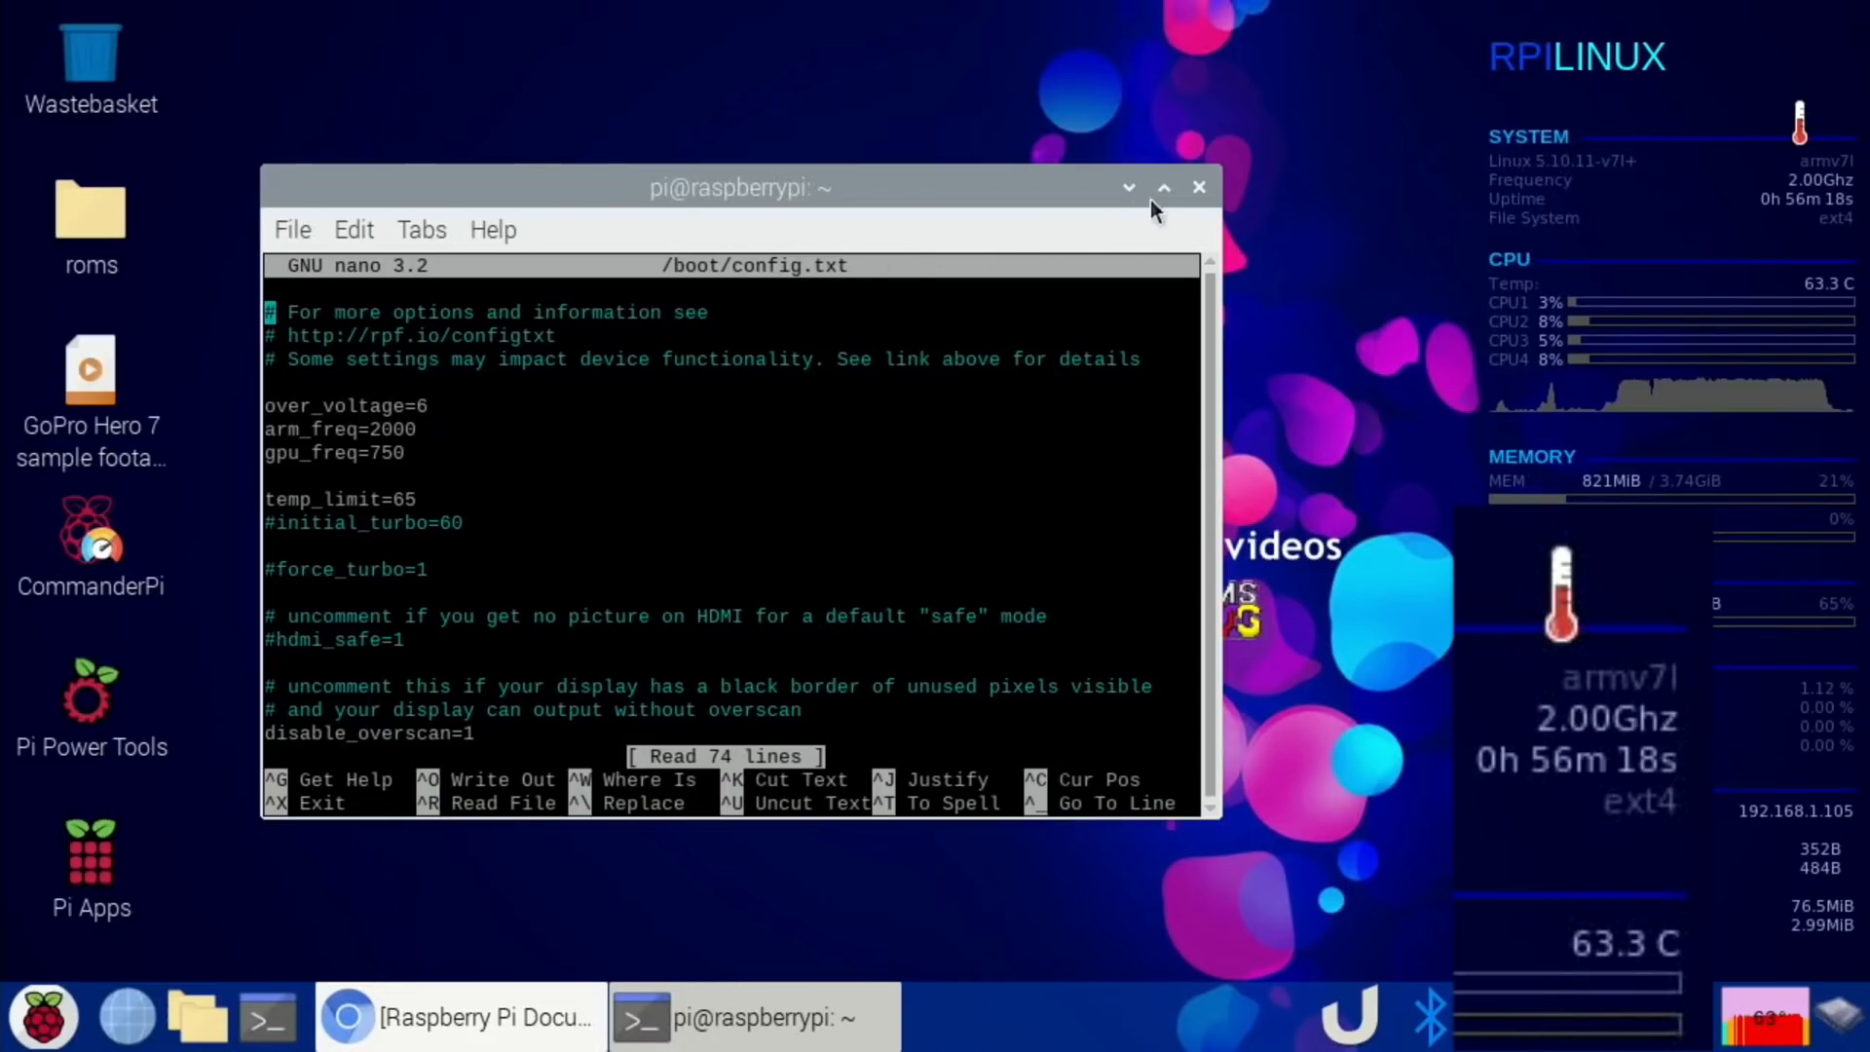
# Reopen /boot/config.txt with sudo nano and comment out the temp_limit line.
pyautogui.click(267, 1016)
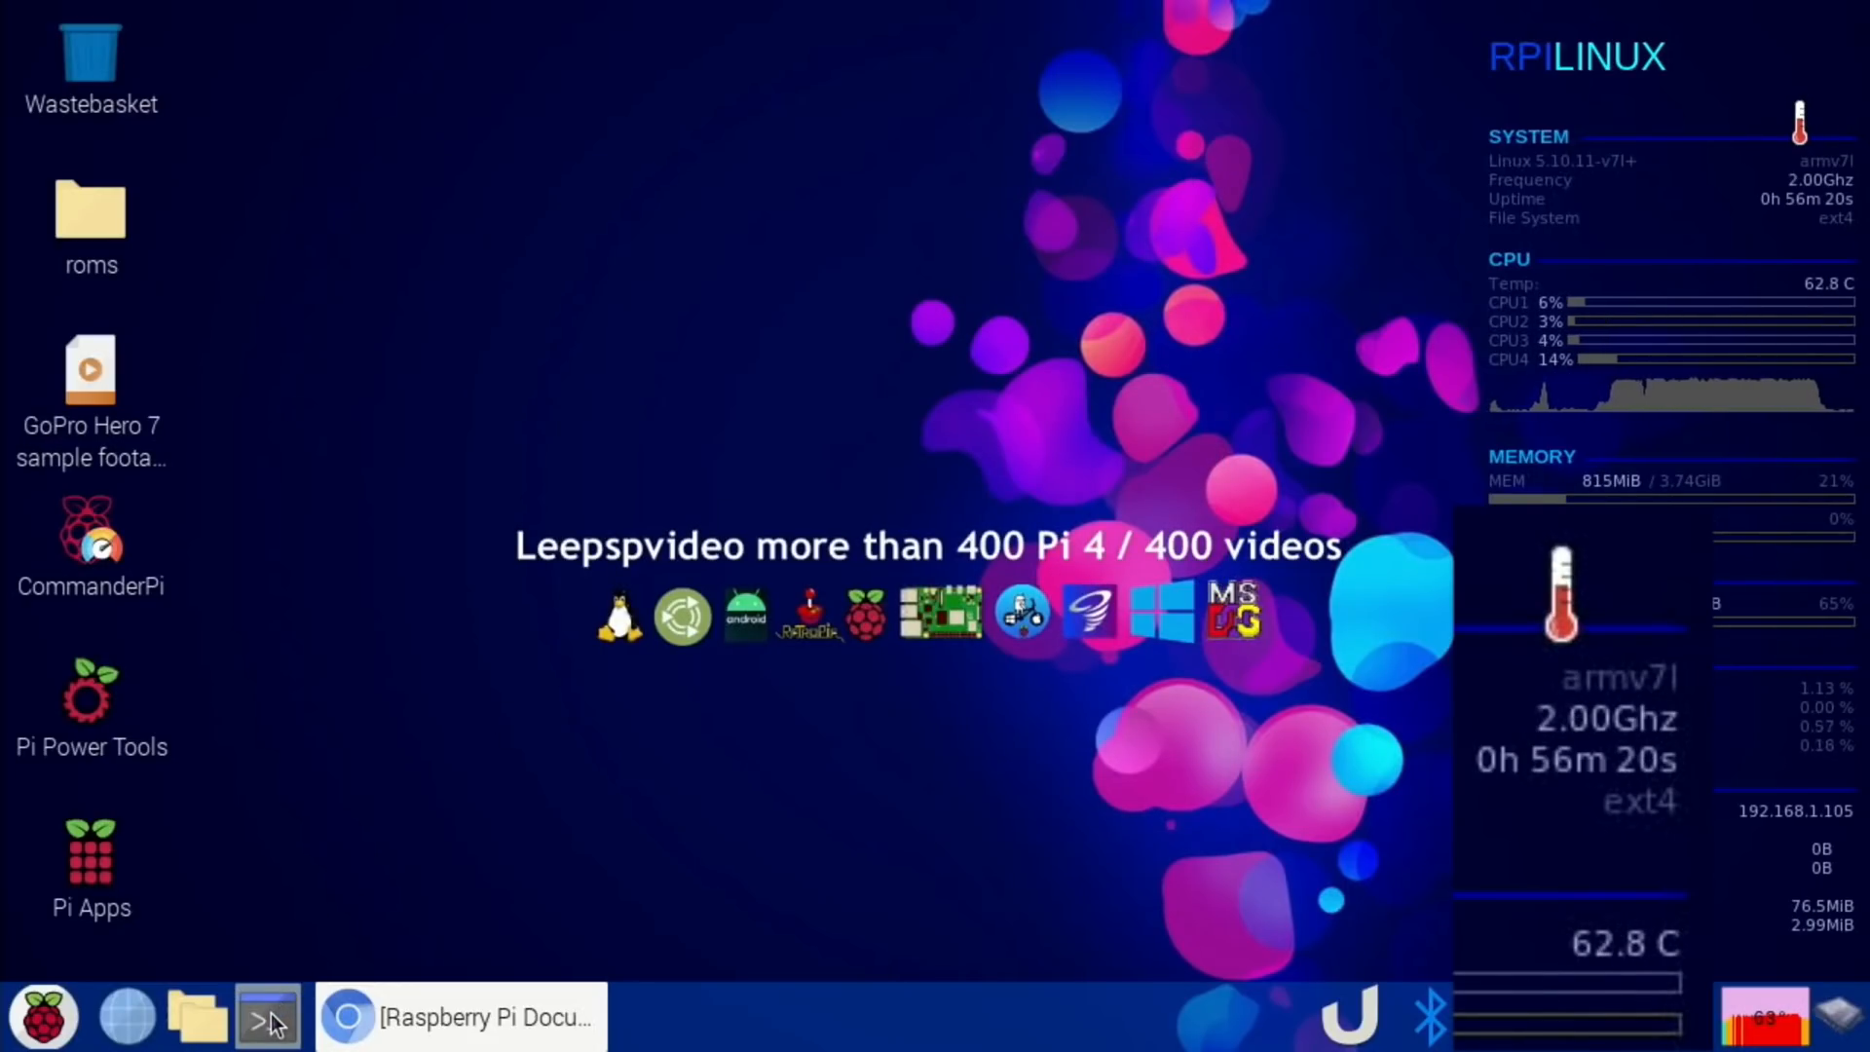
pyautogui.click(267, 1016)
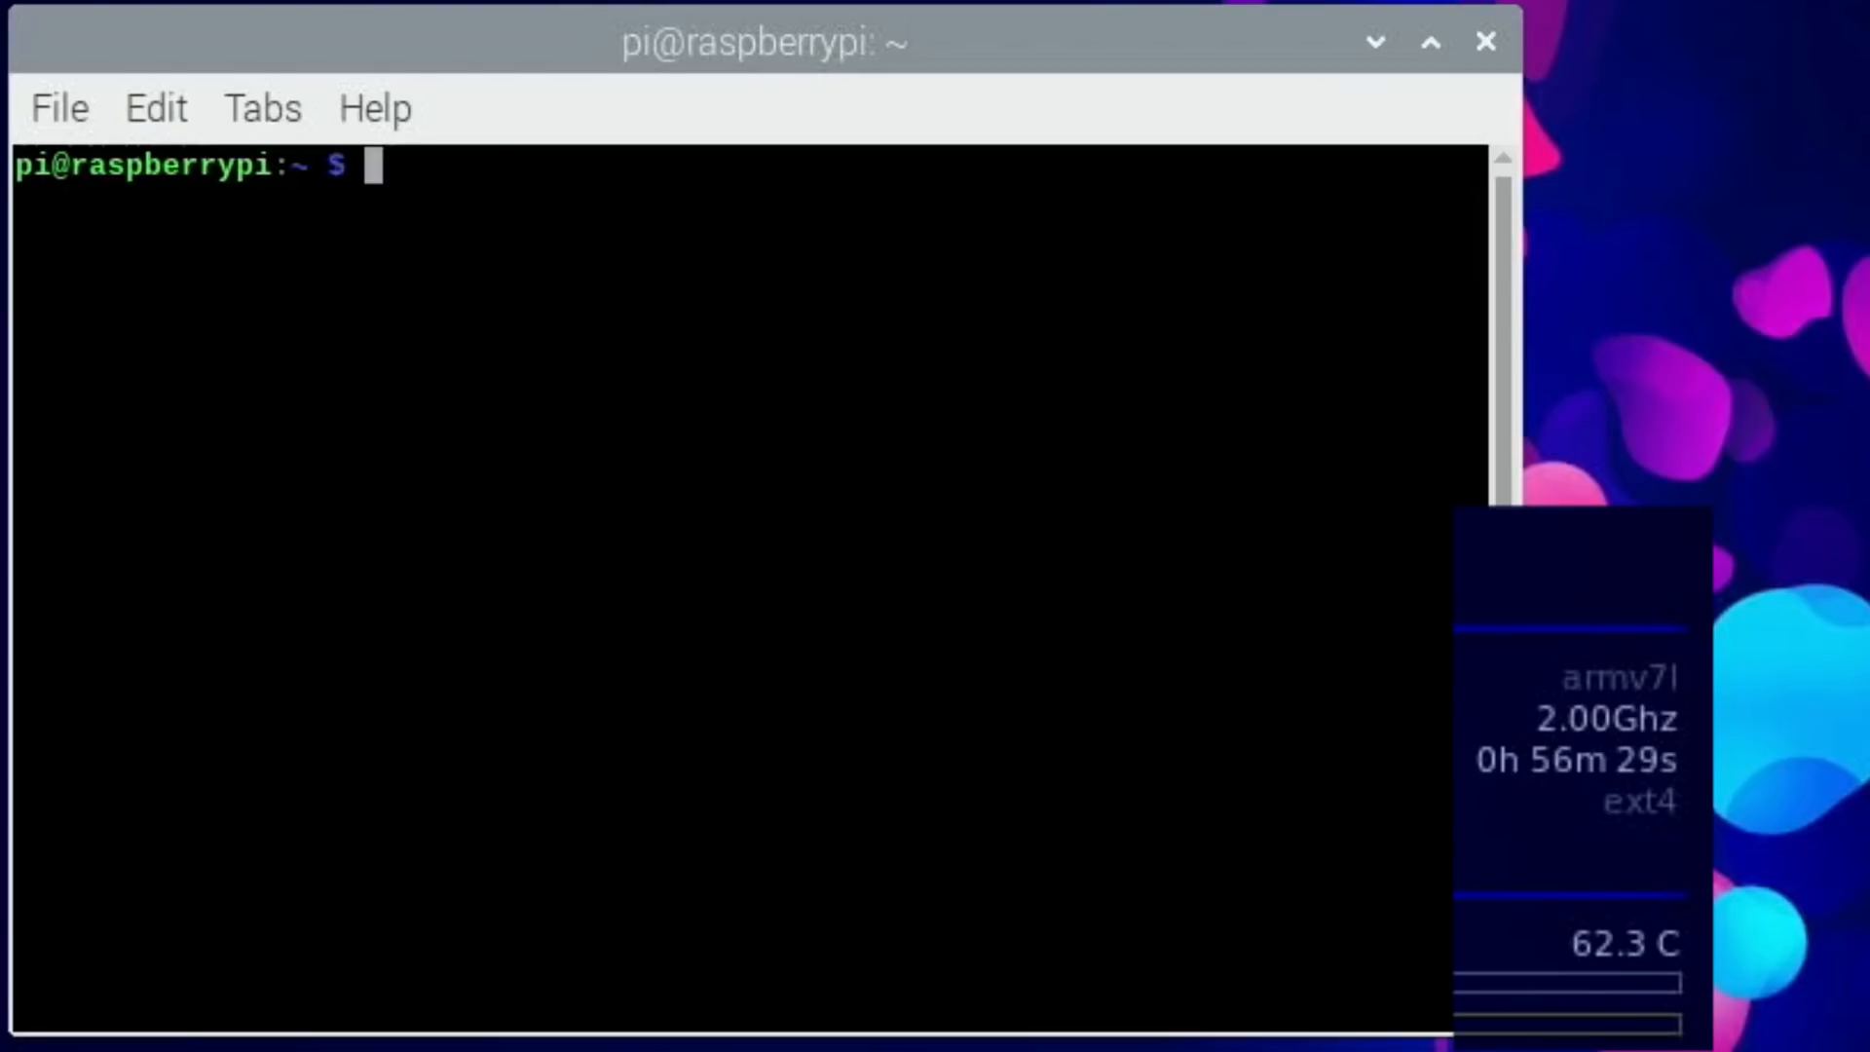
pyautogui.write('sudo nano /boot/config.txt')
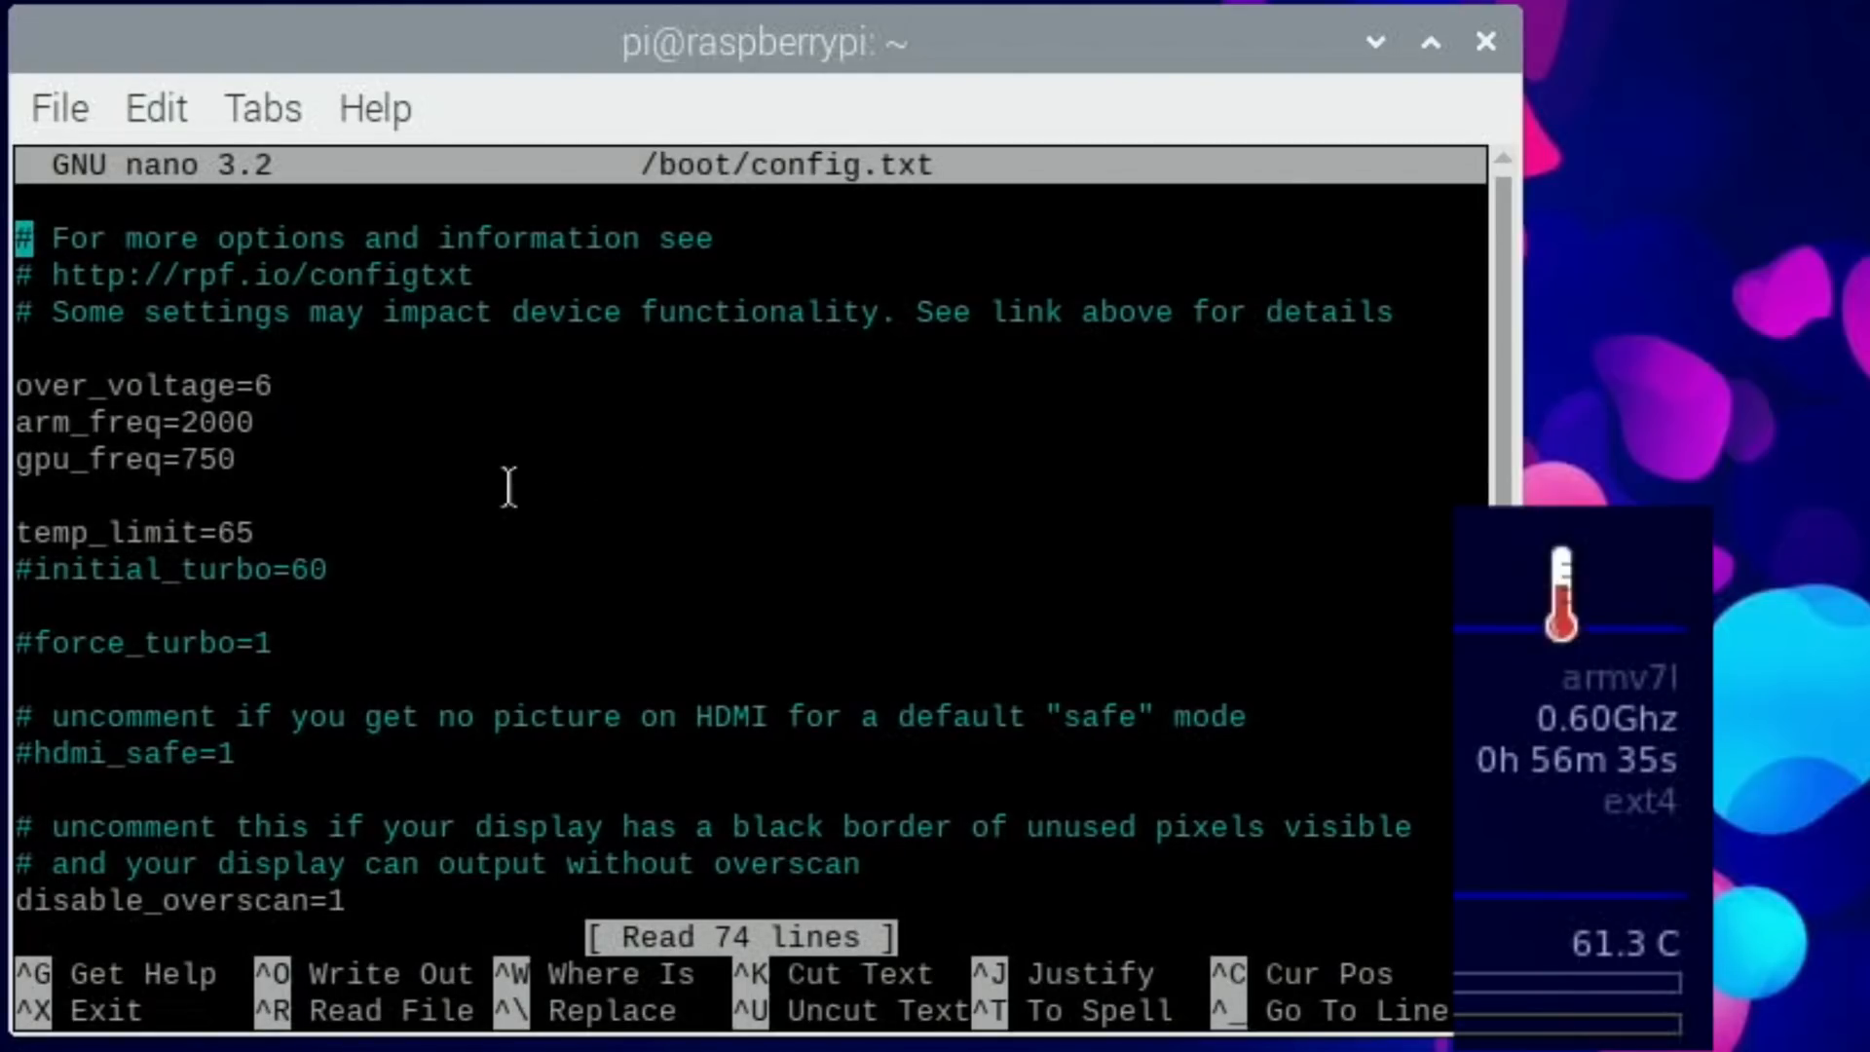
pyautogui.moveTo(108, 431)
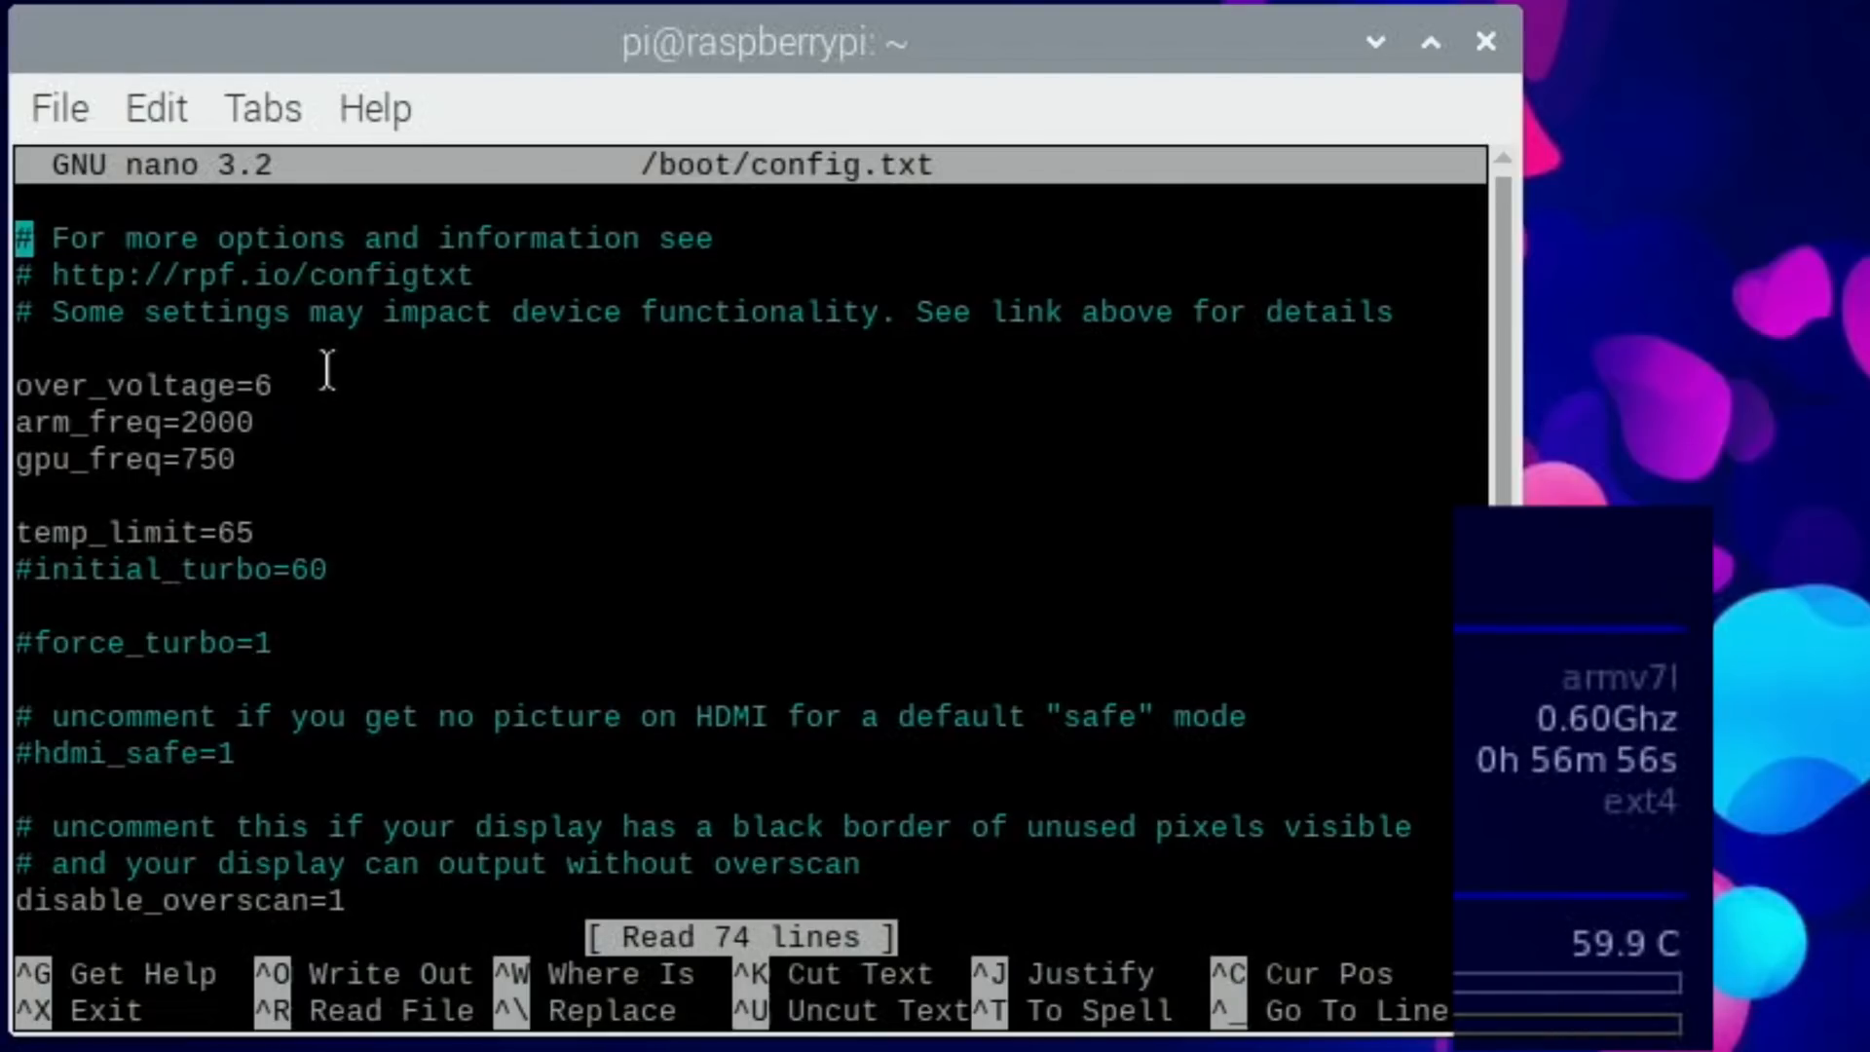
pyautogui.moveTo(294, 439)
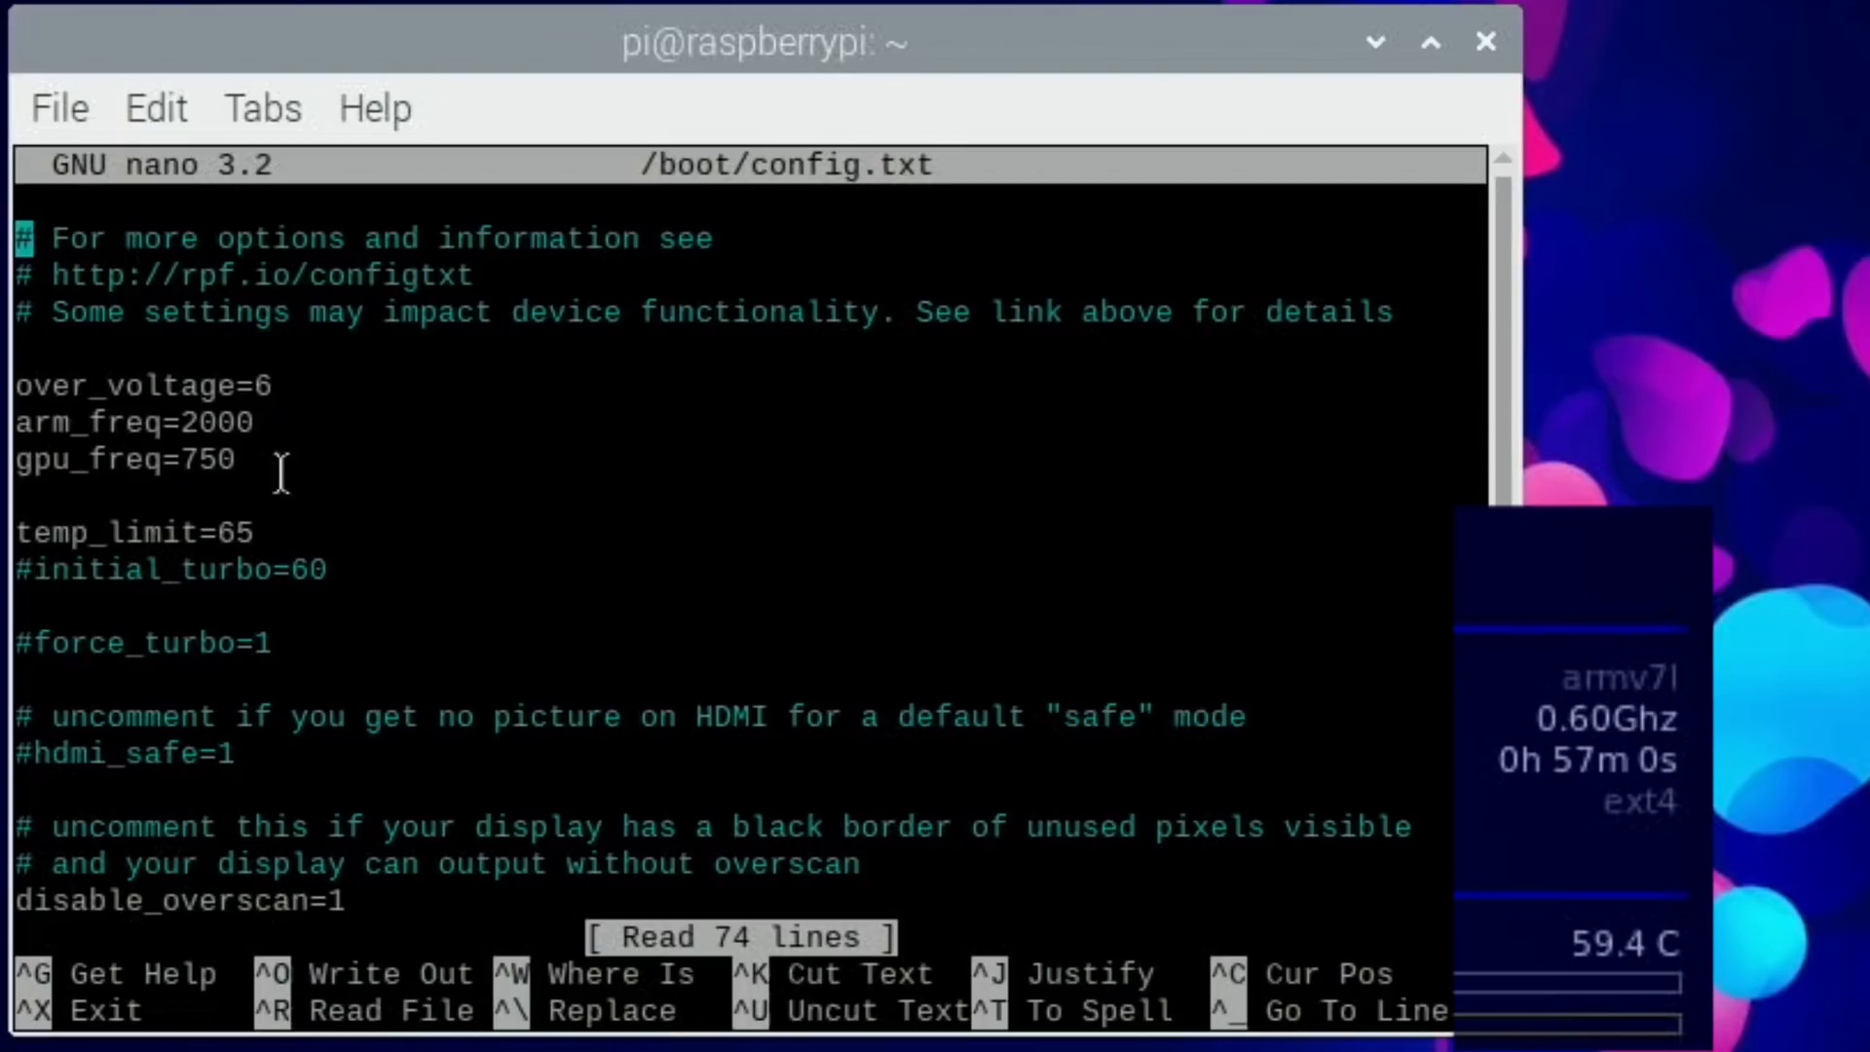
pyautogui.moveTo(1576, 839)
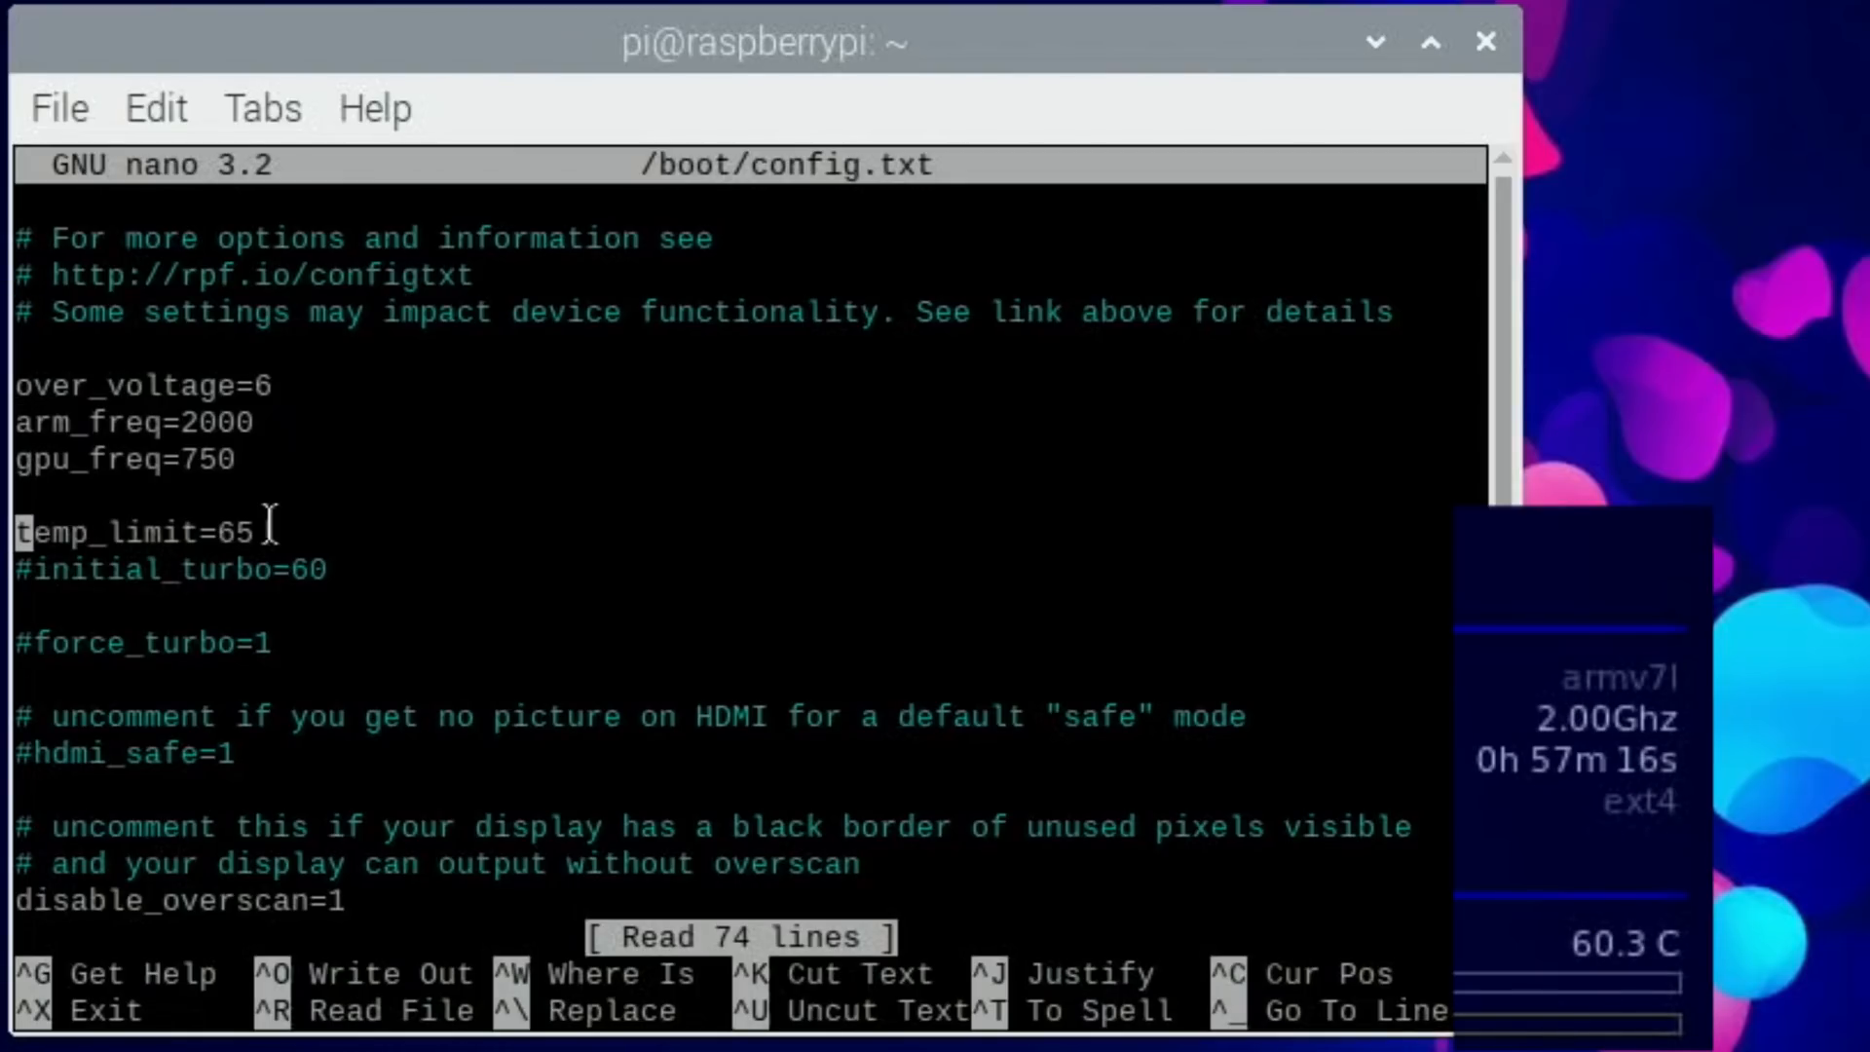
pyautogui.write('~')
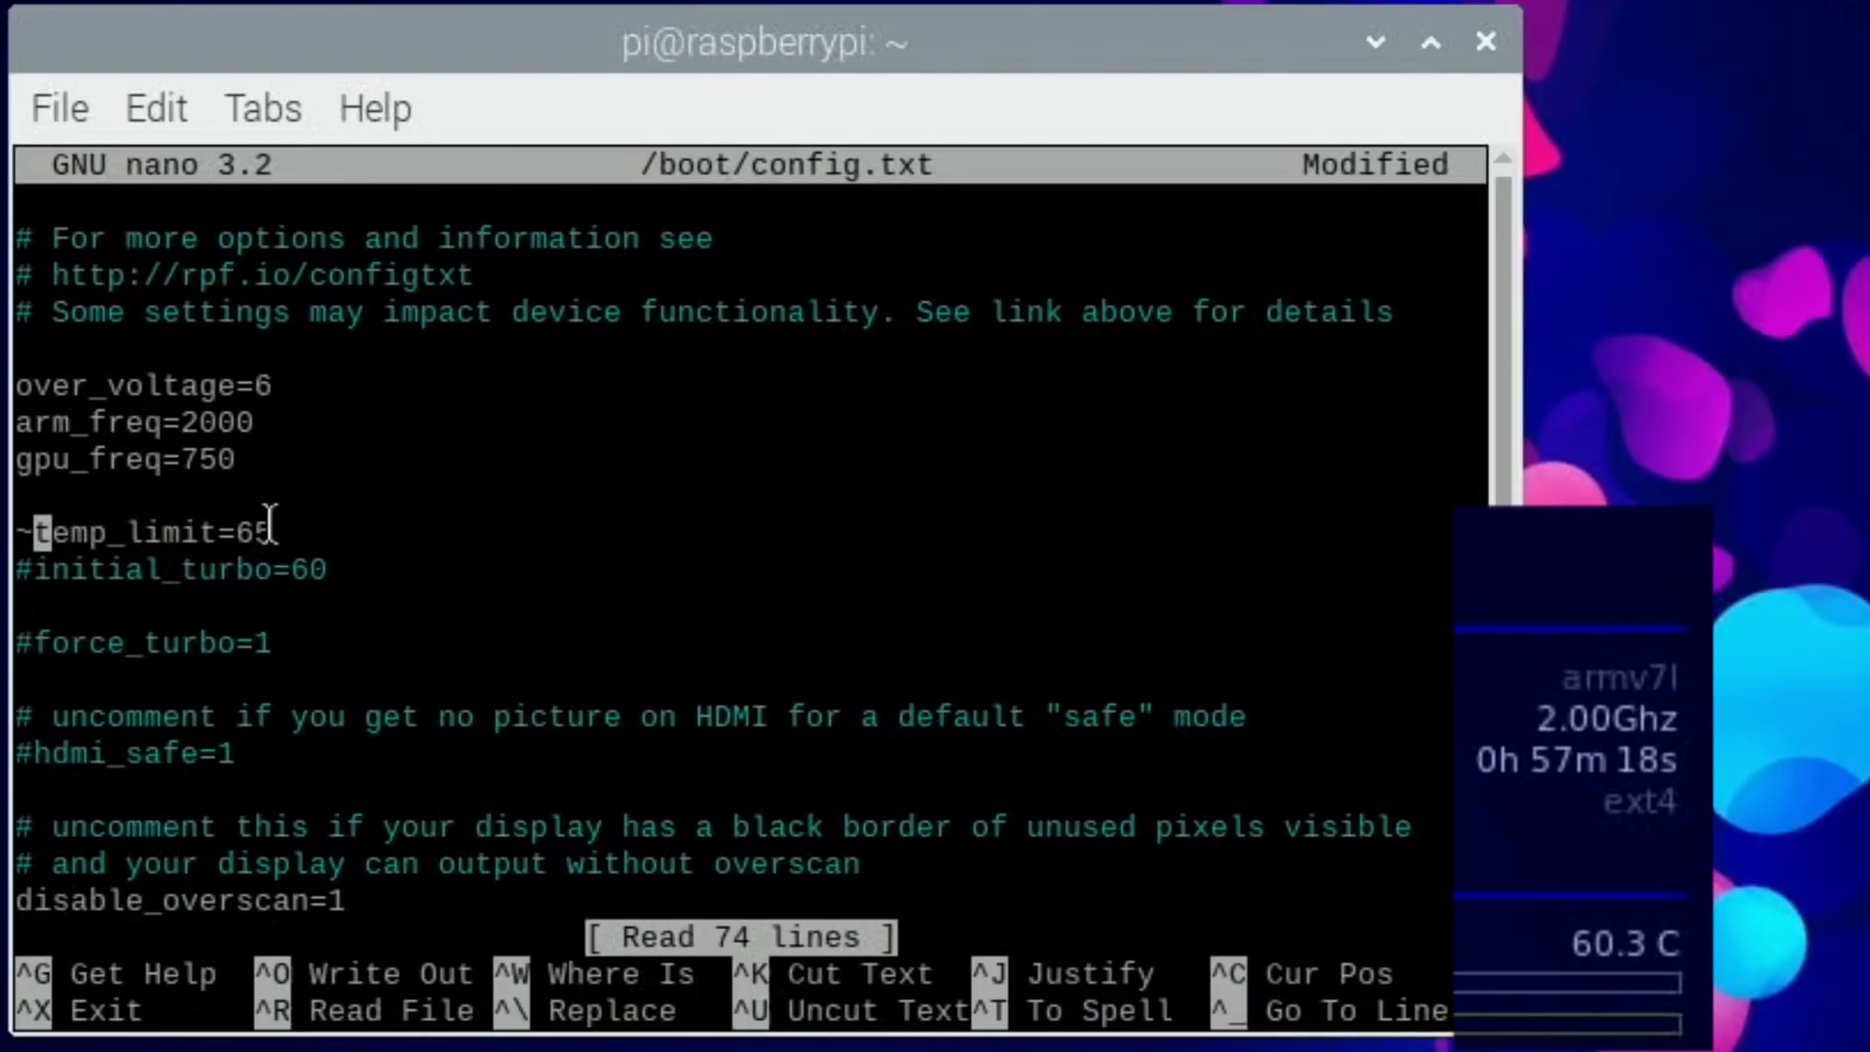
pyautogui.write('#')
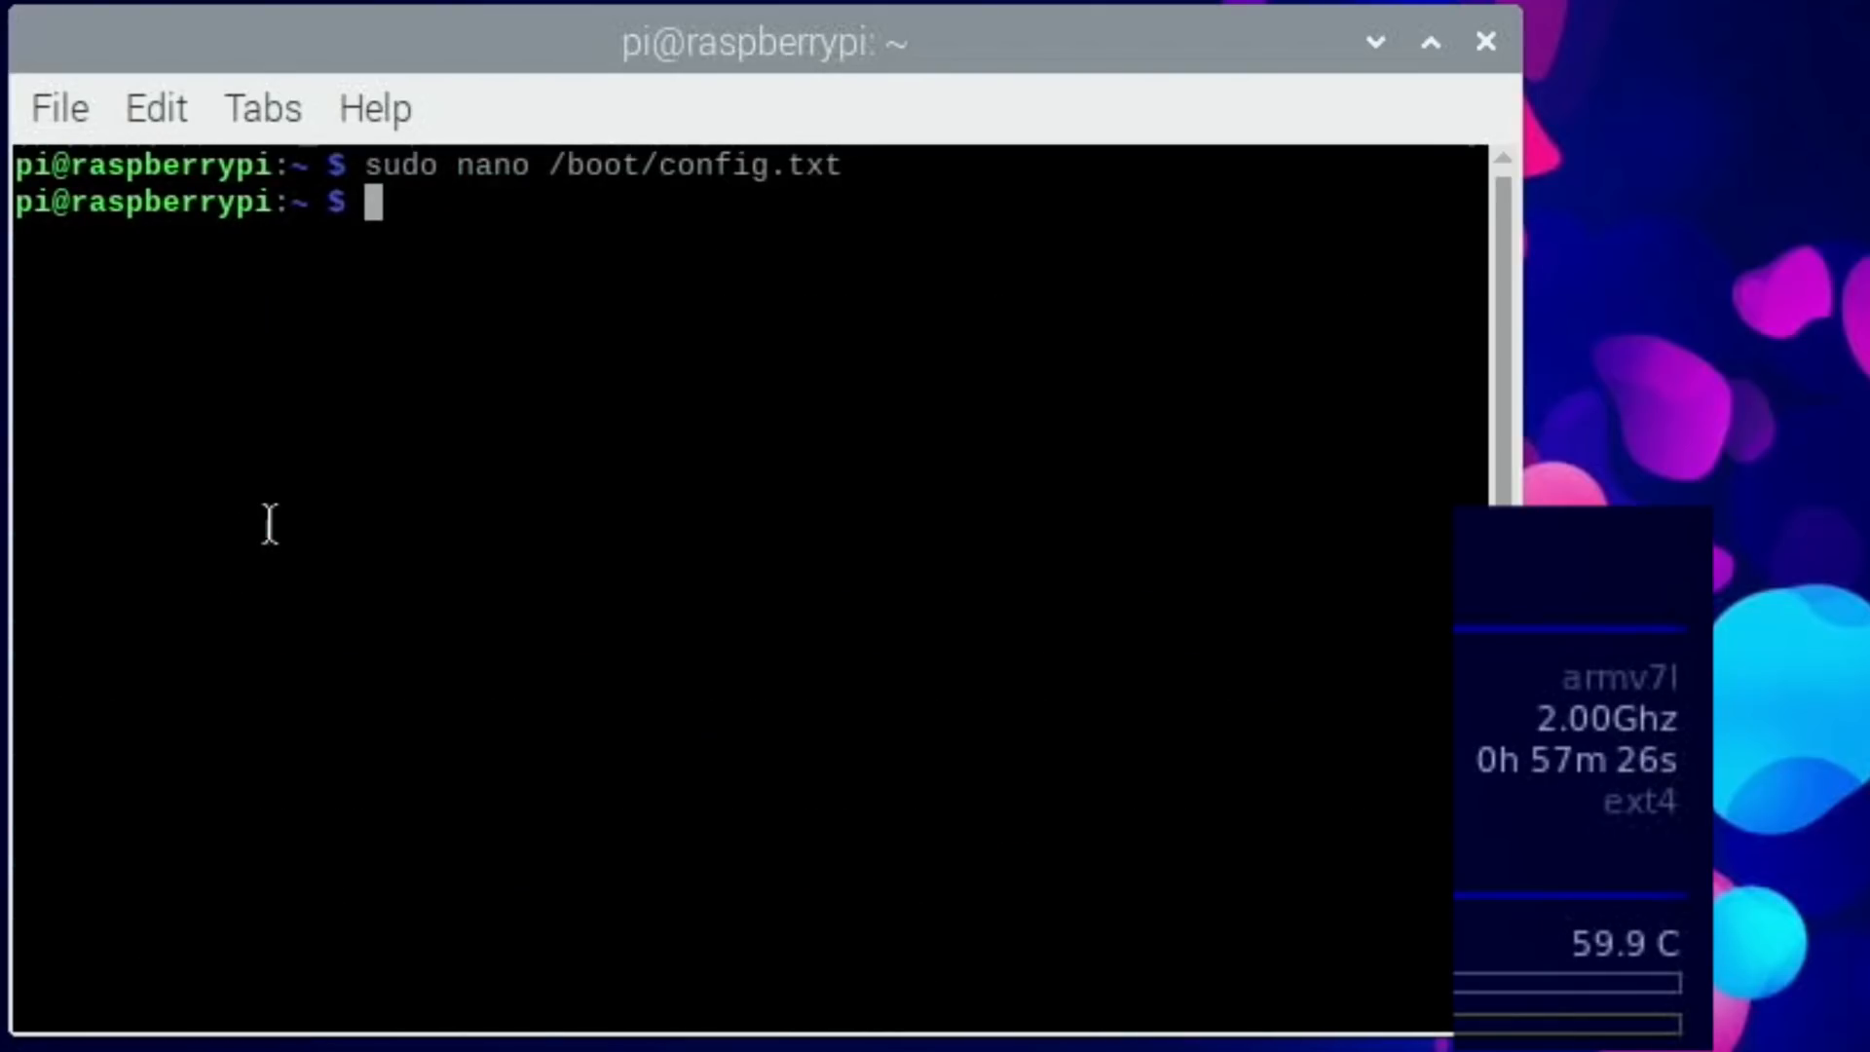
# Reboot the Pi with sudo reboot and wait for the desktop to return.
pyautogui.write('rebo')
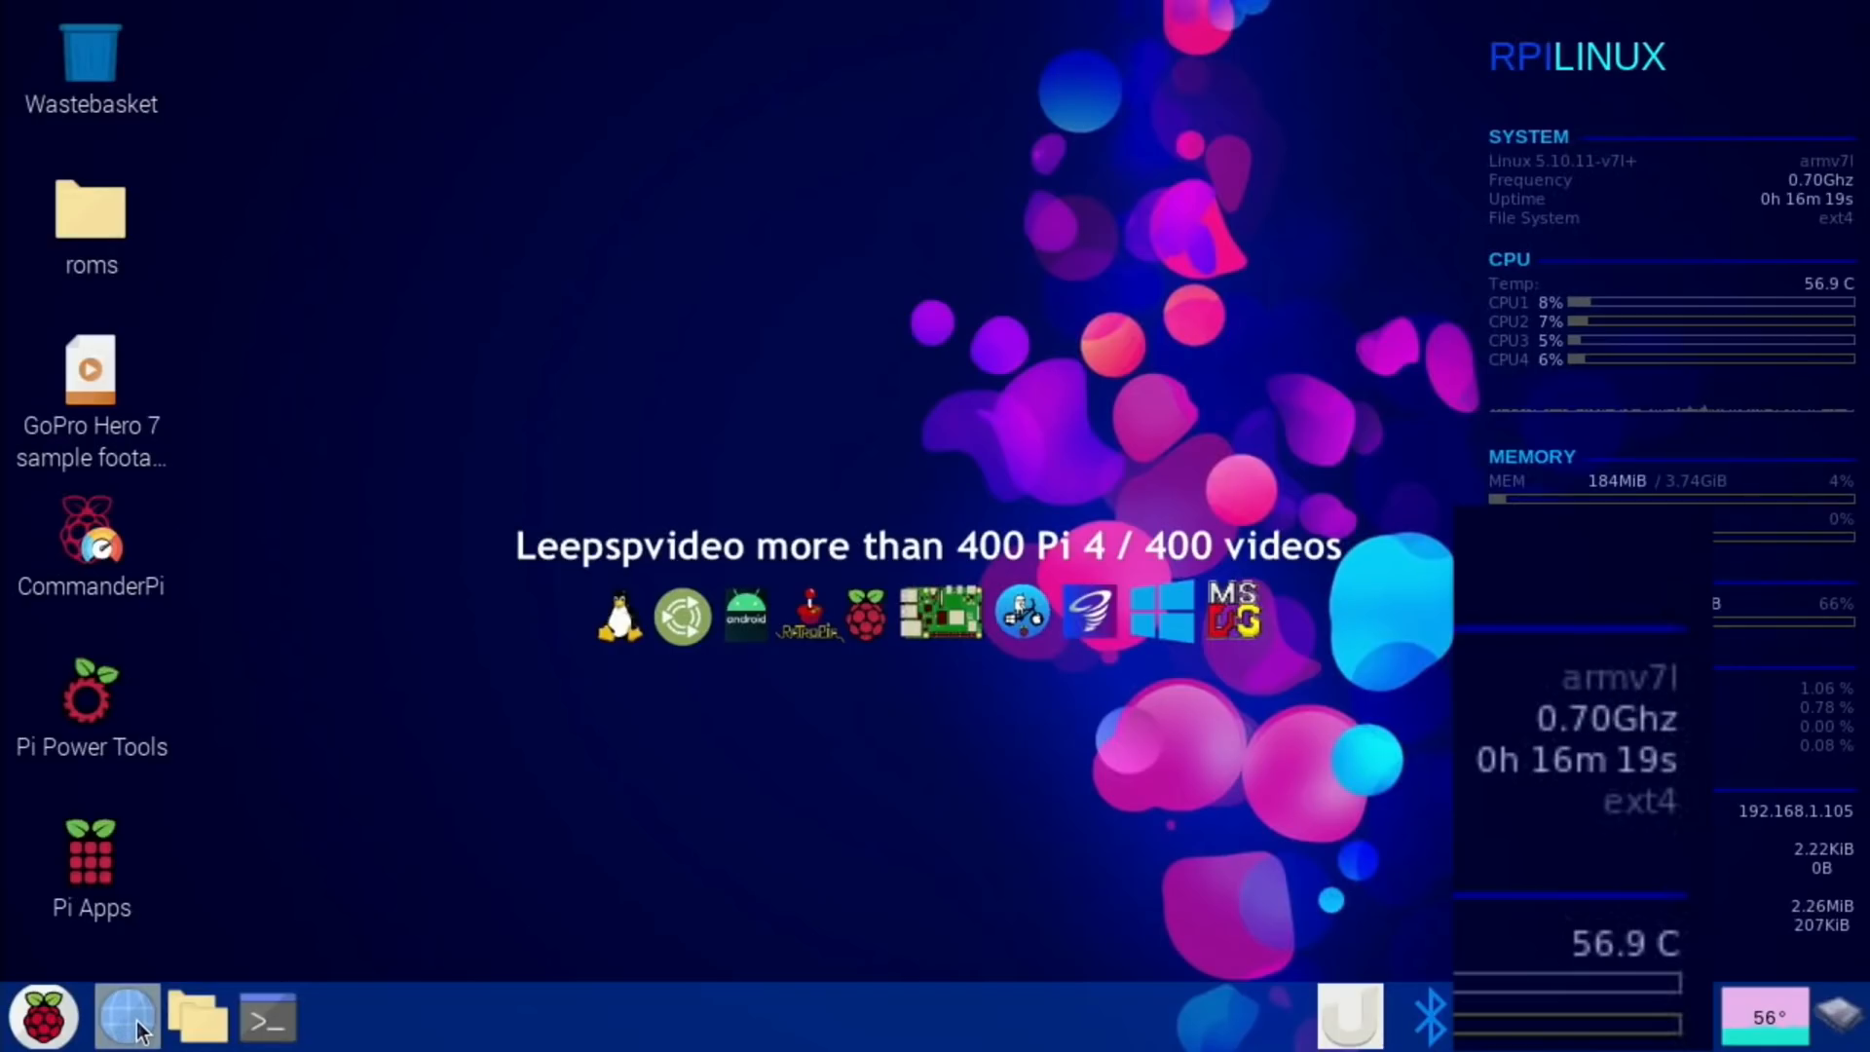
# Play the YouTube 4K UHD HDR demo clips video in Chromium, then close the browser.
pyautogui.click(126, 1015)
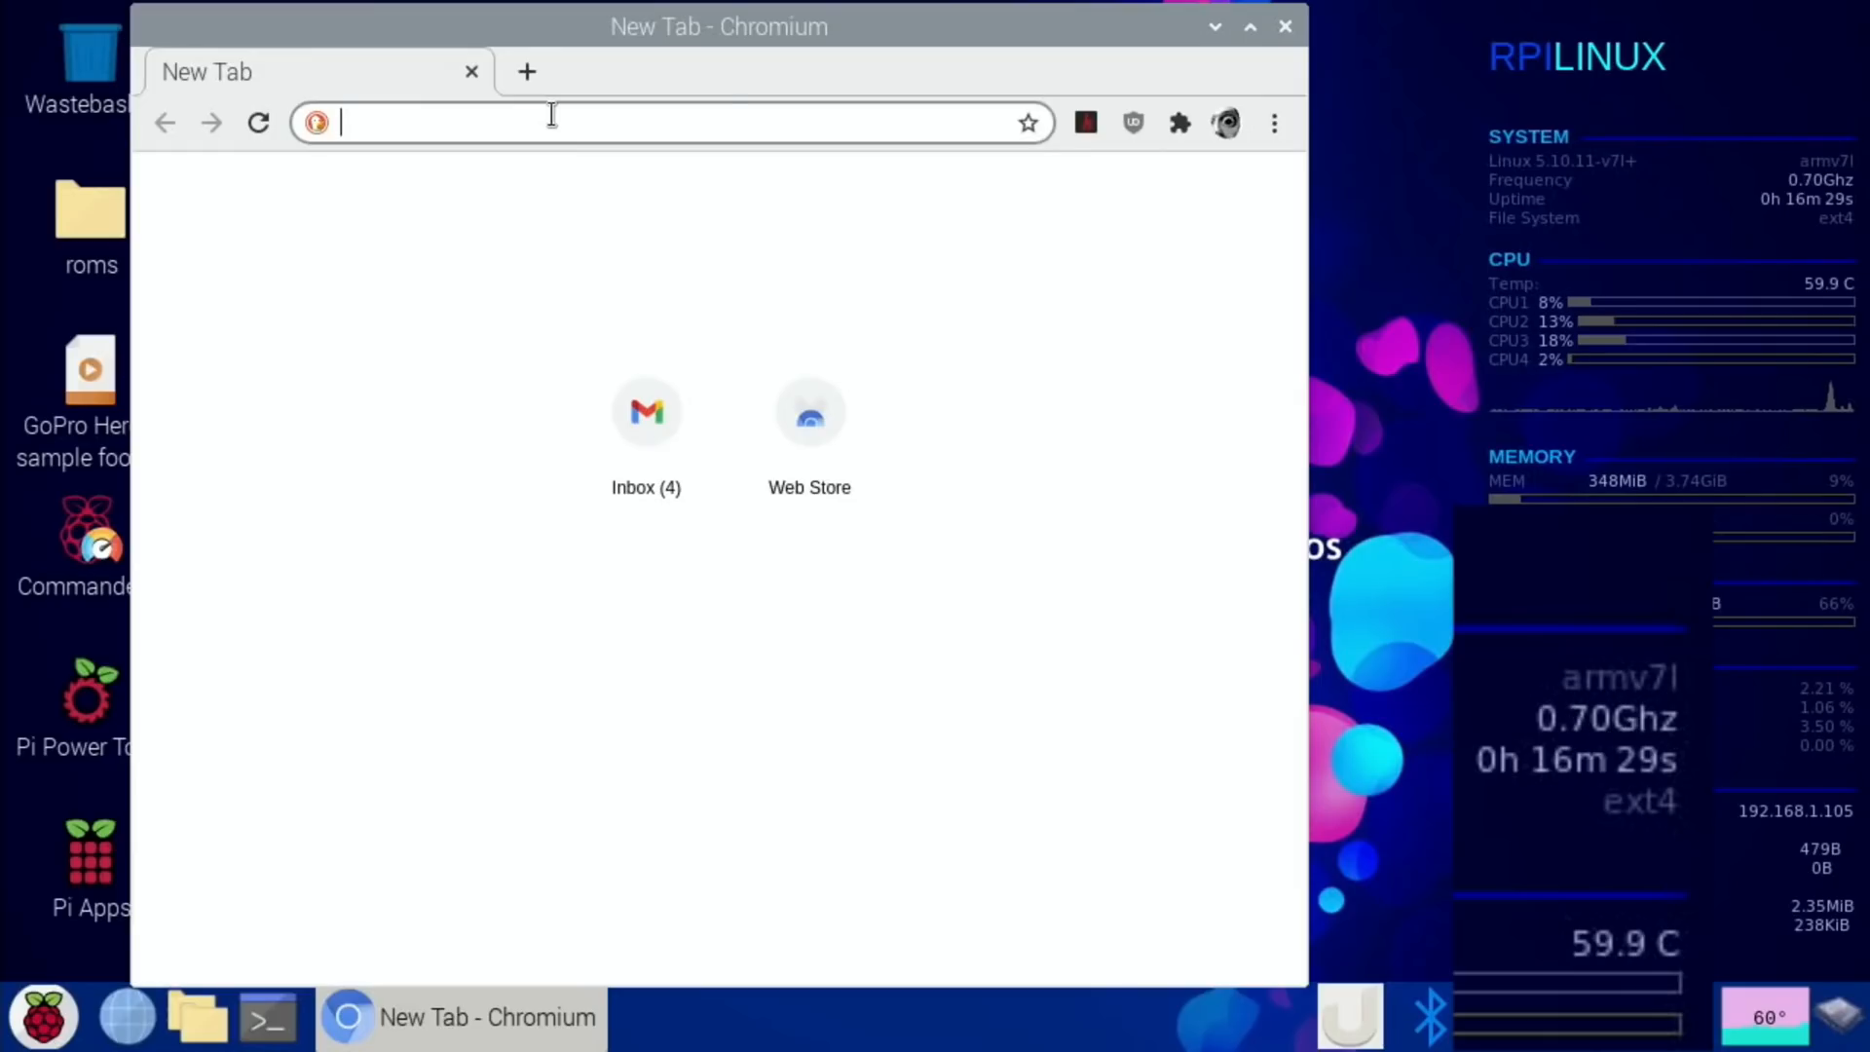
pyautogui.write('youtube.com/watch?v=GUwmWy-bumw')
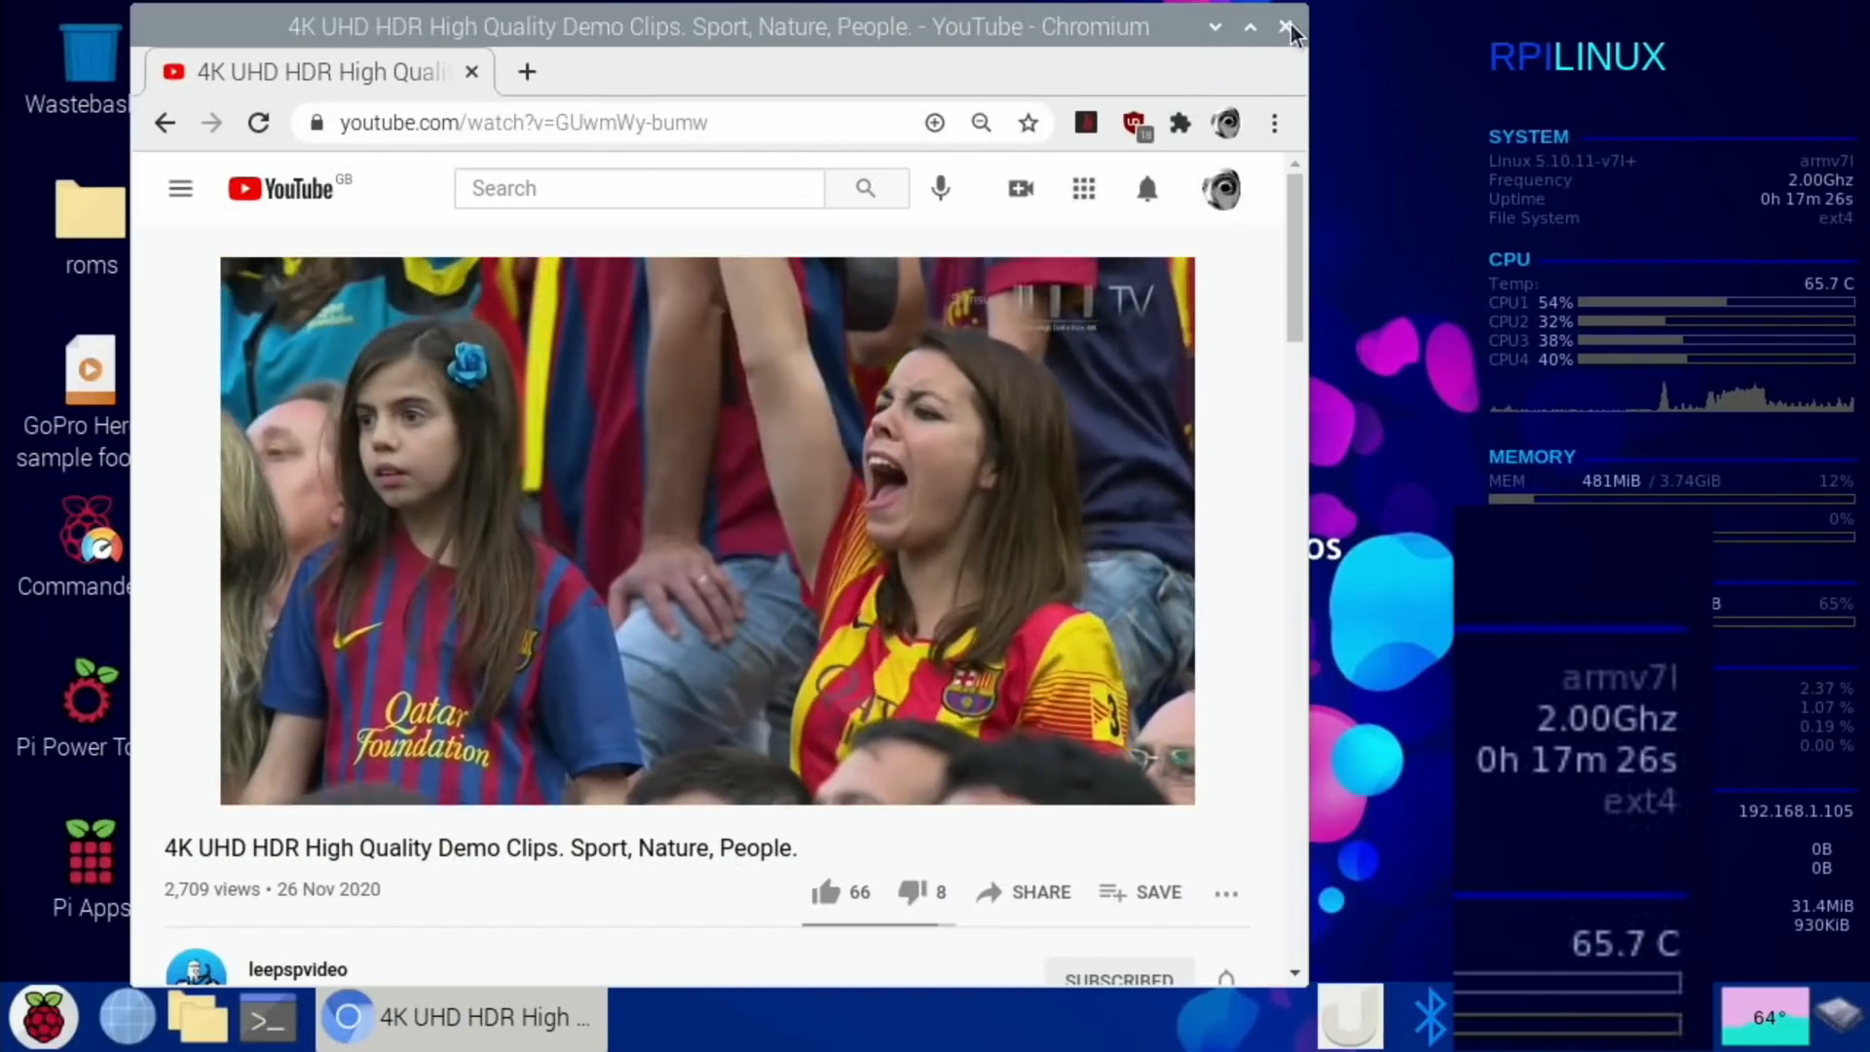
pyautogui.click(1291, 26)
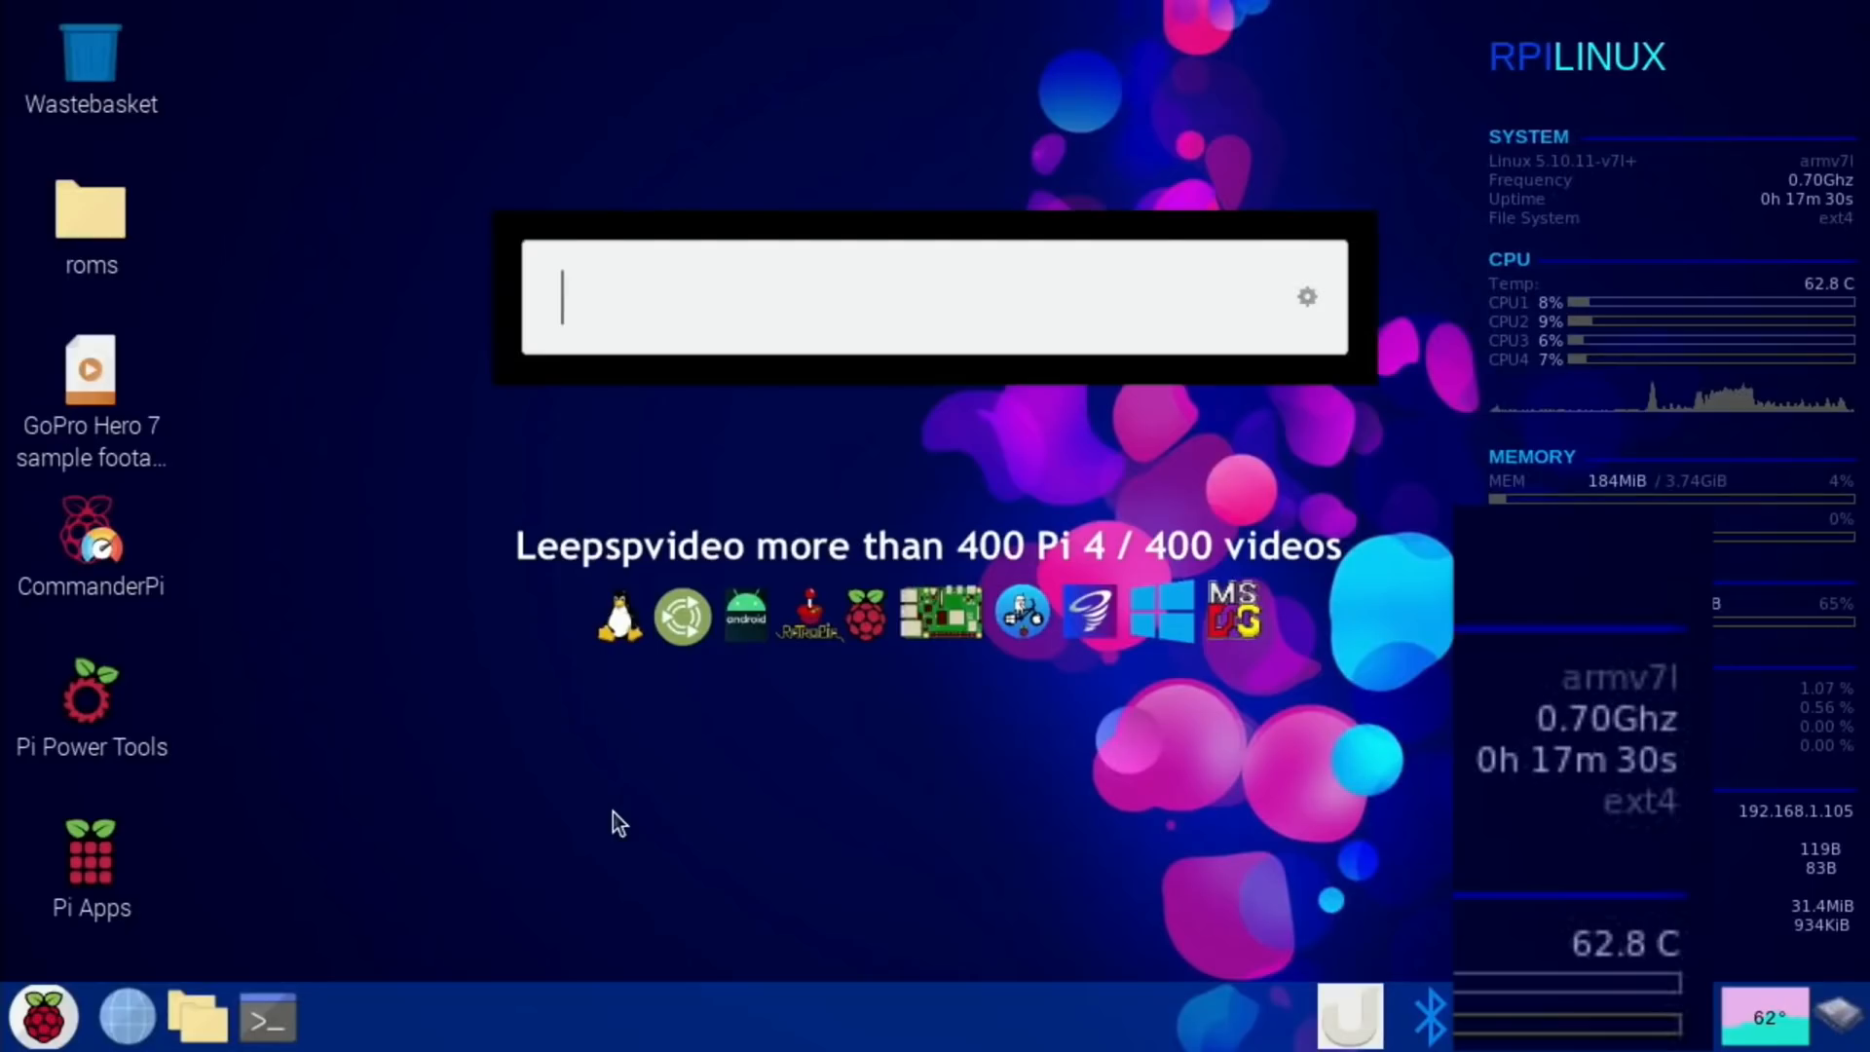
# Re-encode the GoPro Hero 7 footage in HandBrake, close it, and bring up a terminal.
pyautogui.write('hand')
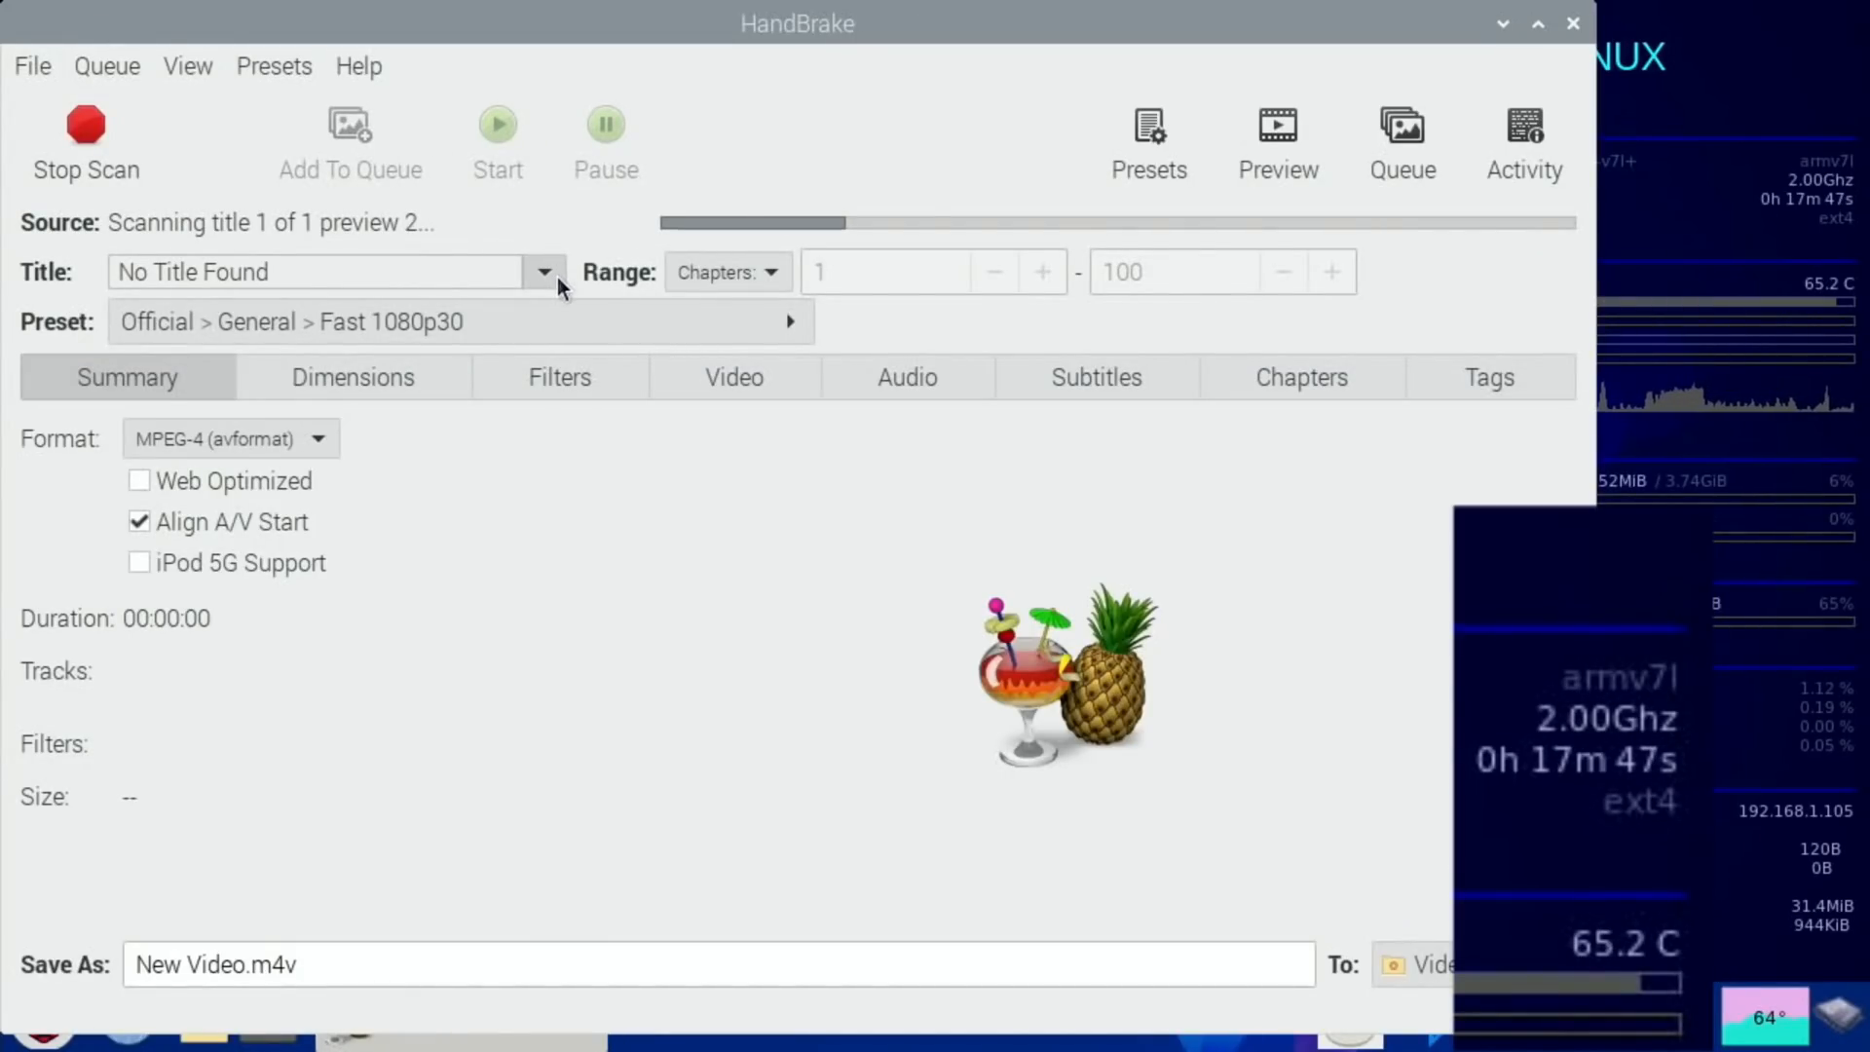
pyautogui.click(459, 320)
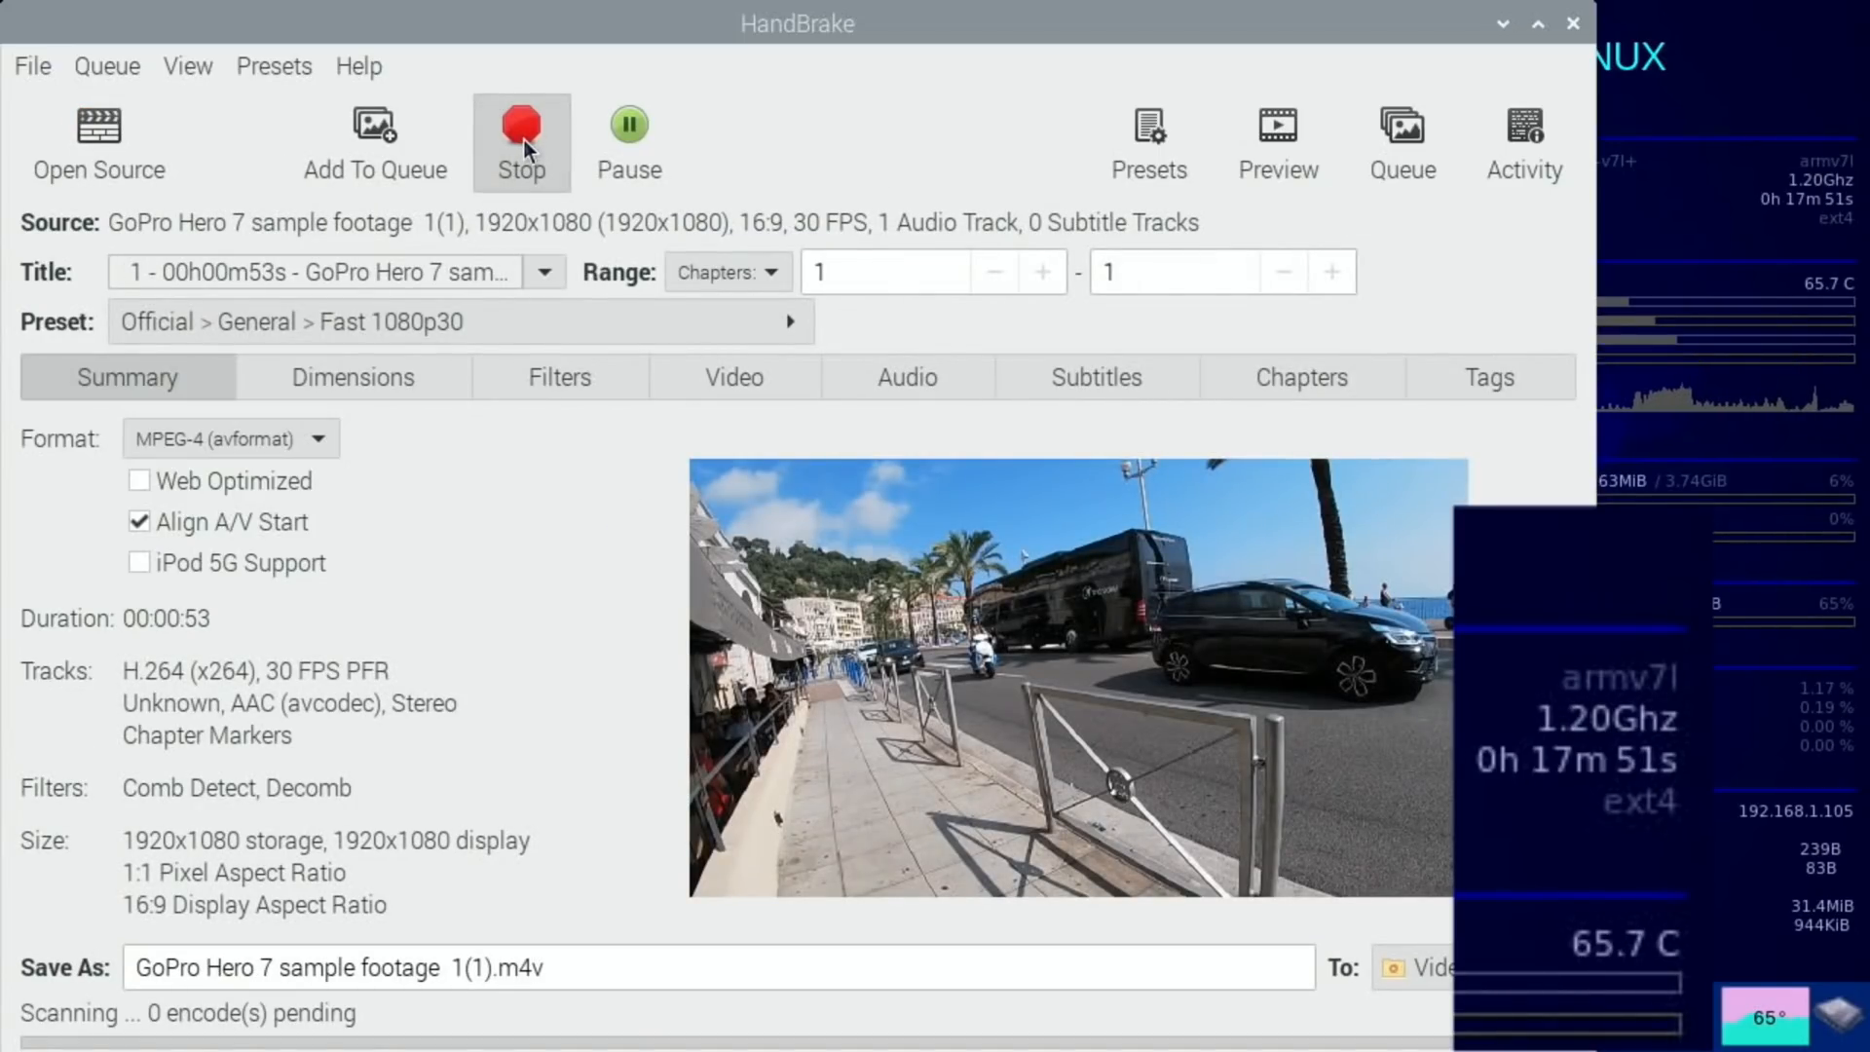
pyautogui.moveTo(521, 126)
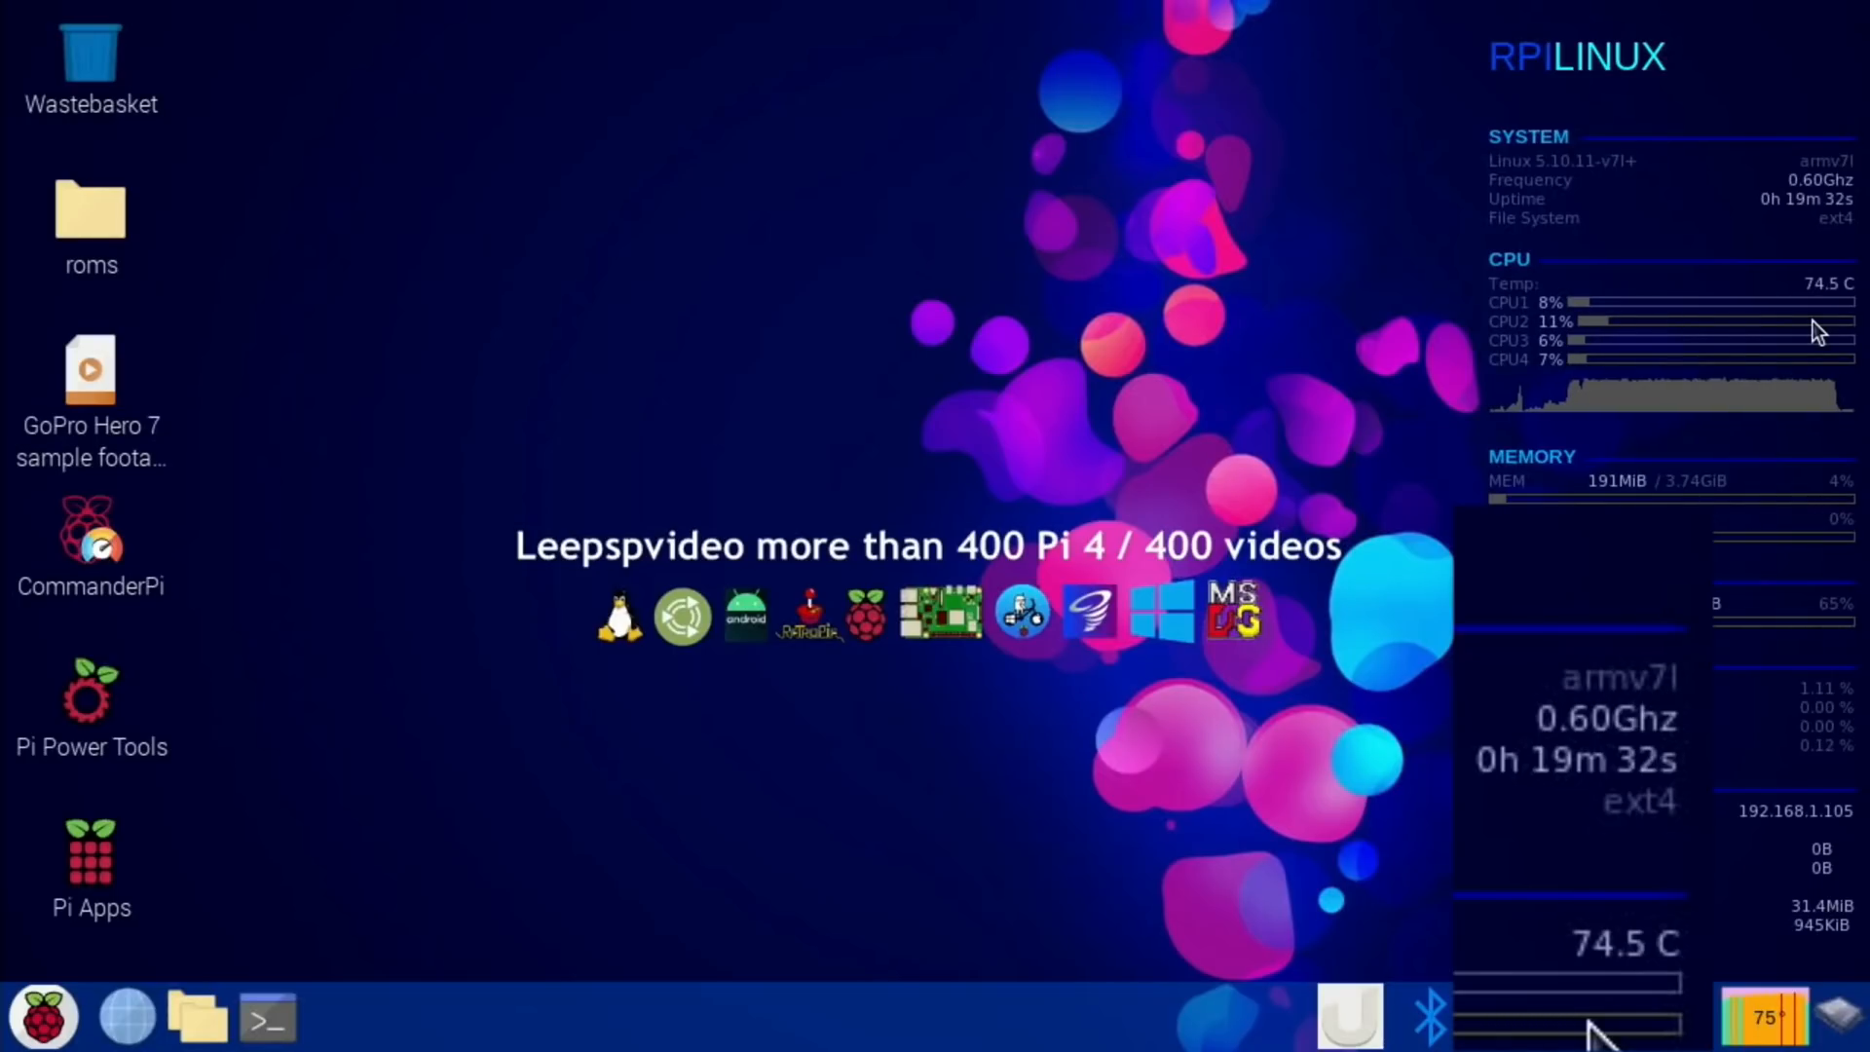
pyautogui.moveTo(1175, 275)
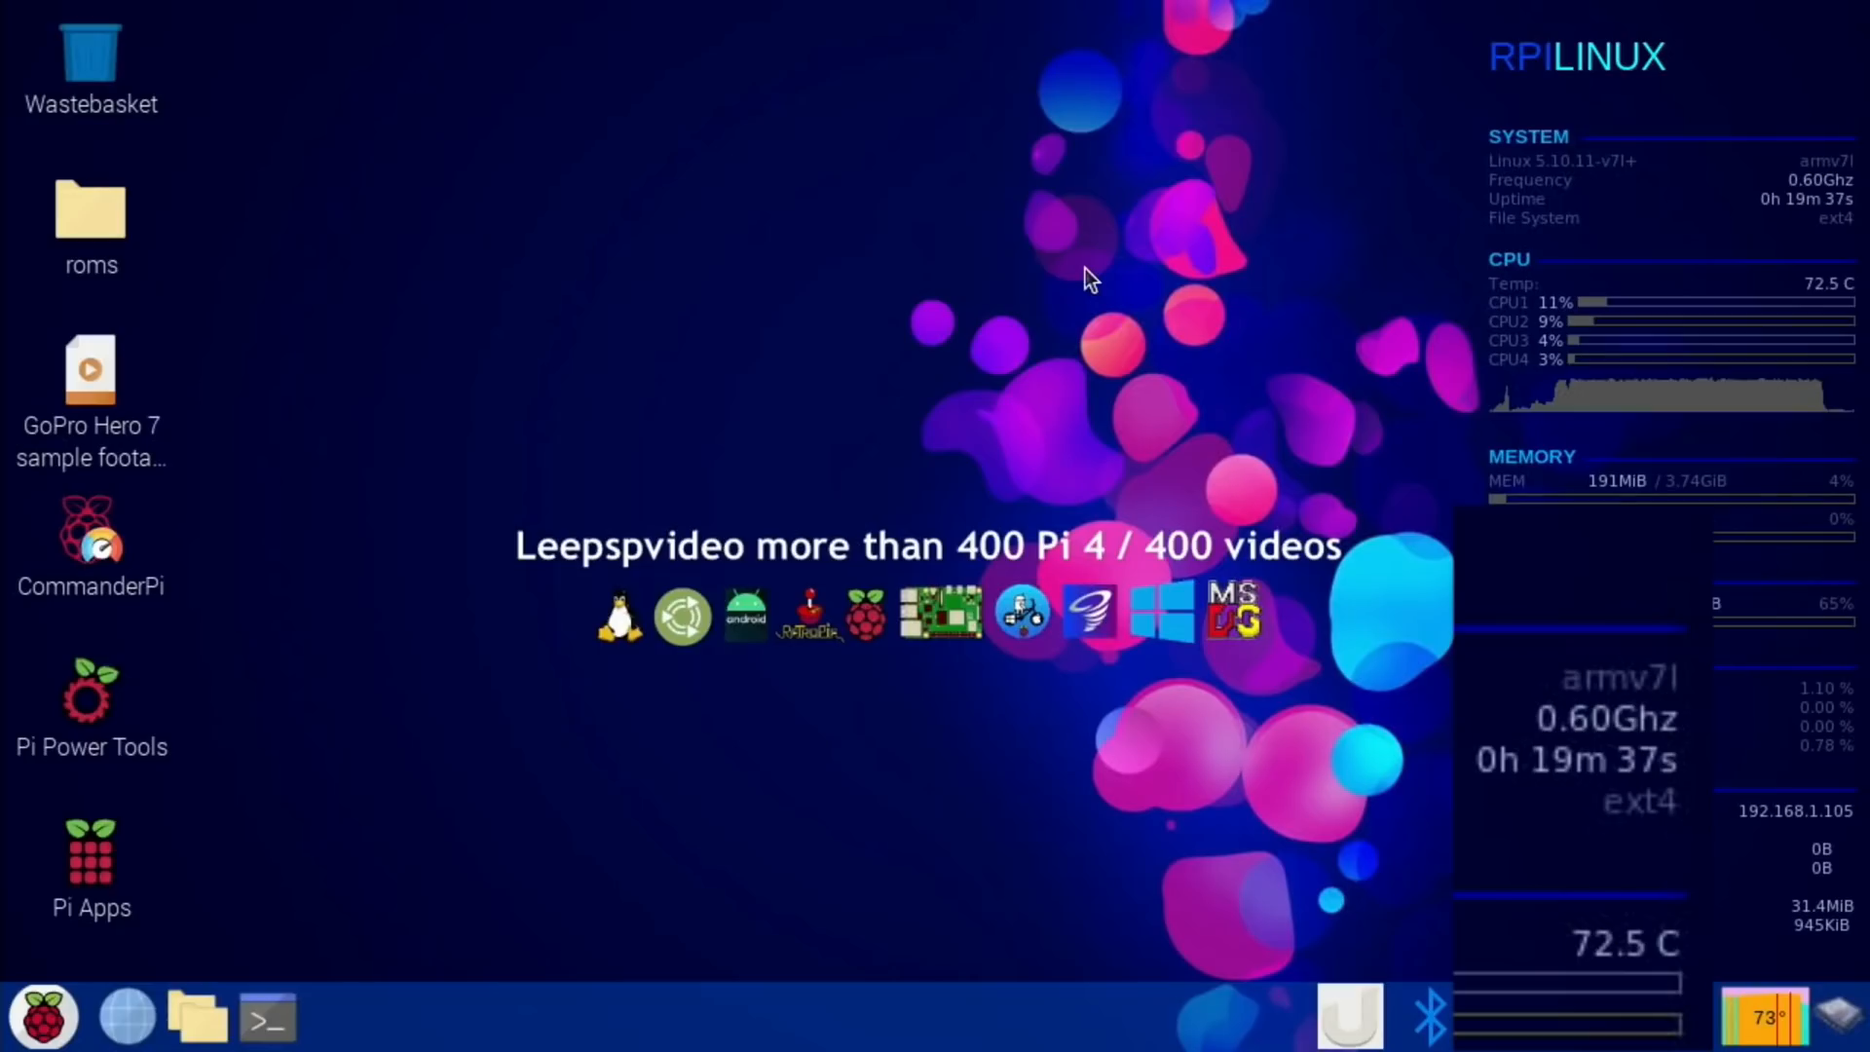
pyautogui.click(266, 1016)
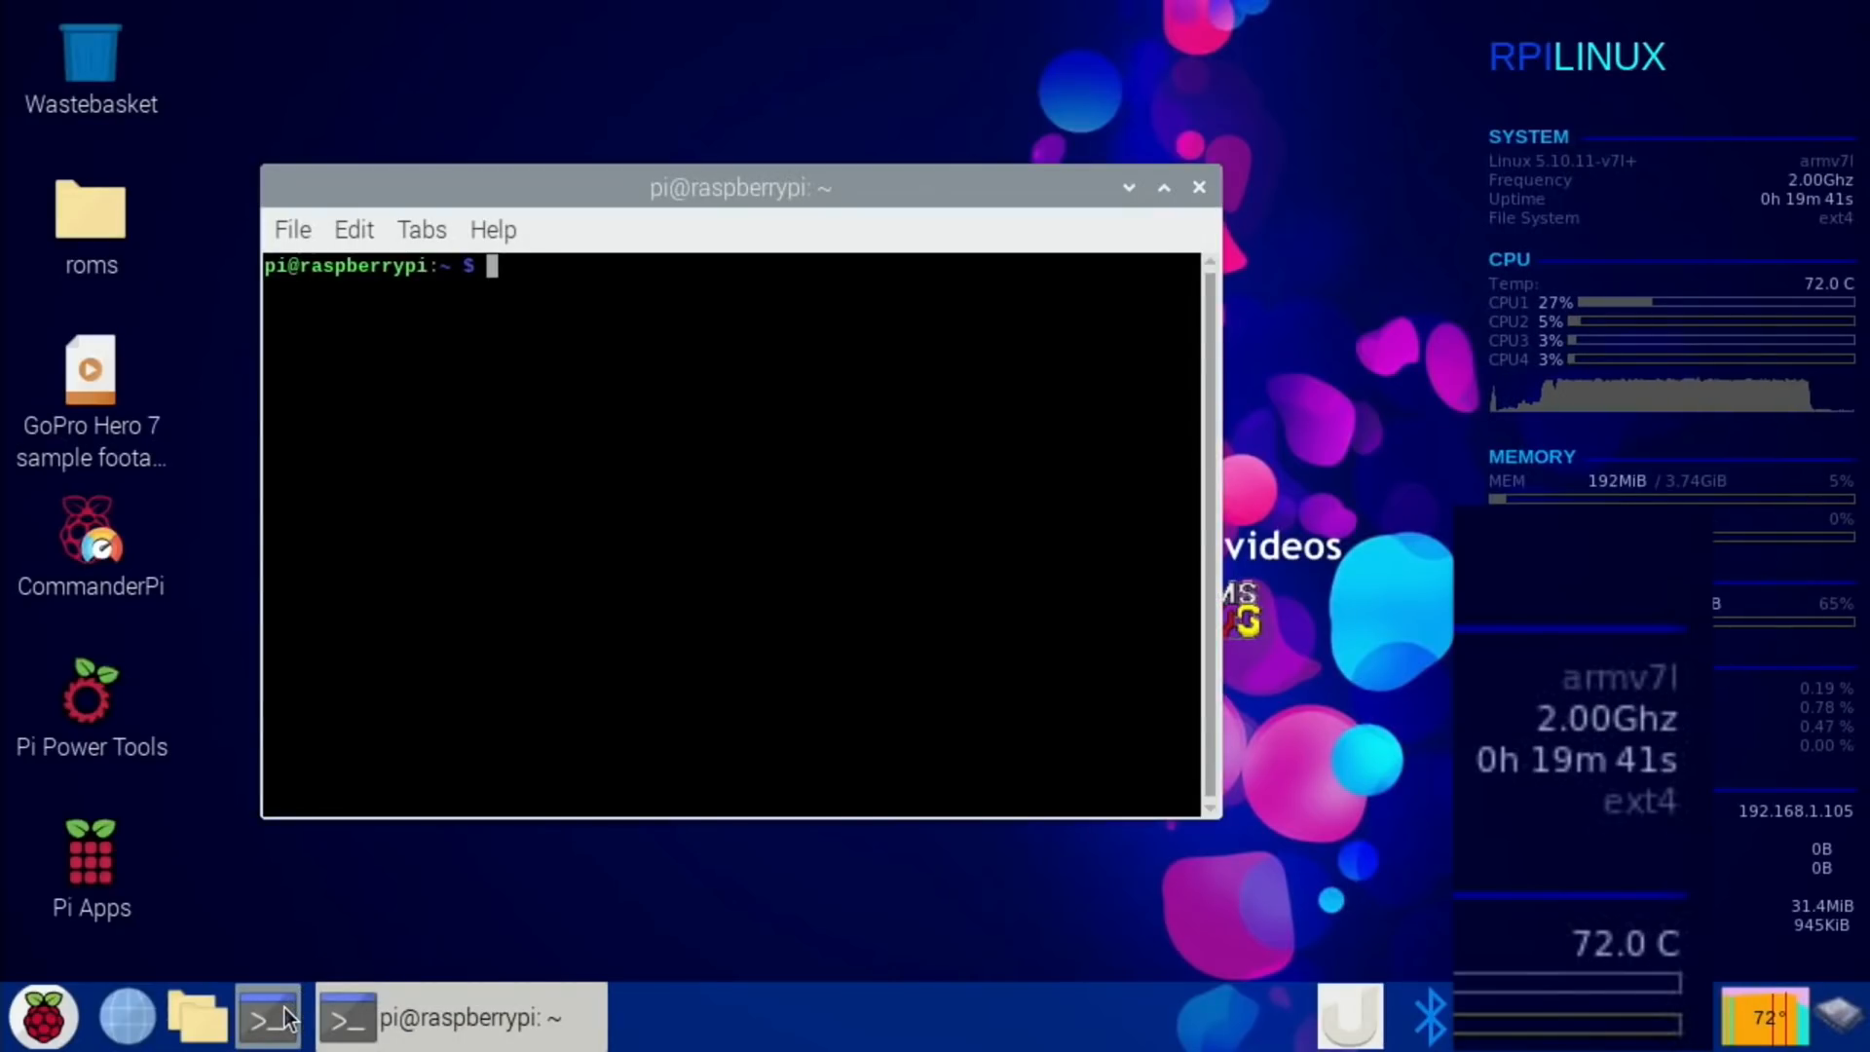
# Set over_voltage=10 and arm_freq=2300 in /boot/config.txt, save, and close the terminal.
pyautogui.write('sudo nano /boot/config.txt')
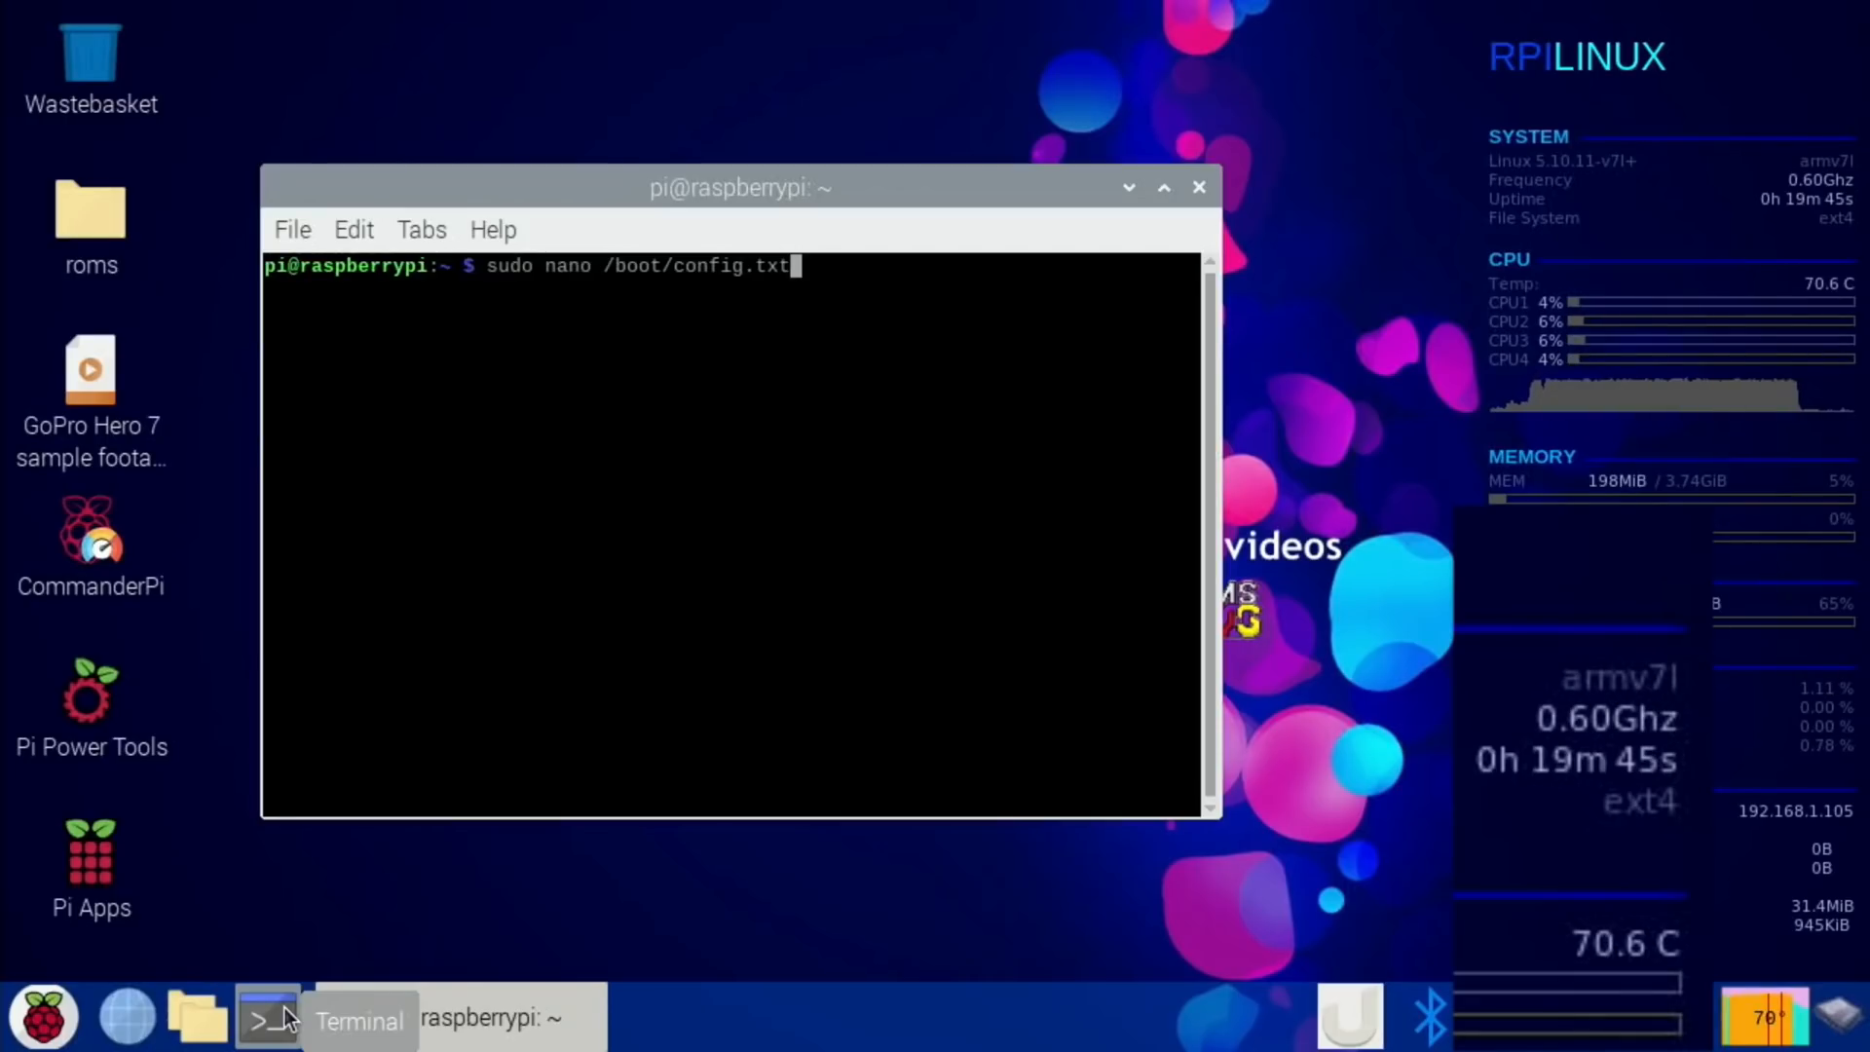
pyautogui.press('Return')
pyautogui.write('gpu_freq=750')
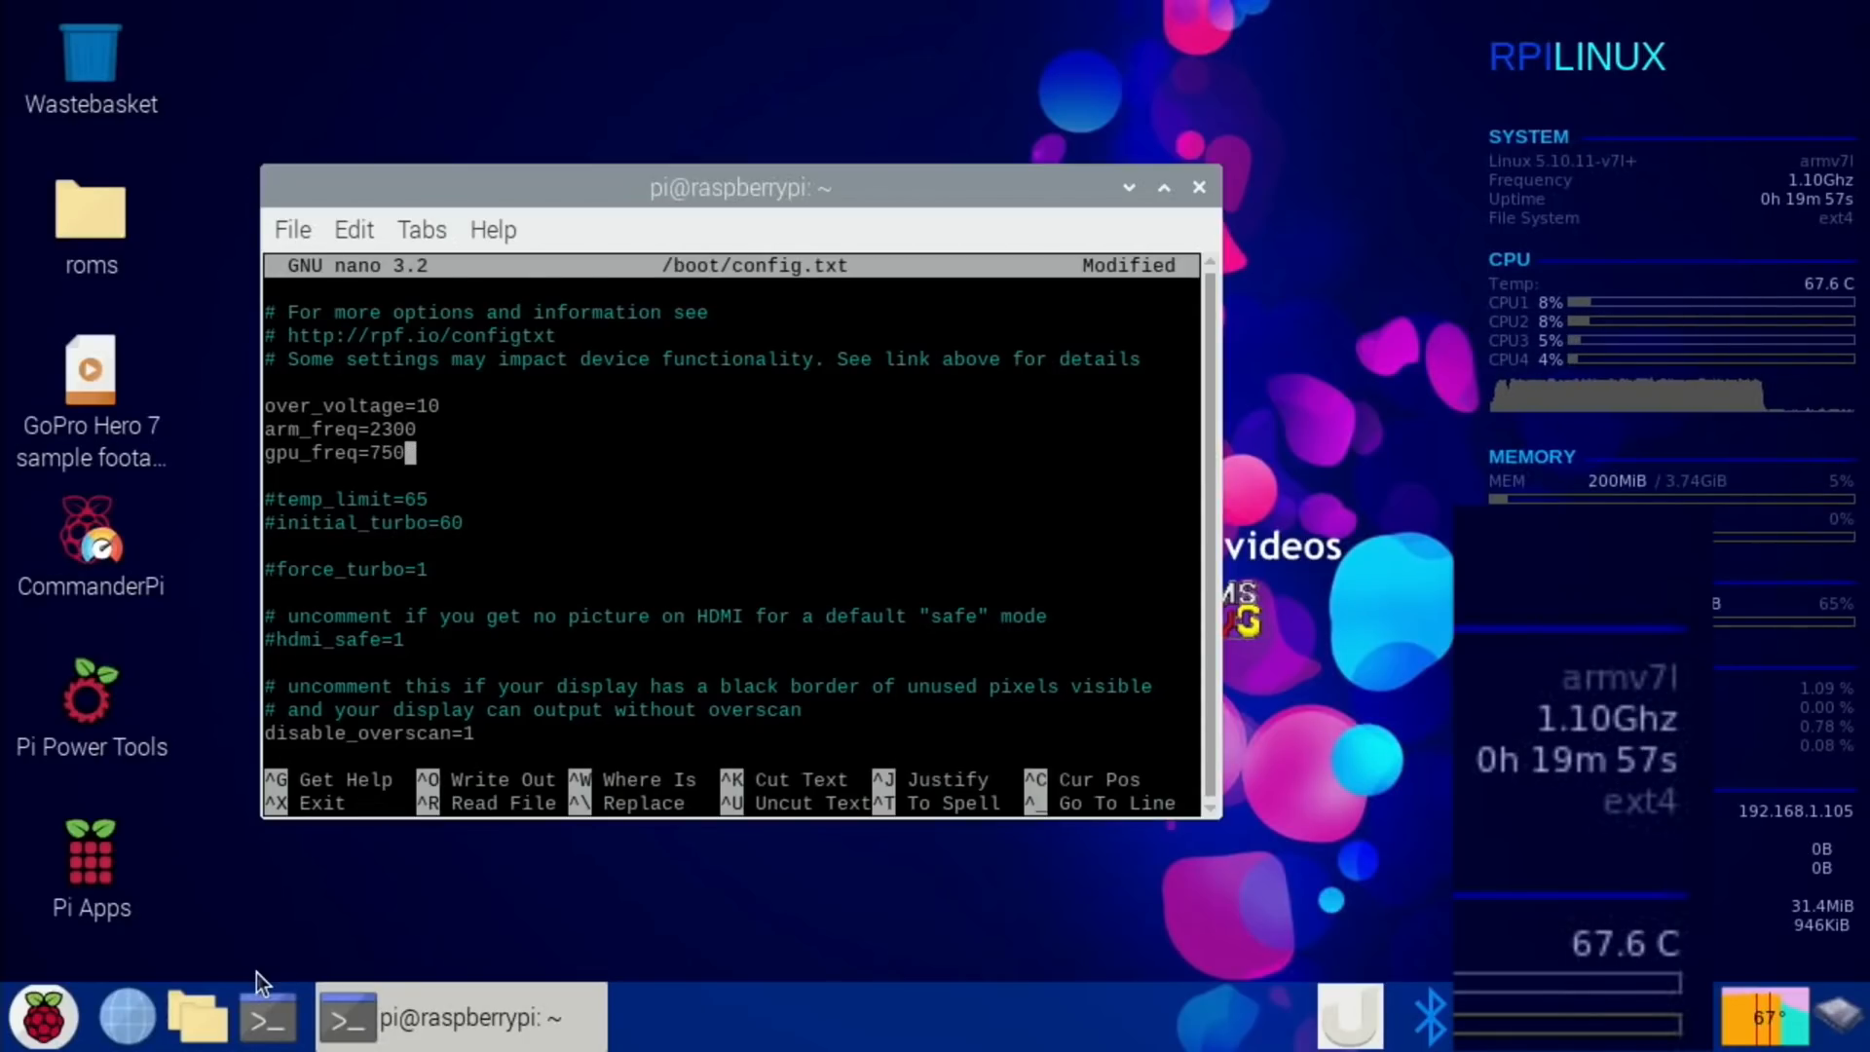
pyautogui.press('ctrl+o')
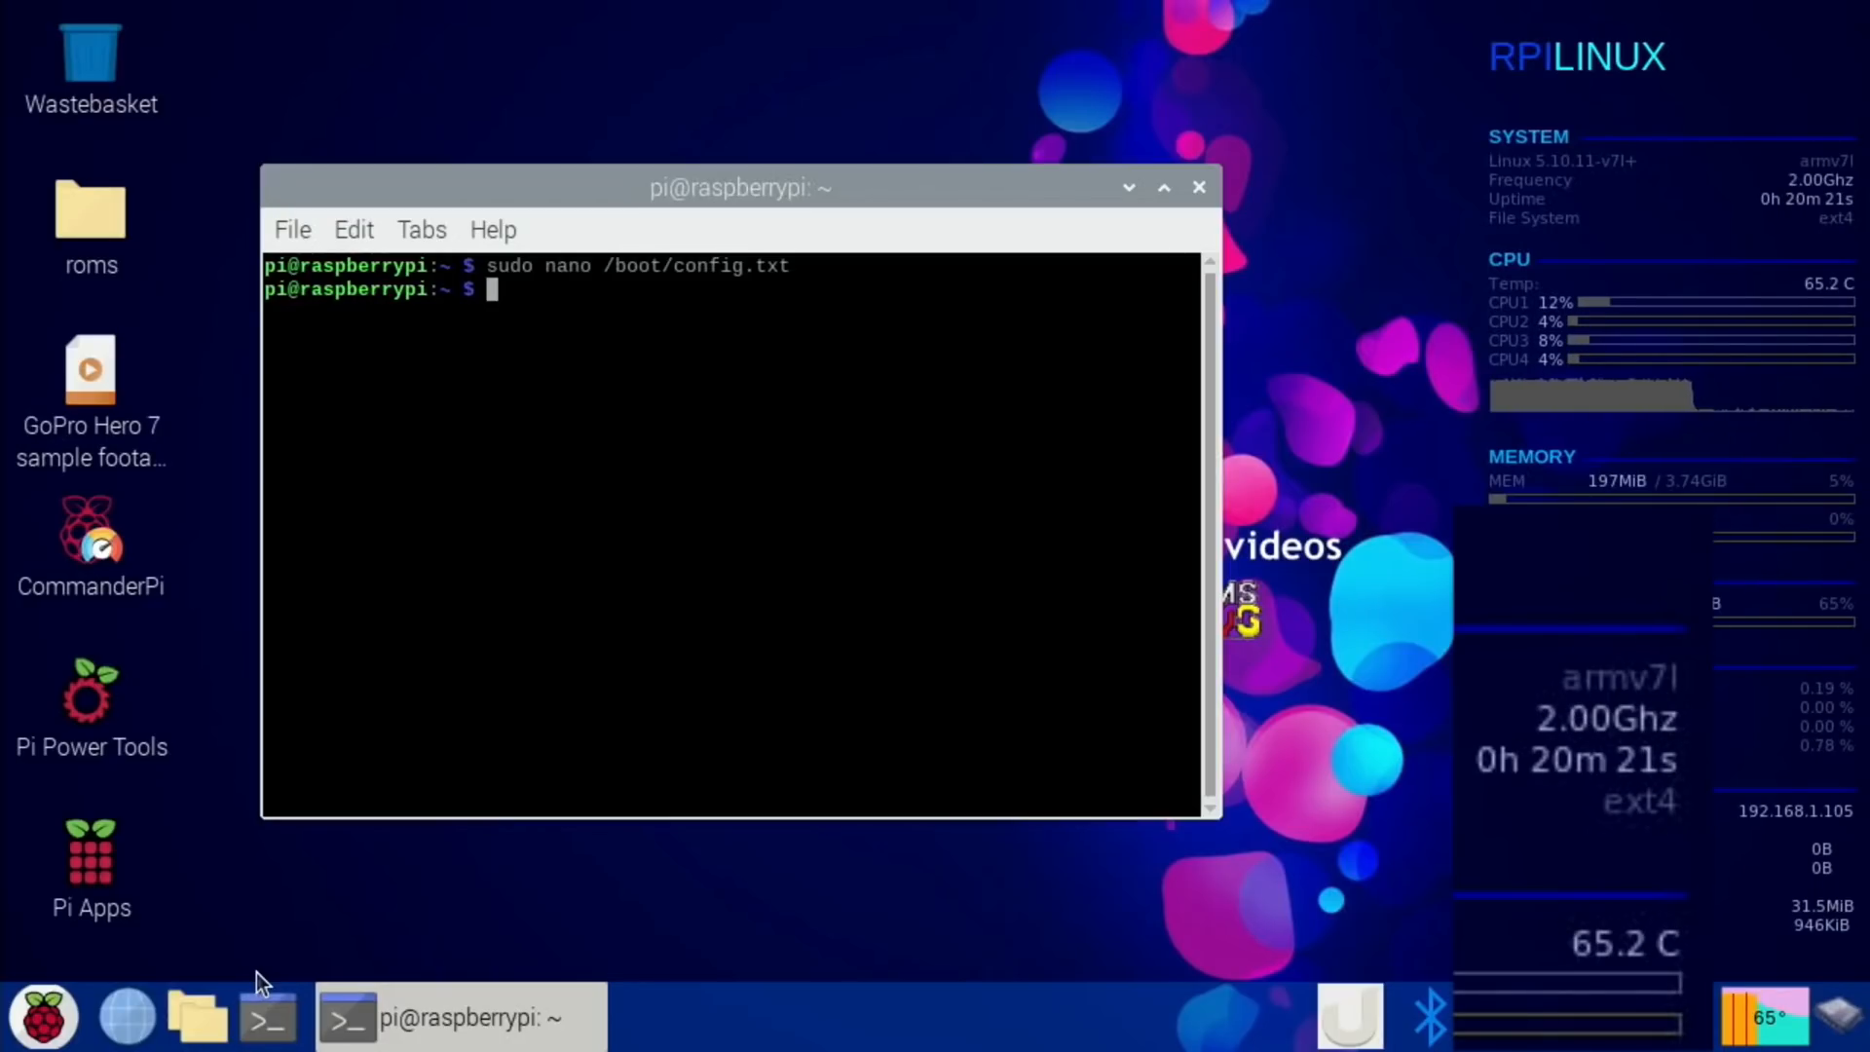
pyautogui.moveTo(161, 495)
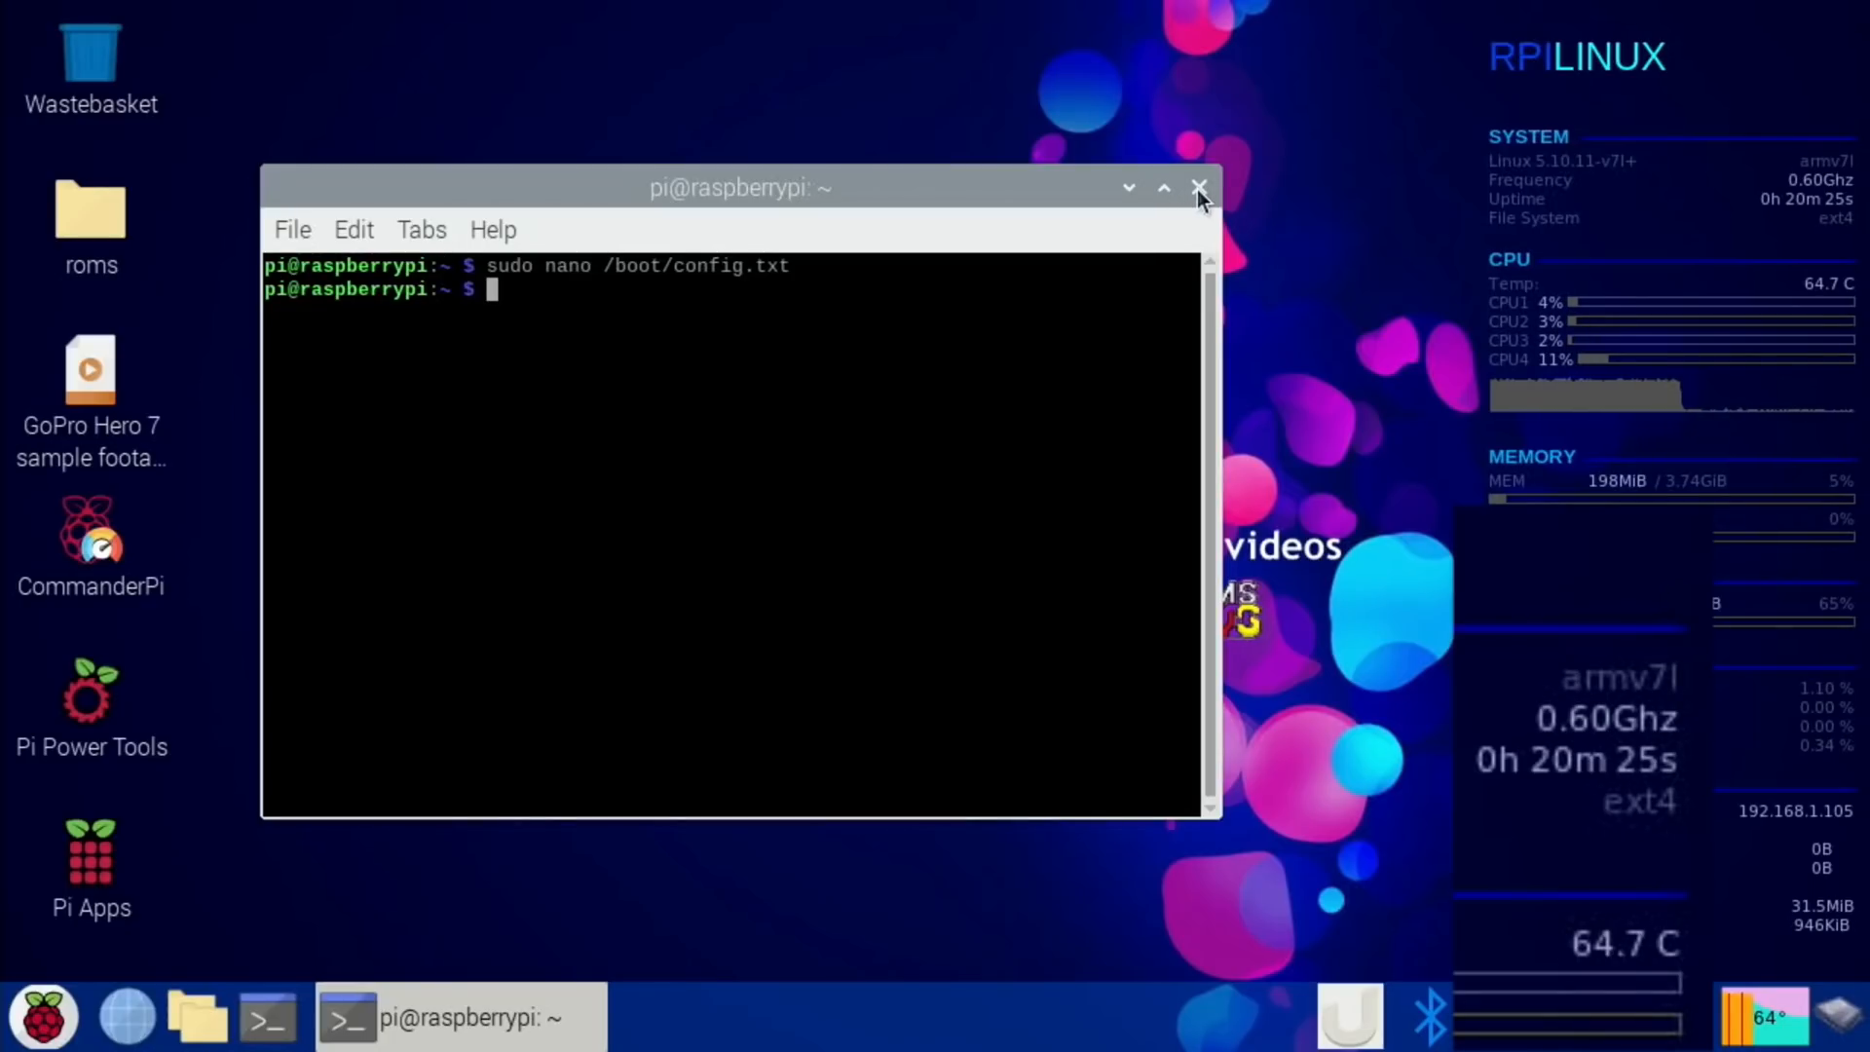
pyautogui.click(1199, 187)
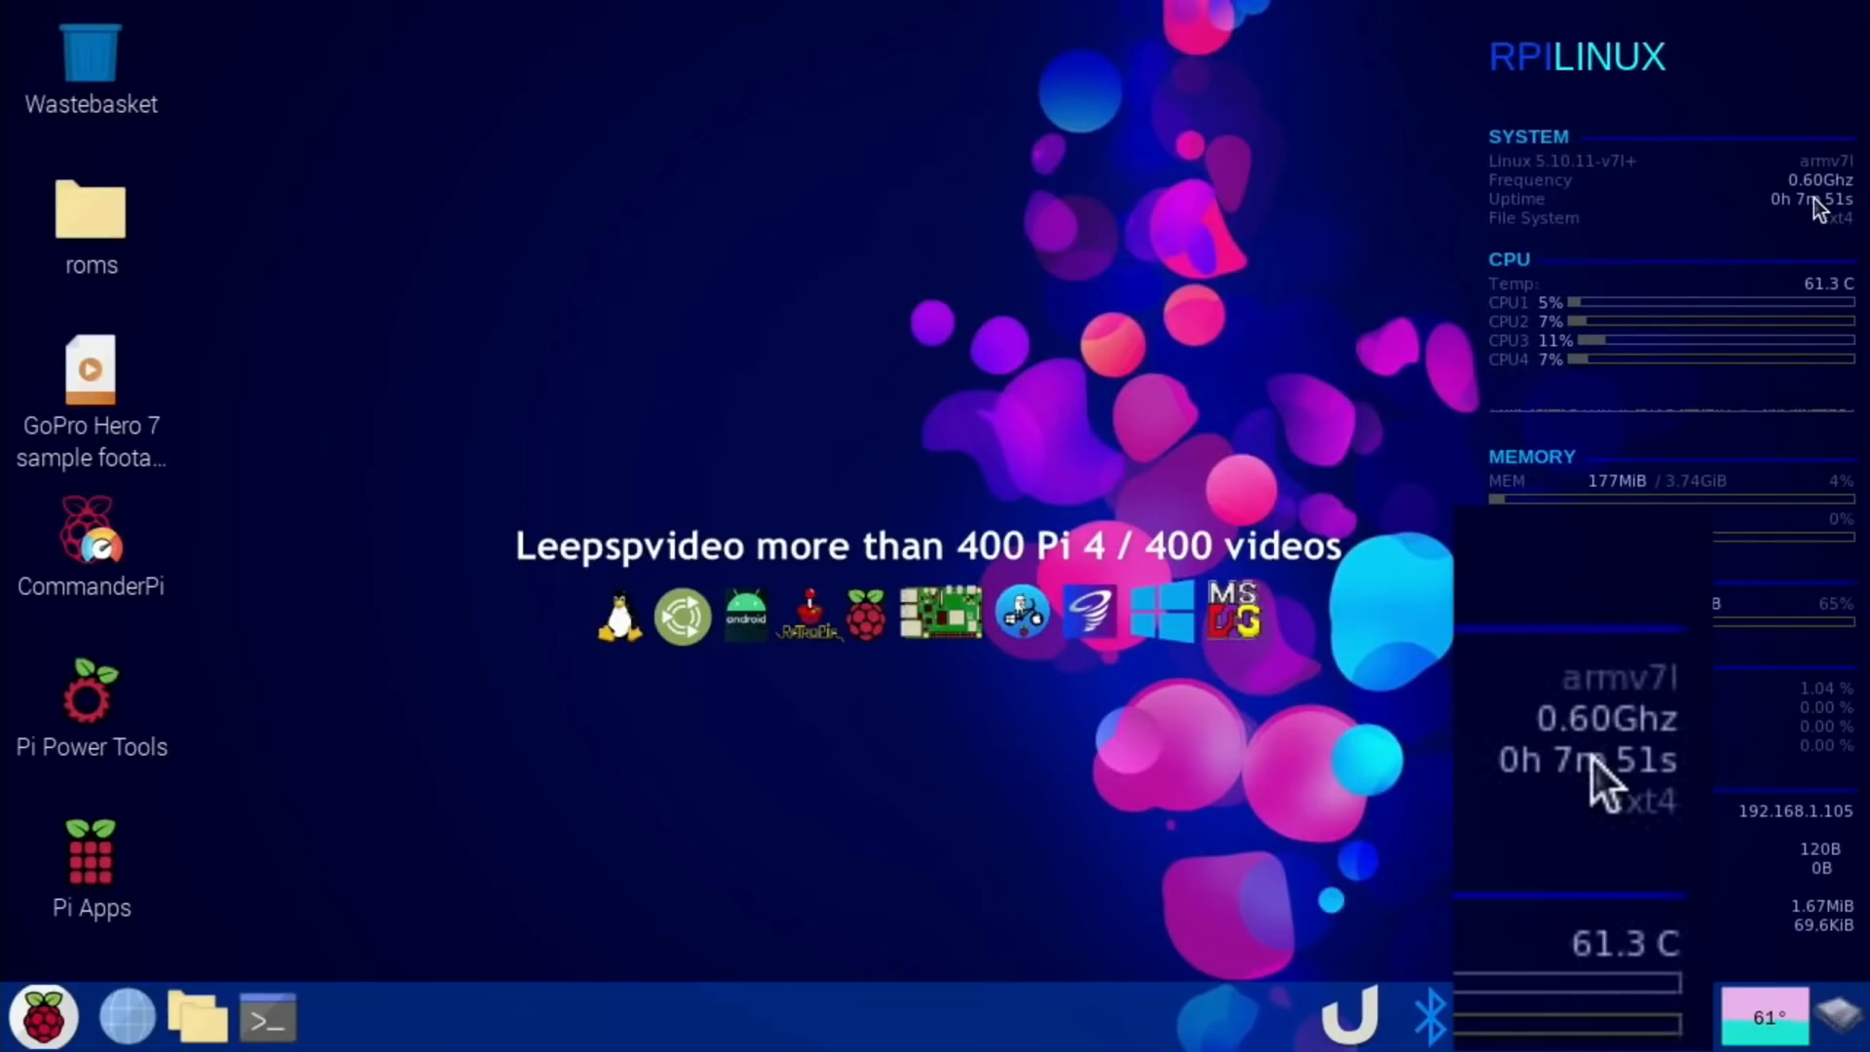
pyautogui.moveTo(1645, 358)
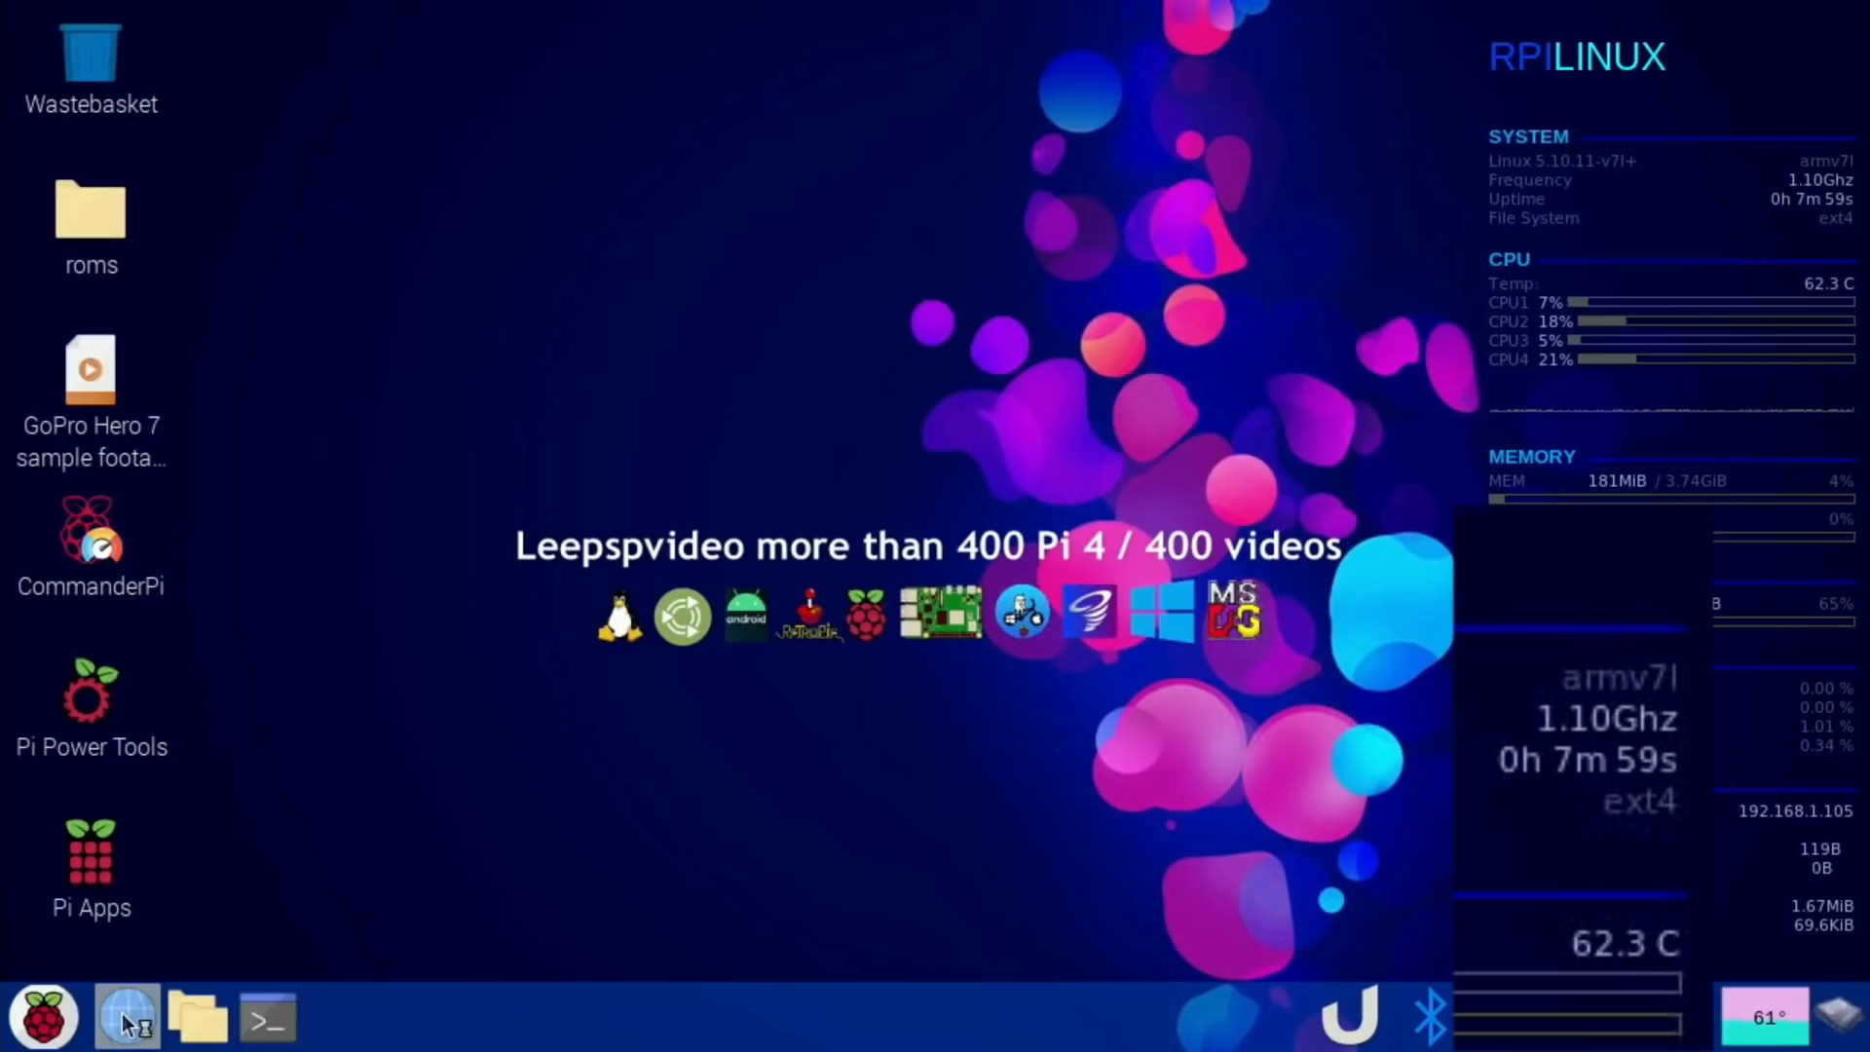
# Play the Pimiga 1.5 video from the leepspvideo channel with playback quality set to 144p.
pyautogui.click(124, 1014)
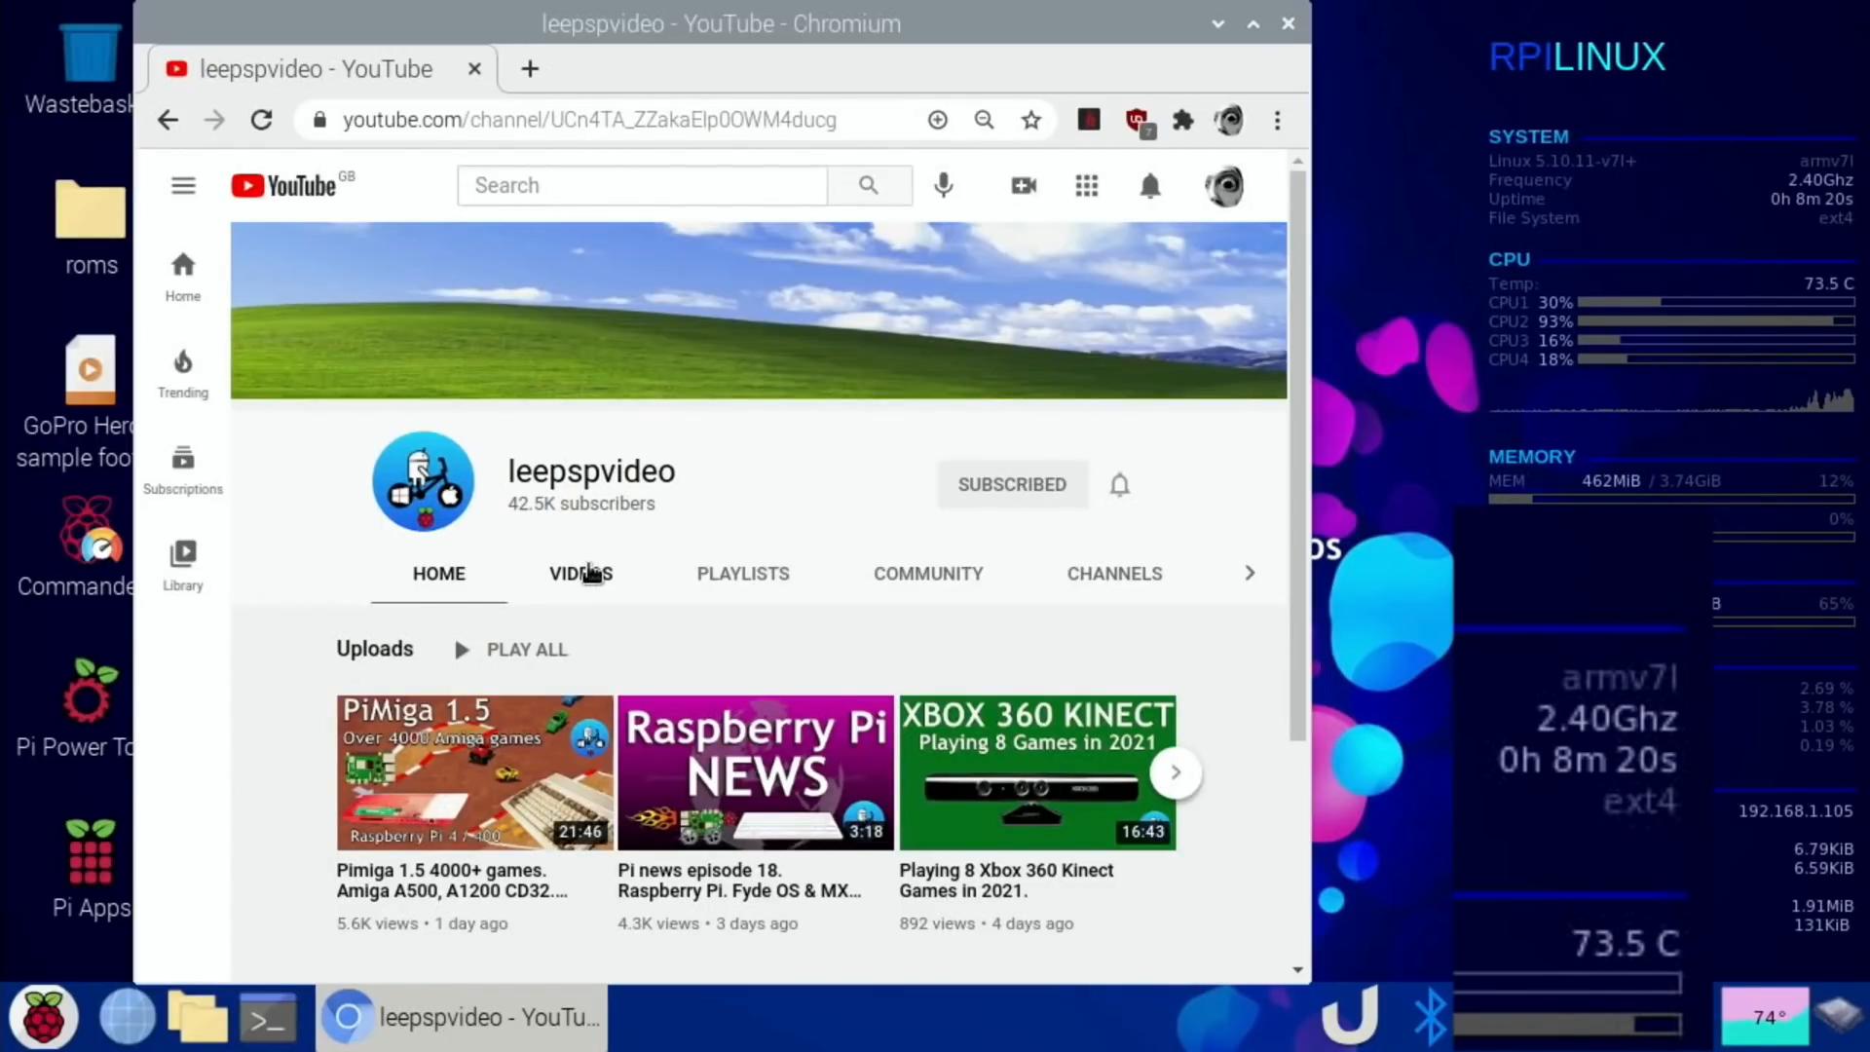
pyautogui.click(473, 771)
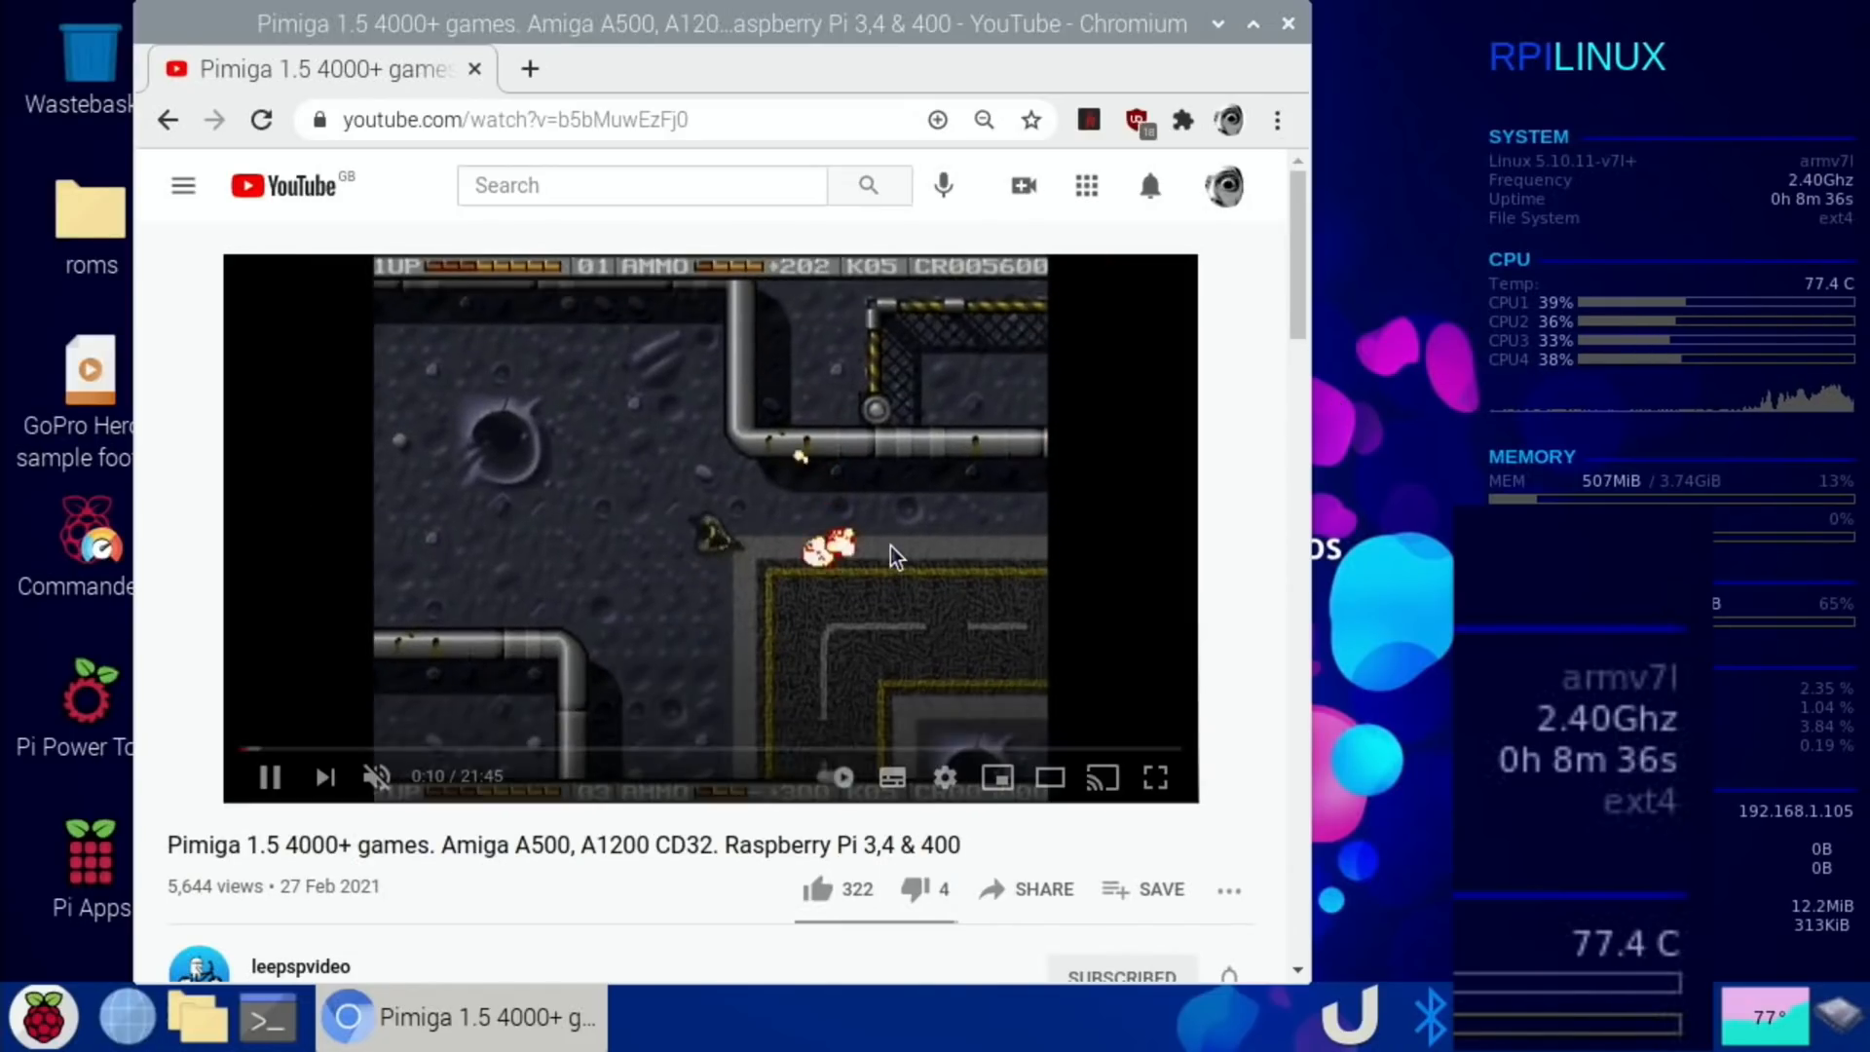
pyautogui.click(943, 777)
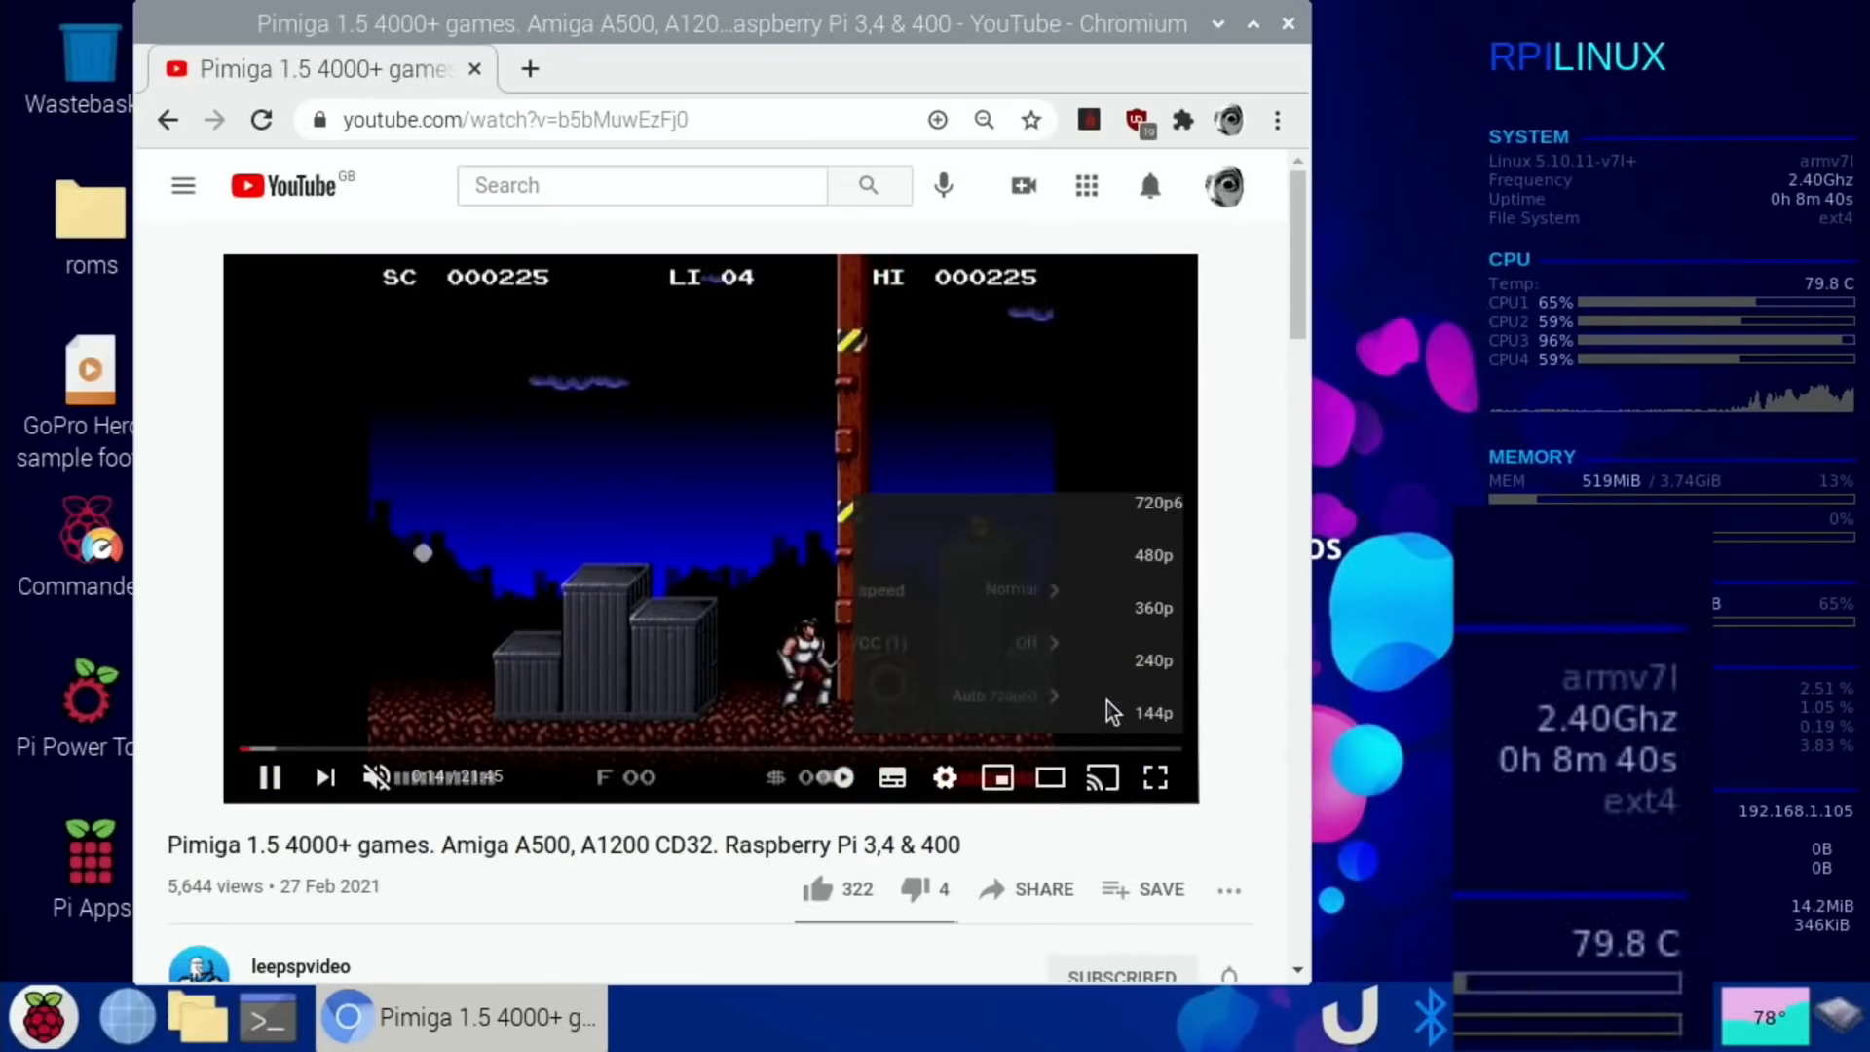
pyautogui.click(1152, 712)
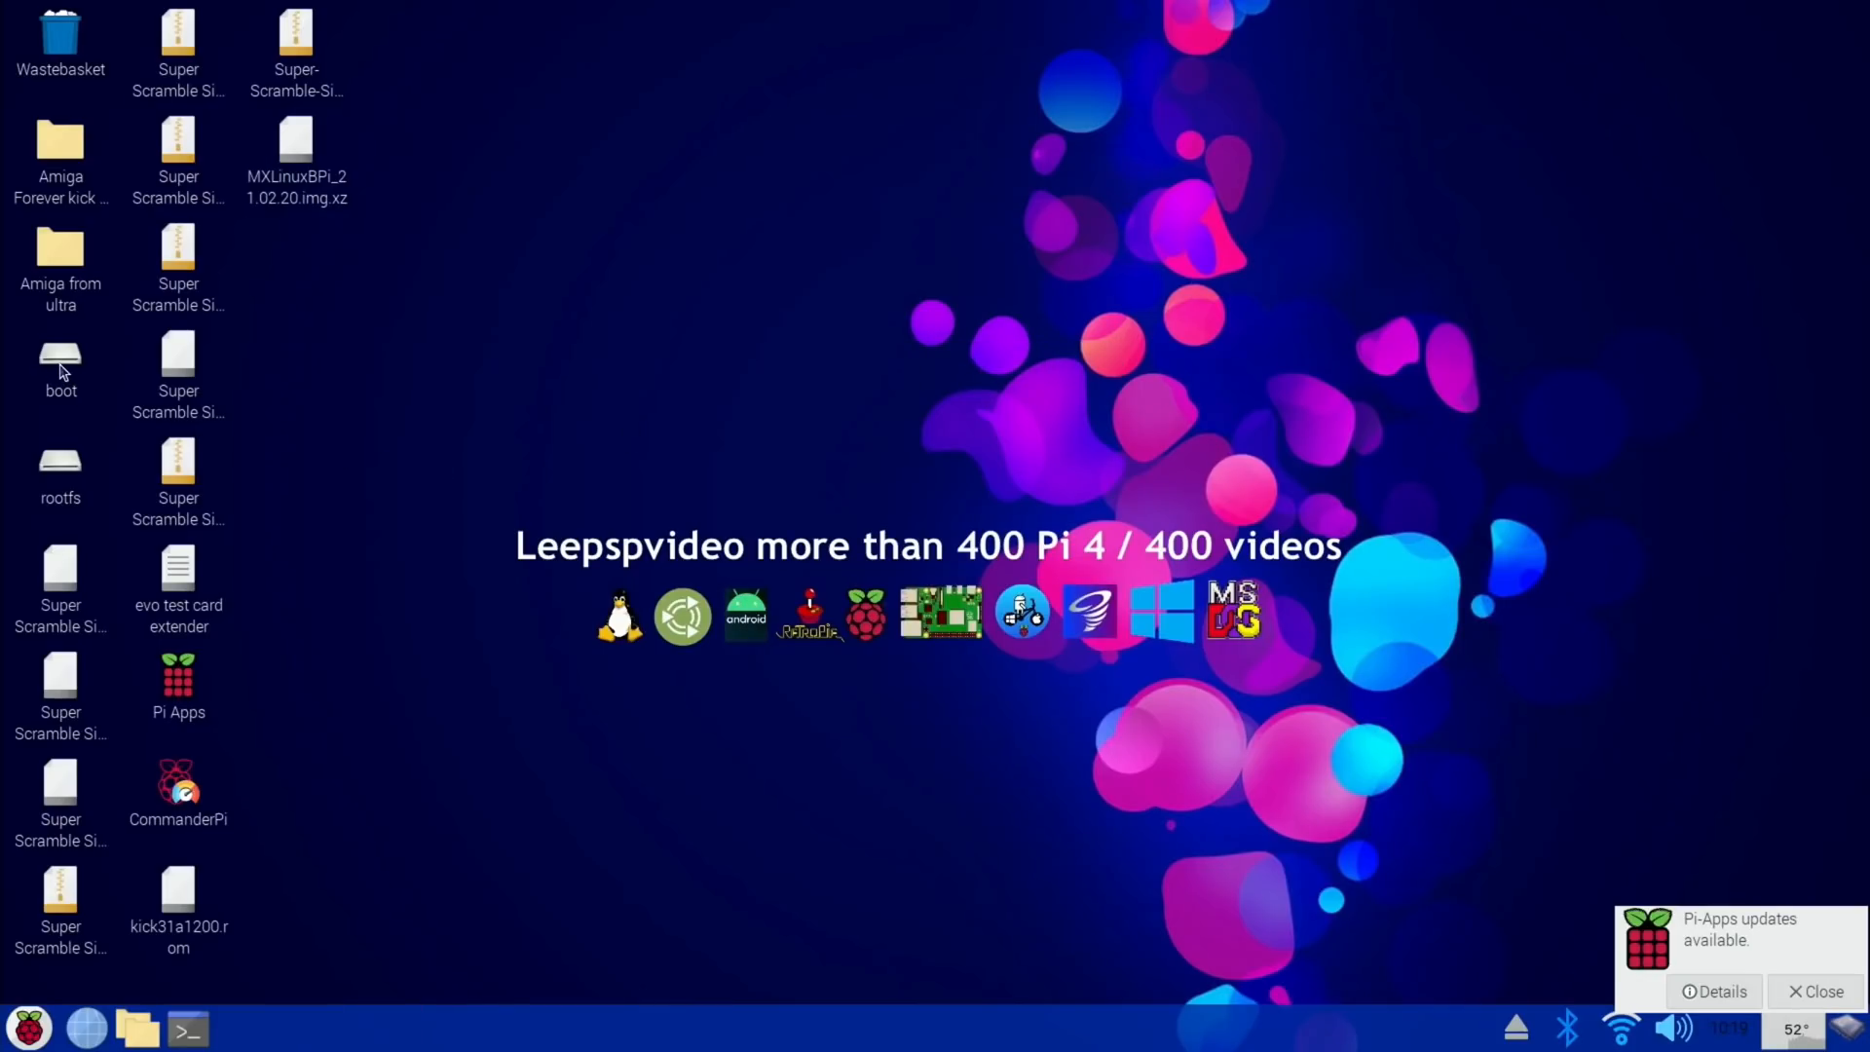
# Browse the mounted boot partition and open its config.txt for editing.
pyautogui.doubleClick(59, 360)
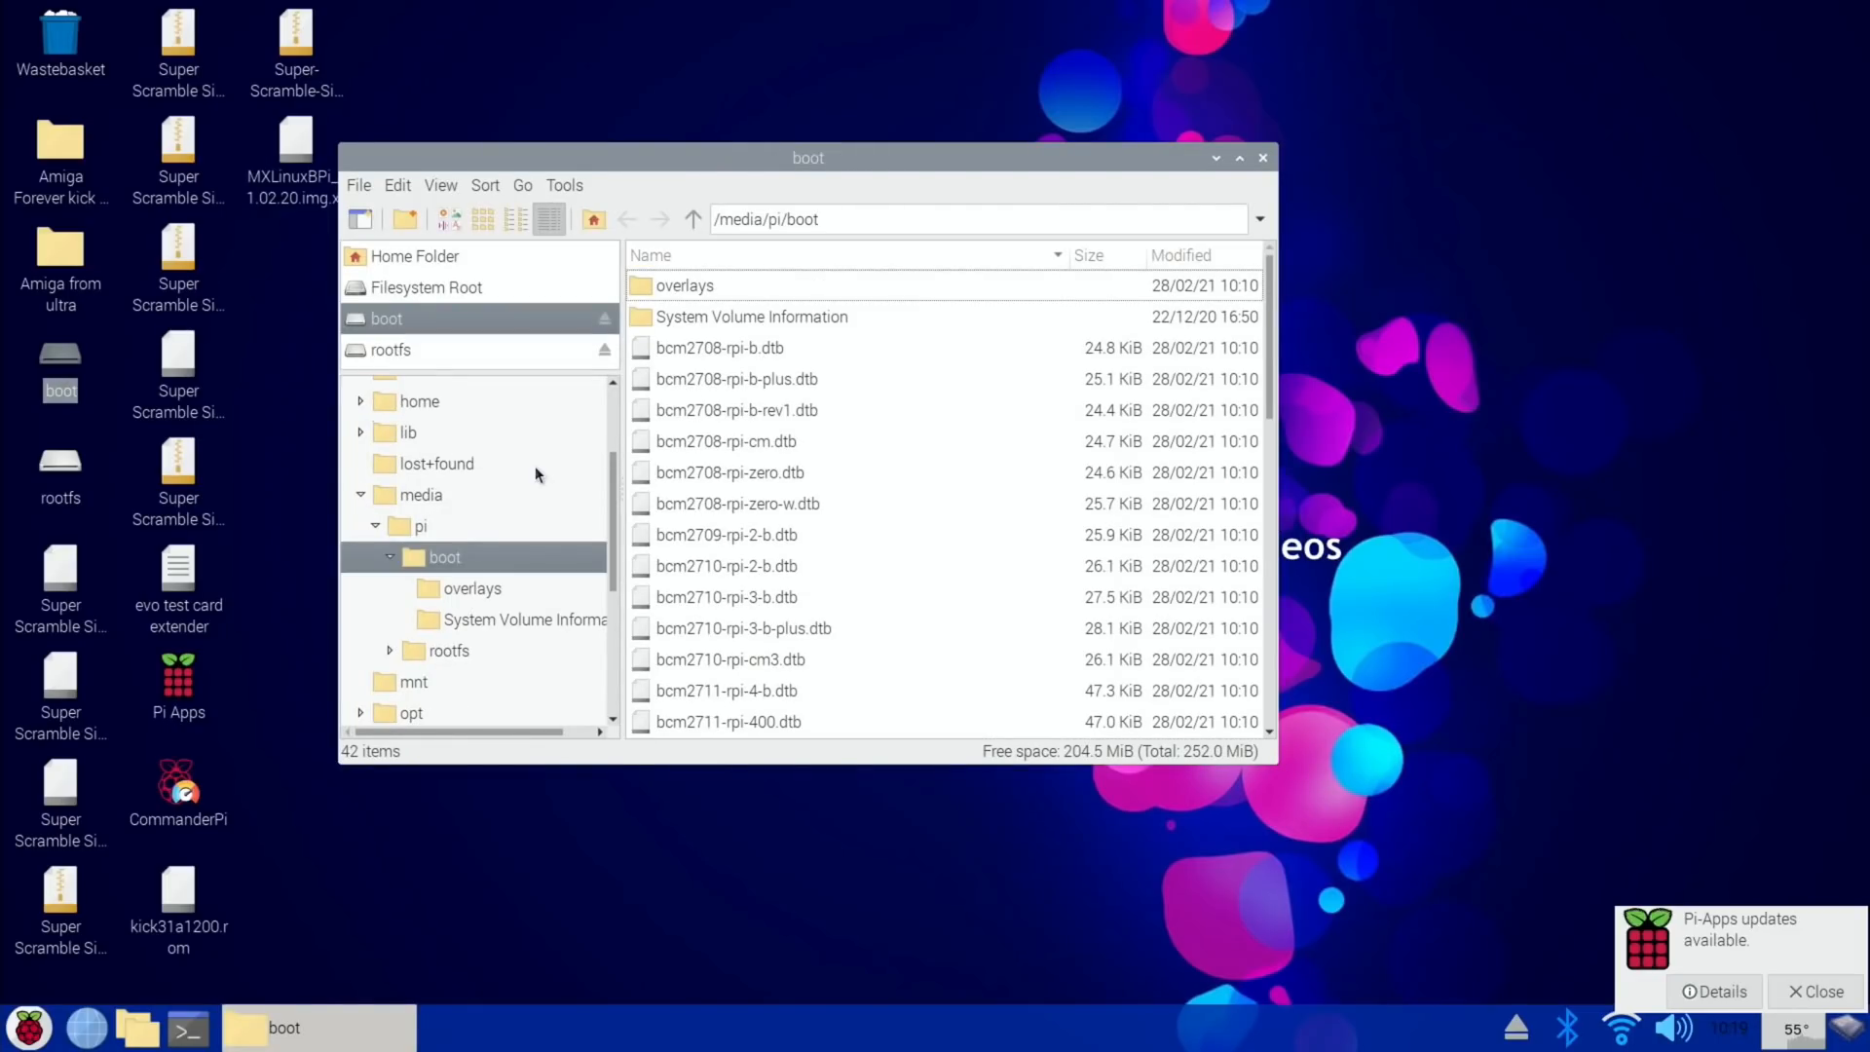
pyautogui.scroll(-3)
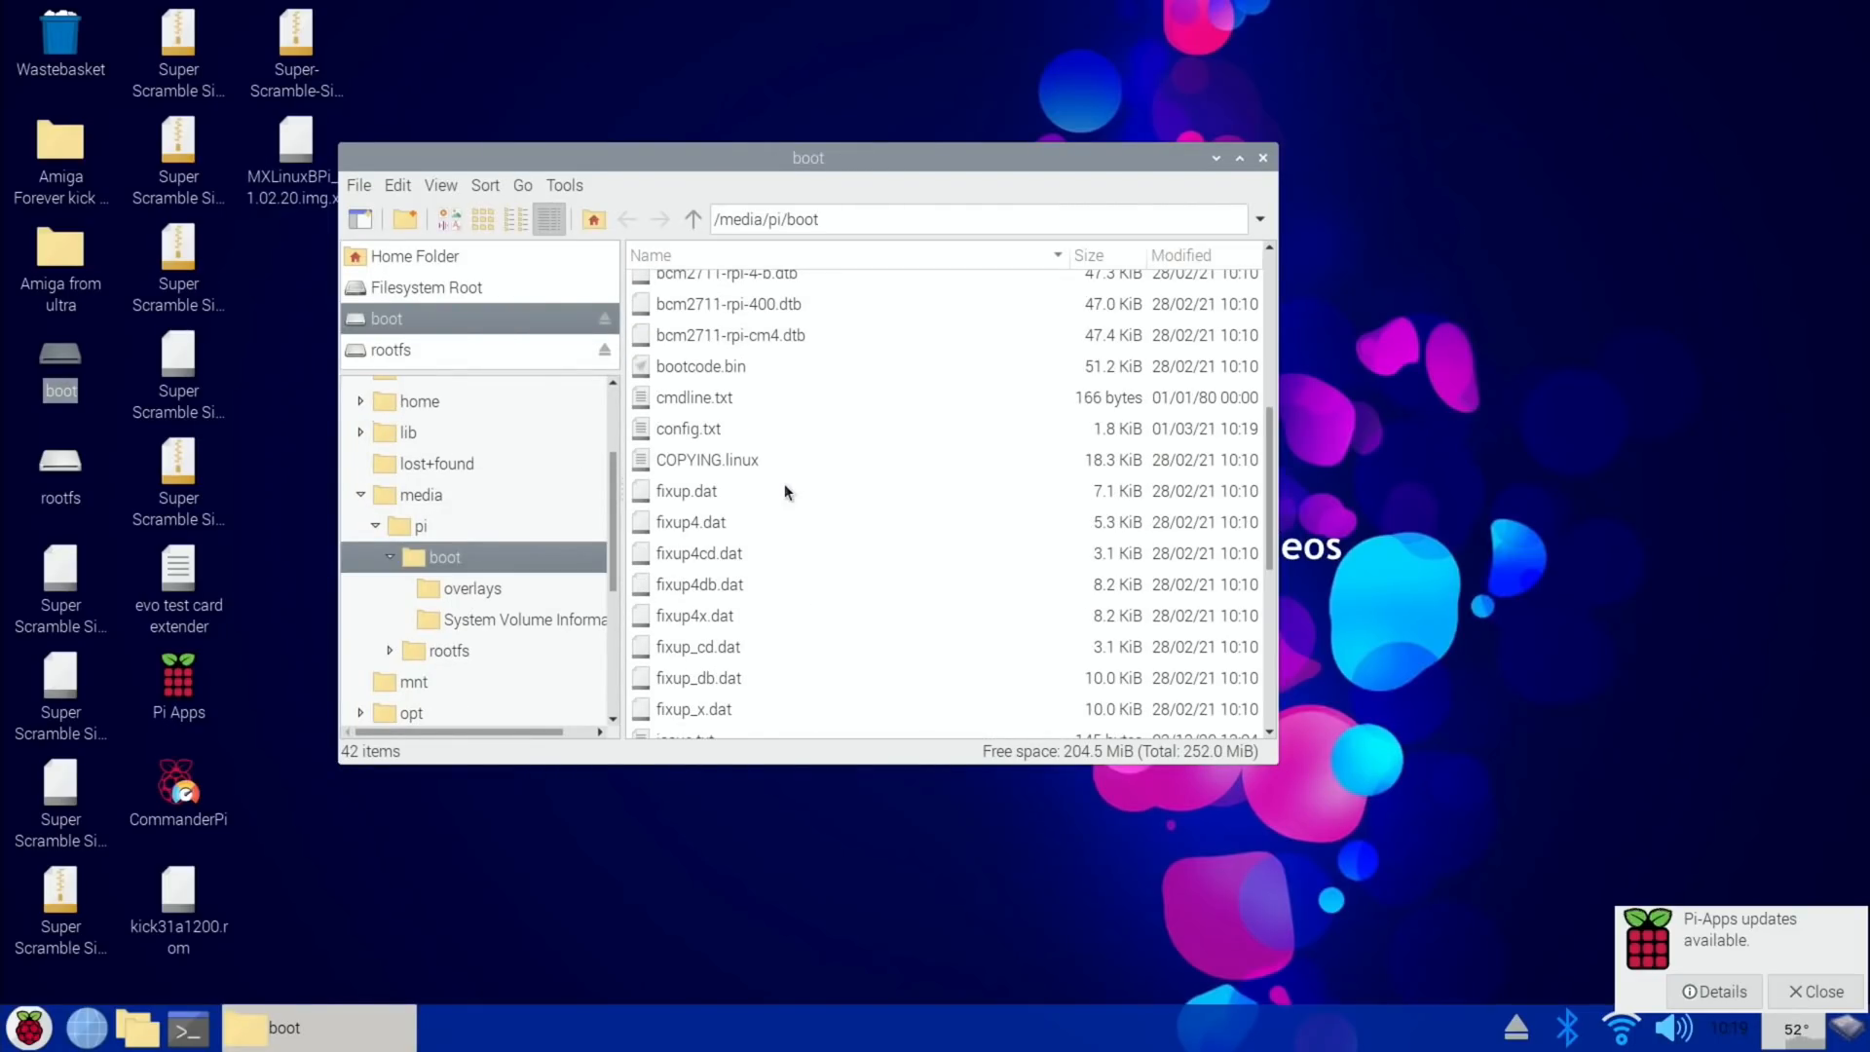
pyautogui.click(688, 429)
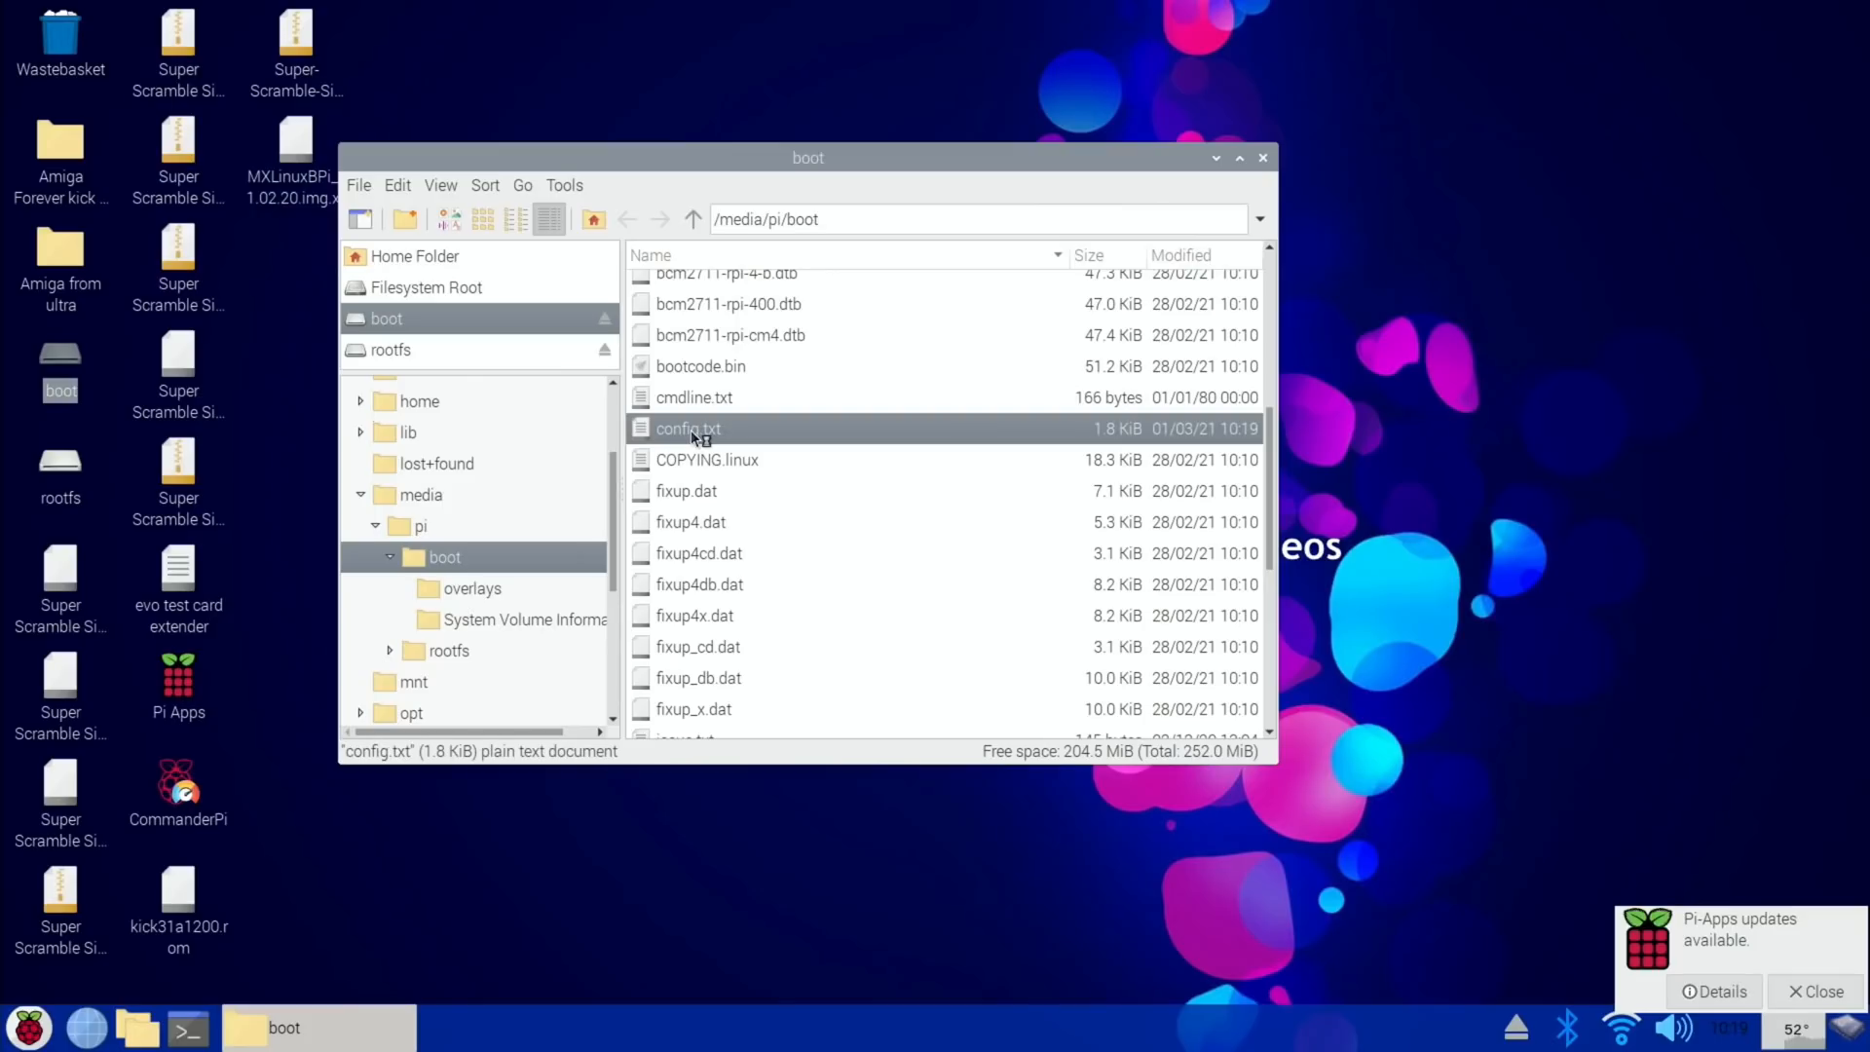
pyautogui.doubleClick(686, 429)
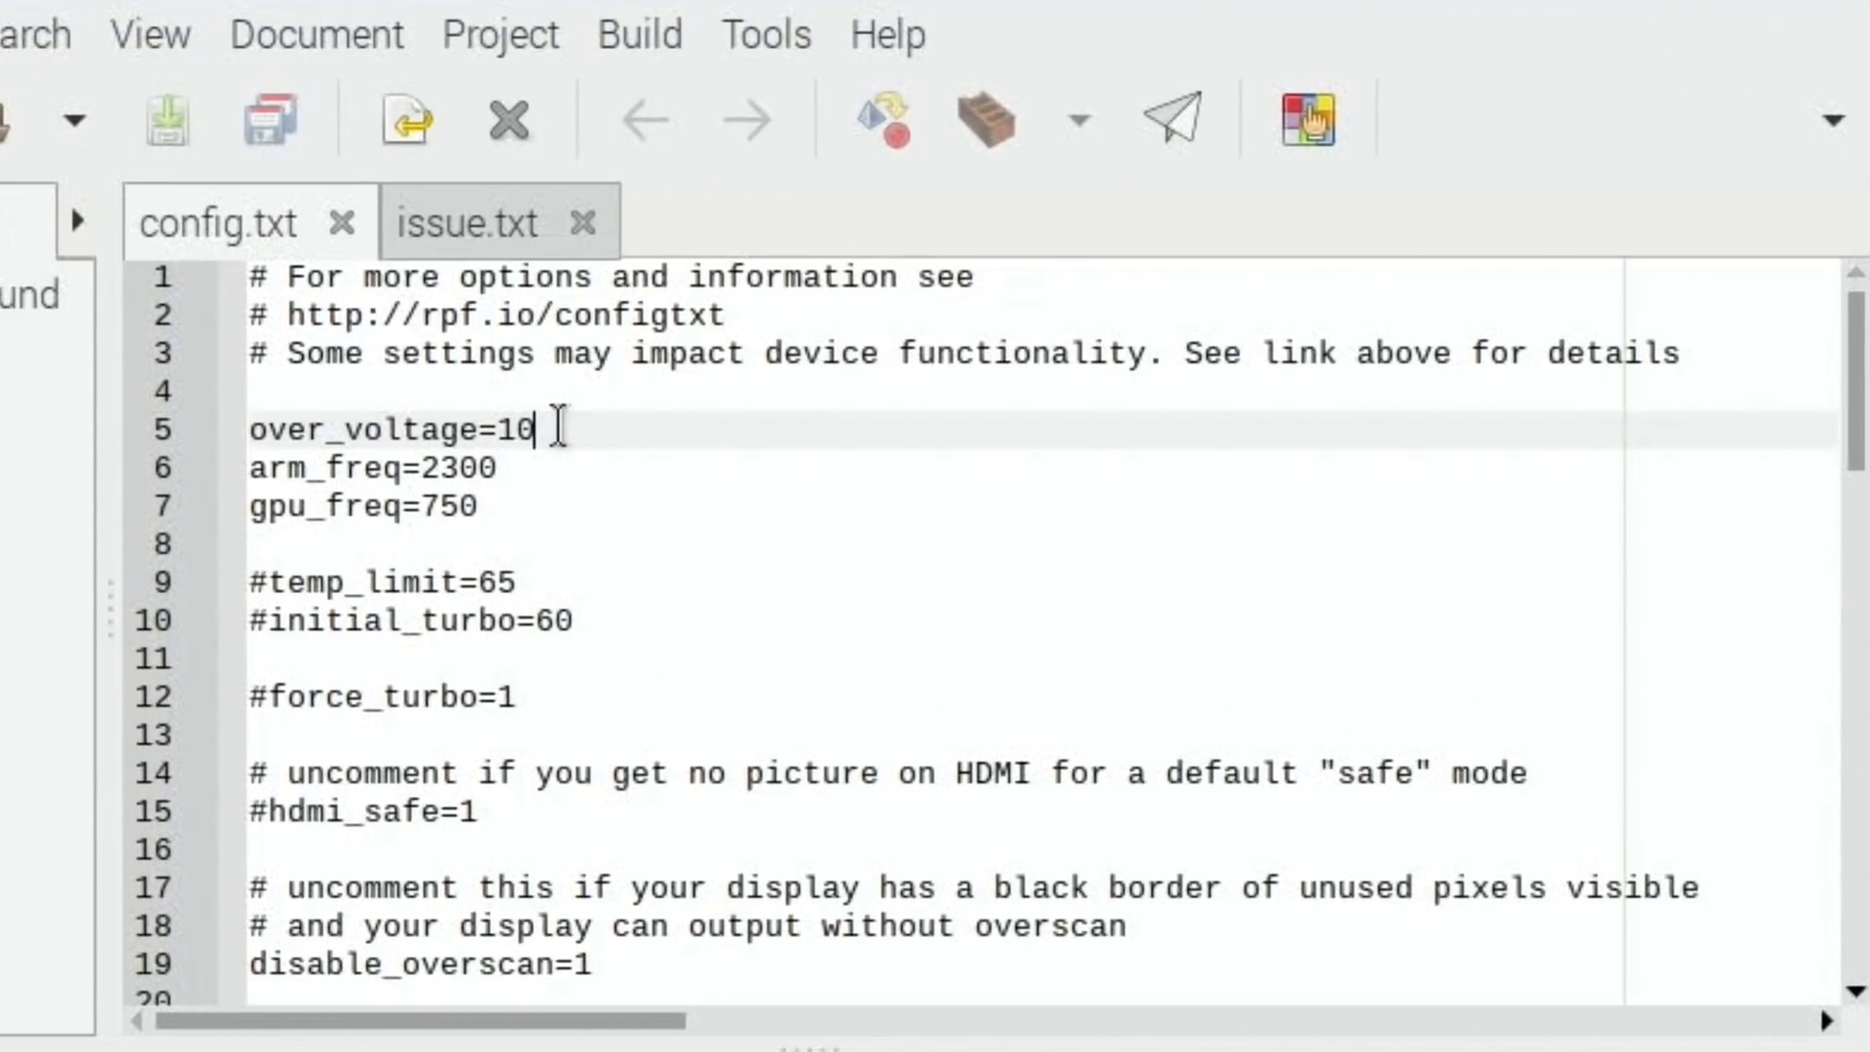
# Change over_voltage from 10 to 14 in config.txt and save the file.
pyautogui.write('14')
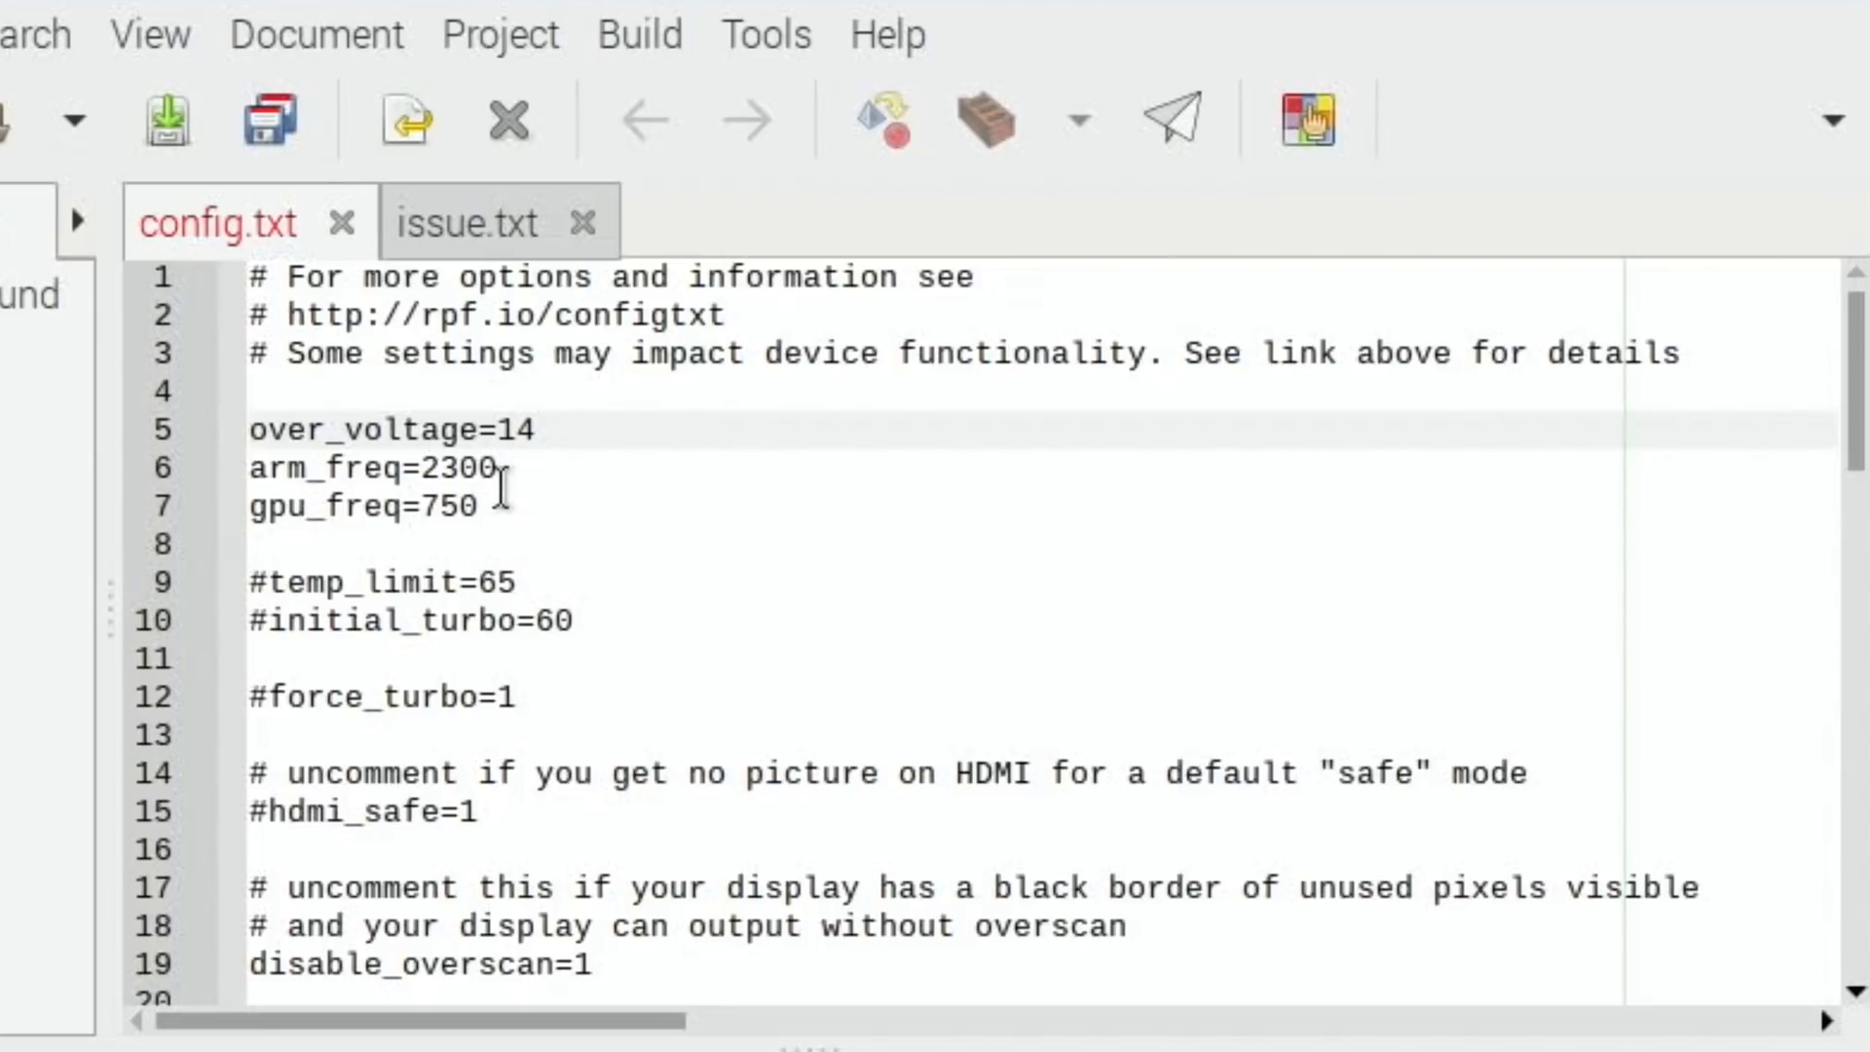
pyautogui.click(538, 430)
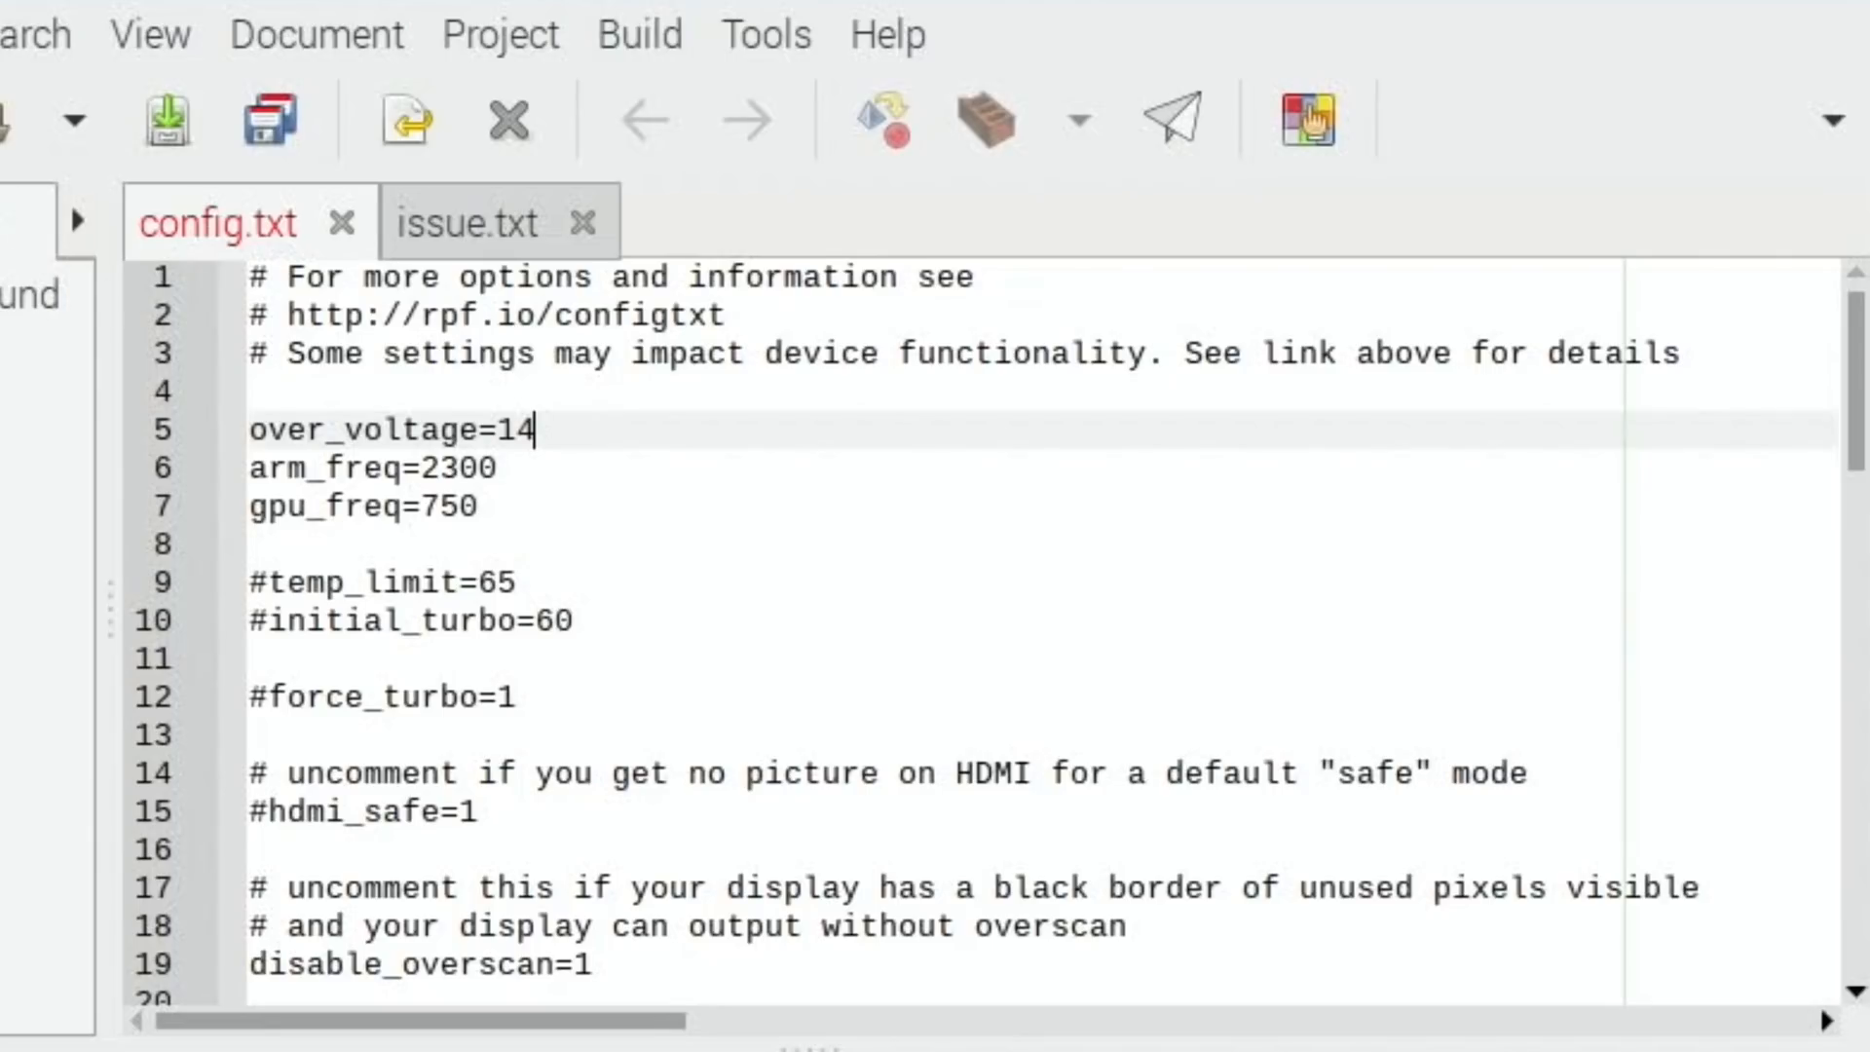
pyautogui.click(389, 44)
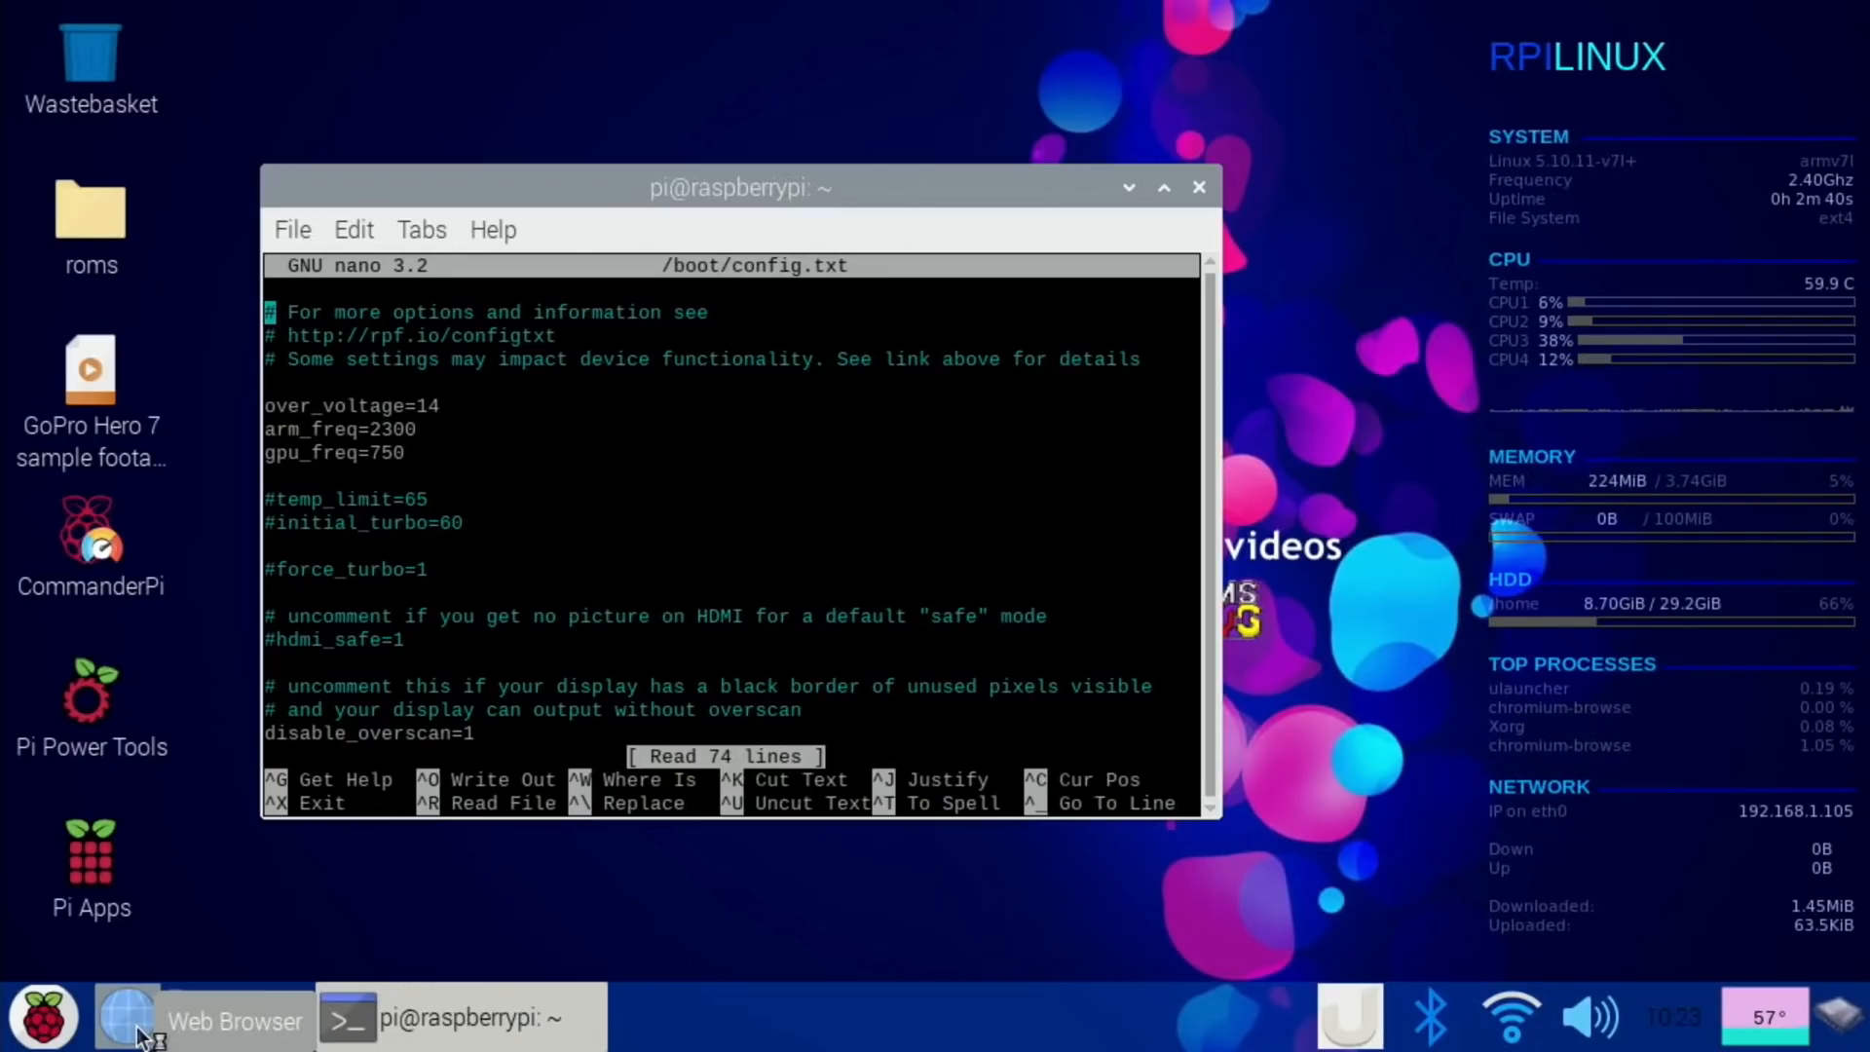
# Dismiss the stray Chromium window and edit /boot/config.txt with sudo nano from a terminal.
pyautogui.click(126, 1016)
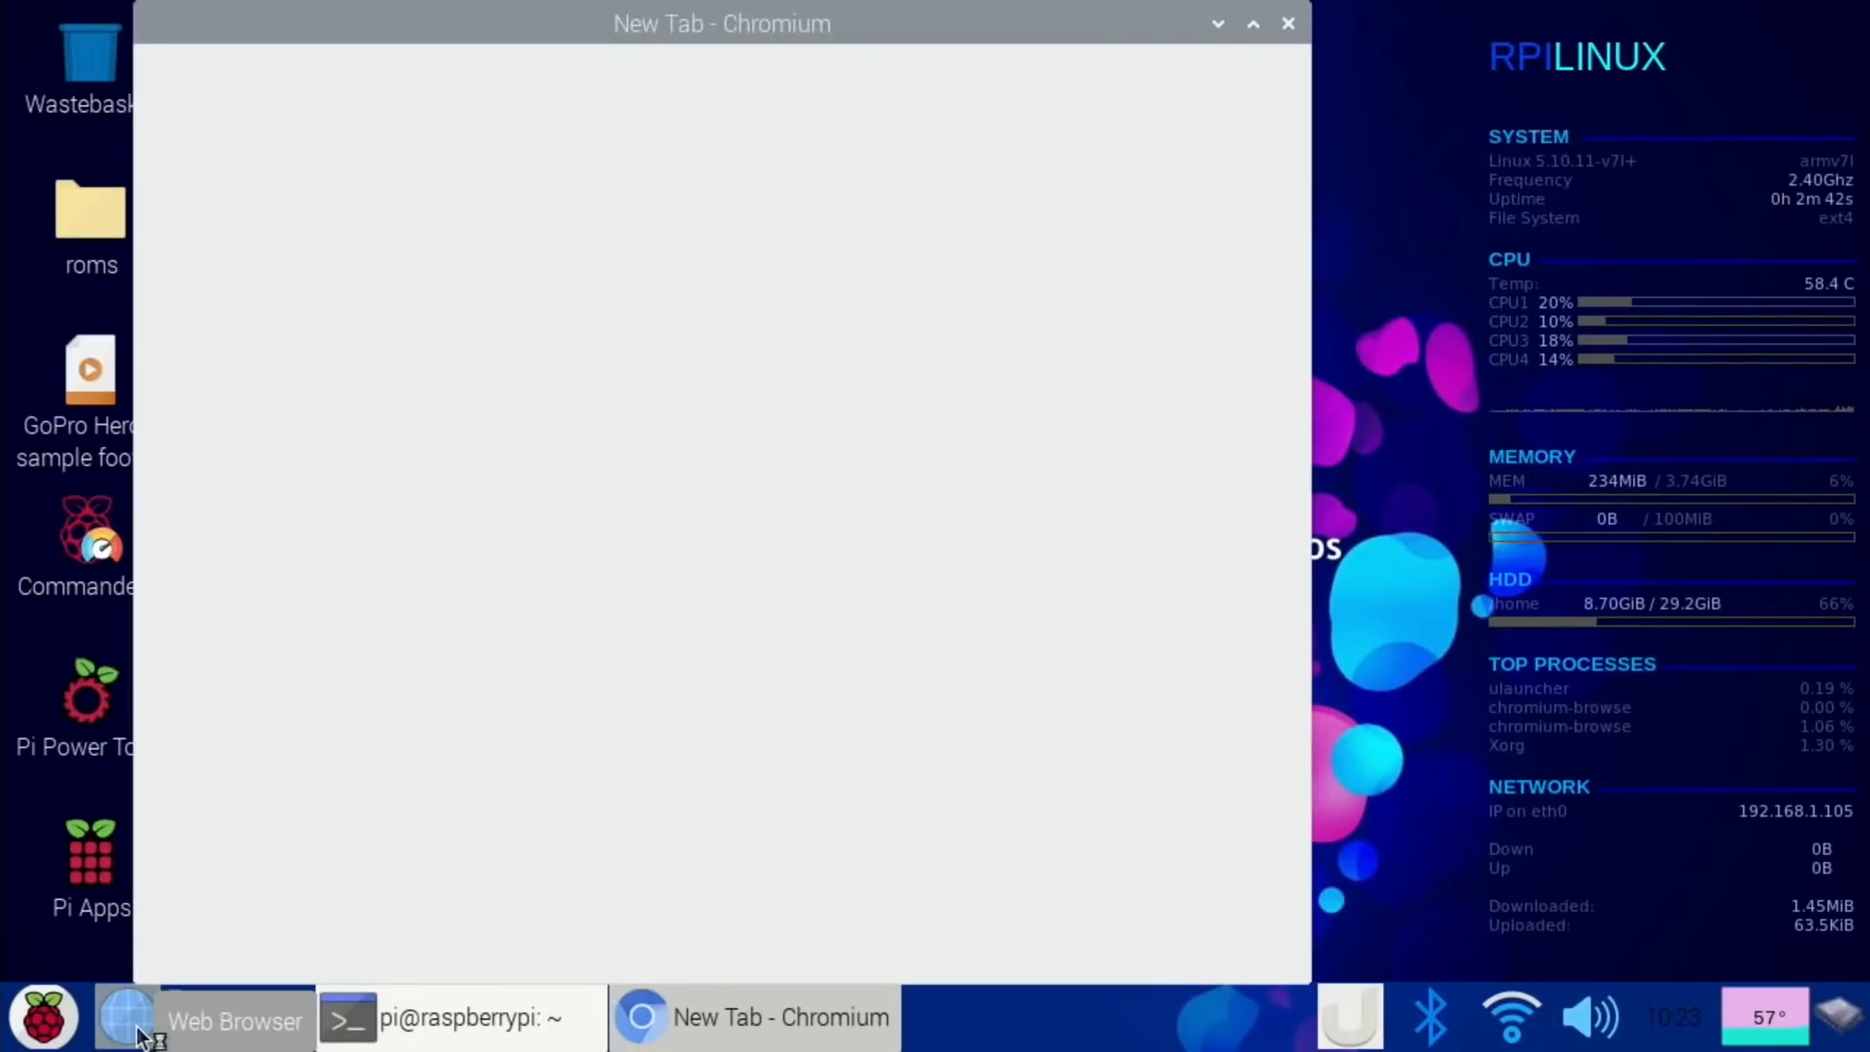
pyautogui.click(1286, 23)
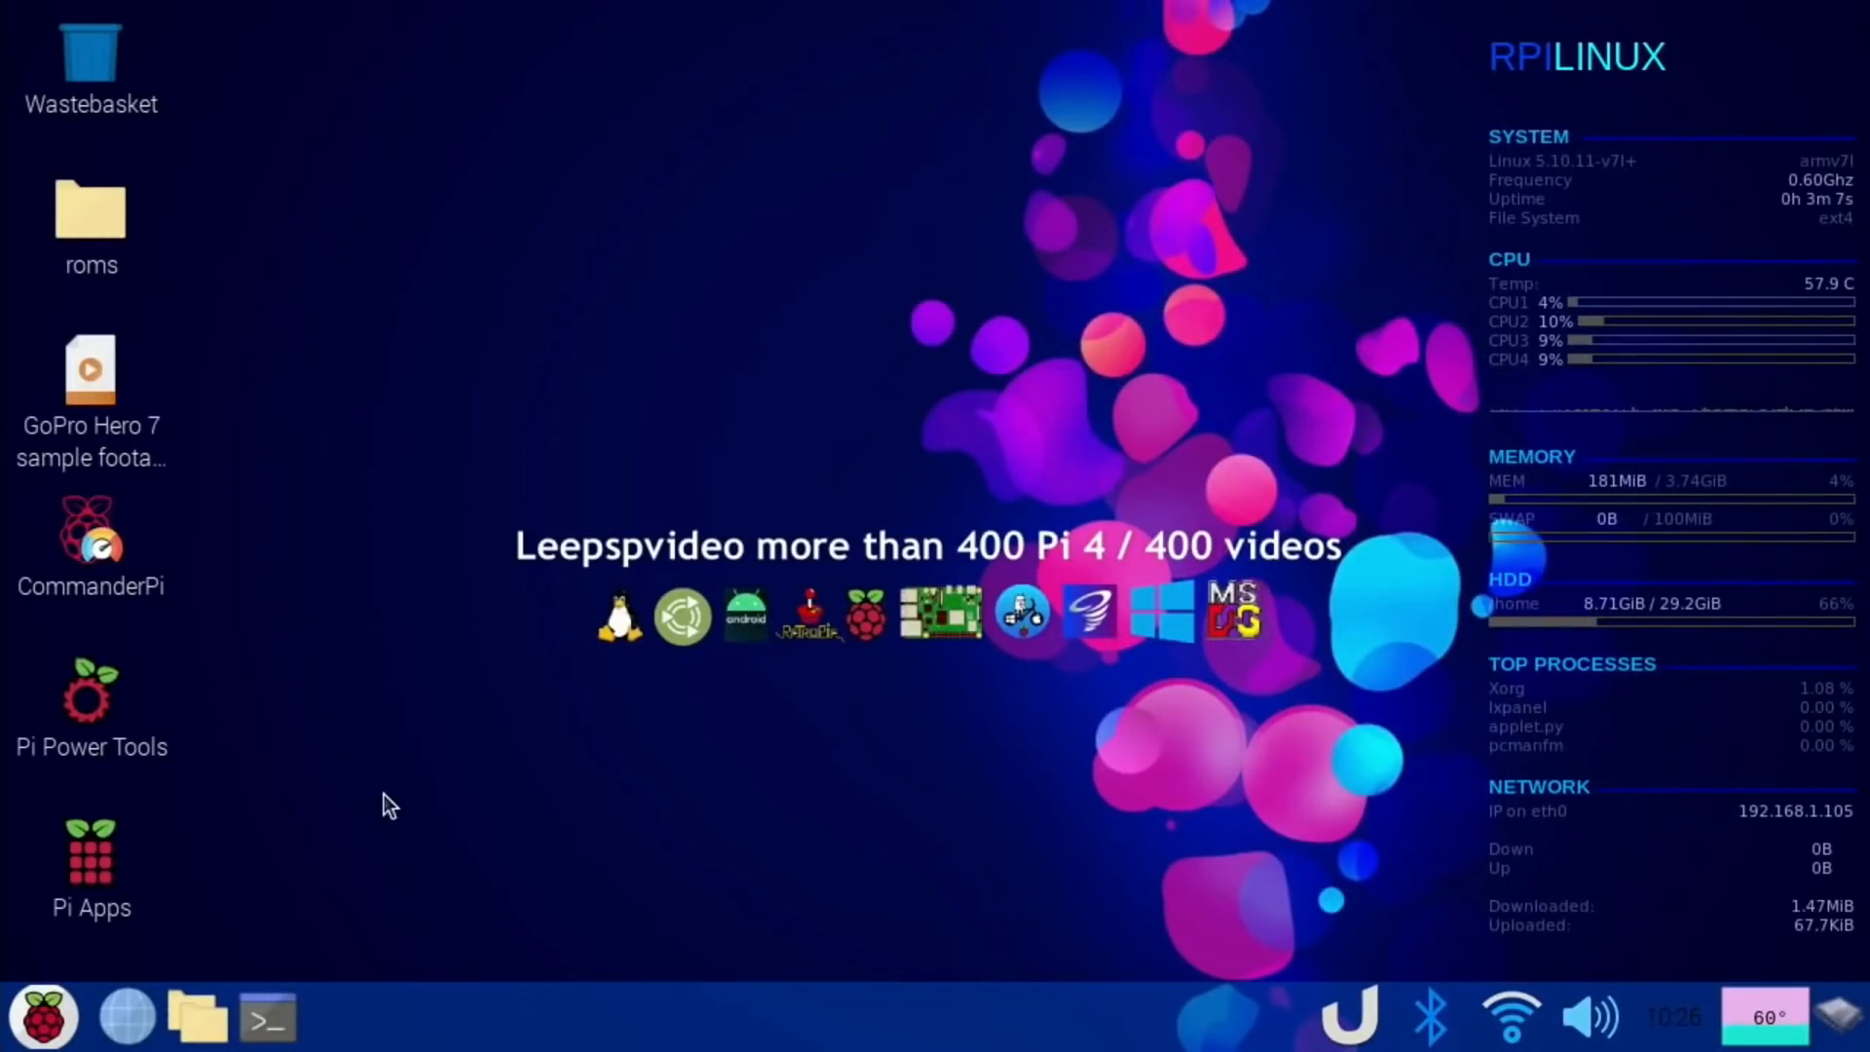
pyautogui.moveTo(295, 949)
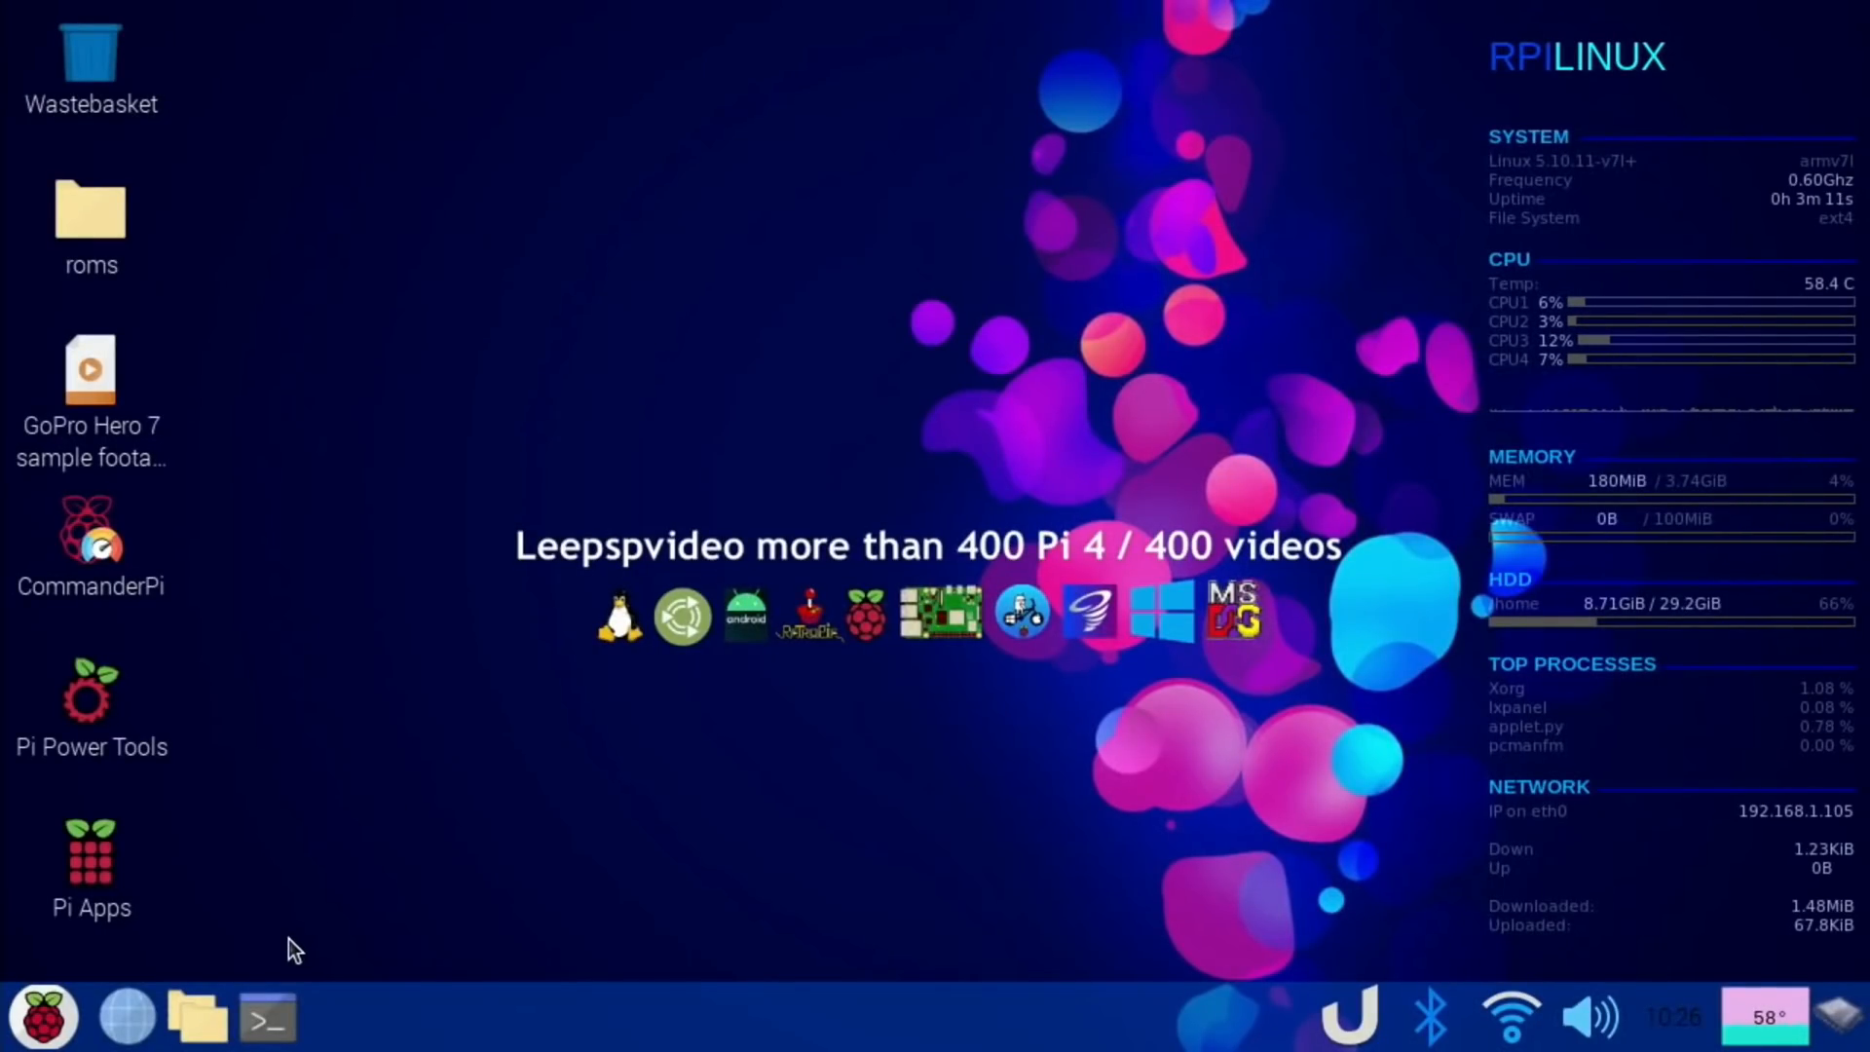
pyautogui.click(265, 1015)
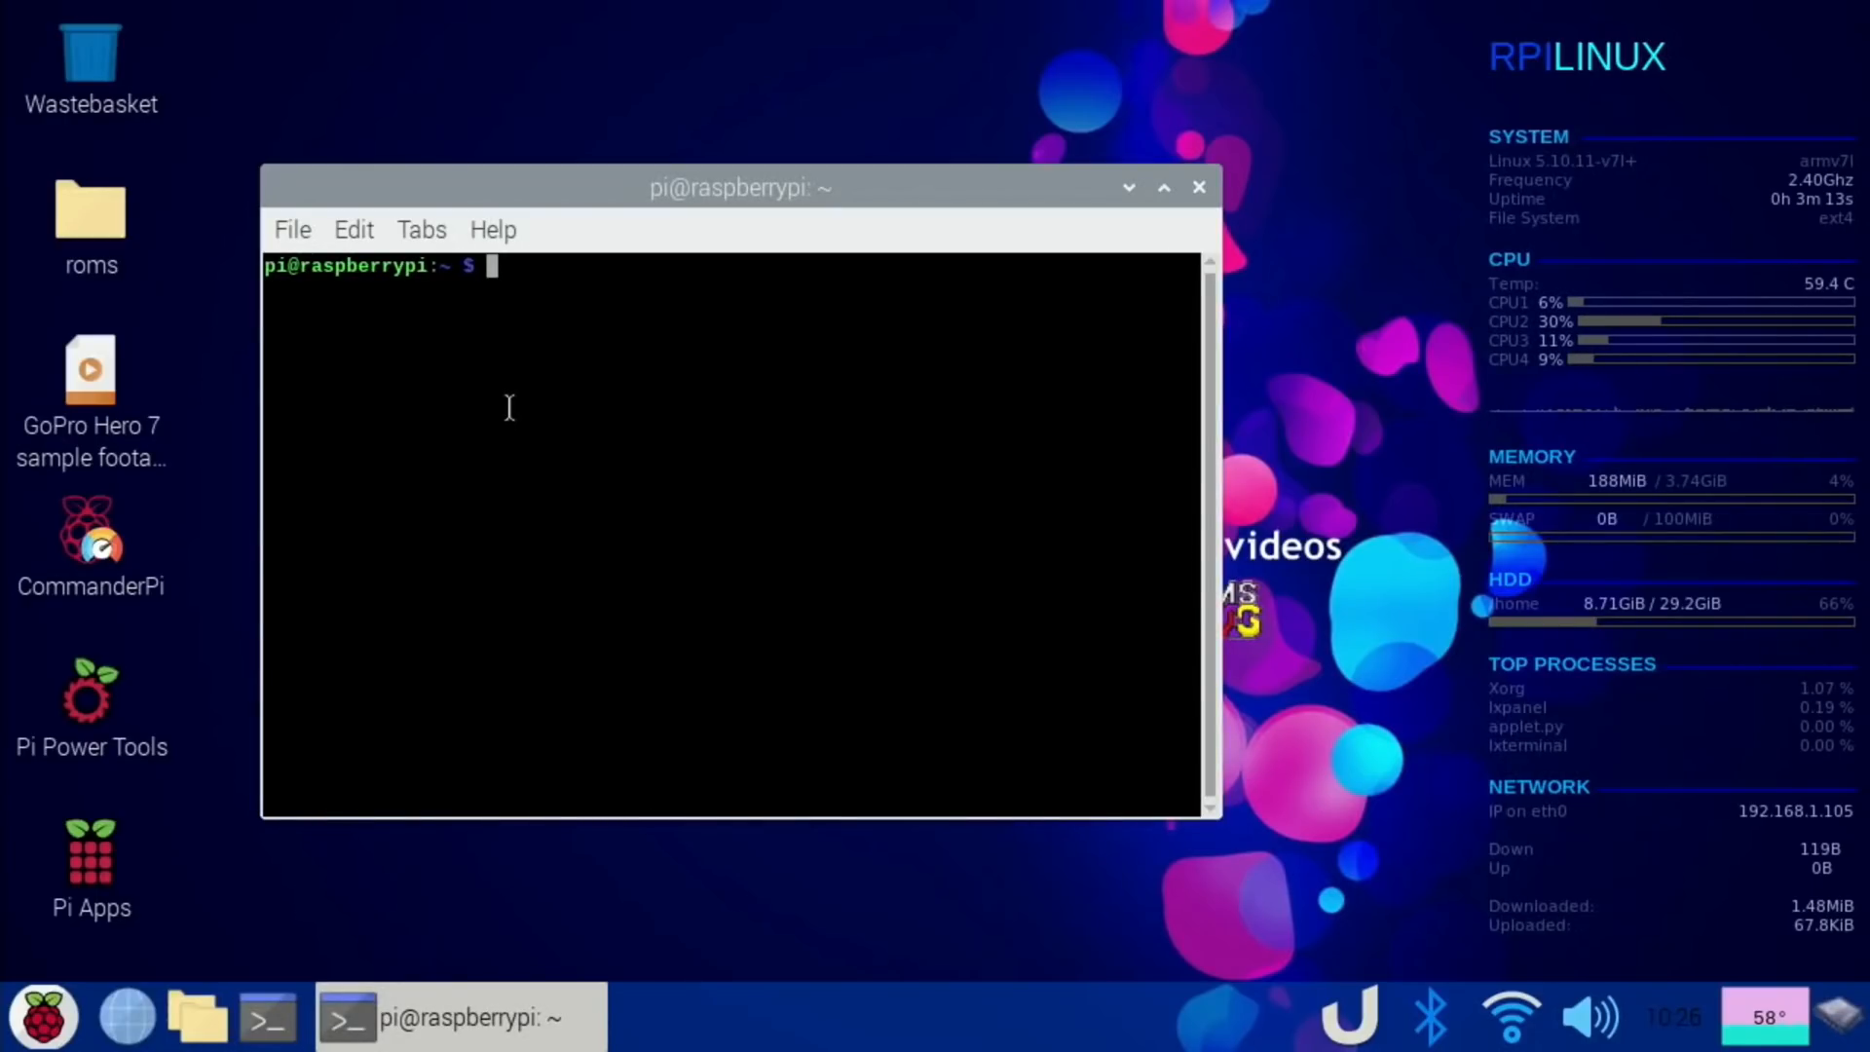
pyautogui.write('sudo nano /boot/config.txt')
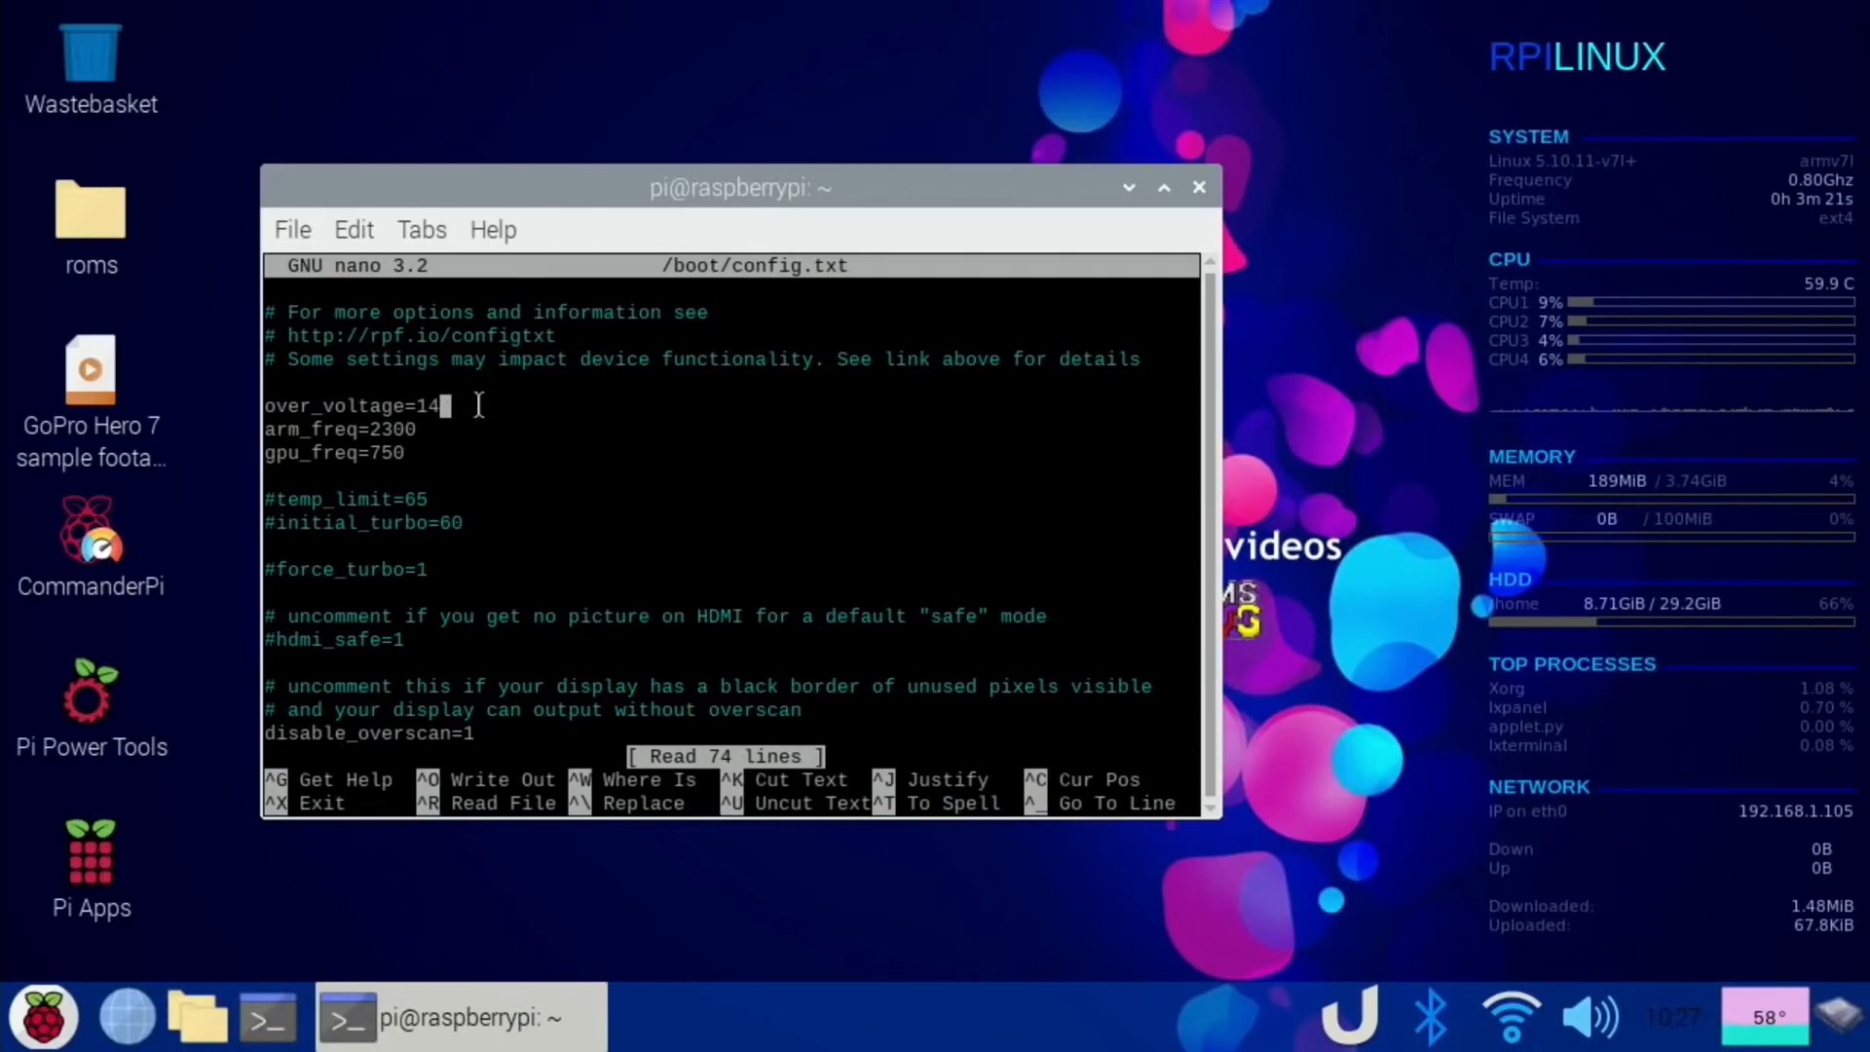
# Set over_voltage=11, comment out the gpu_freq line and exit nano.
pyautogui.write('11')
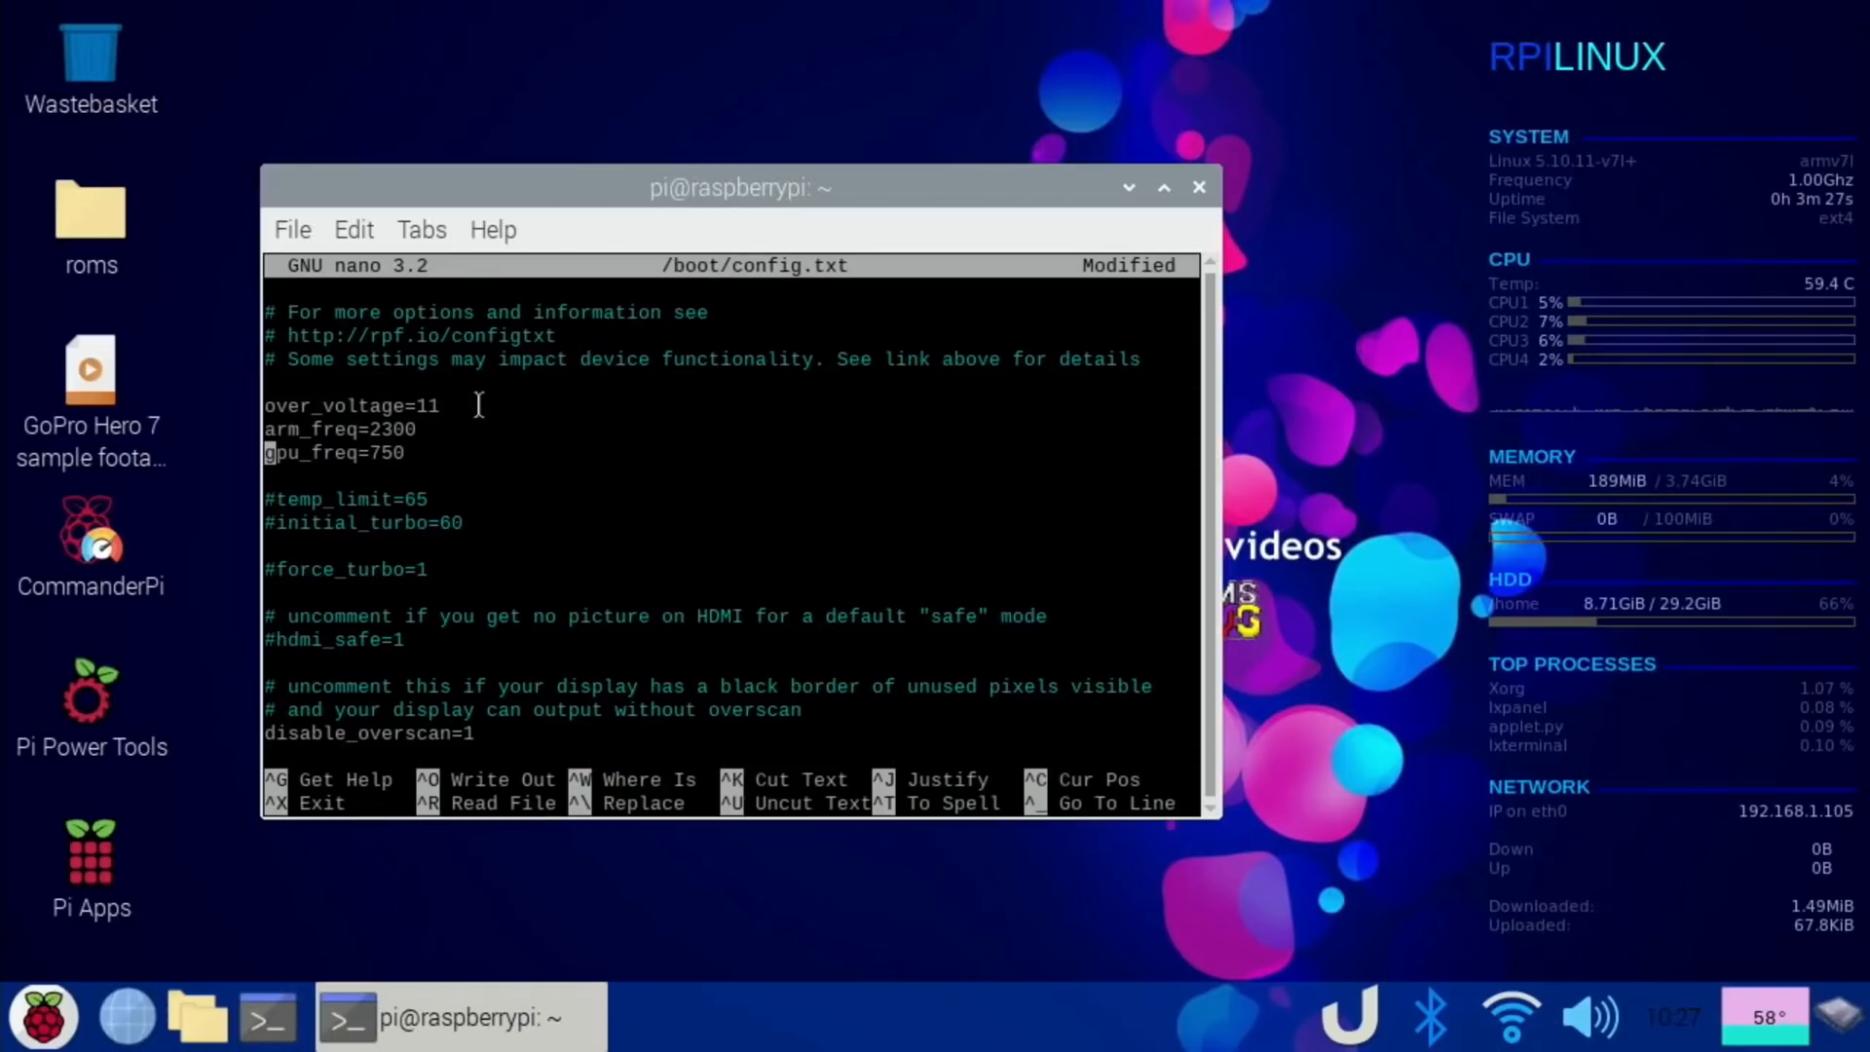
pyautogui.write('#')
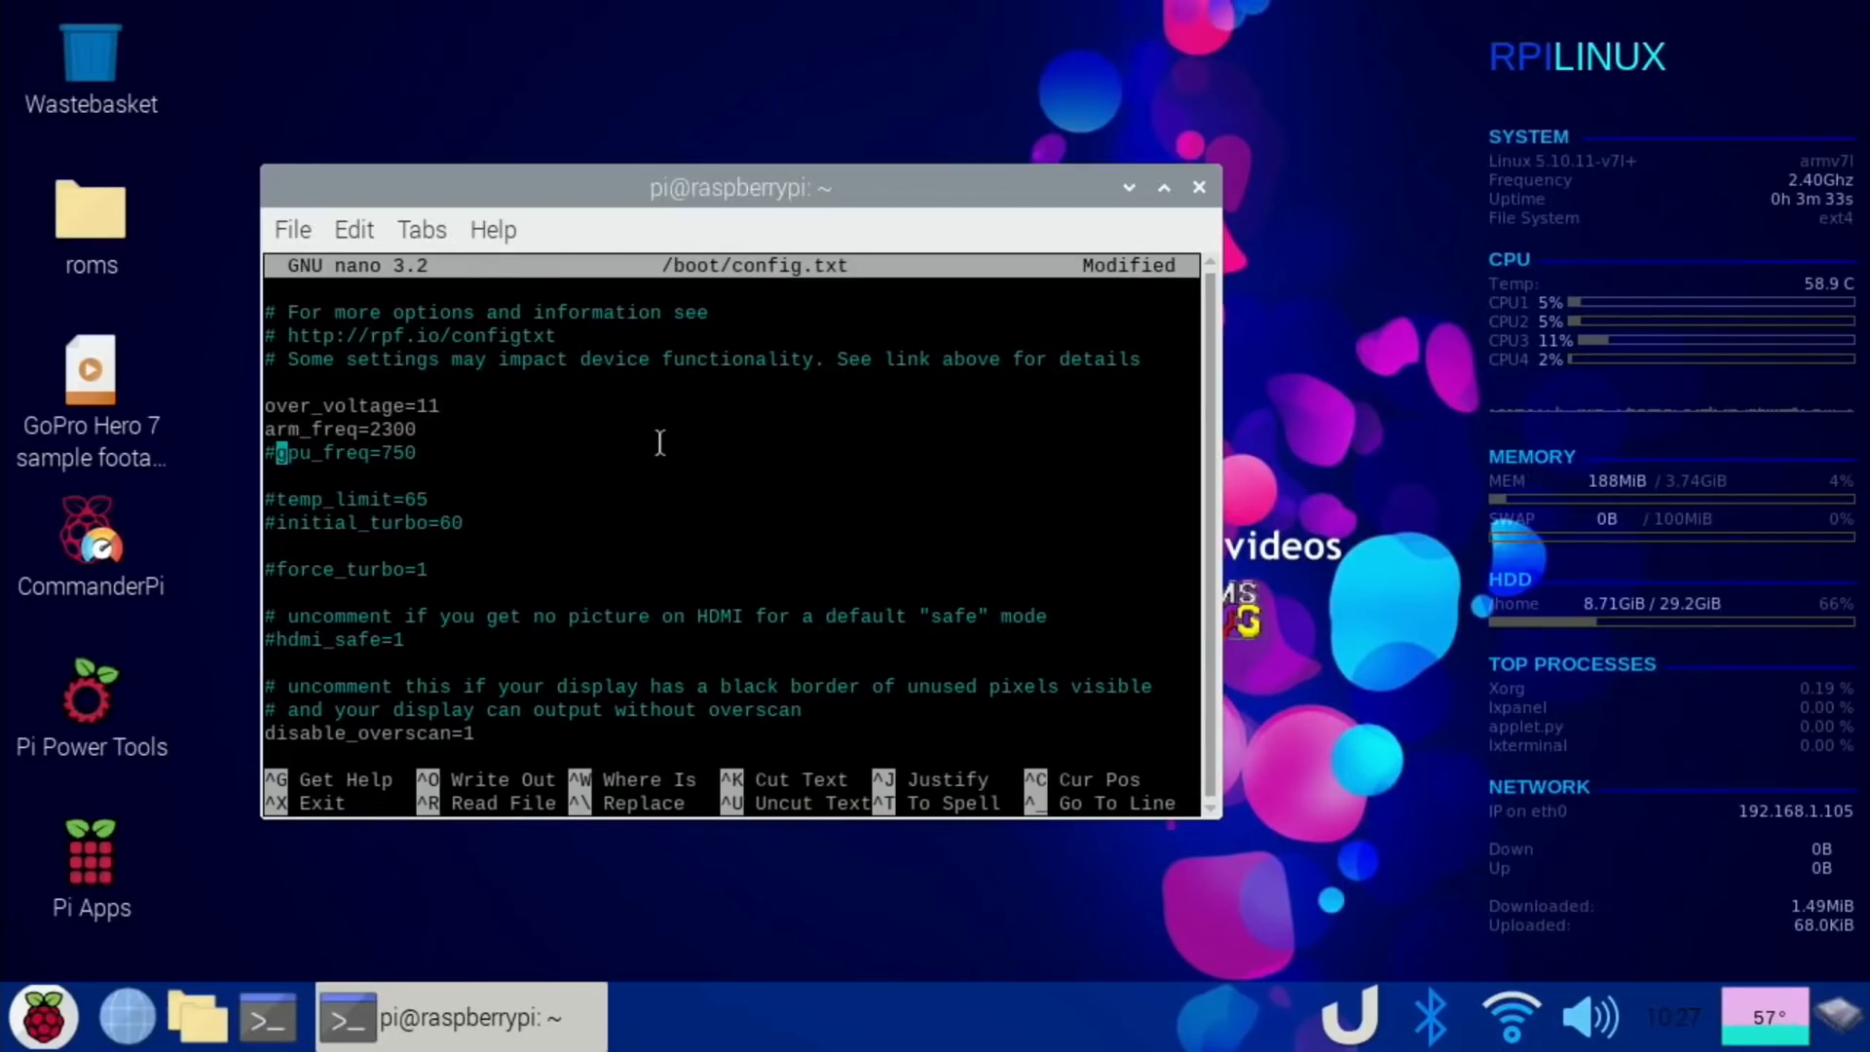
pyautogui.press('ctrl+x')
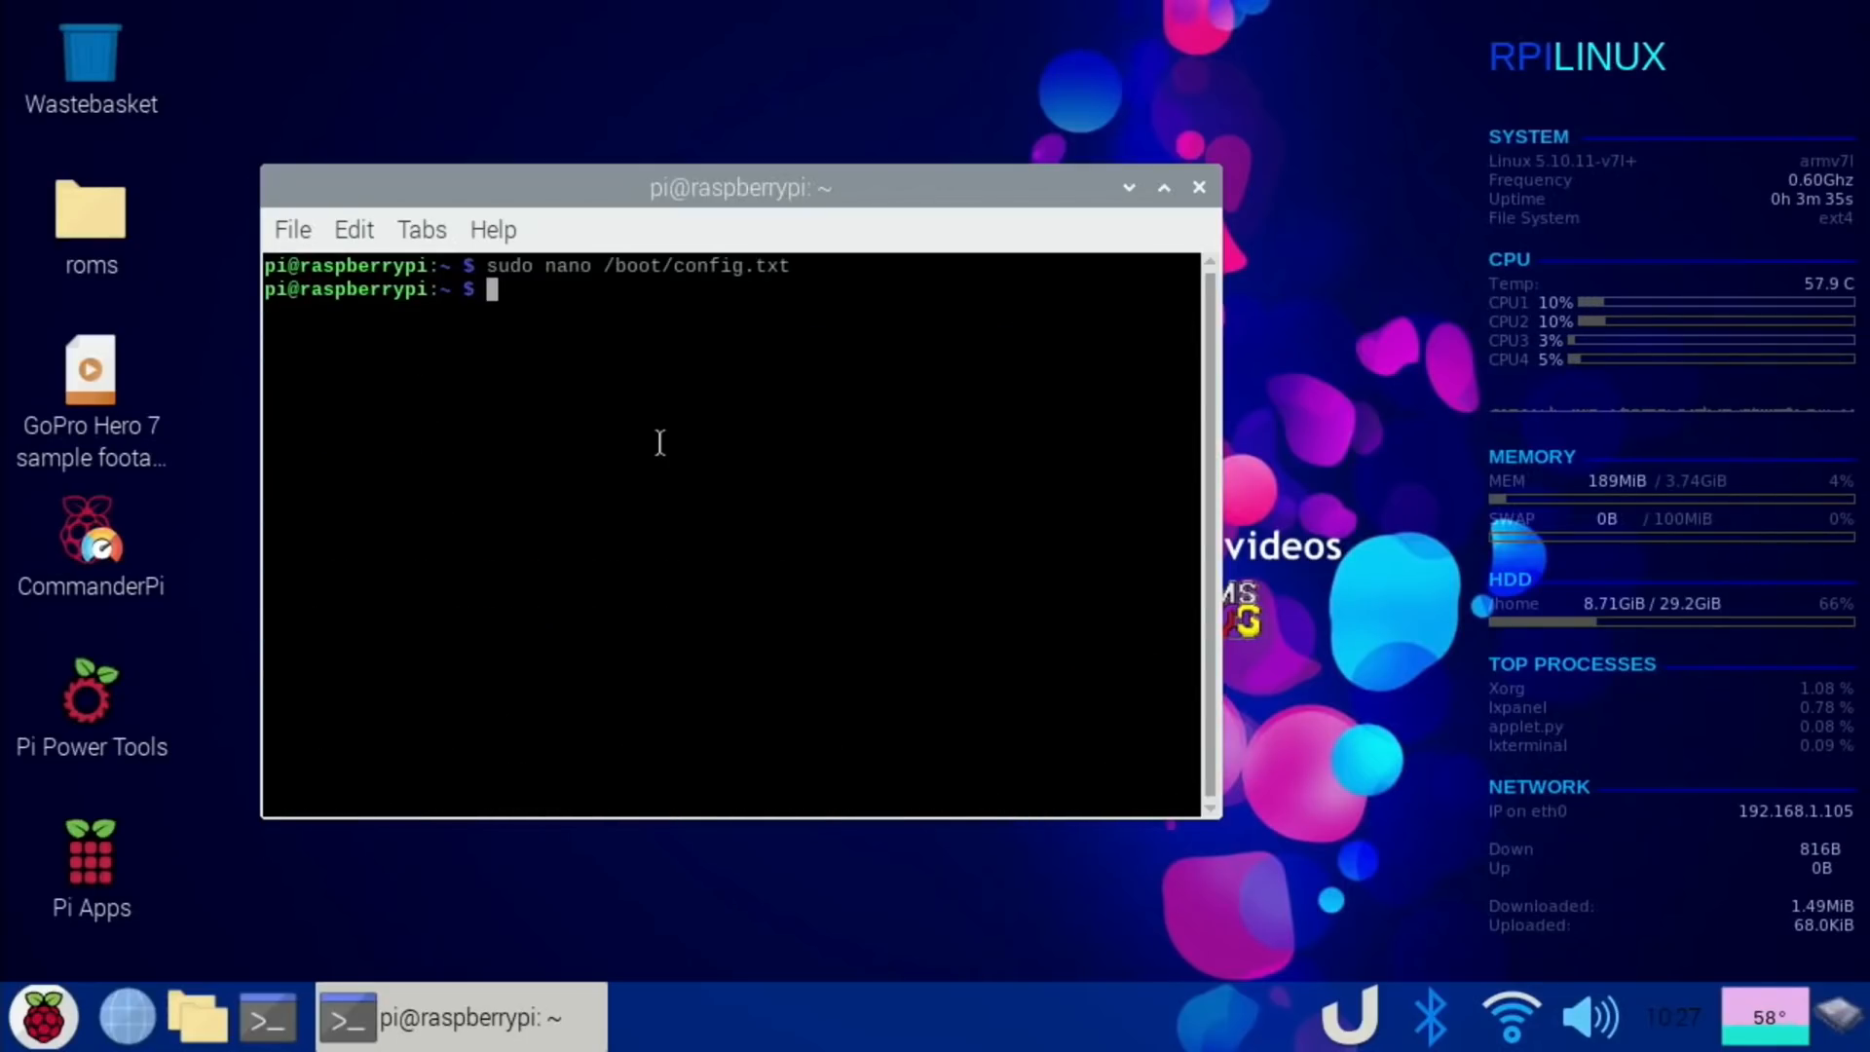
# Reboot the Pi and bring HandBrake forward with the GoPro Hero 7 footage loaded.
pyautogui.write('reboot')
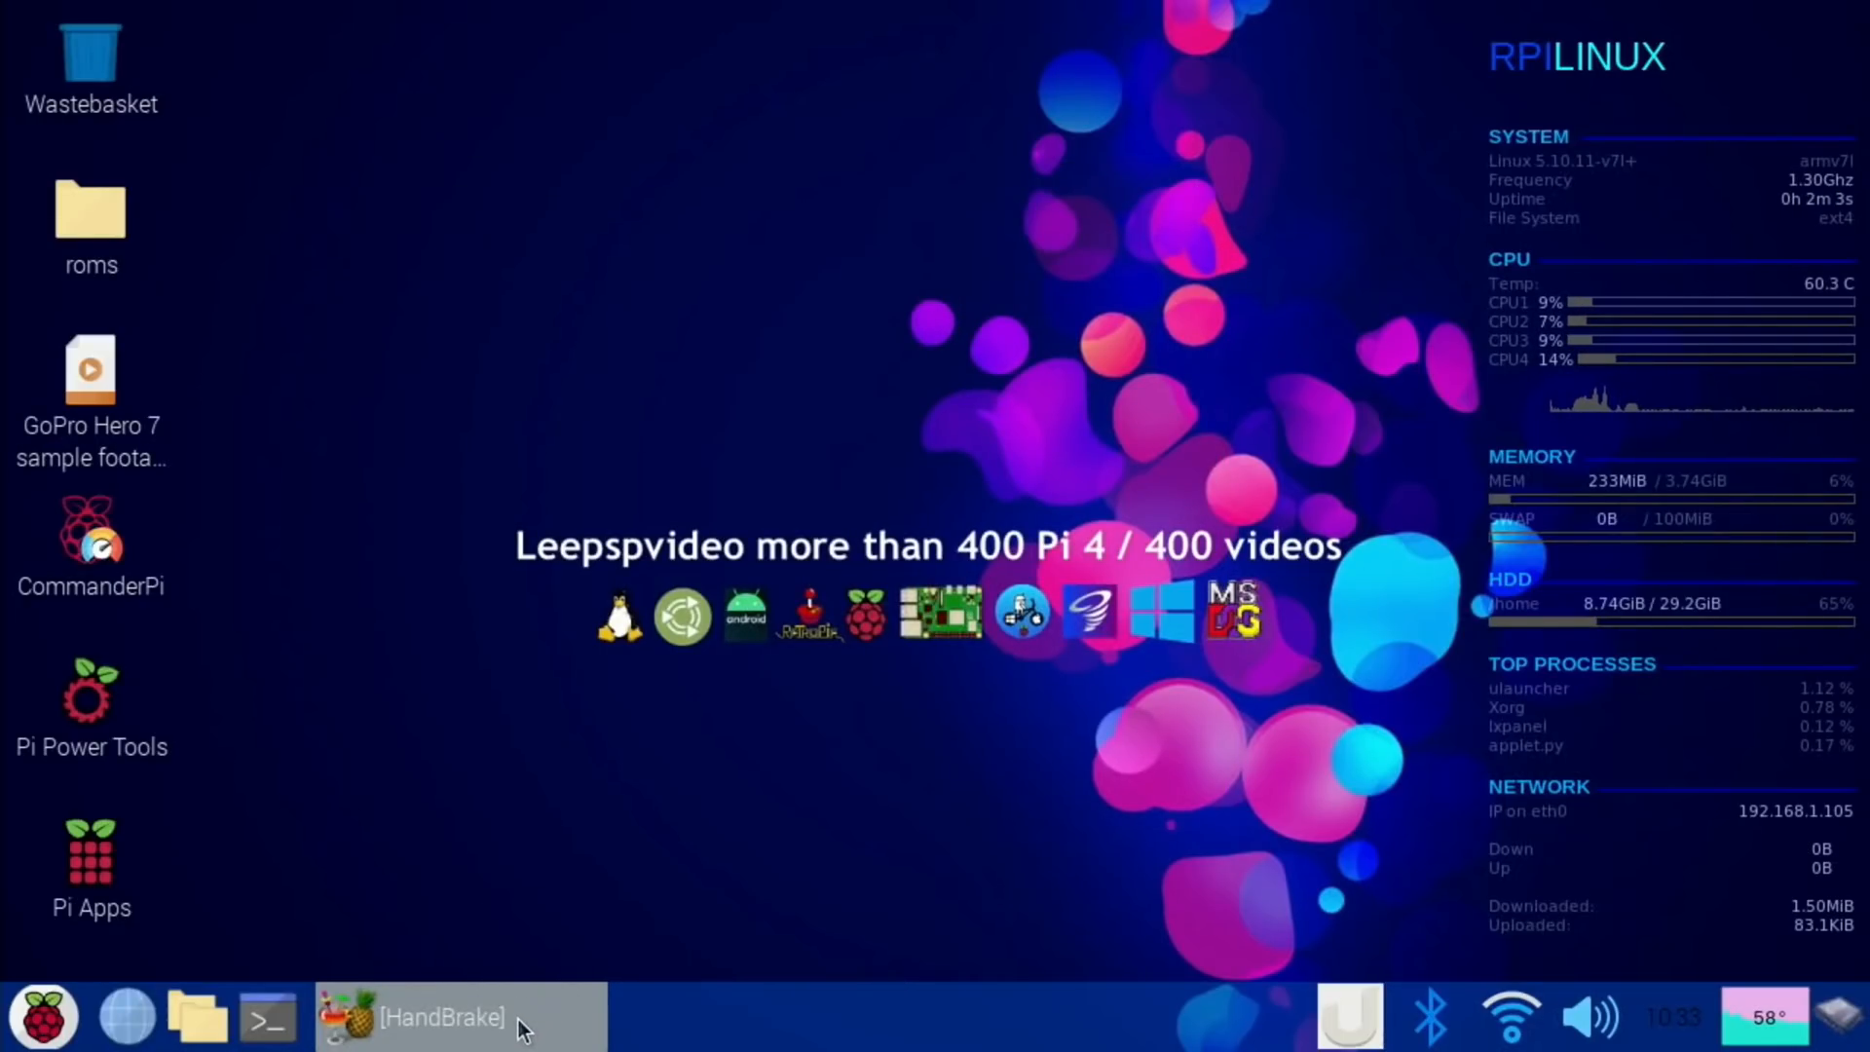
pyautogui.click(423, 1015)
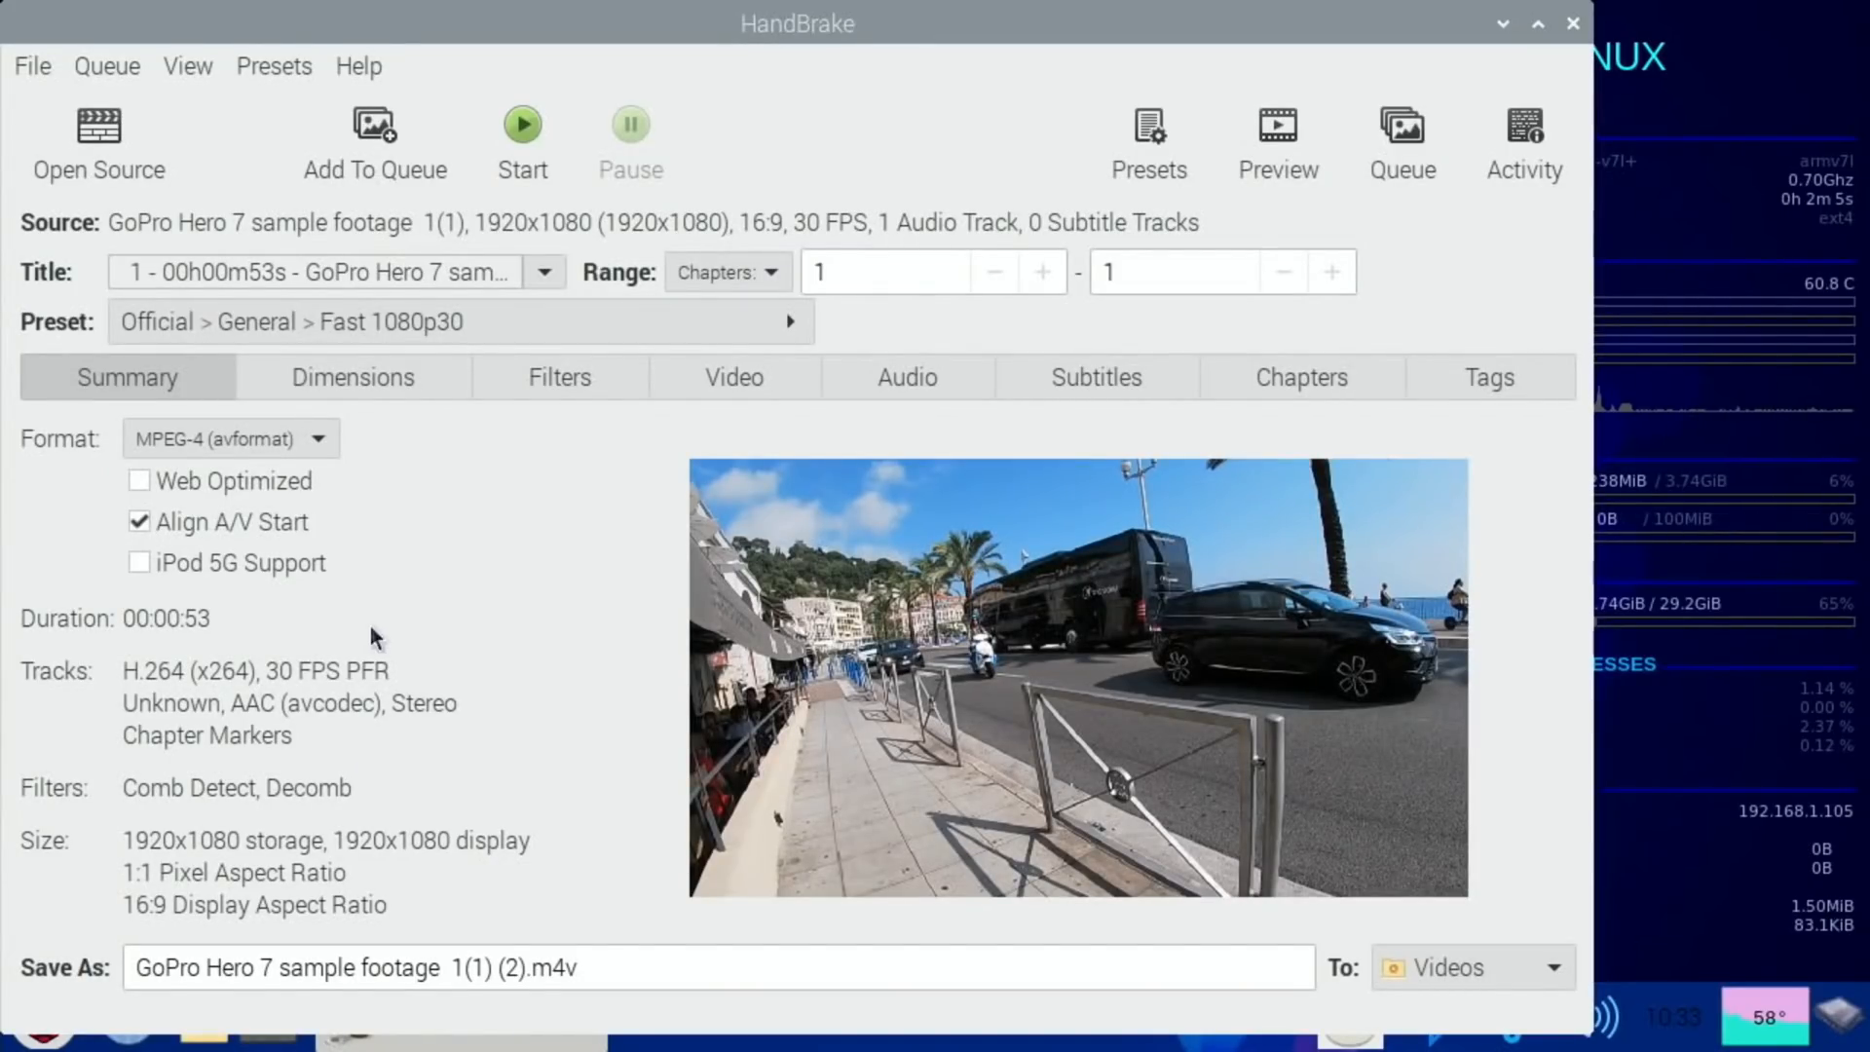
pyautogui.click(521, 122)
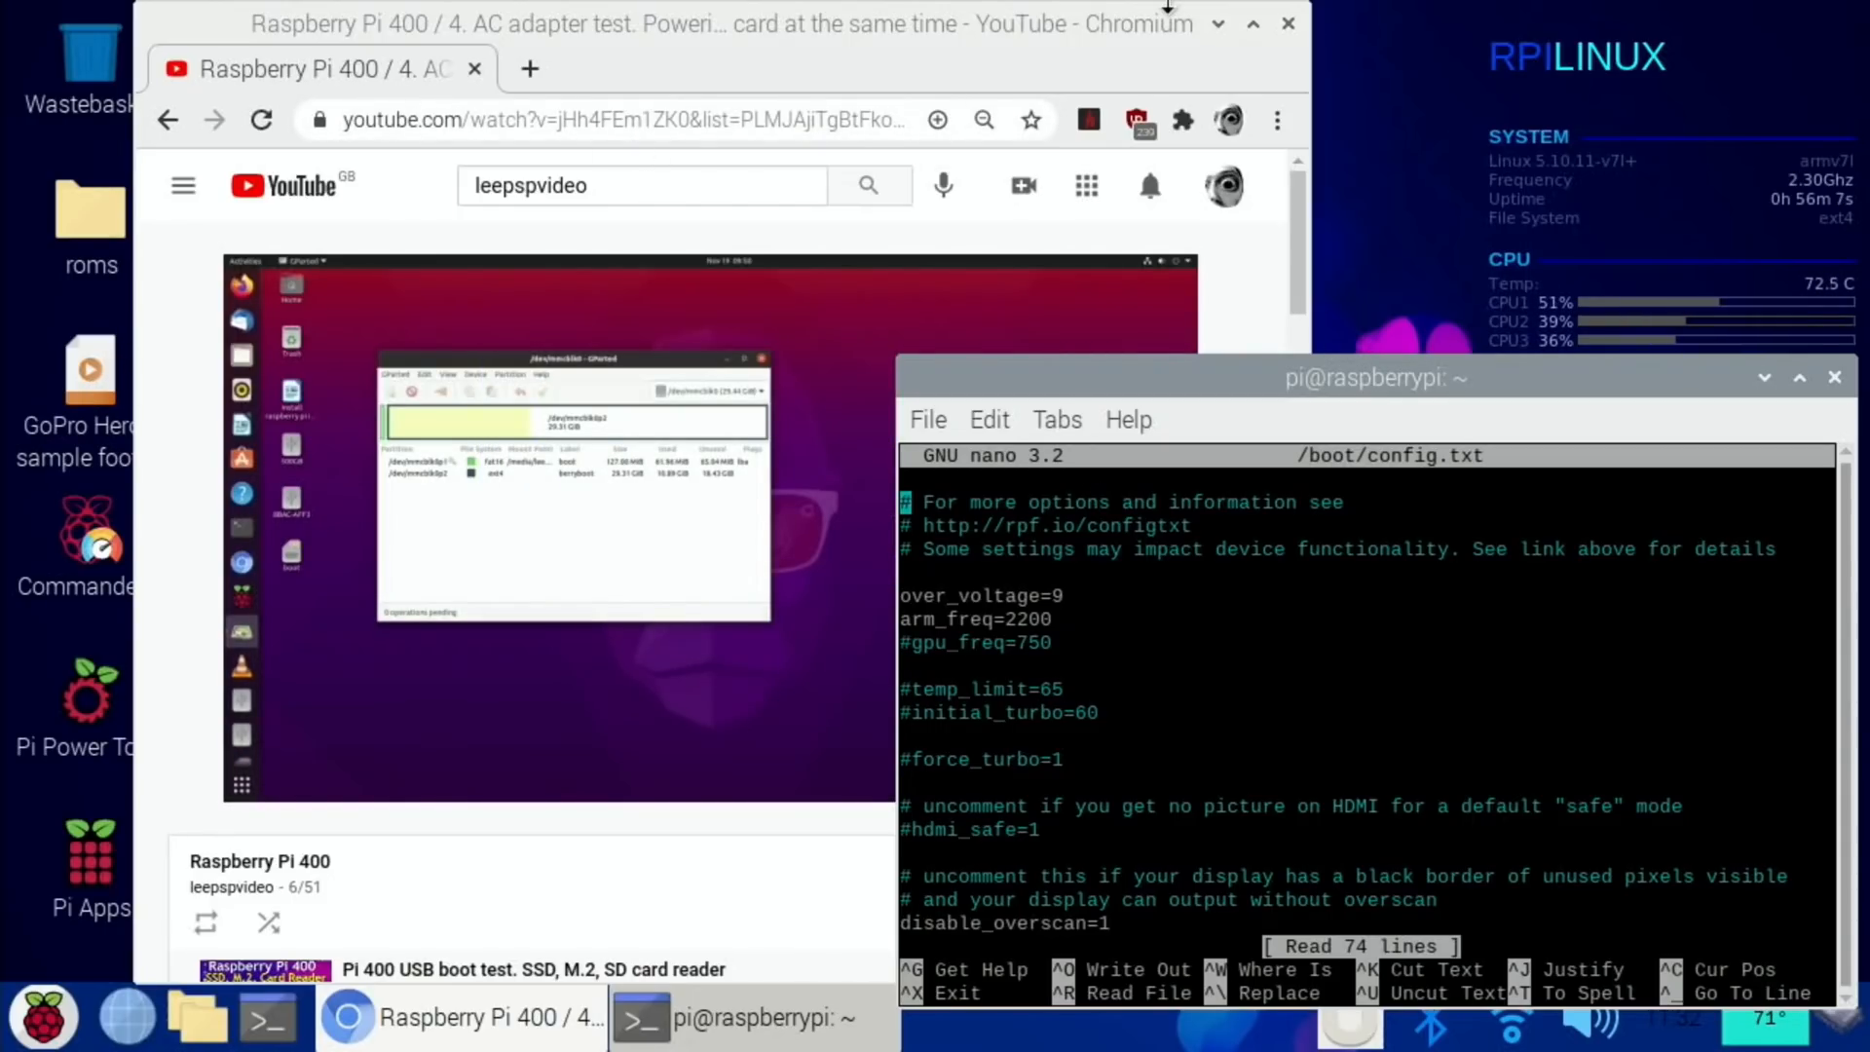
# Relaunch HandBrake, load the GoPro Hero 7 sample footage MP4 as source and start its encode.
pyautogui.click(1287, 21)
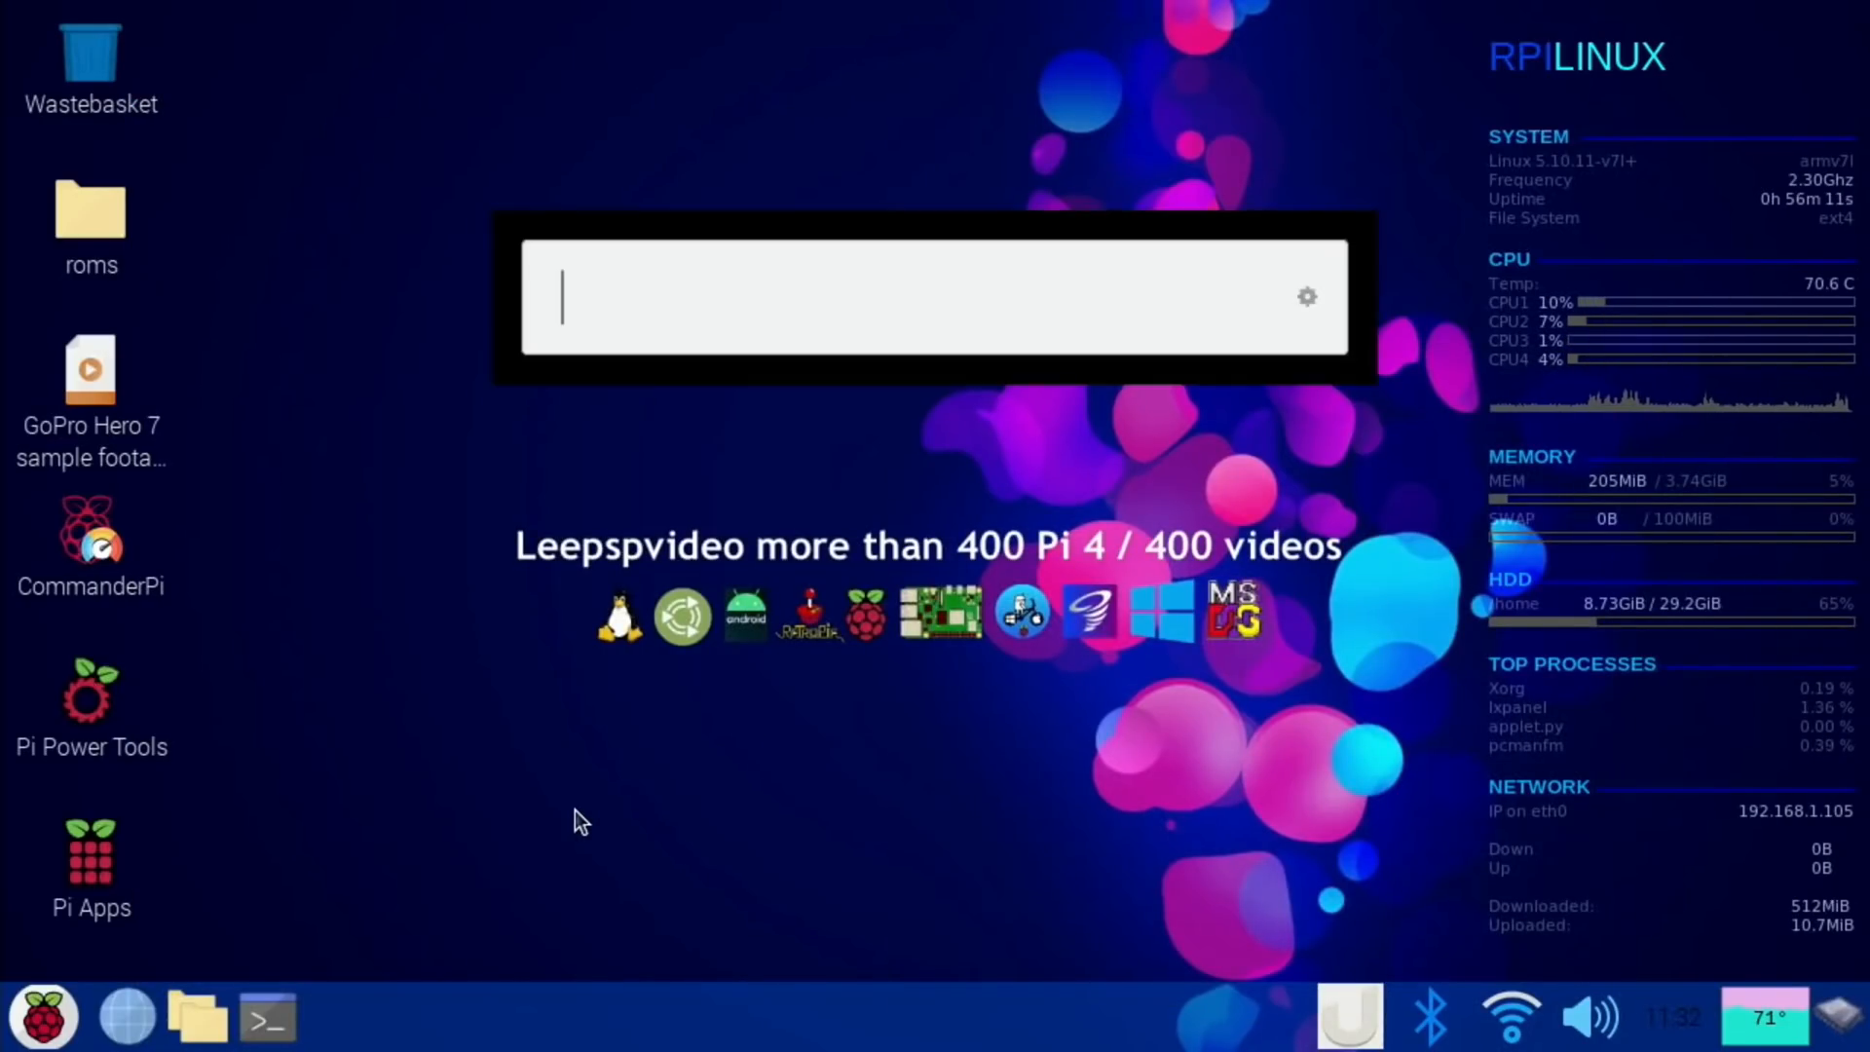
pyautogui.write('hand')
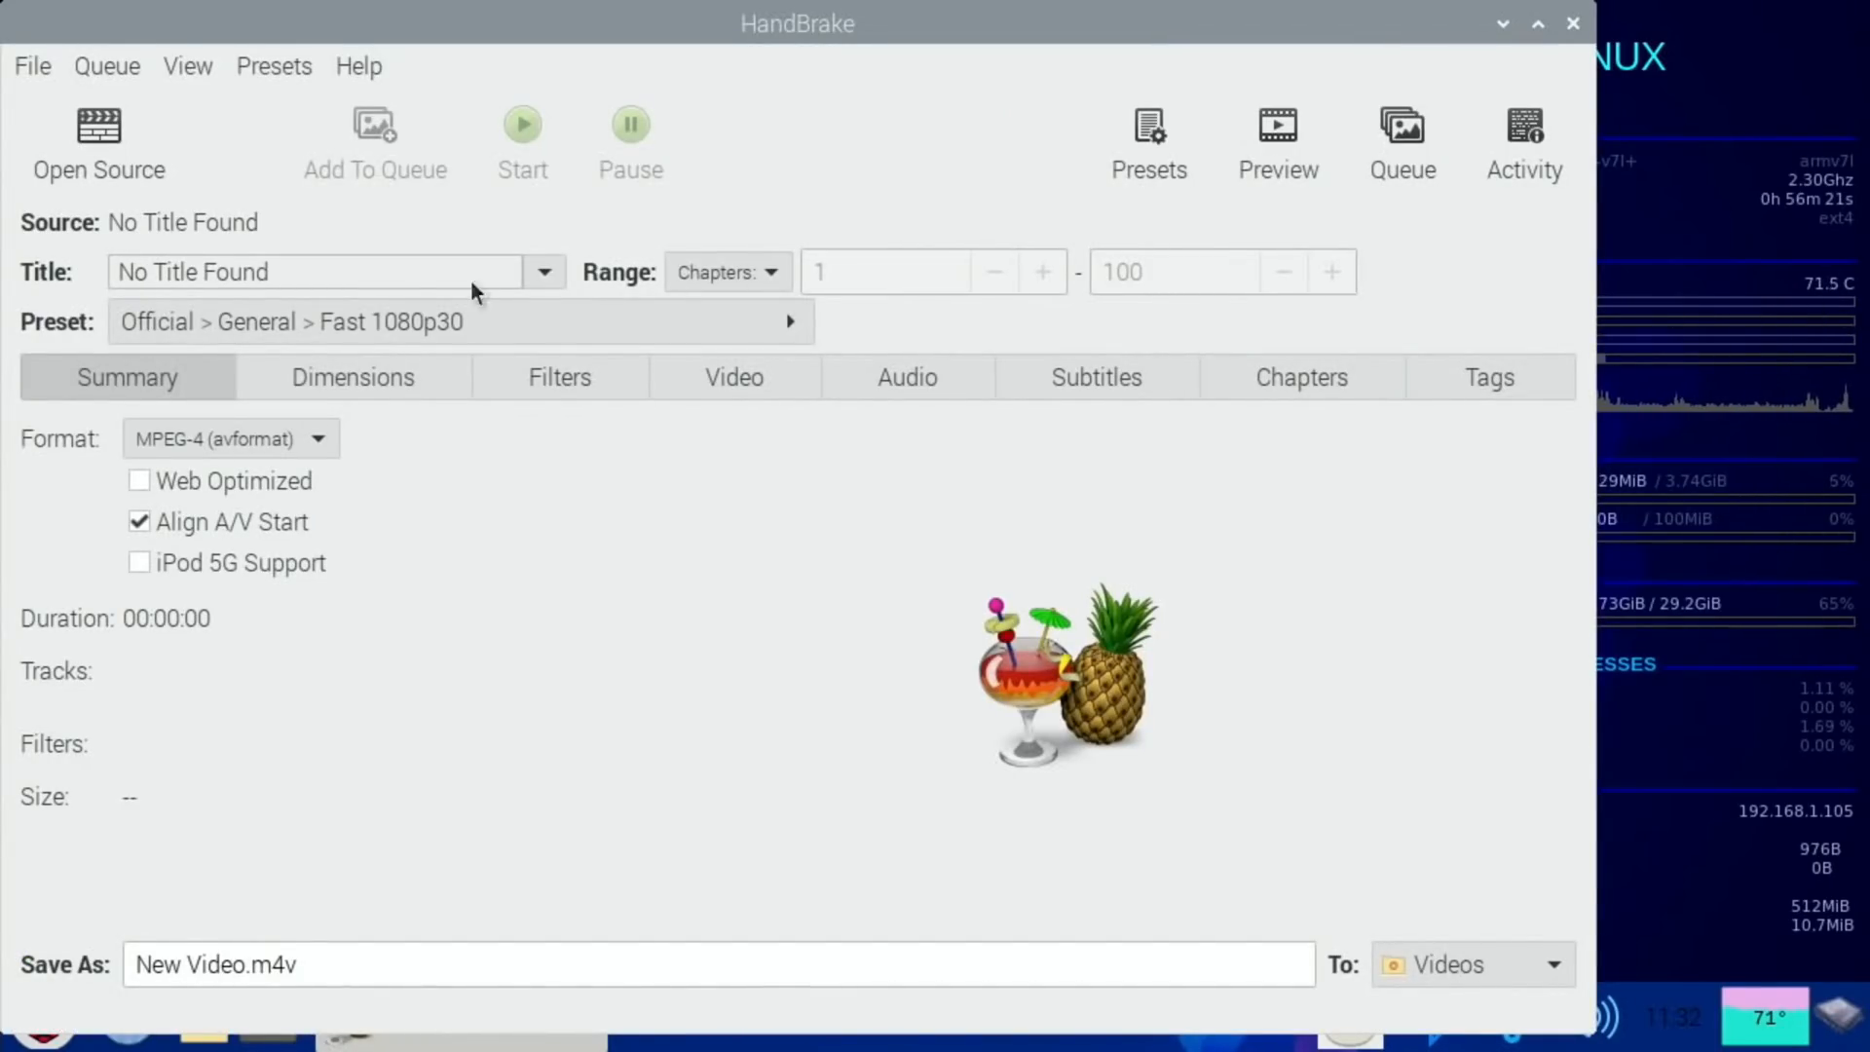
pyautogui.moveTo(167, 205)
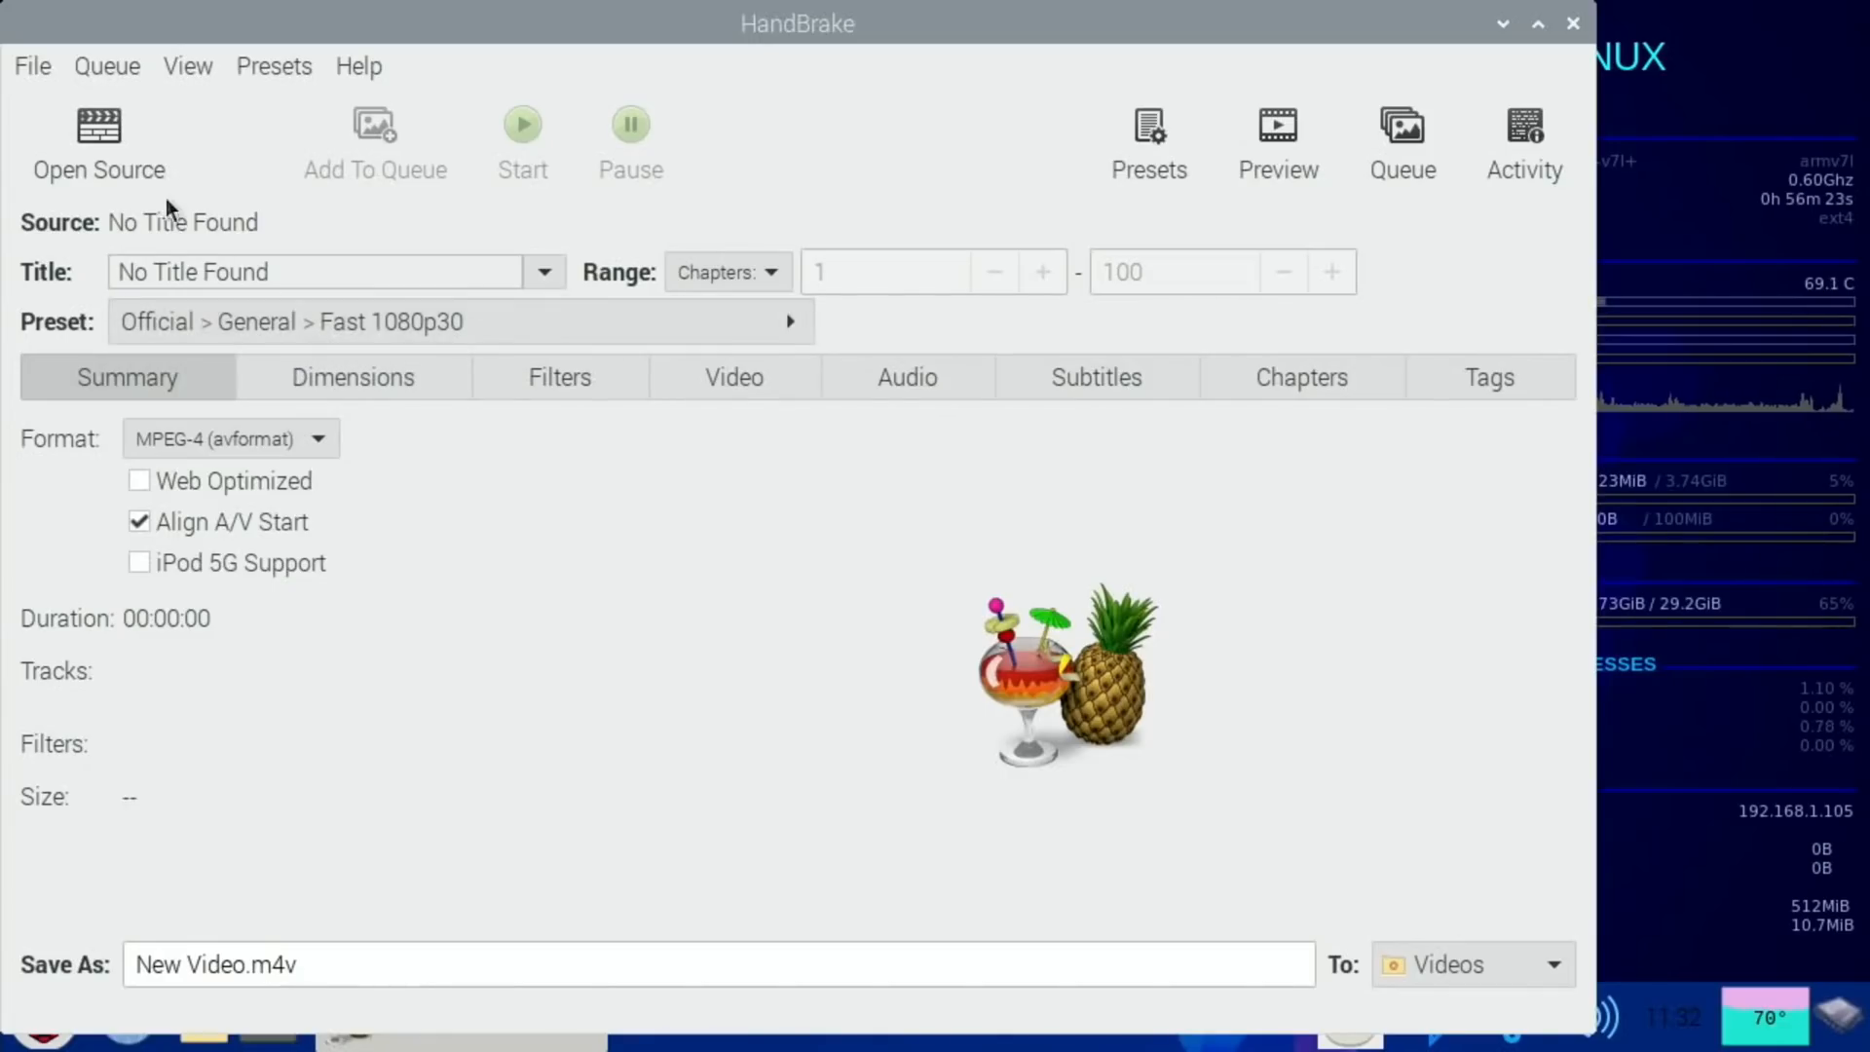
pyautogui.click(99, 143)
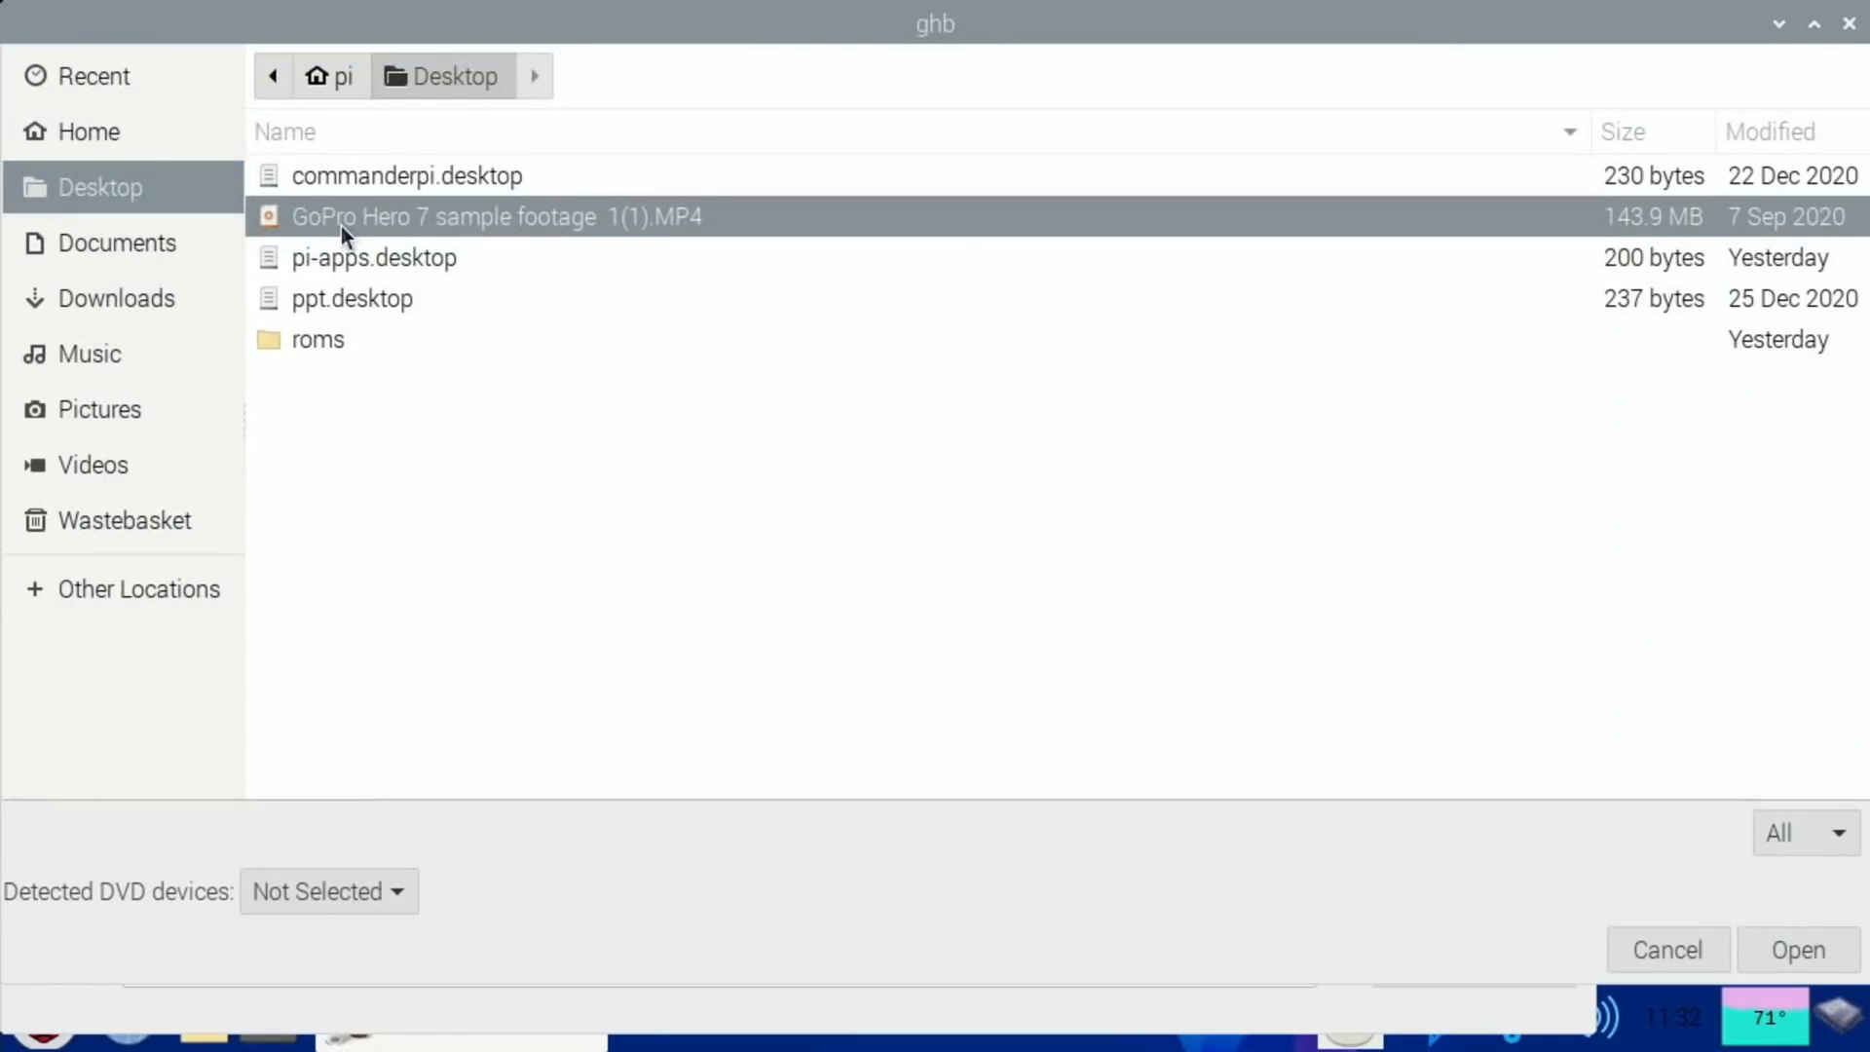
pyautogui.click(1796, 949)
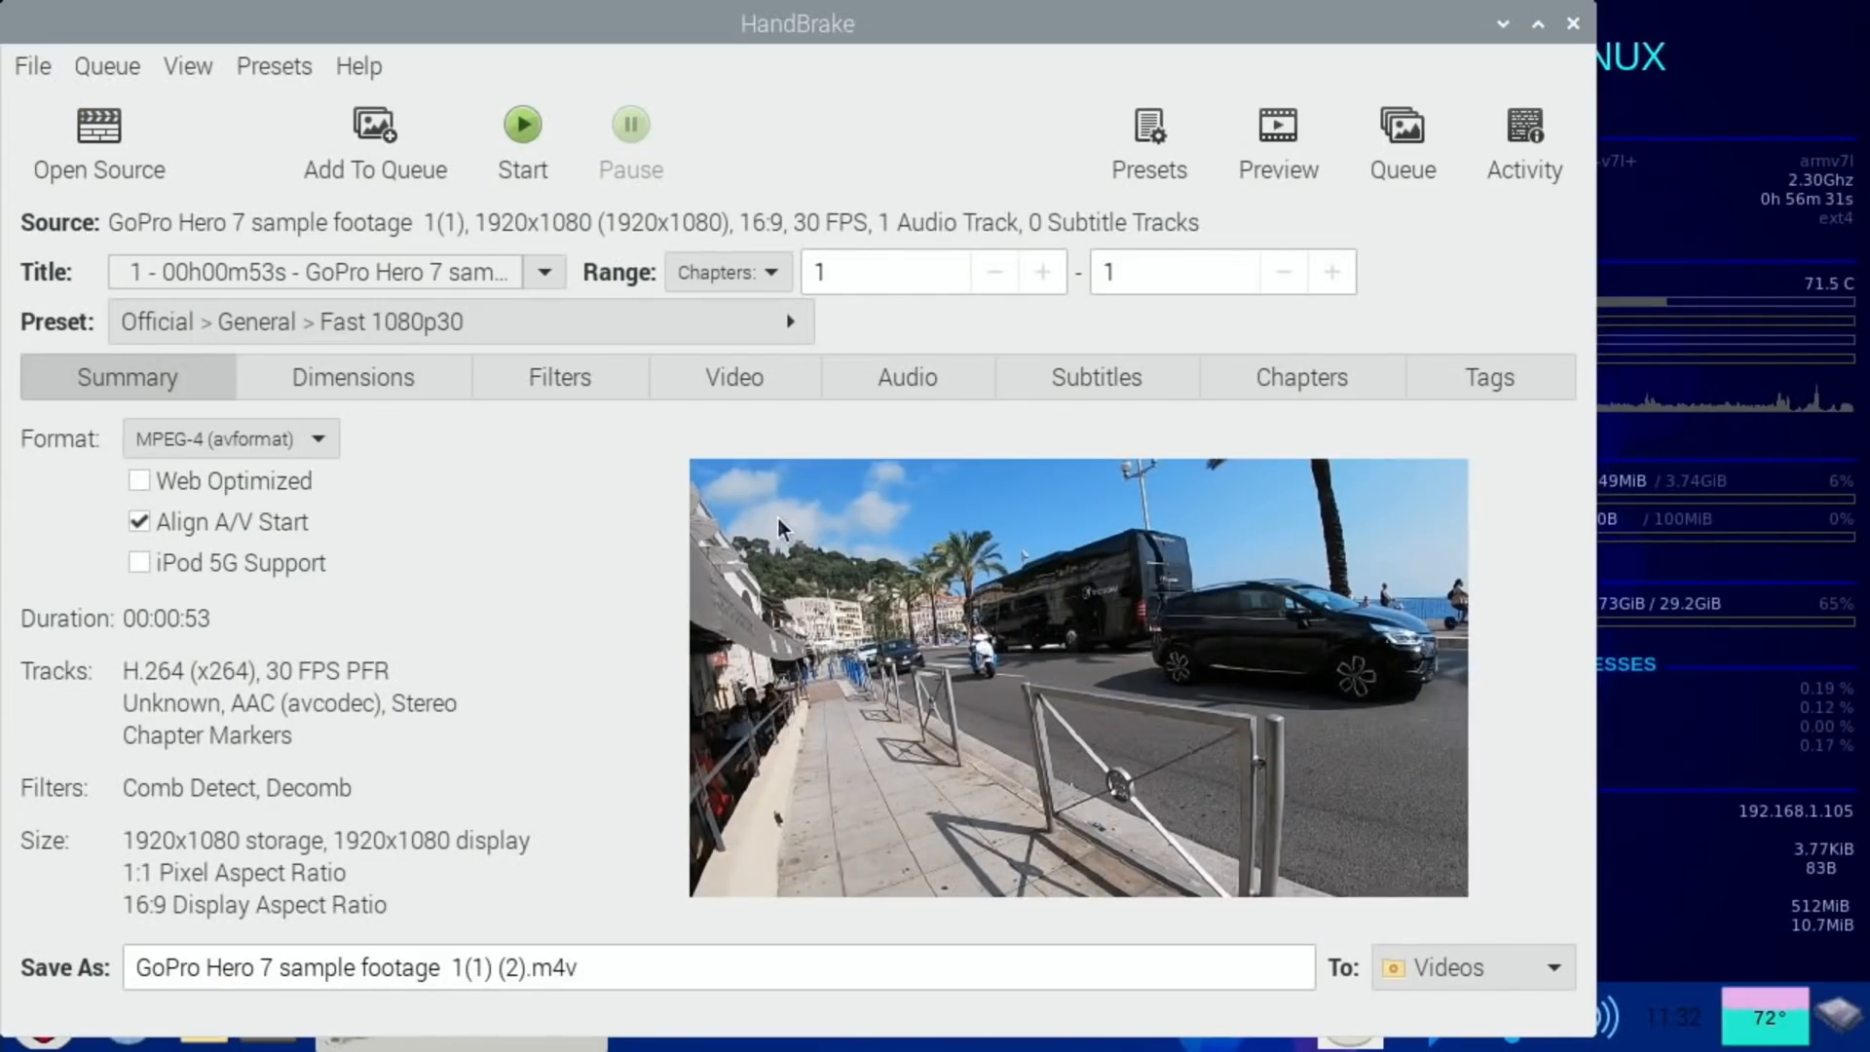
pyautogui.moveTo(1698, 339)
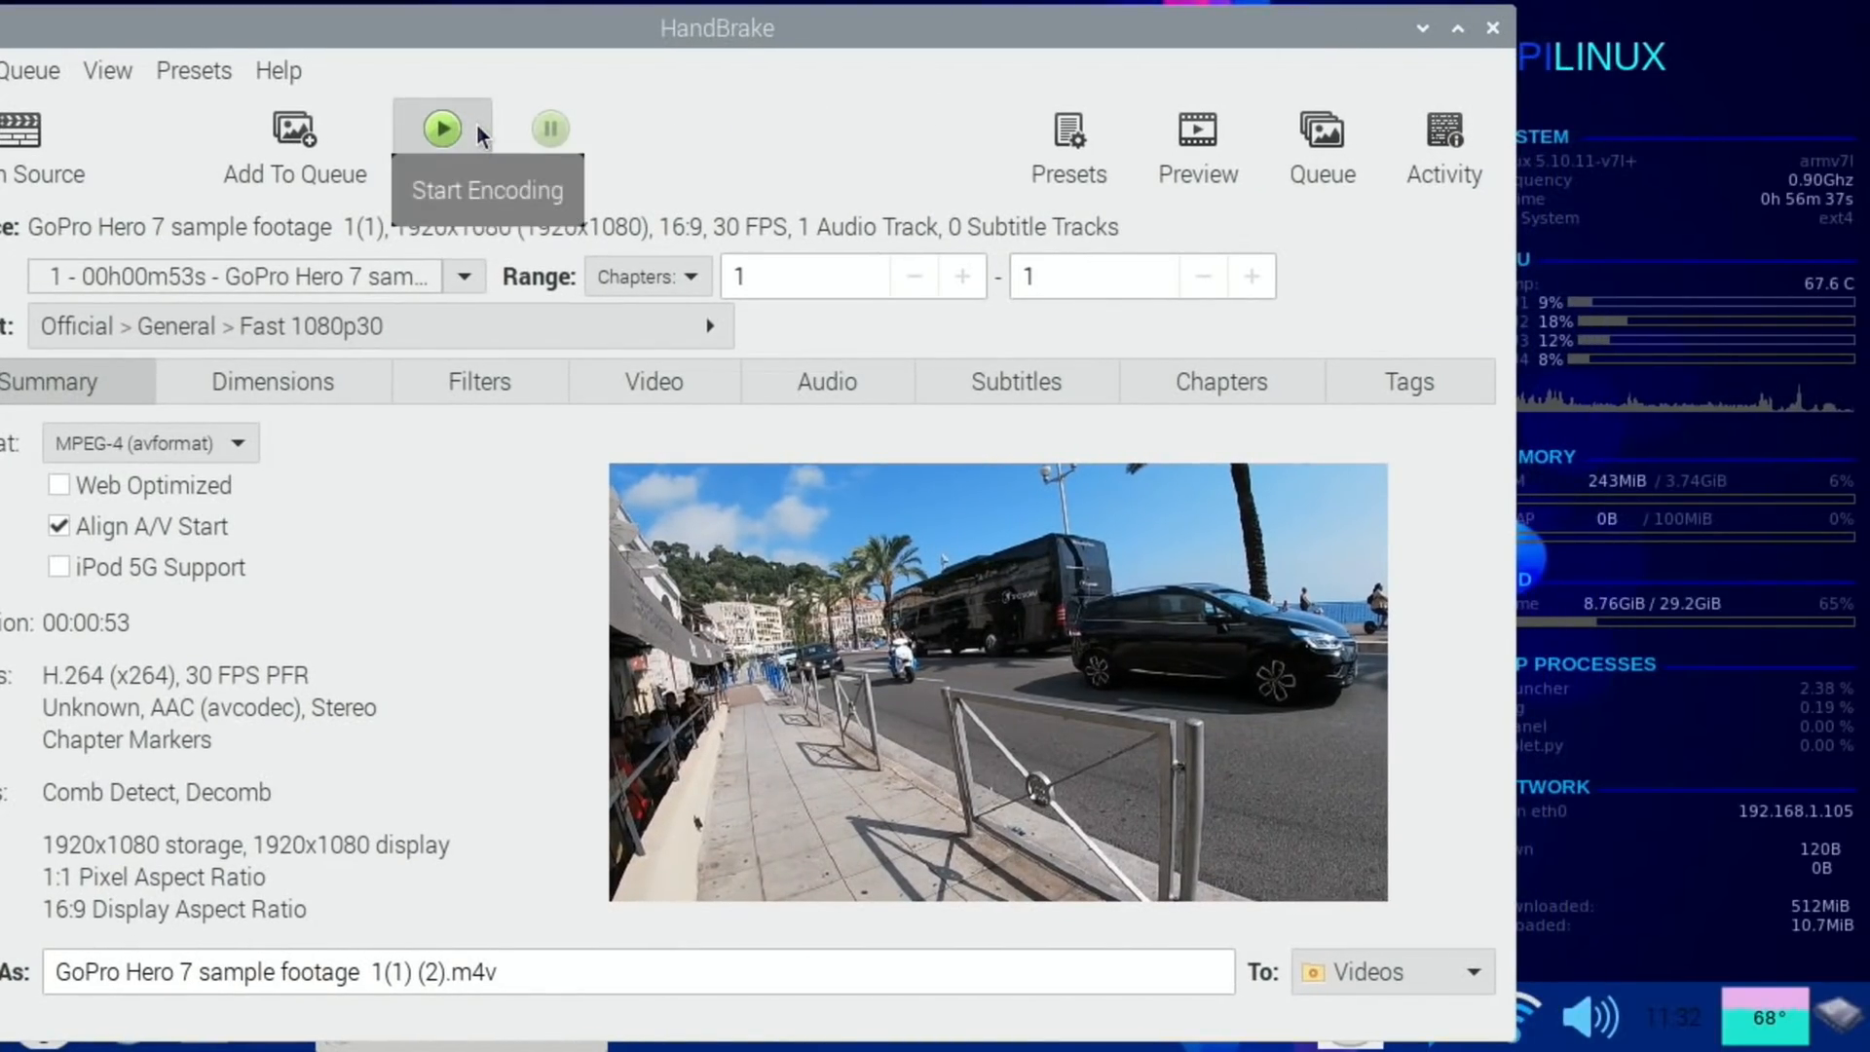
pyautogui.click(441, 127)
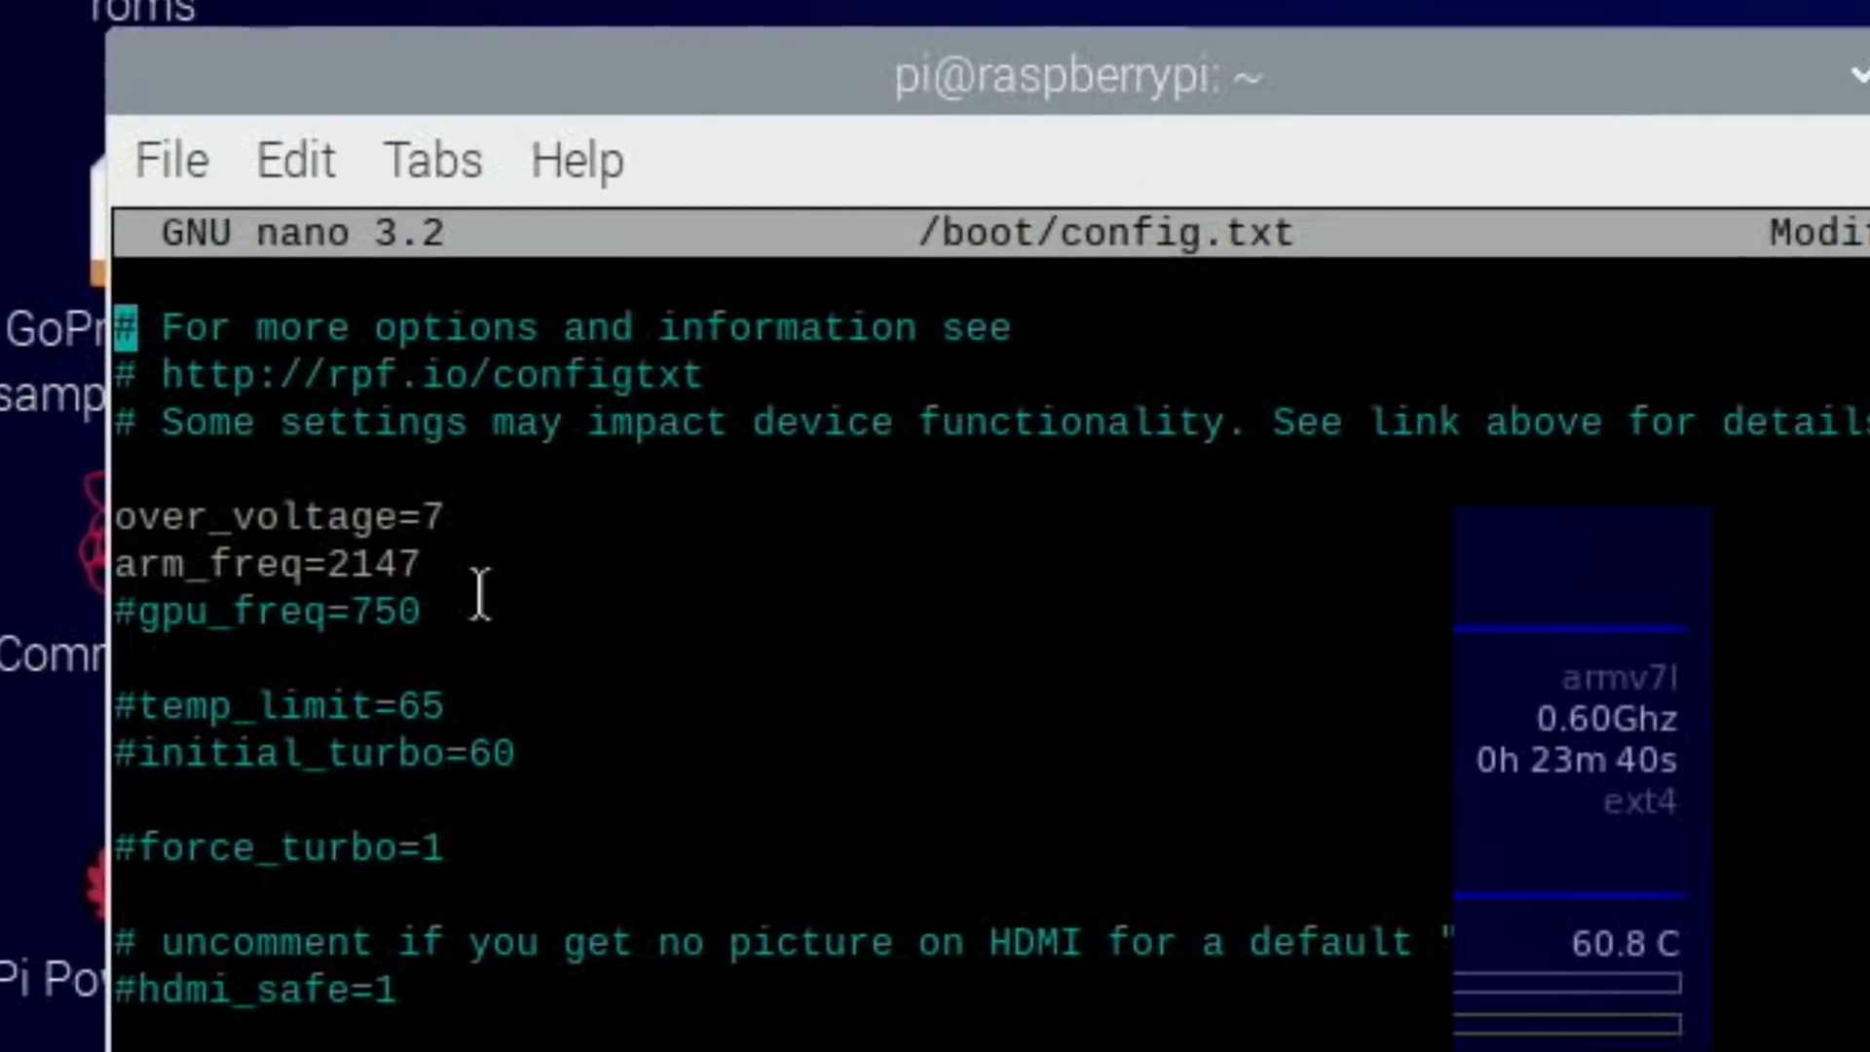
pyautogui.moveTo(561, 578)
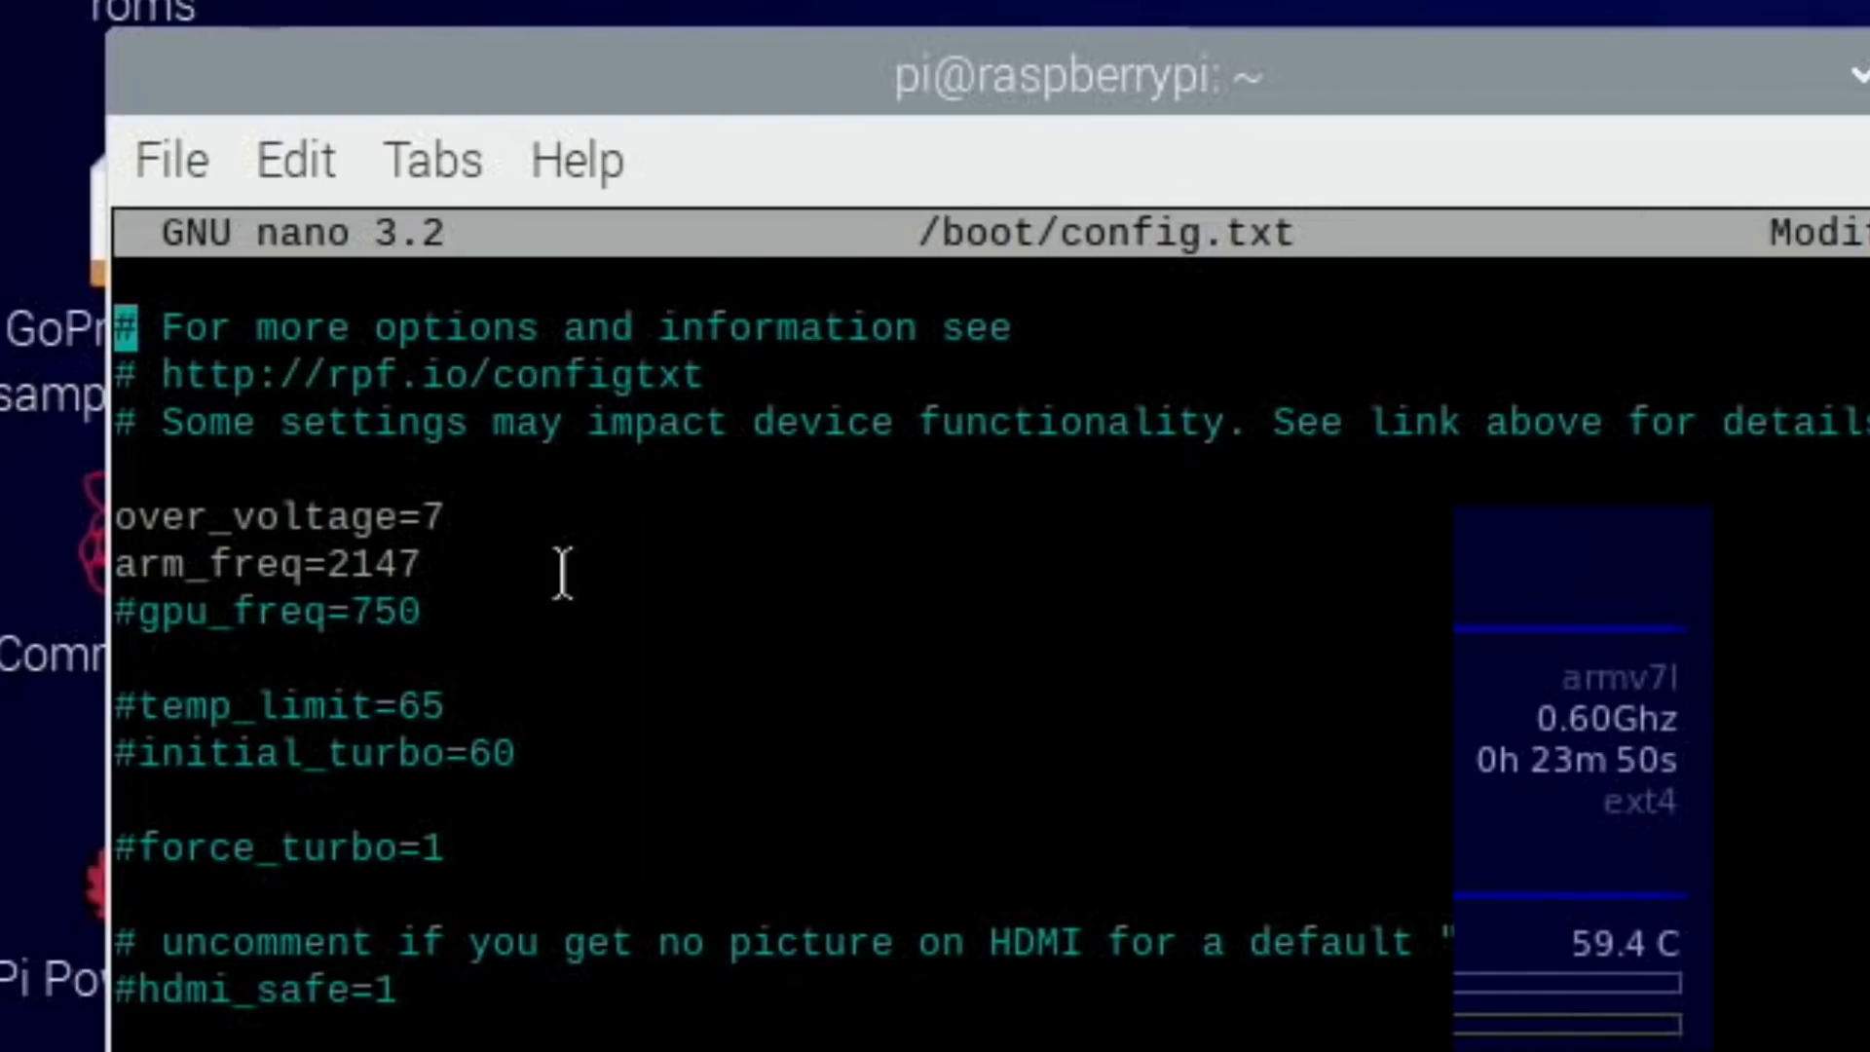
pyautogui.moveTo(691, 942)
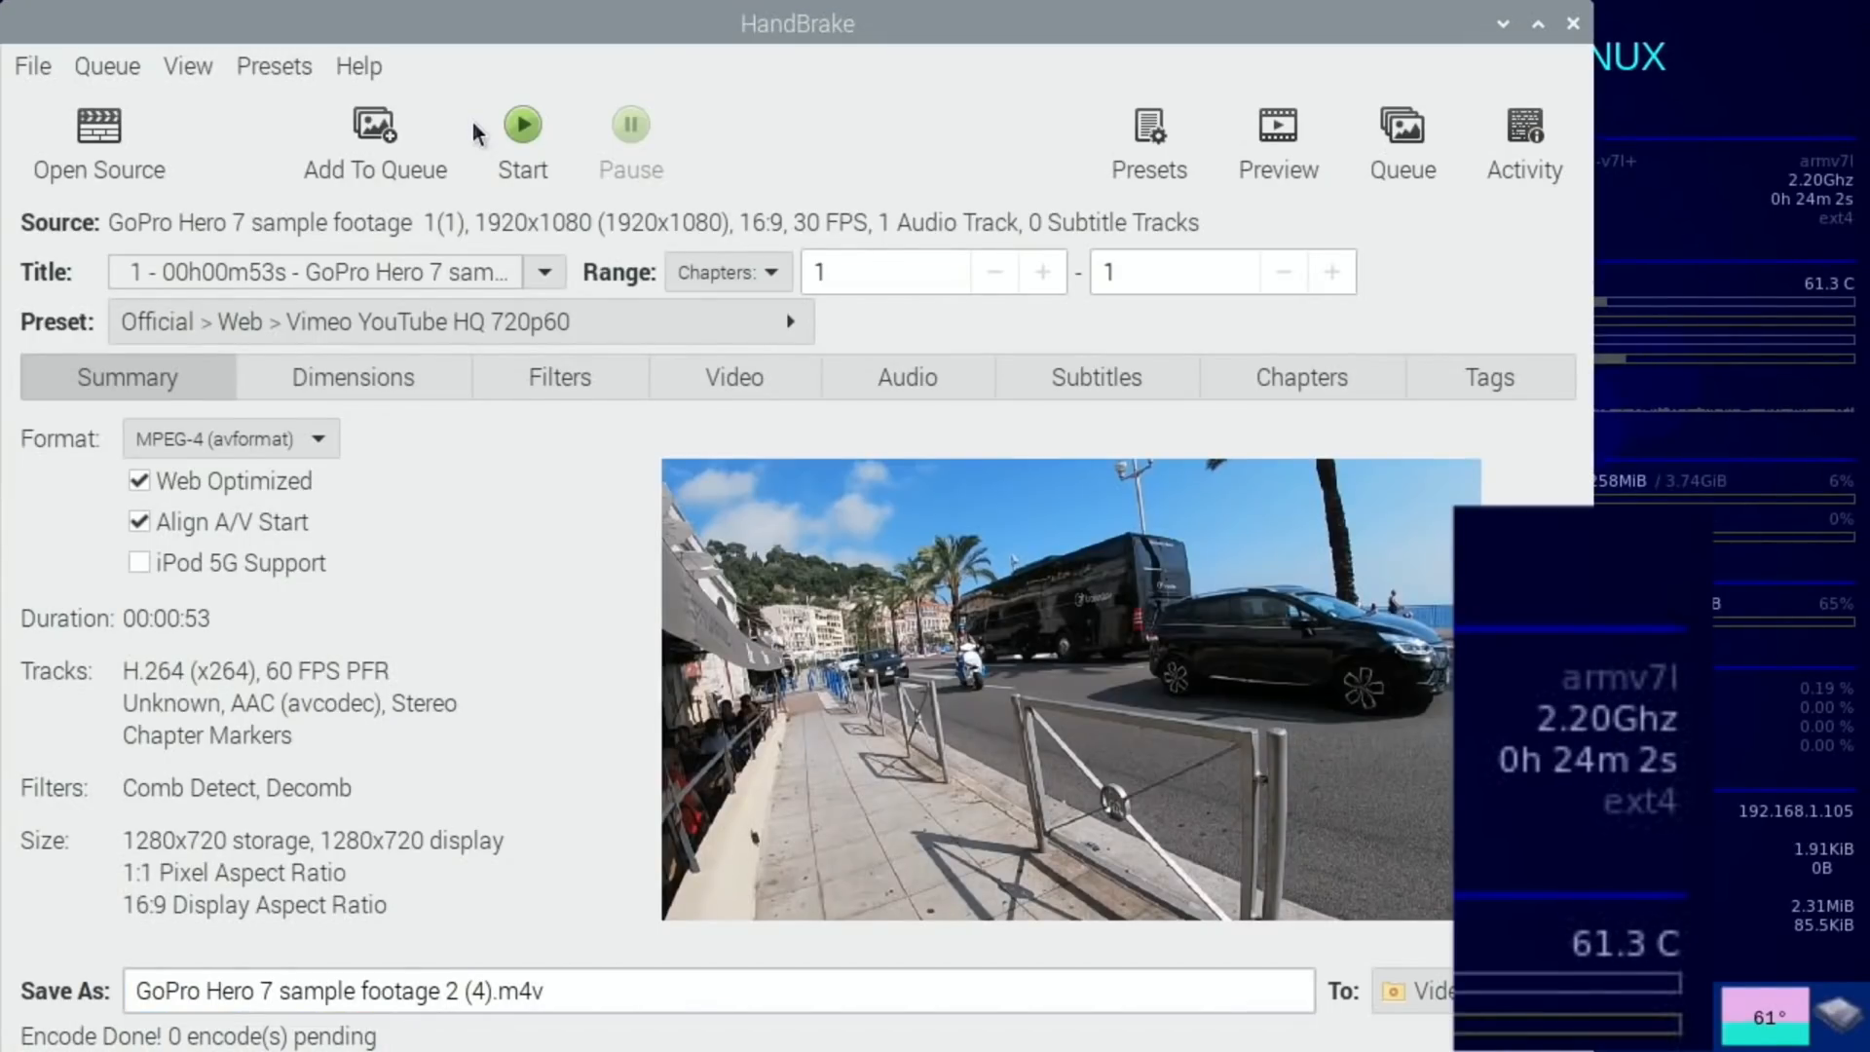
pyautogui.moveTo(520, 124)
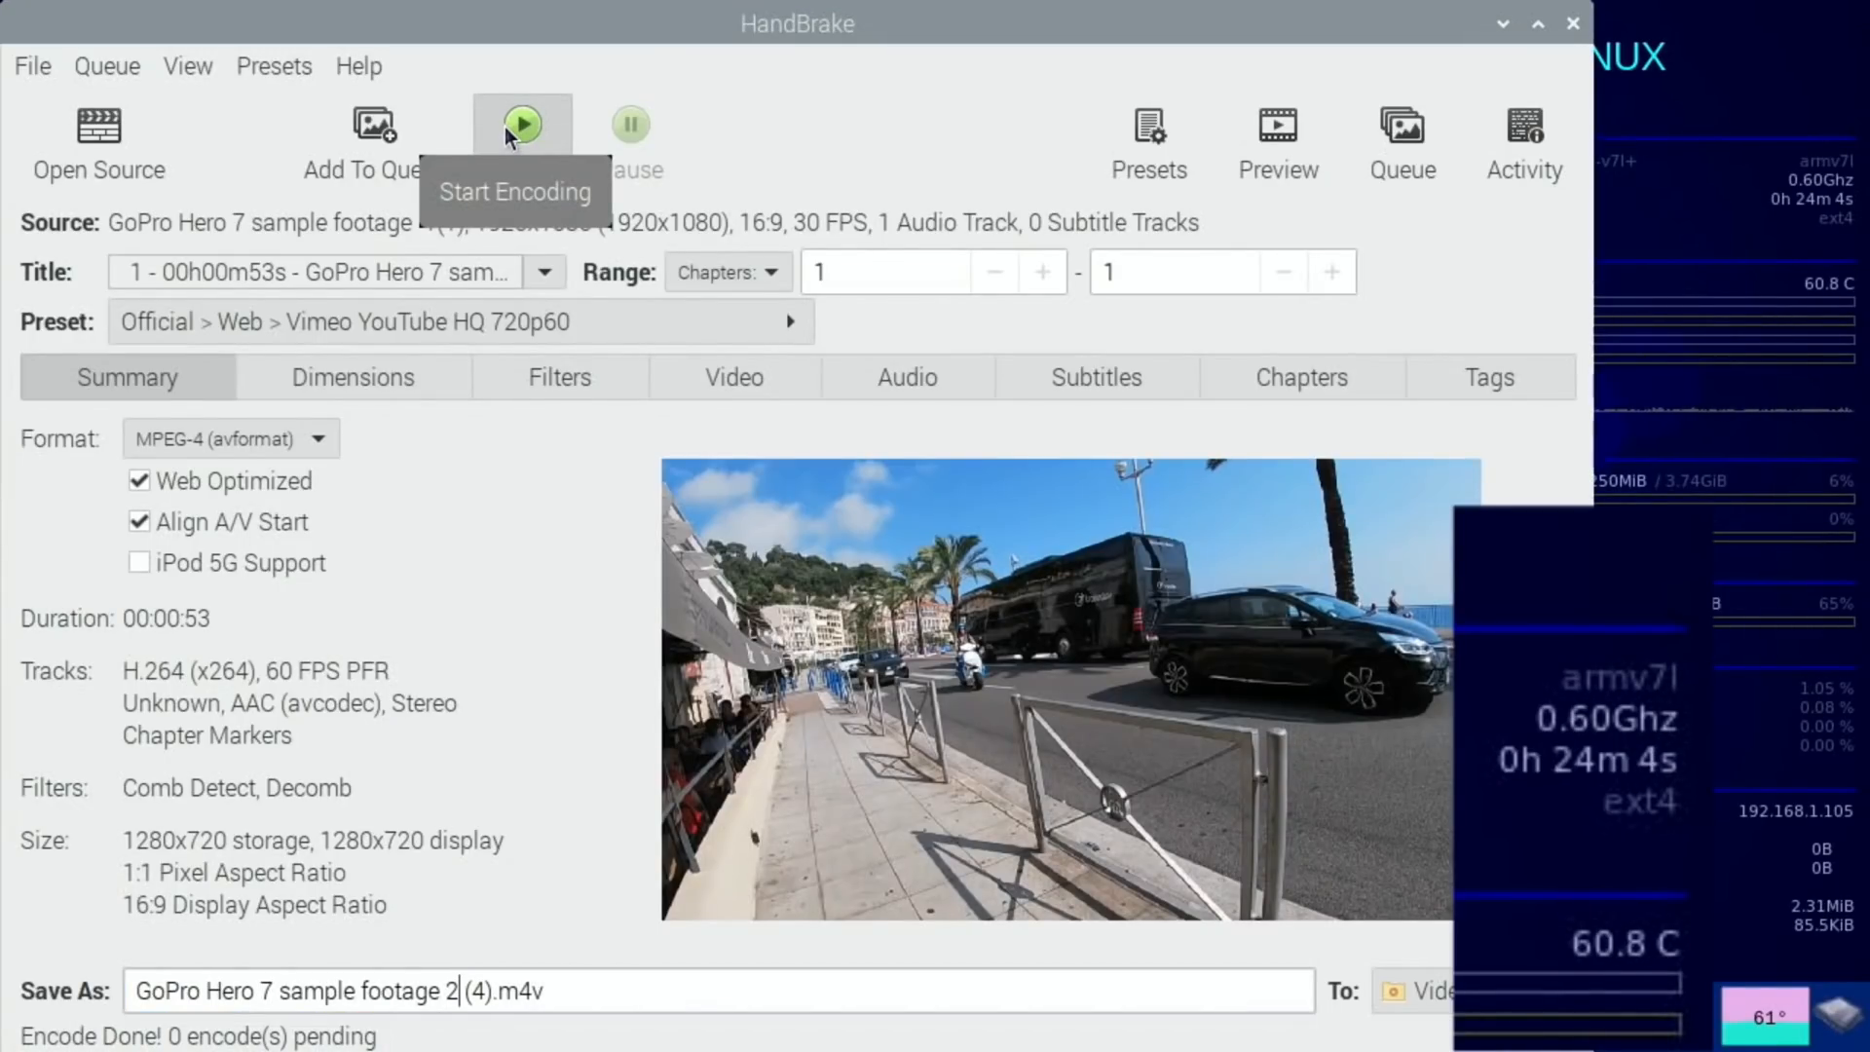
# Start encoding the clip with the Vimeo YouTube HQ 720p60 preset while watching CPU temperature.
pyautogui.click(520, 123)
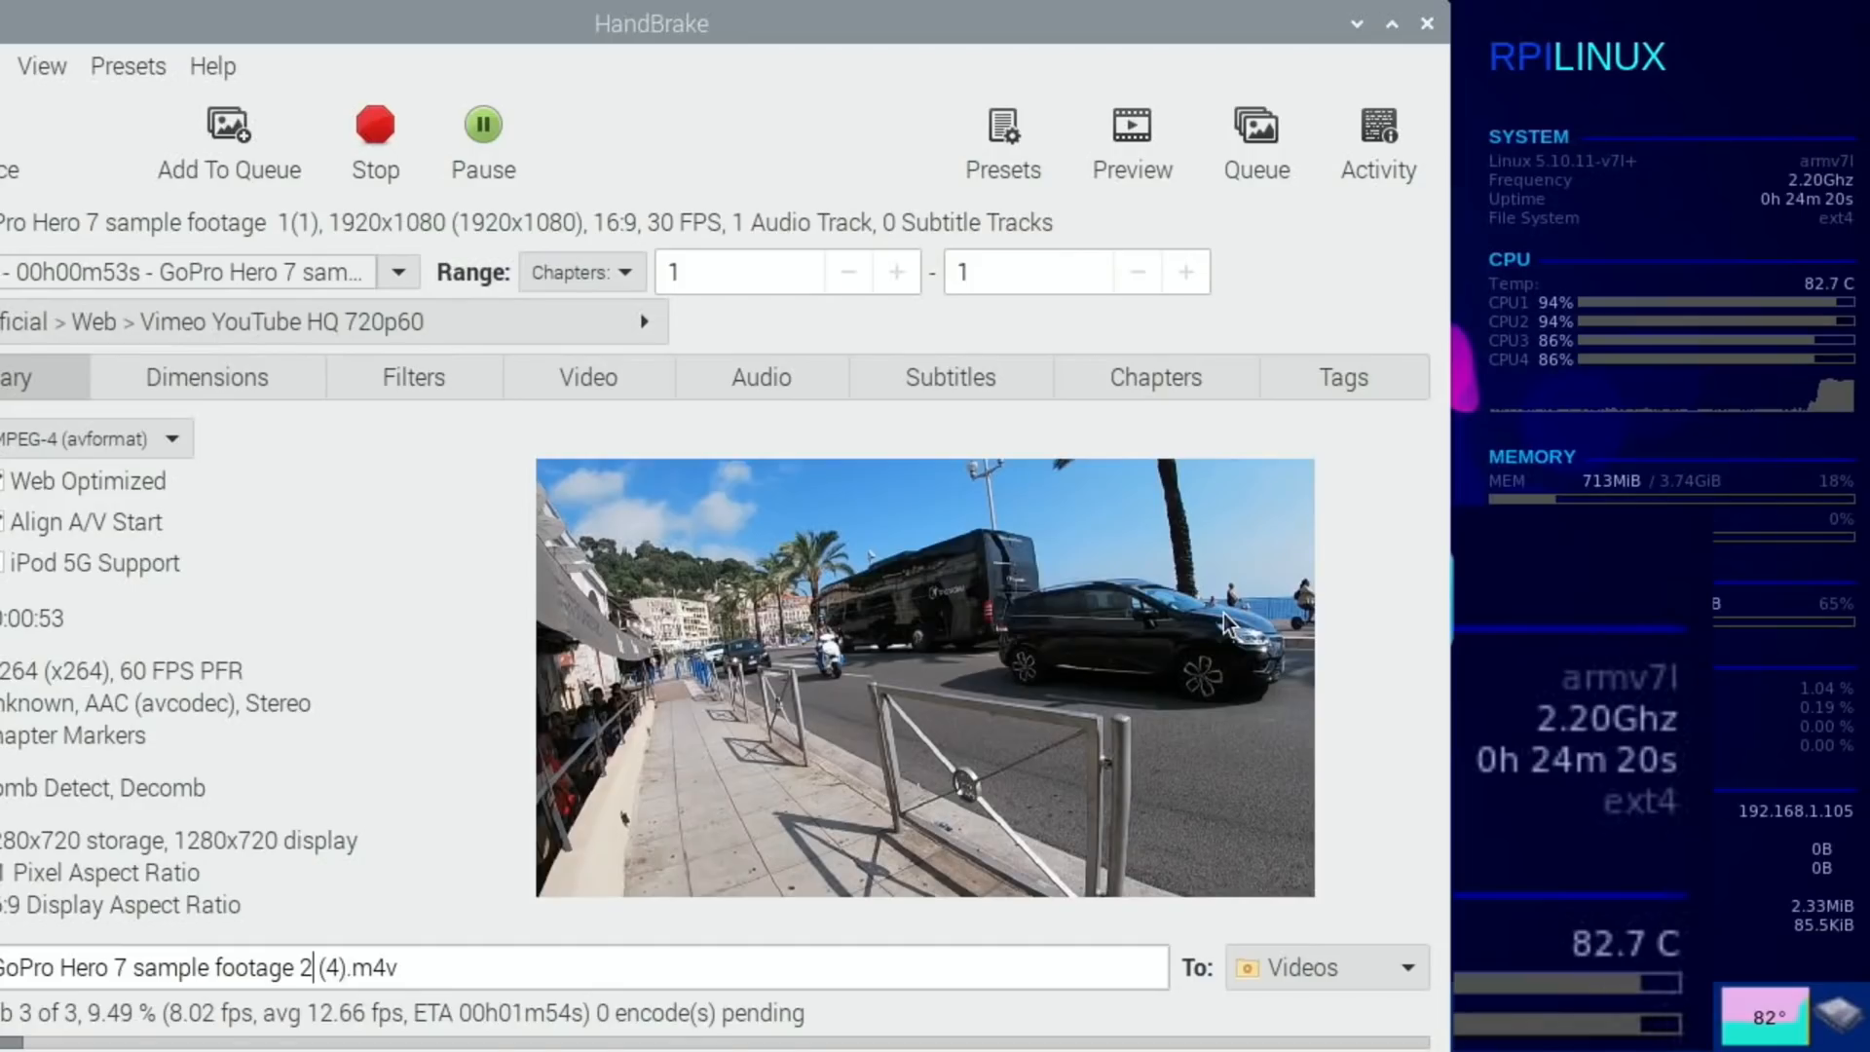
pyautogui.moveTo(1652, 270)
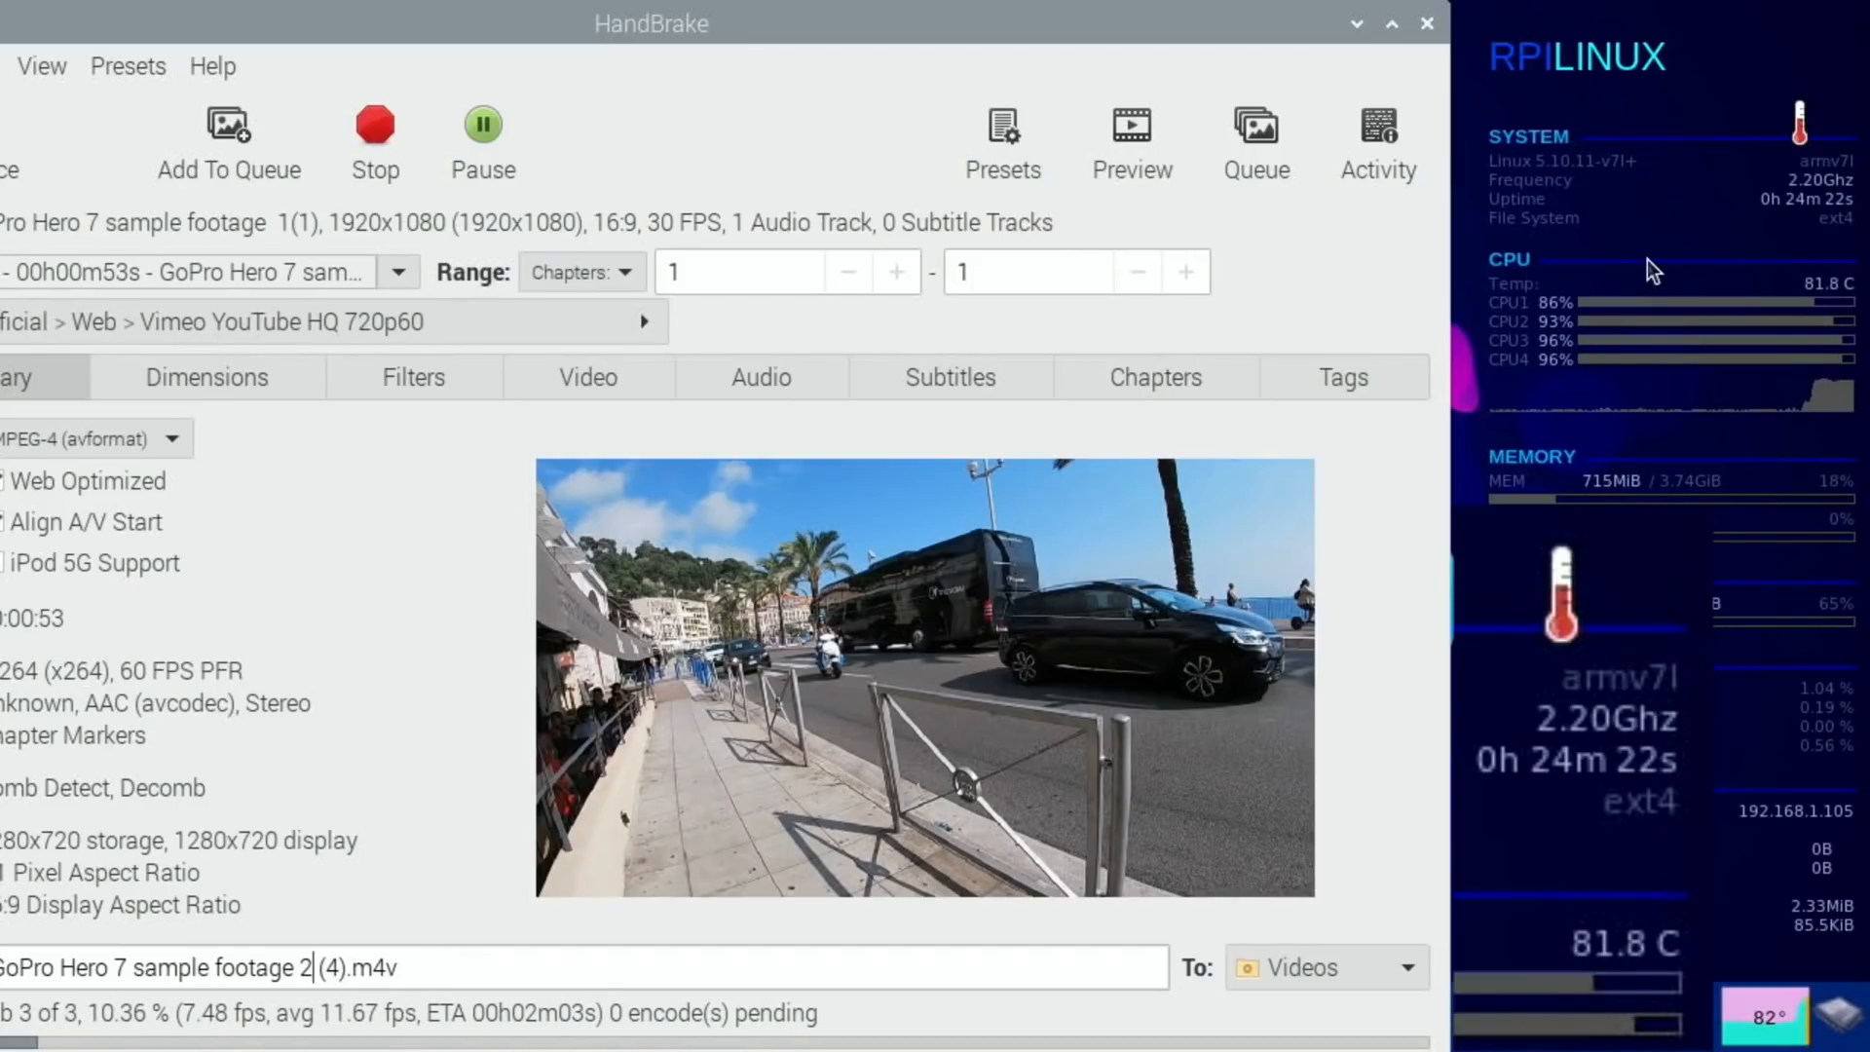
pyautogui.moveTo(1730, 192)
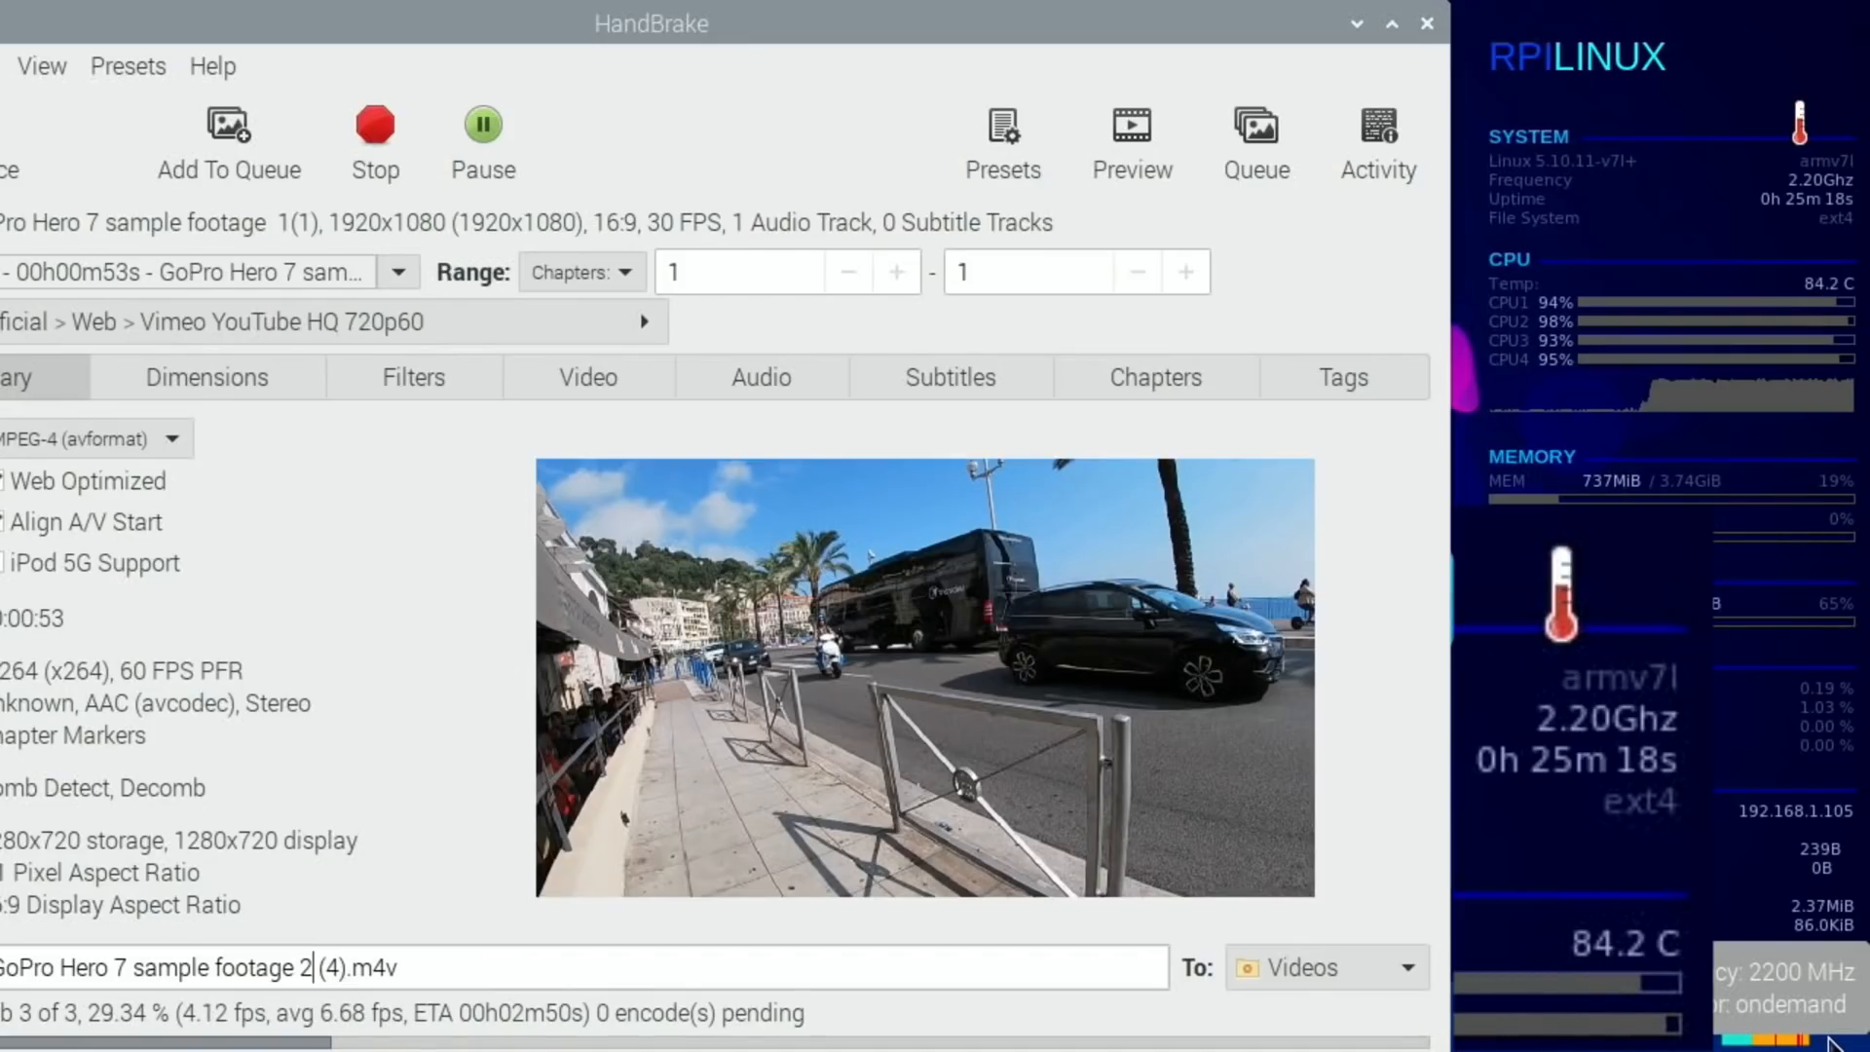
pyautogui.moveTo(1748, 748)
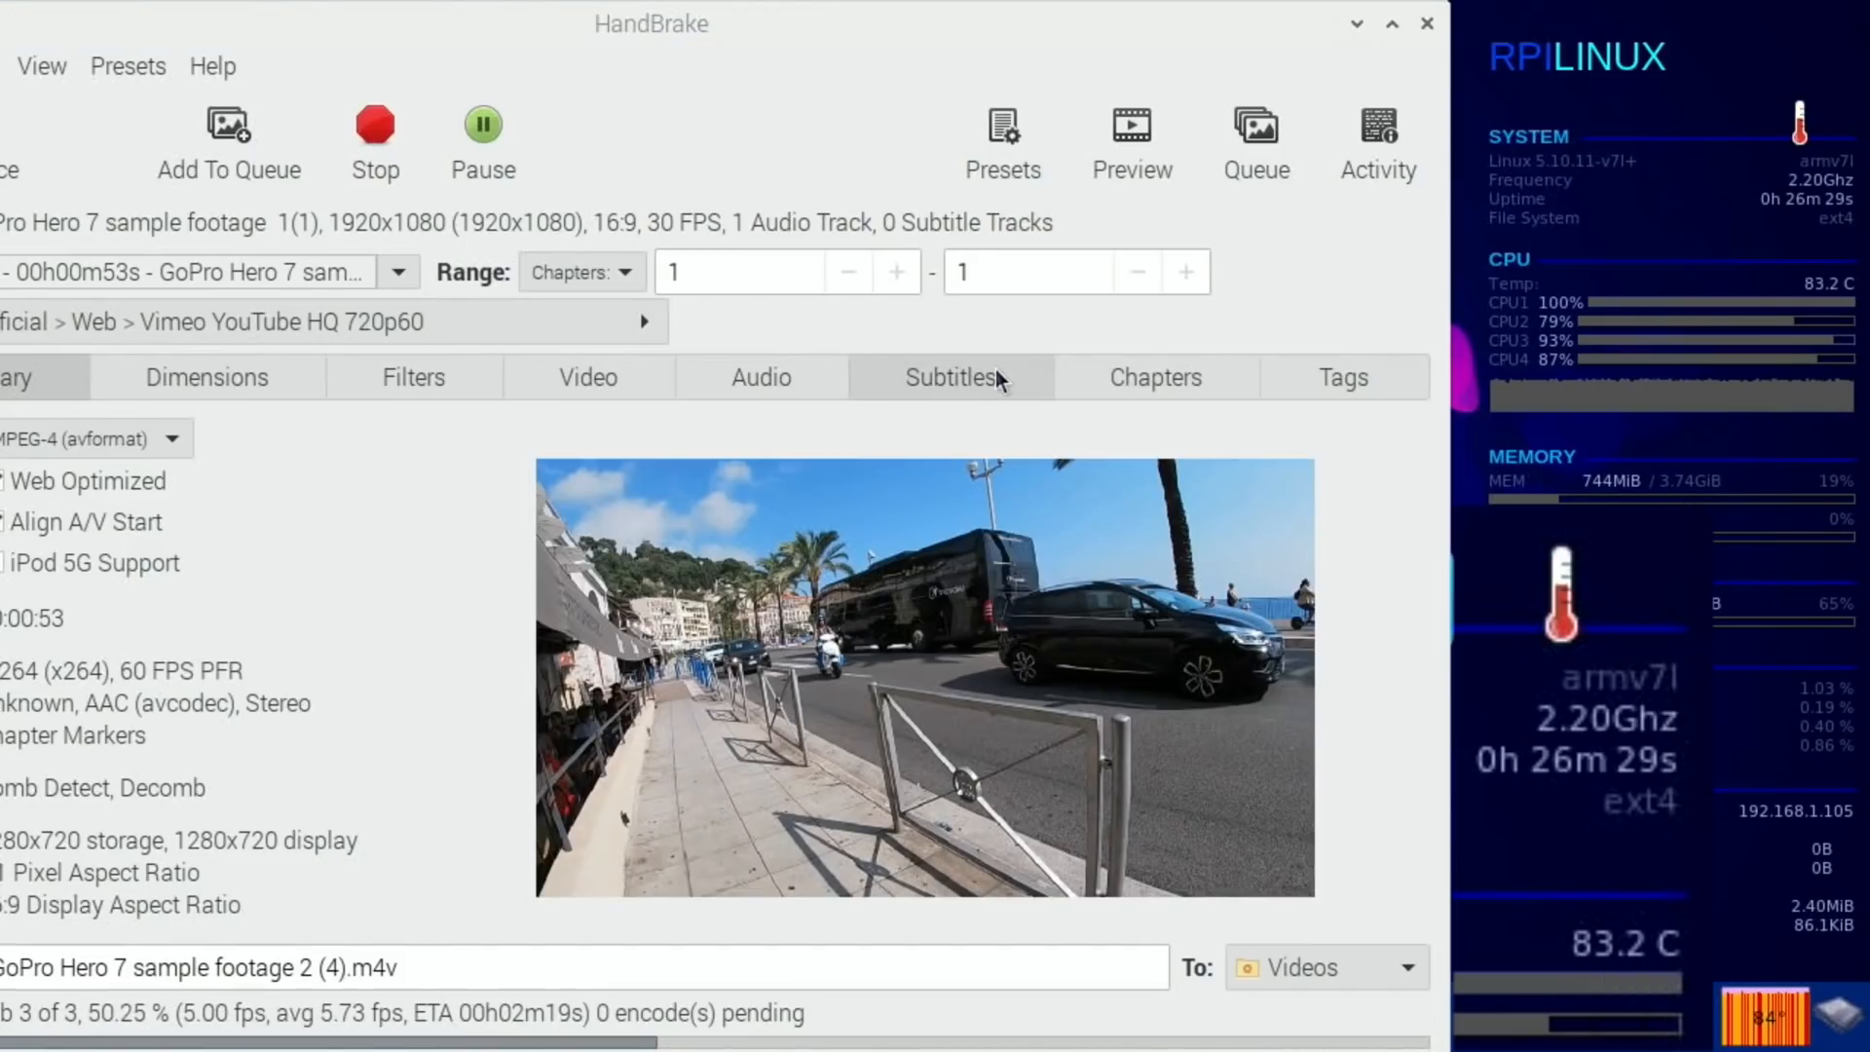
# Cancel the running encode and run a fresh encode to the test 1 output file until done.
pyautogui.click(374, 122)
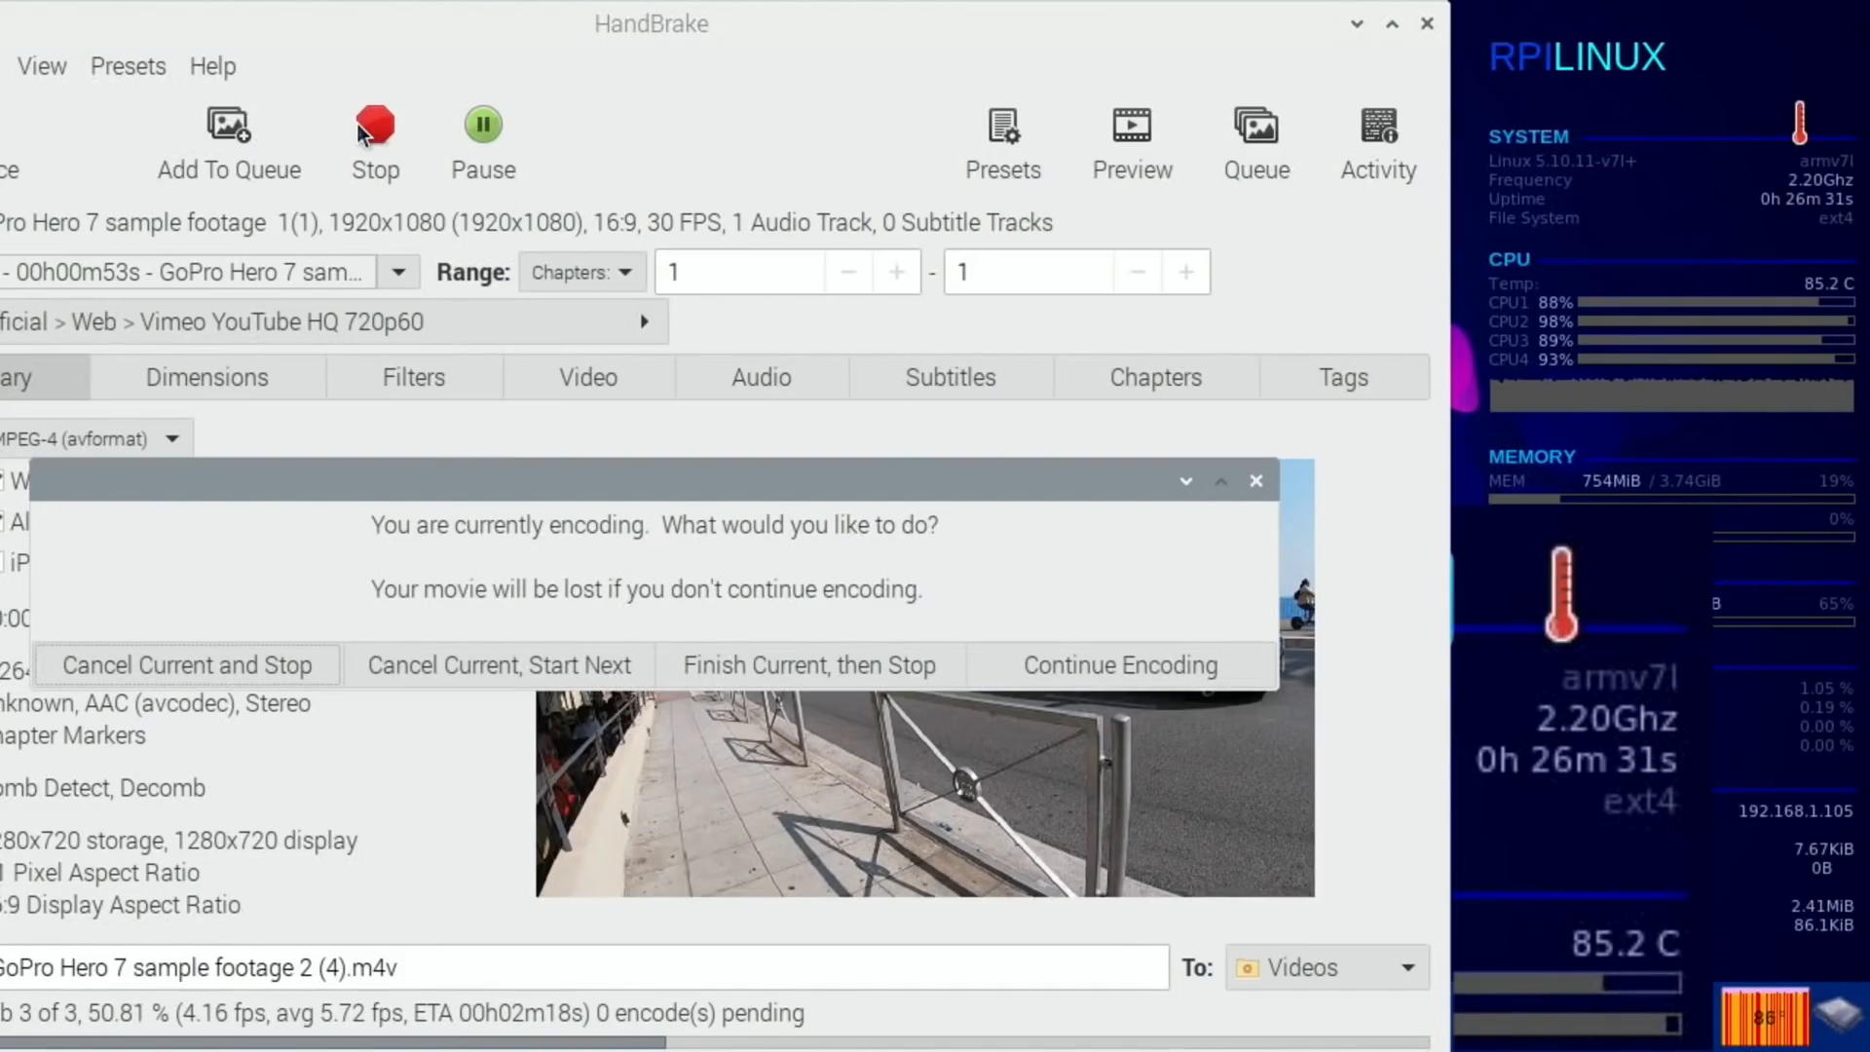
pyautogui.click(1116, 664)
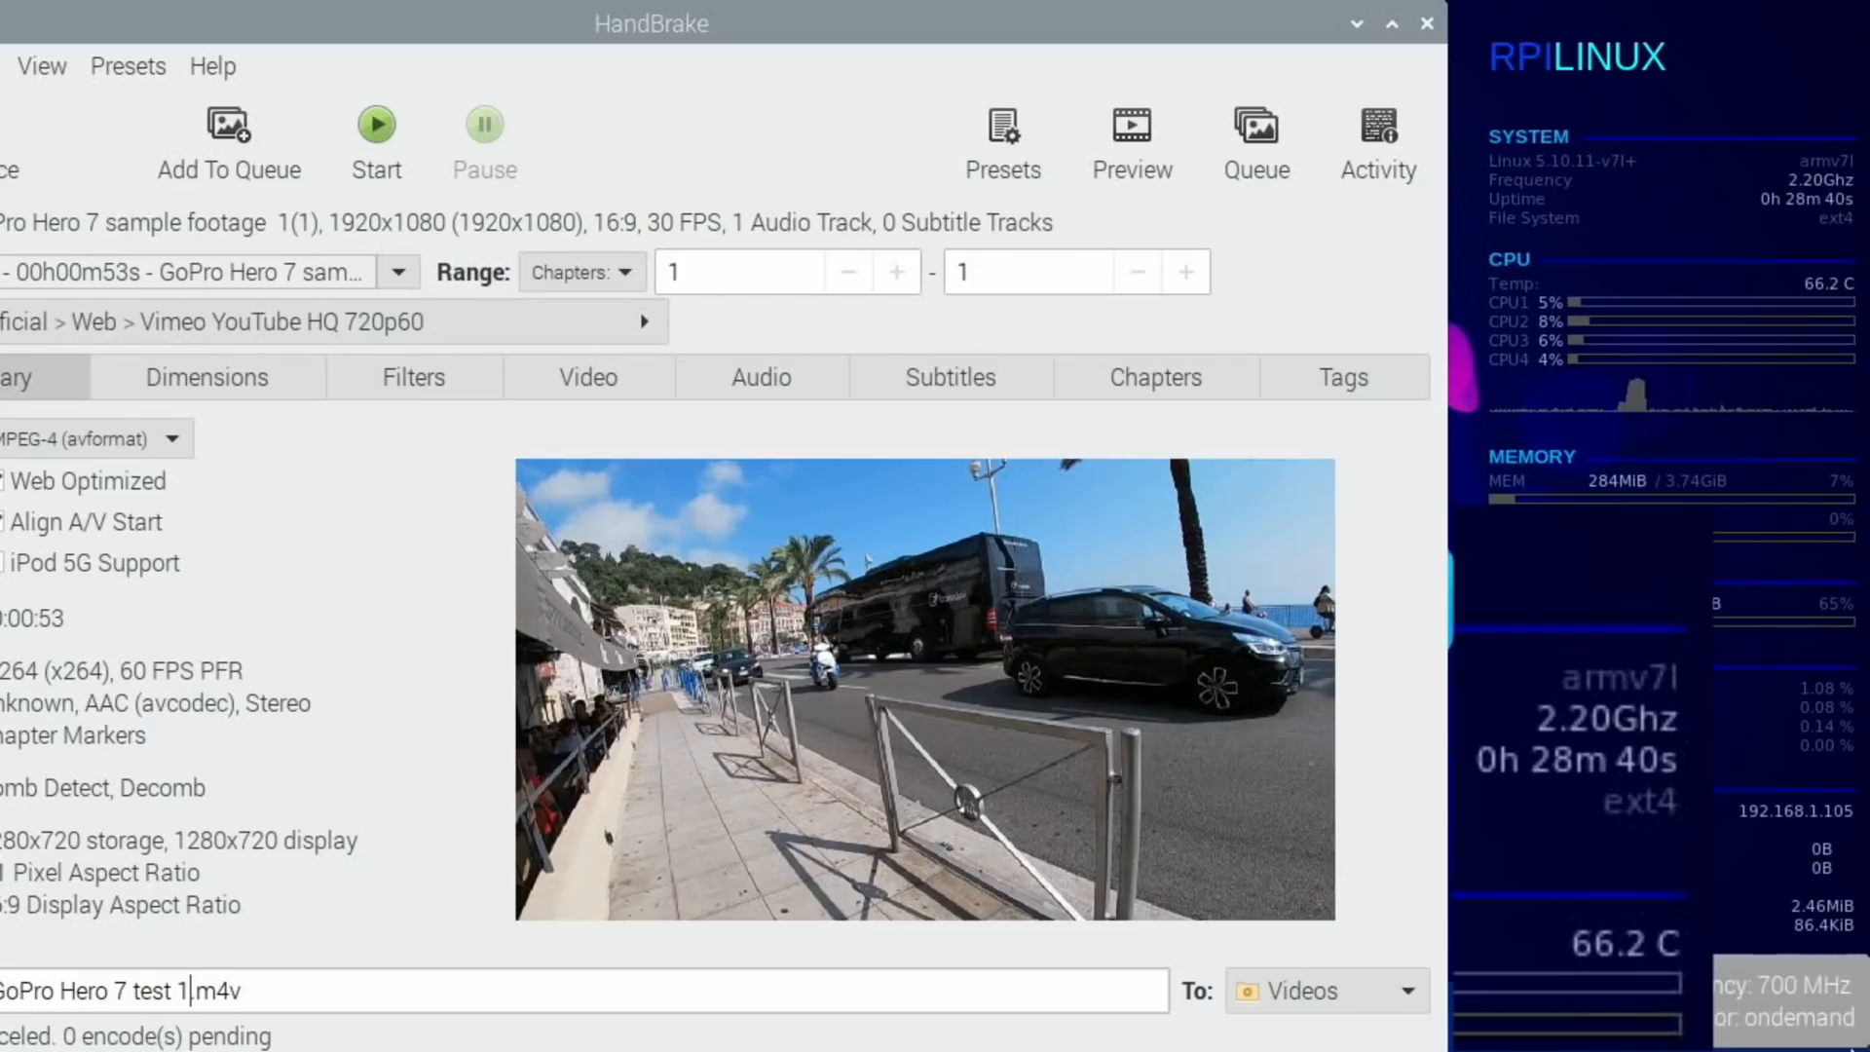
pyautogui.moveTo(1737, 213)
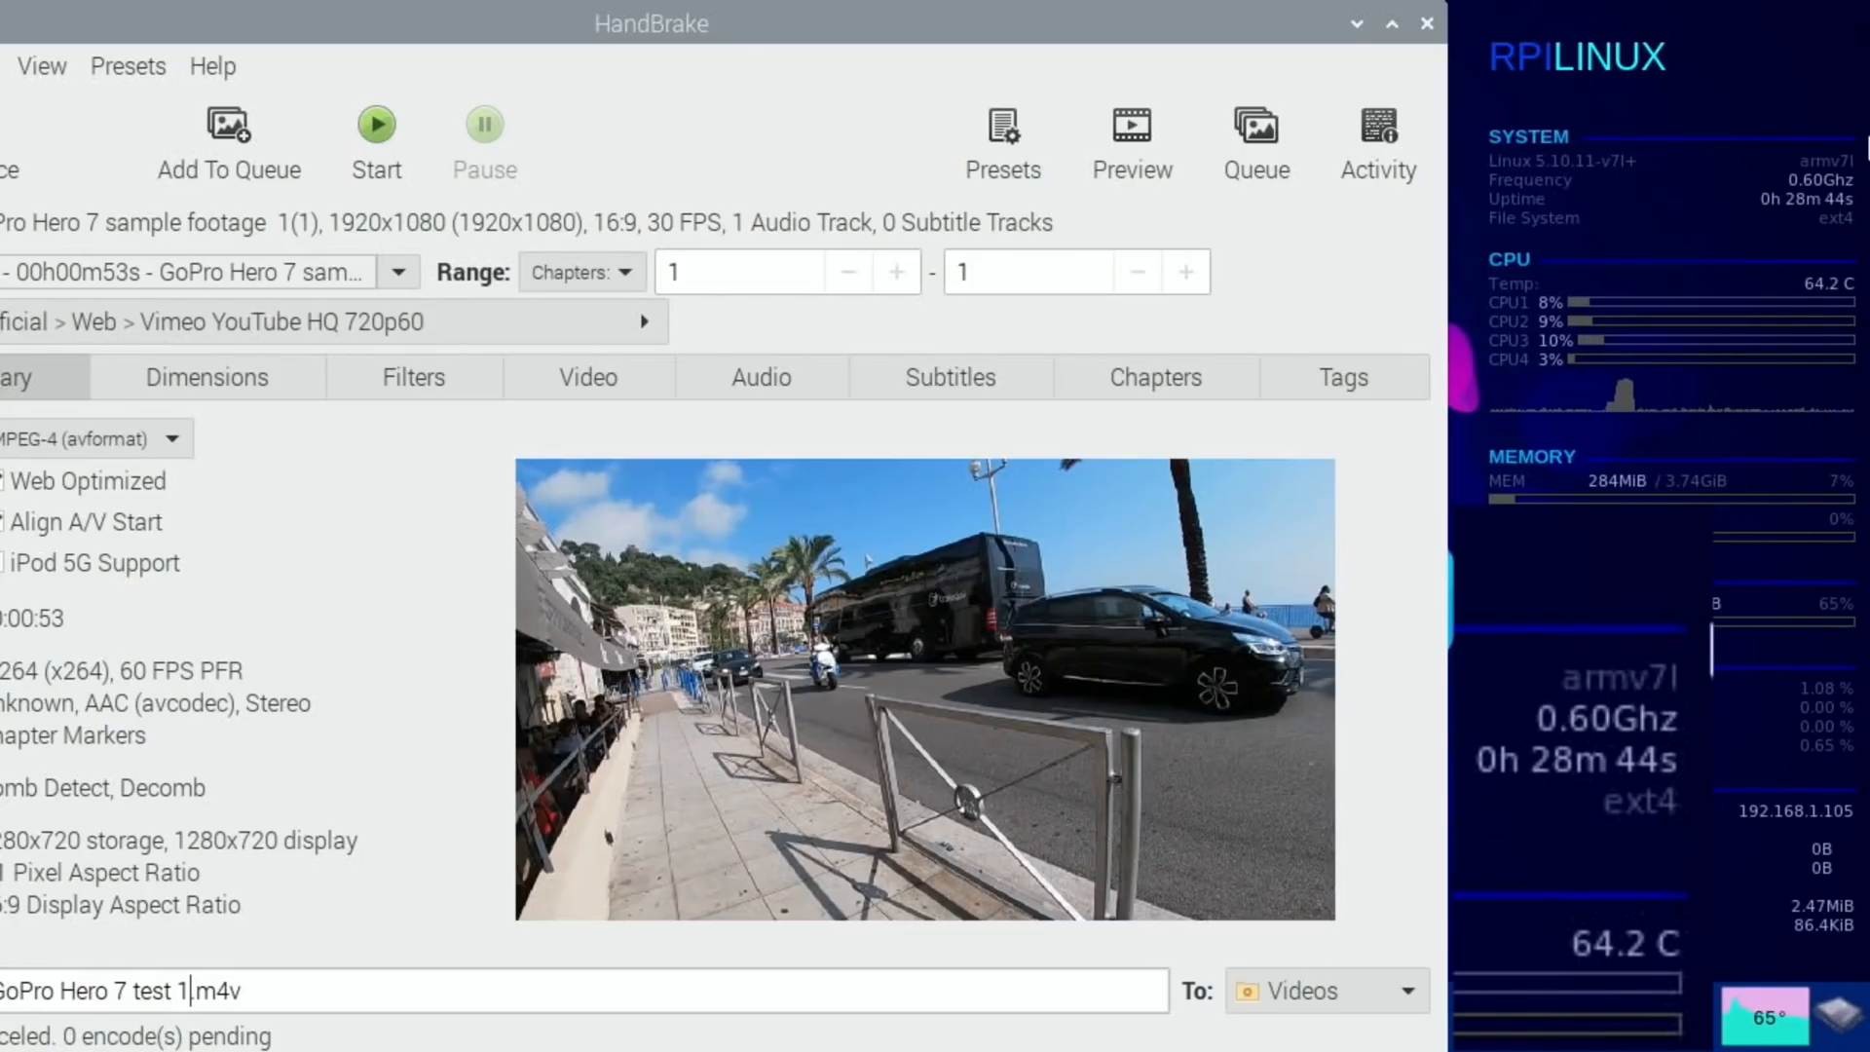
pyautogui.moveTo(739, 270)
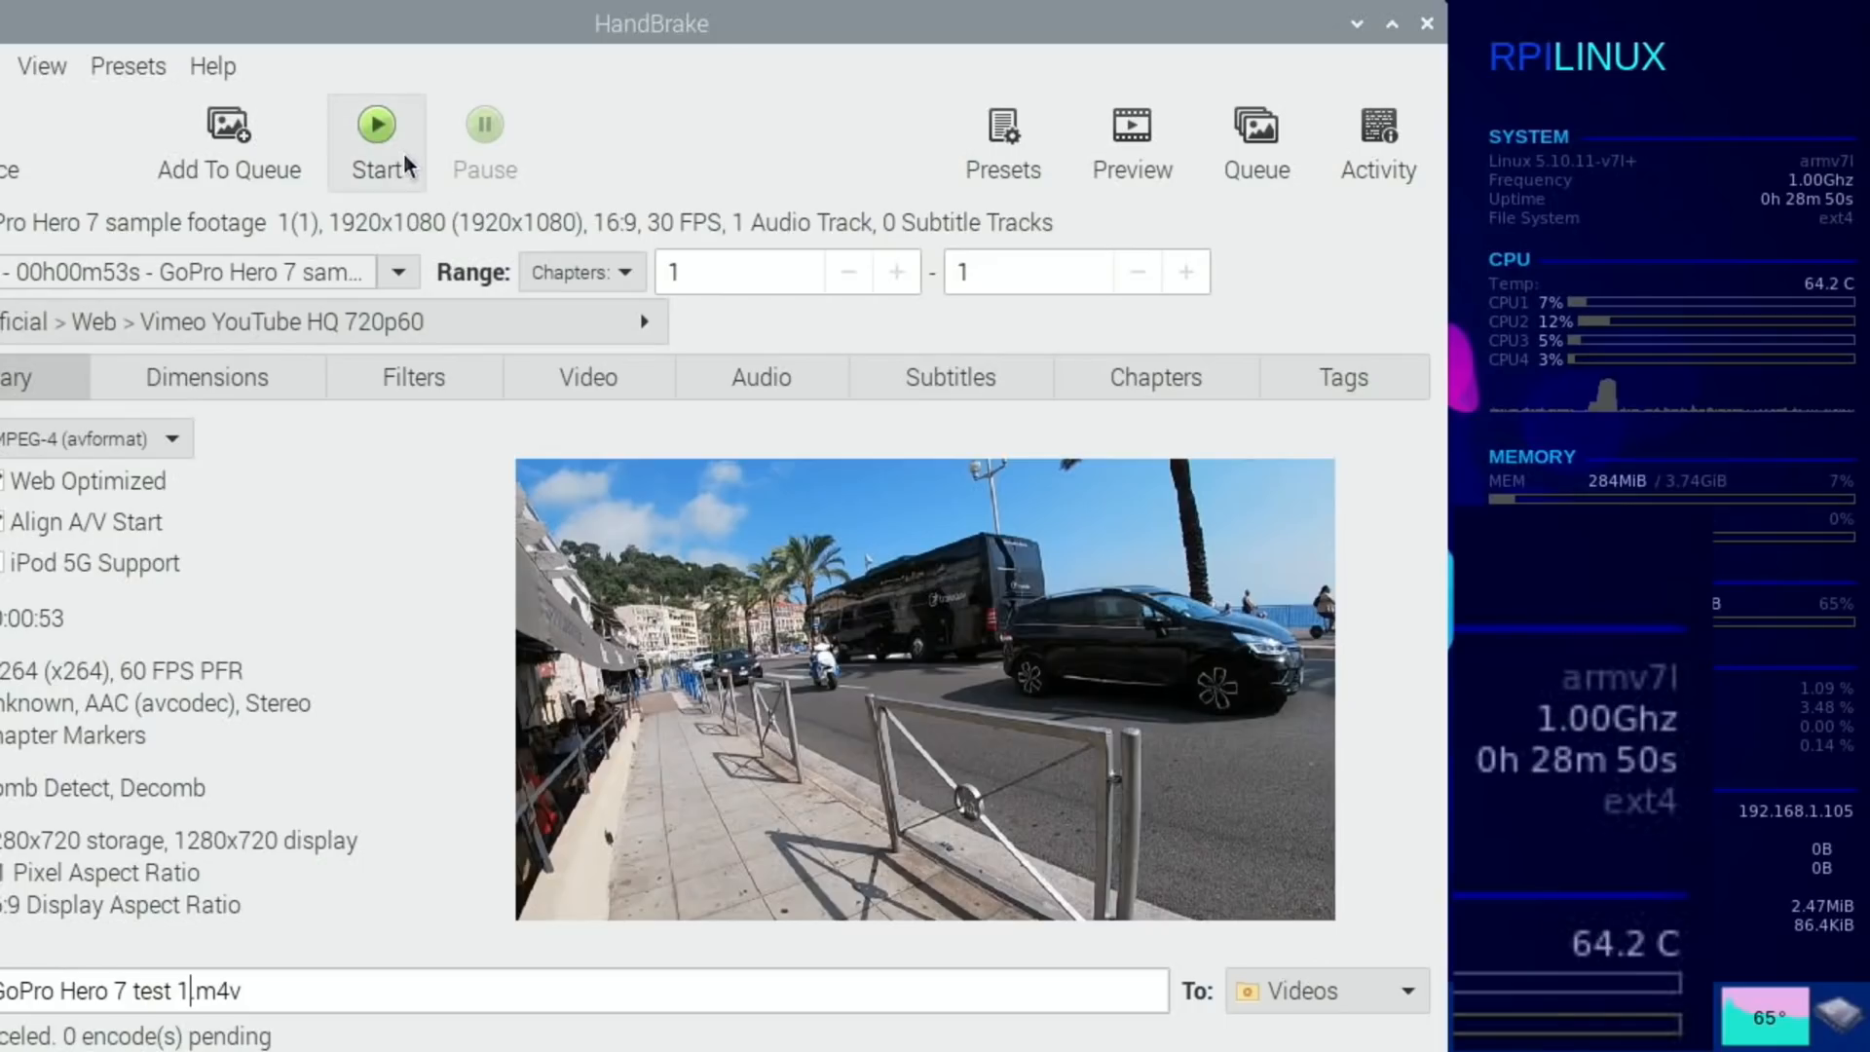
pyautogui.click(376, 125)
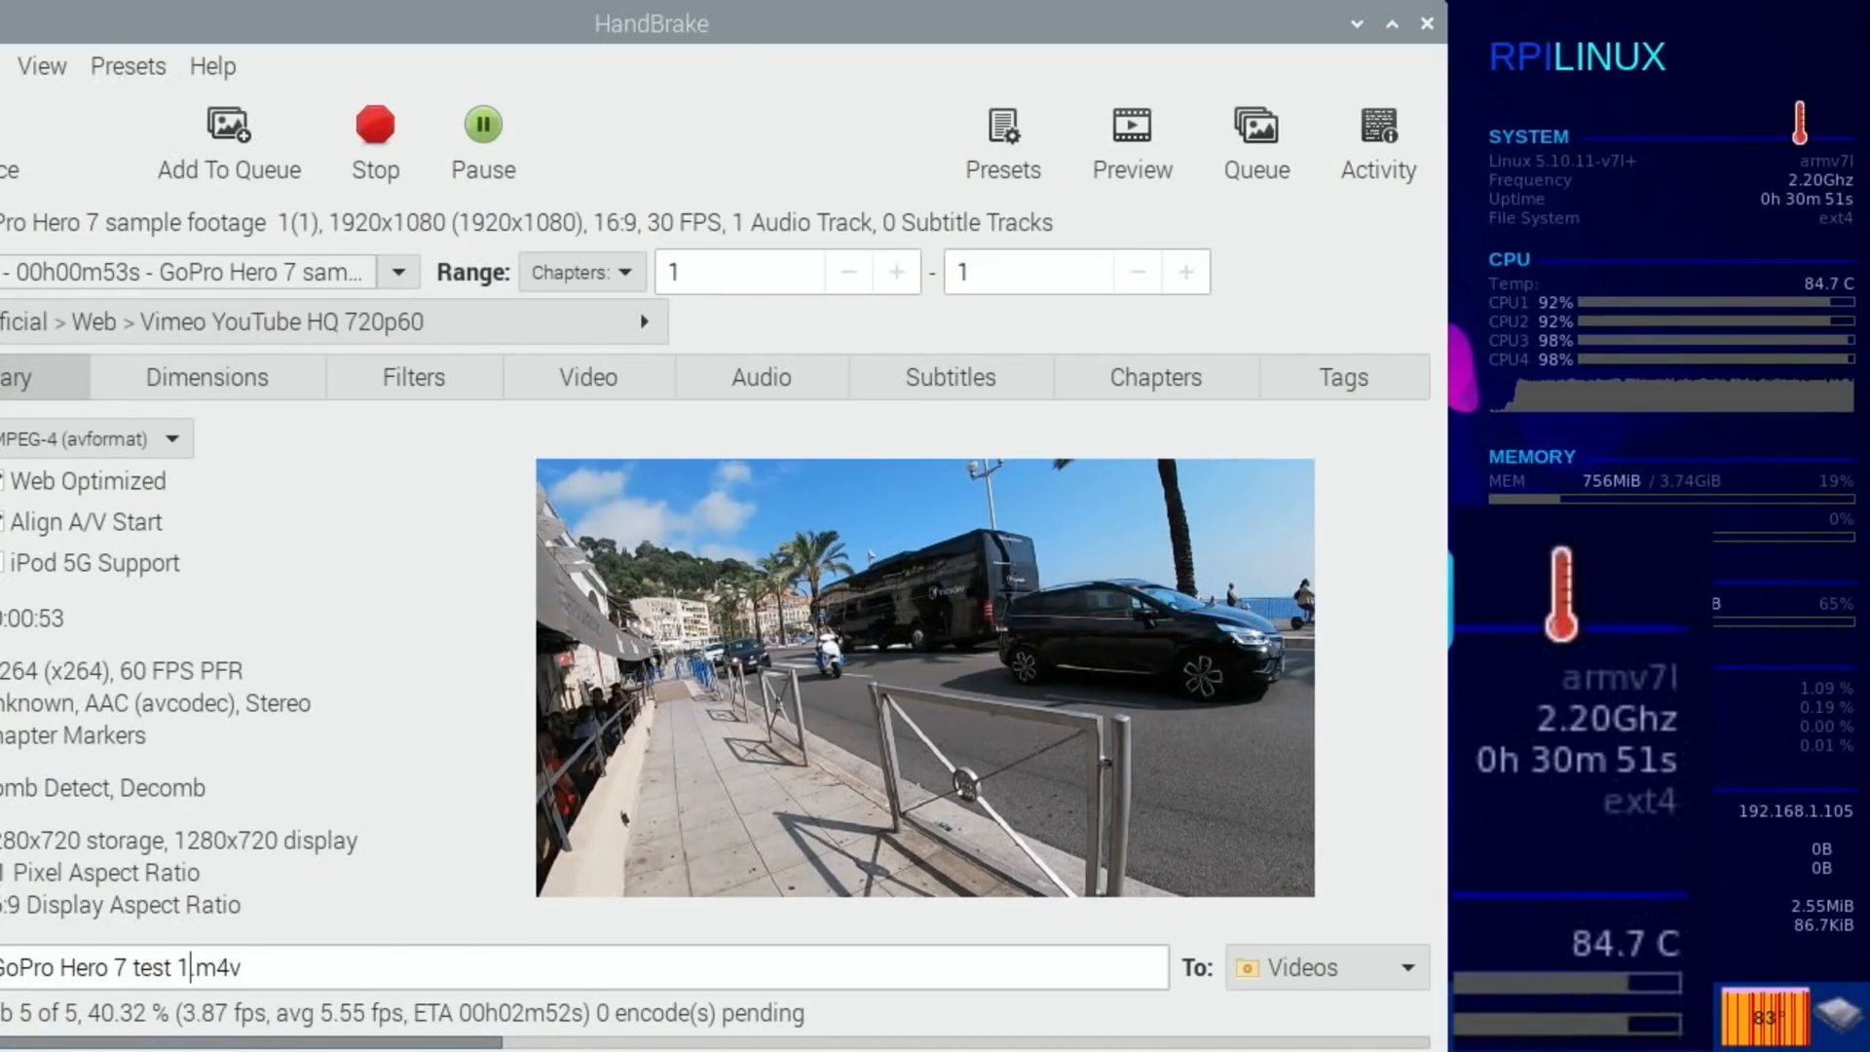
pyautogui.click(374, 124)
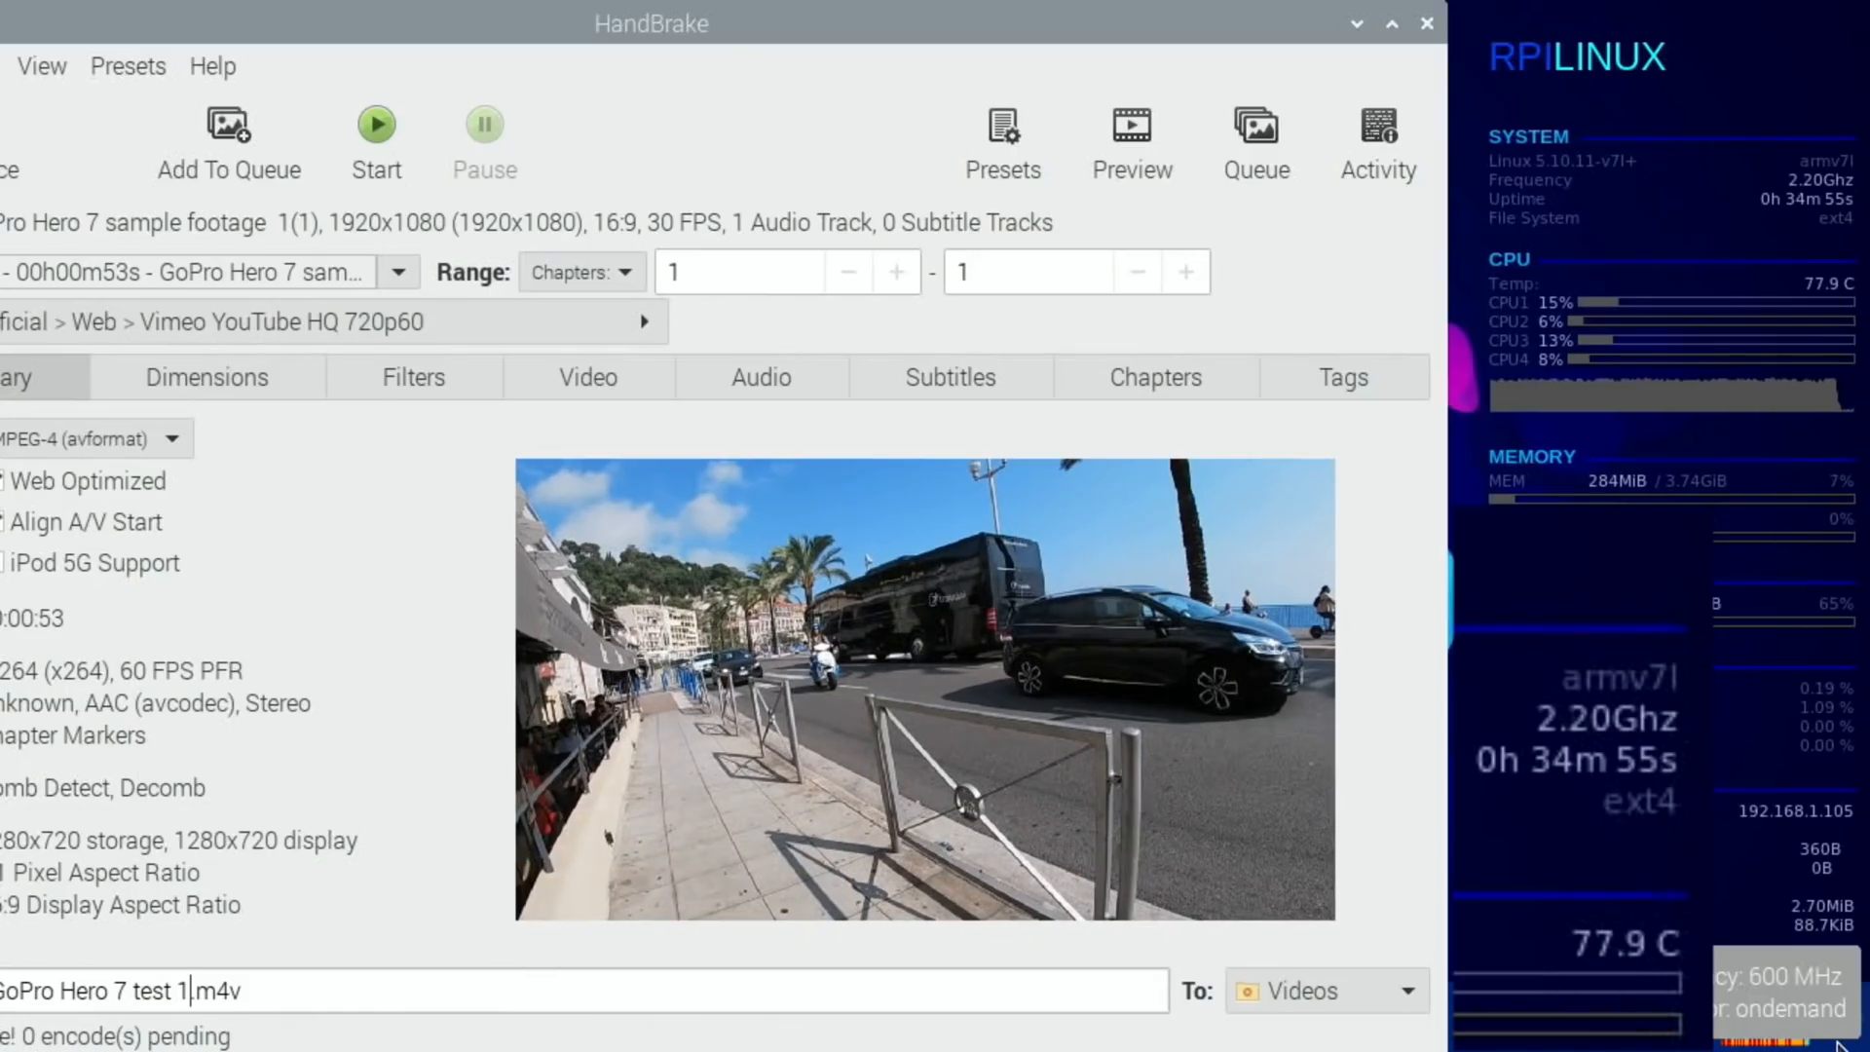
pyautogui.moveTo(1047, 363)
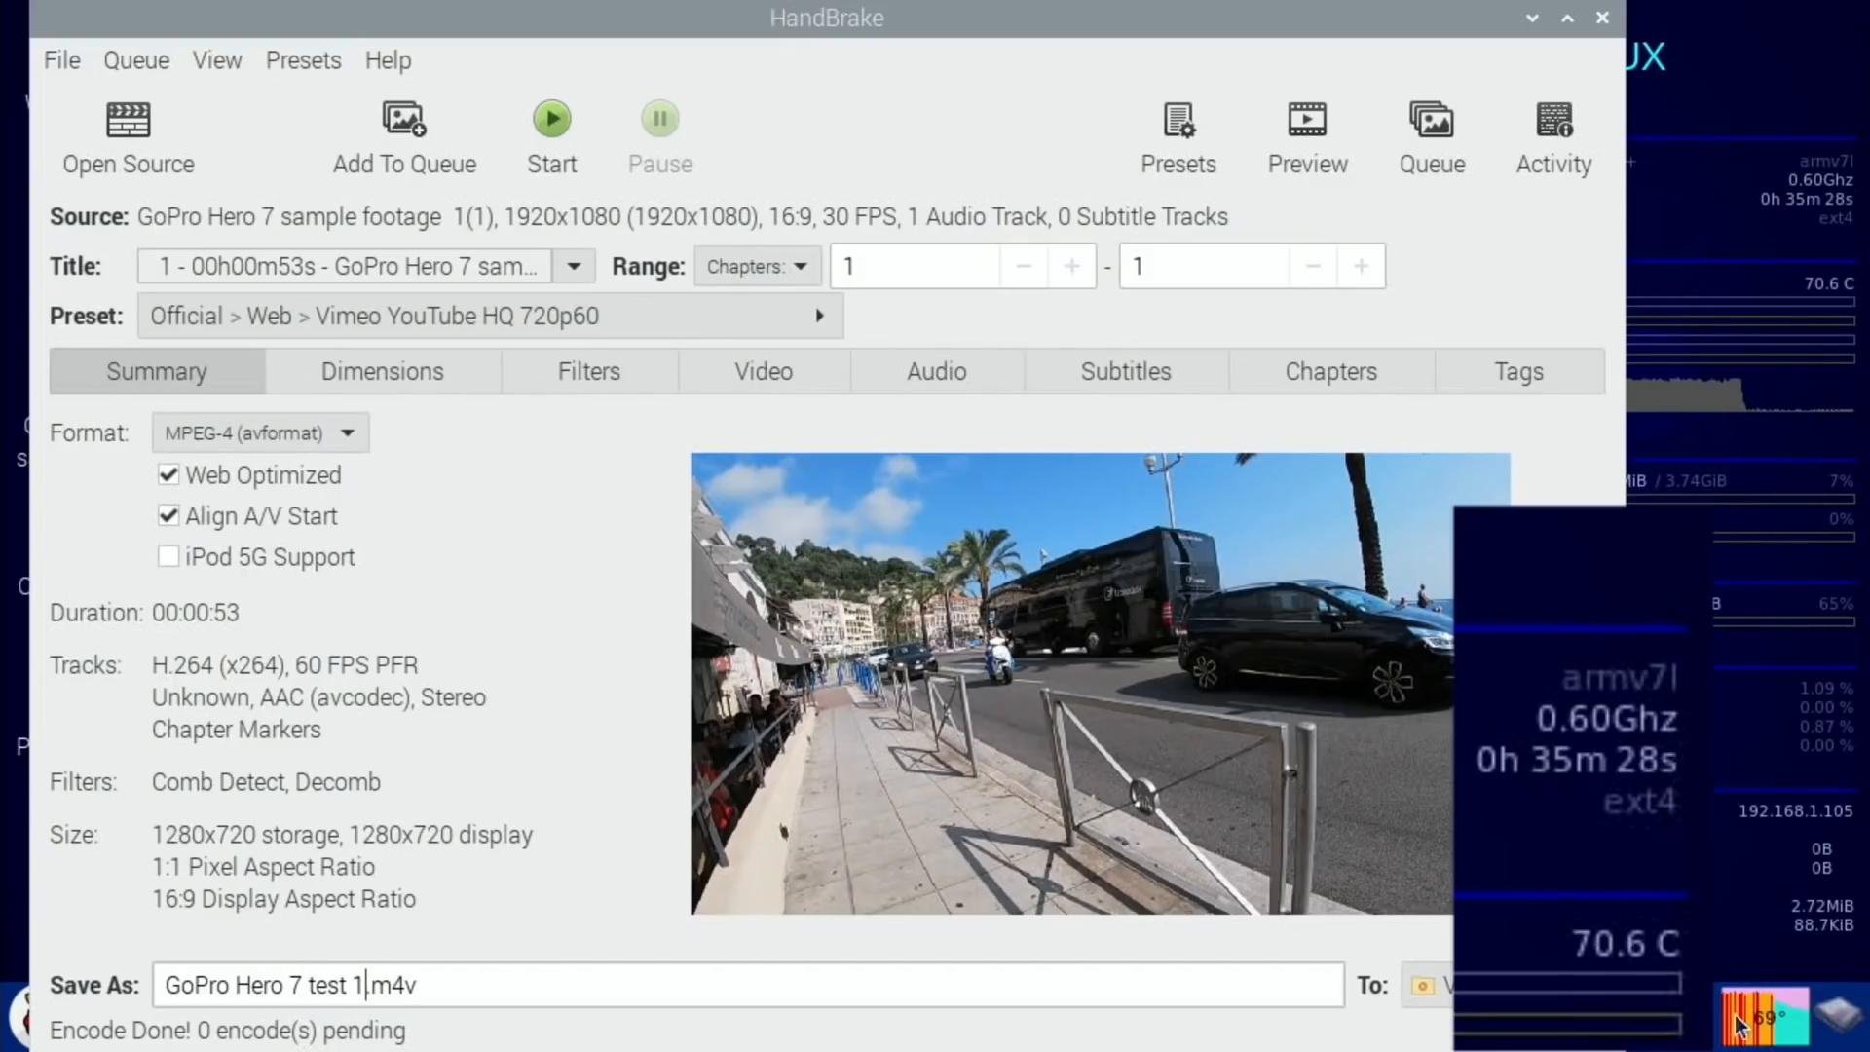
pyautogui.moveTo(1714, 933)
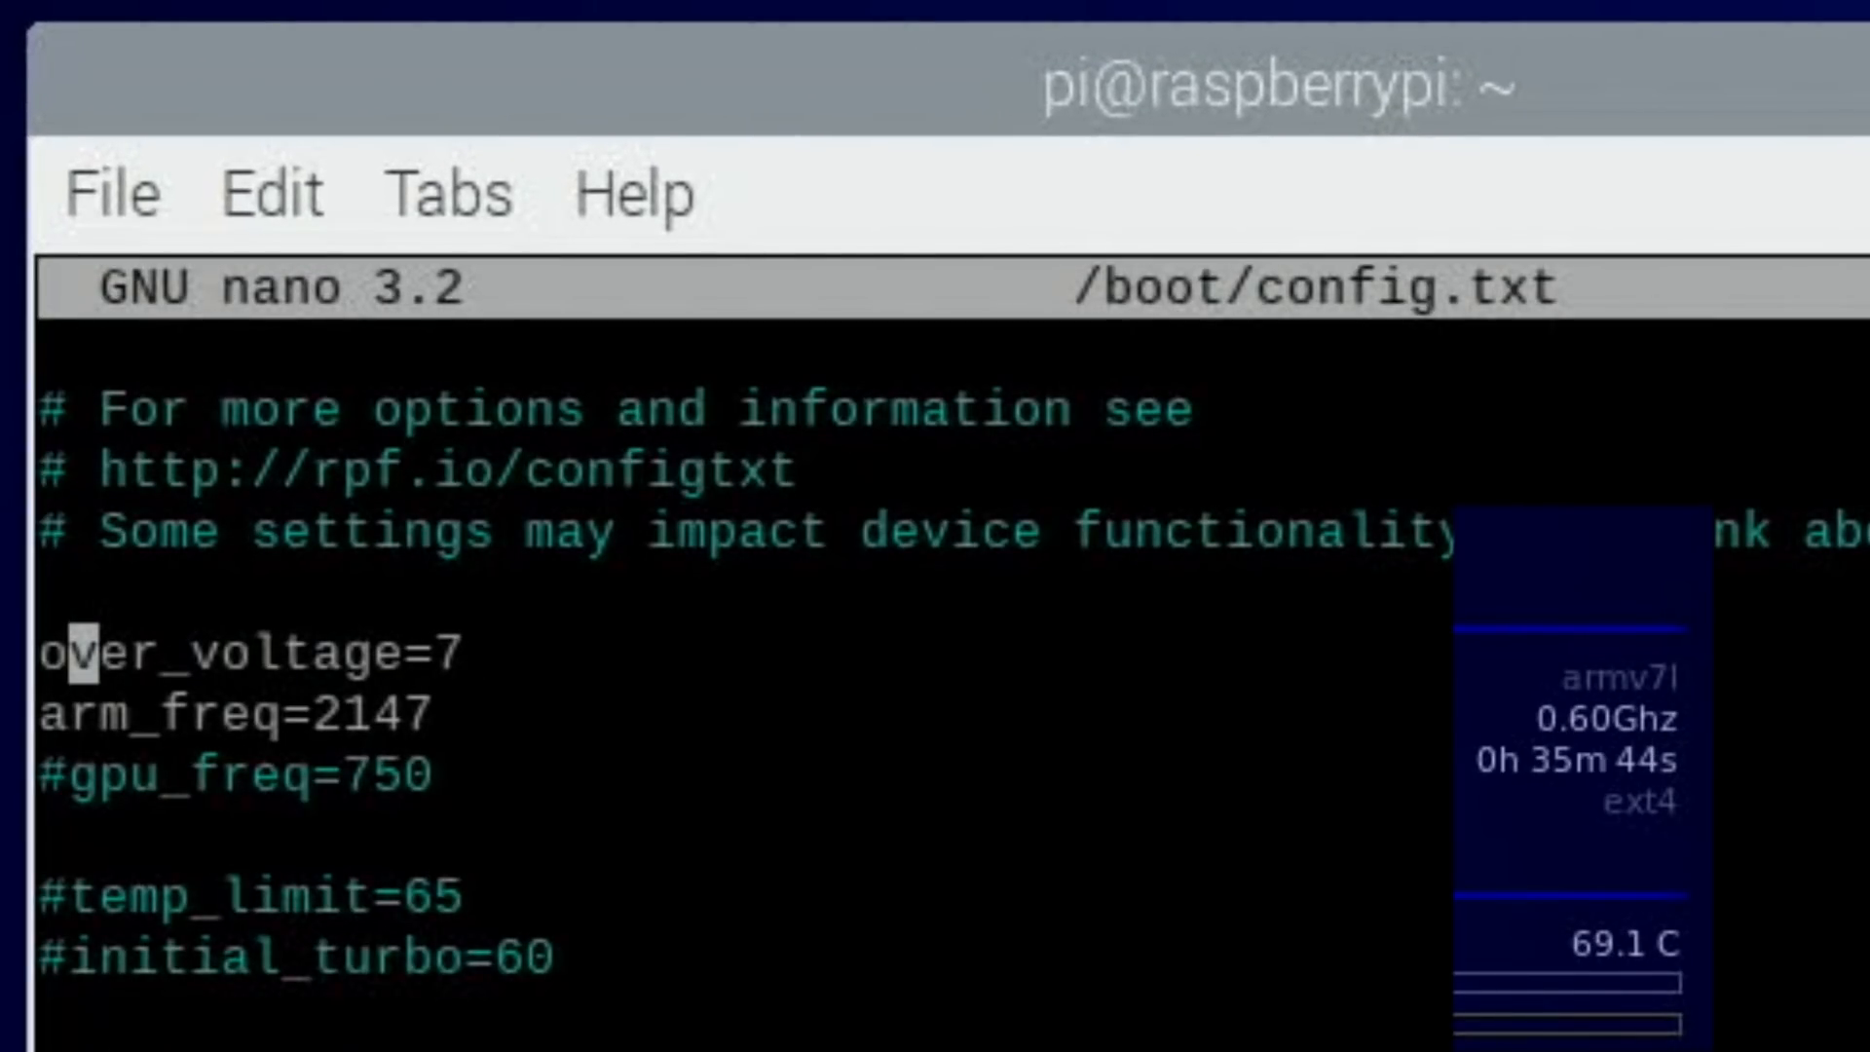
# Set over_voltage=6 and arm_freq=2000 in /boot/config.txt in nano.
pyautogui.press('BackSpace')
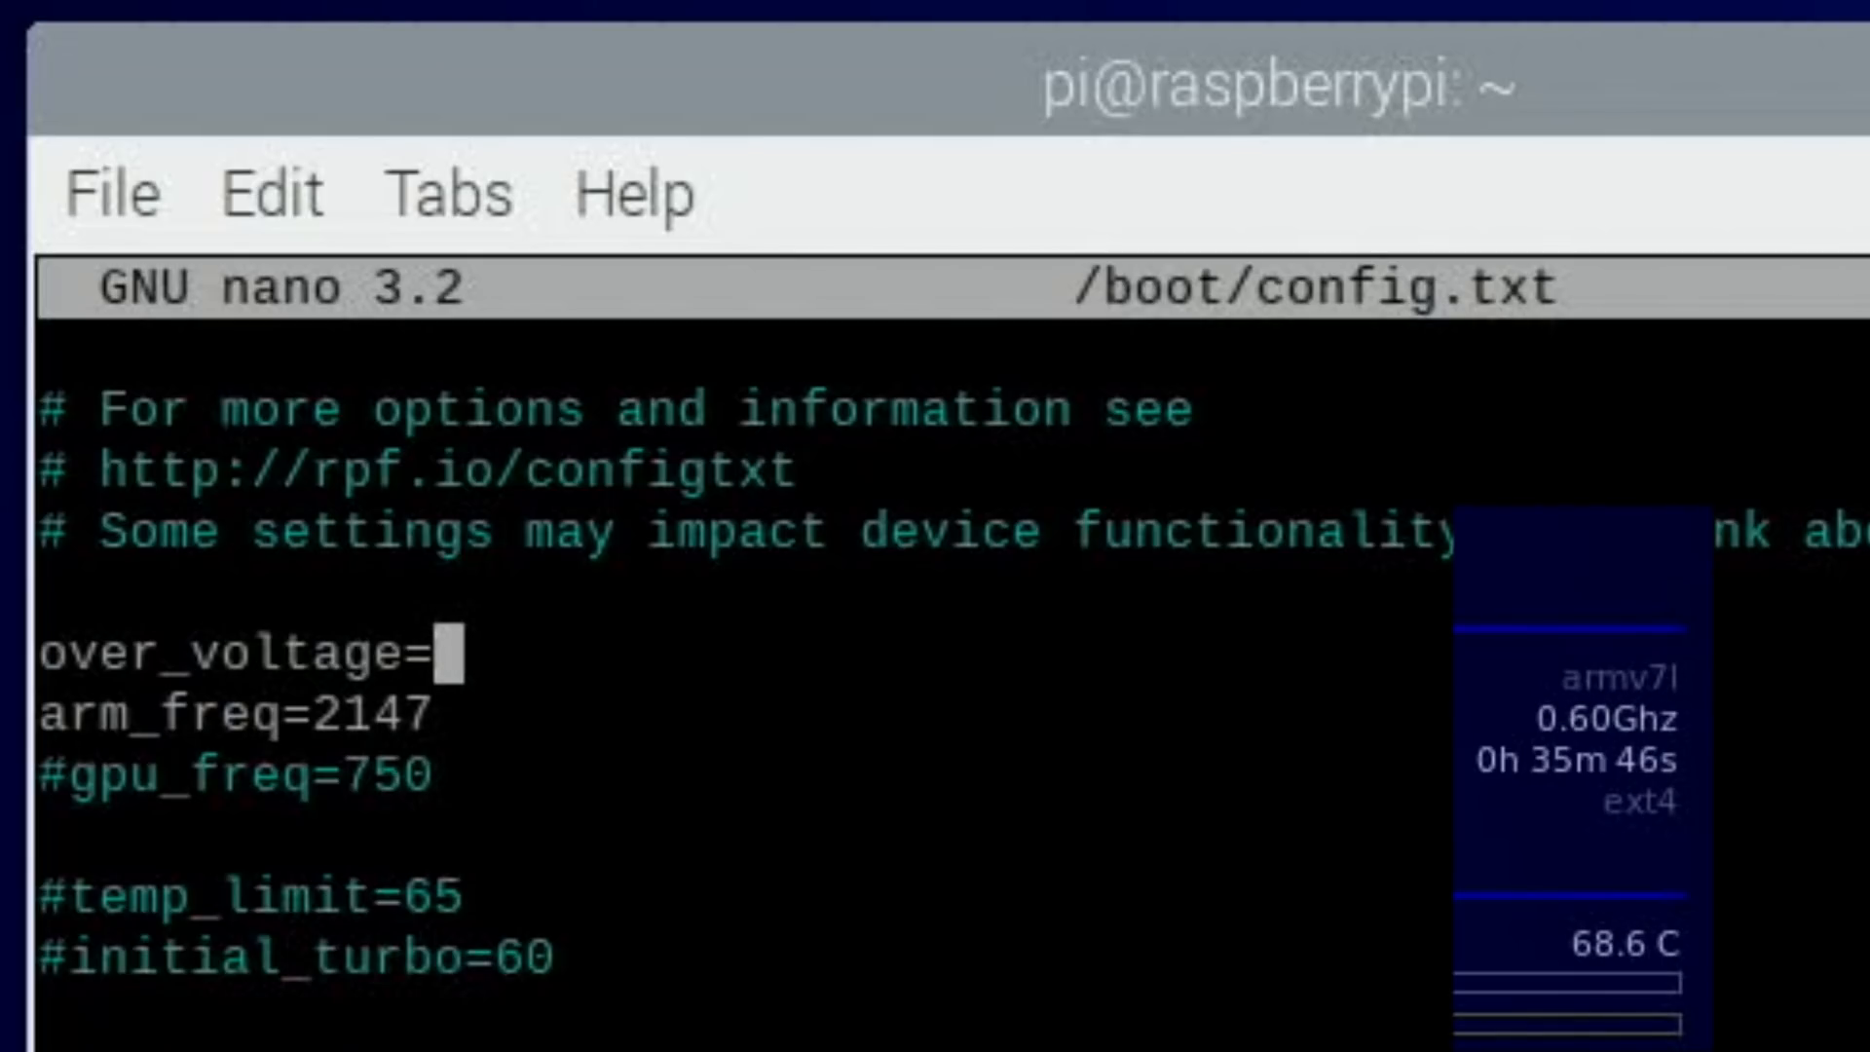
pyautogui.write('6')
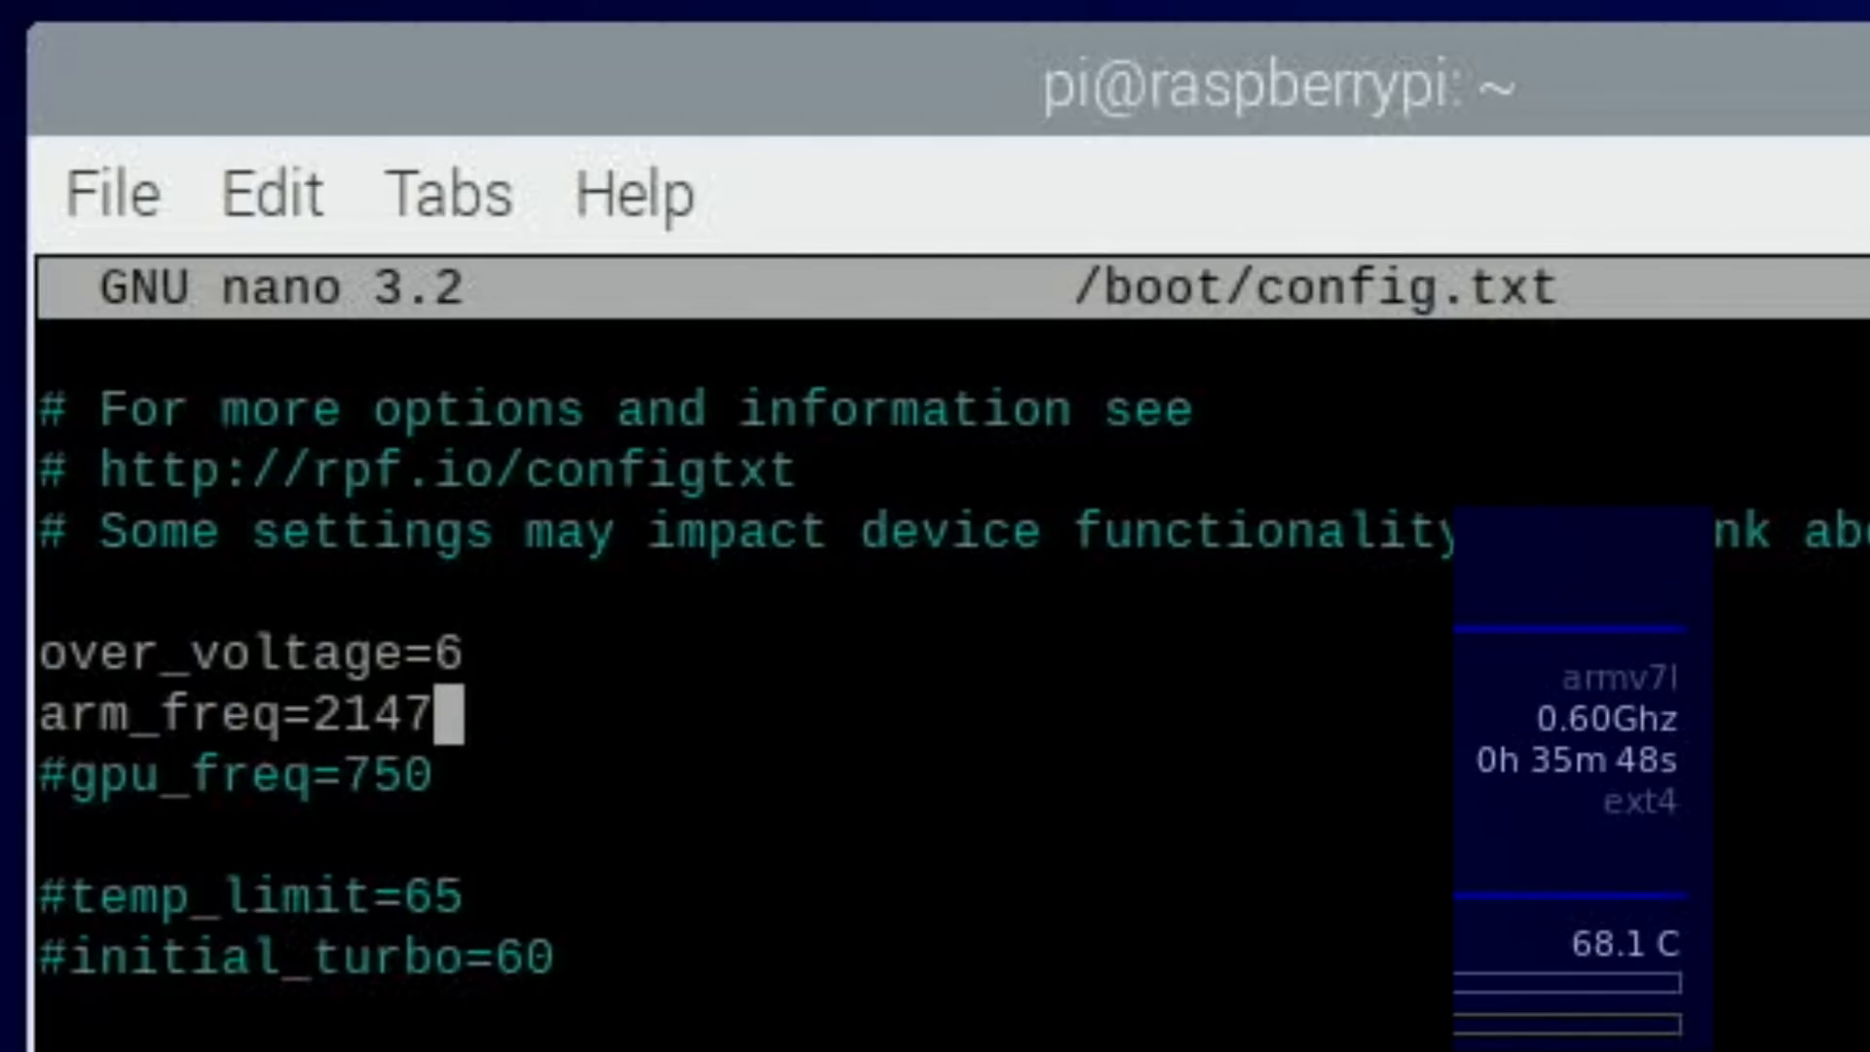
pyautogui.write('2000')
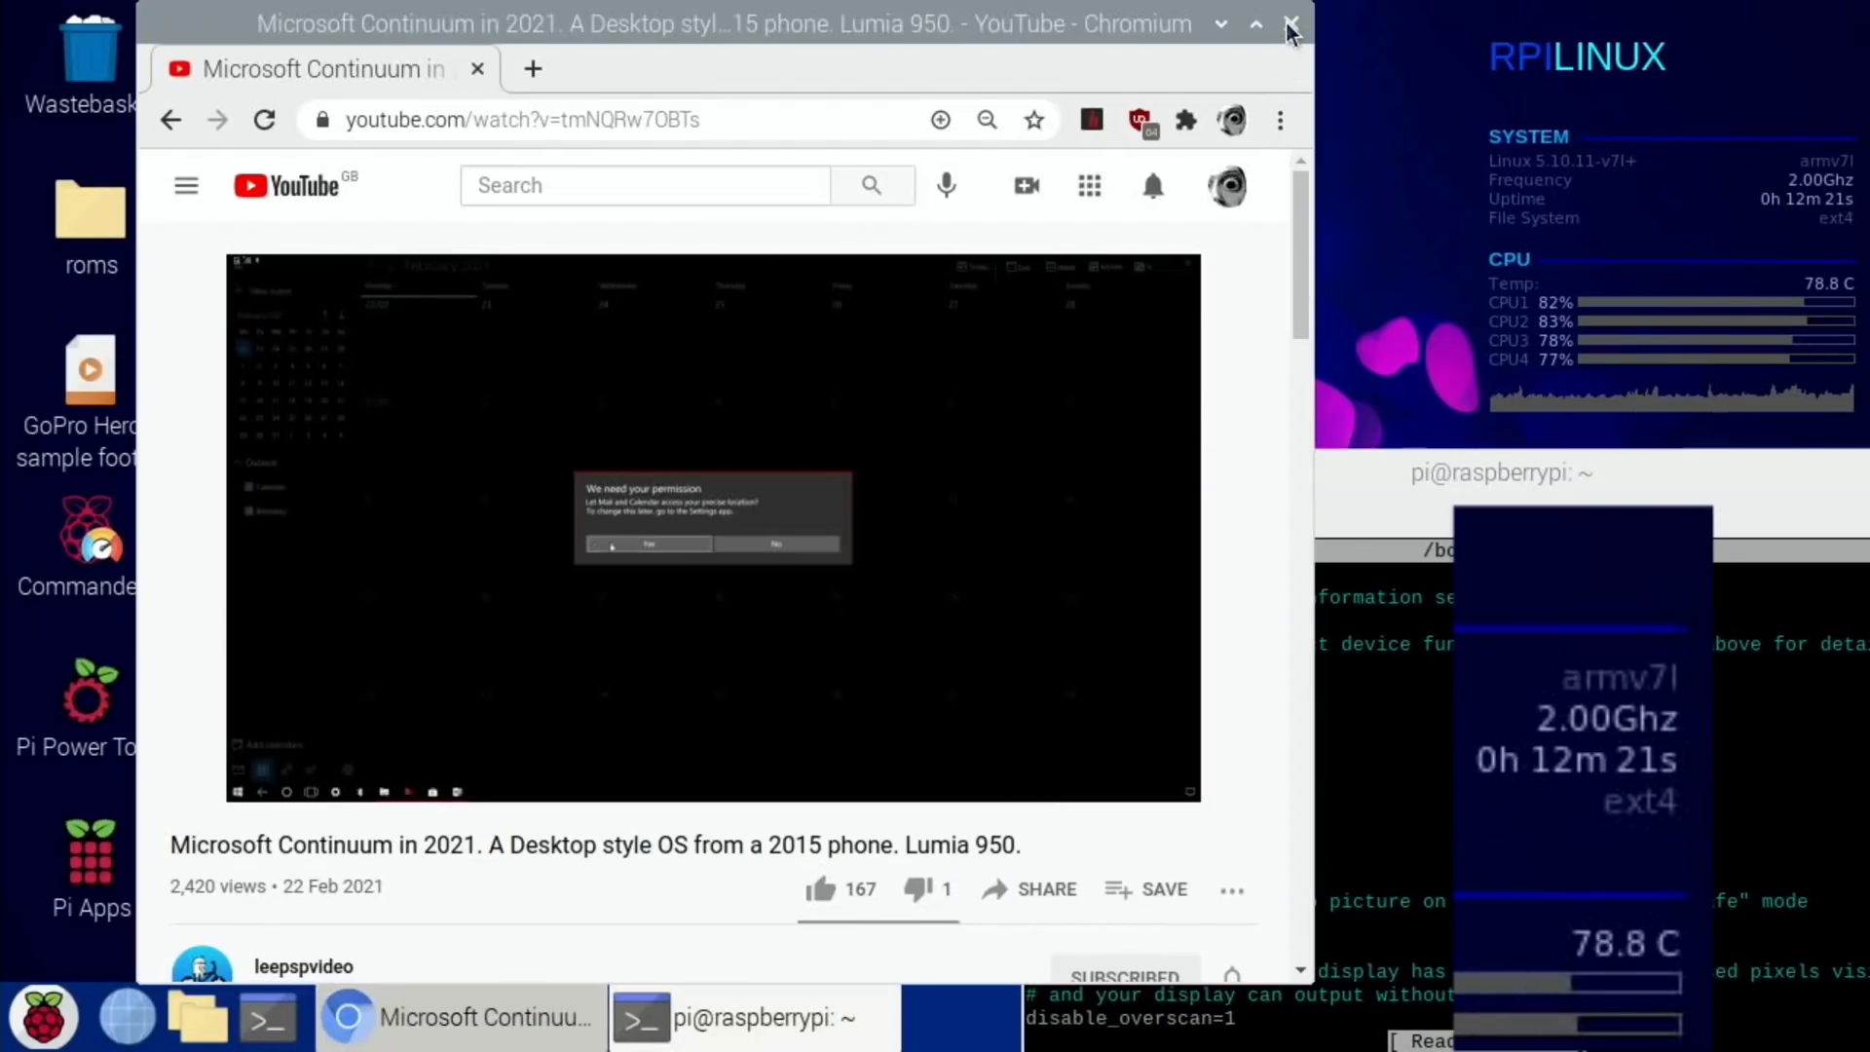
# Close the YouTube window and run the test 2 encode at 720p60 to completion.
pyautogui.click(1290, 23)
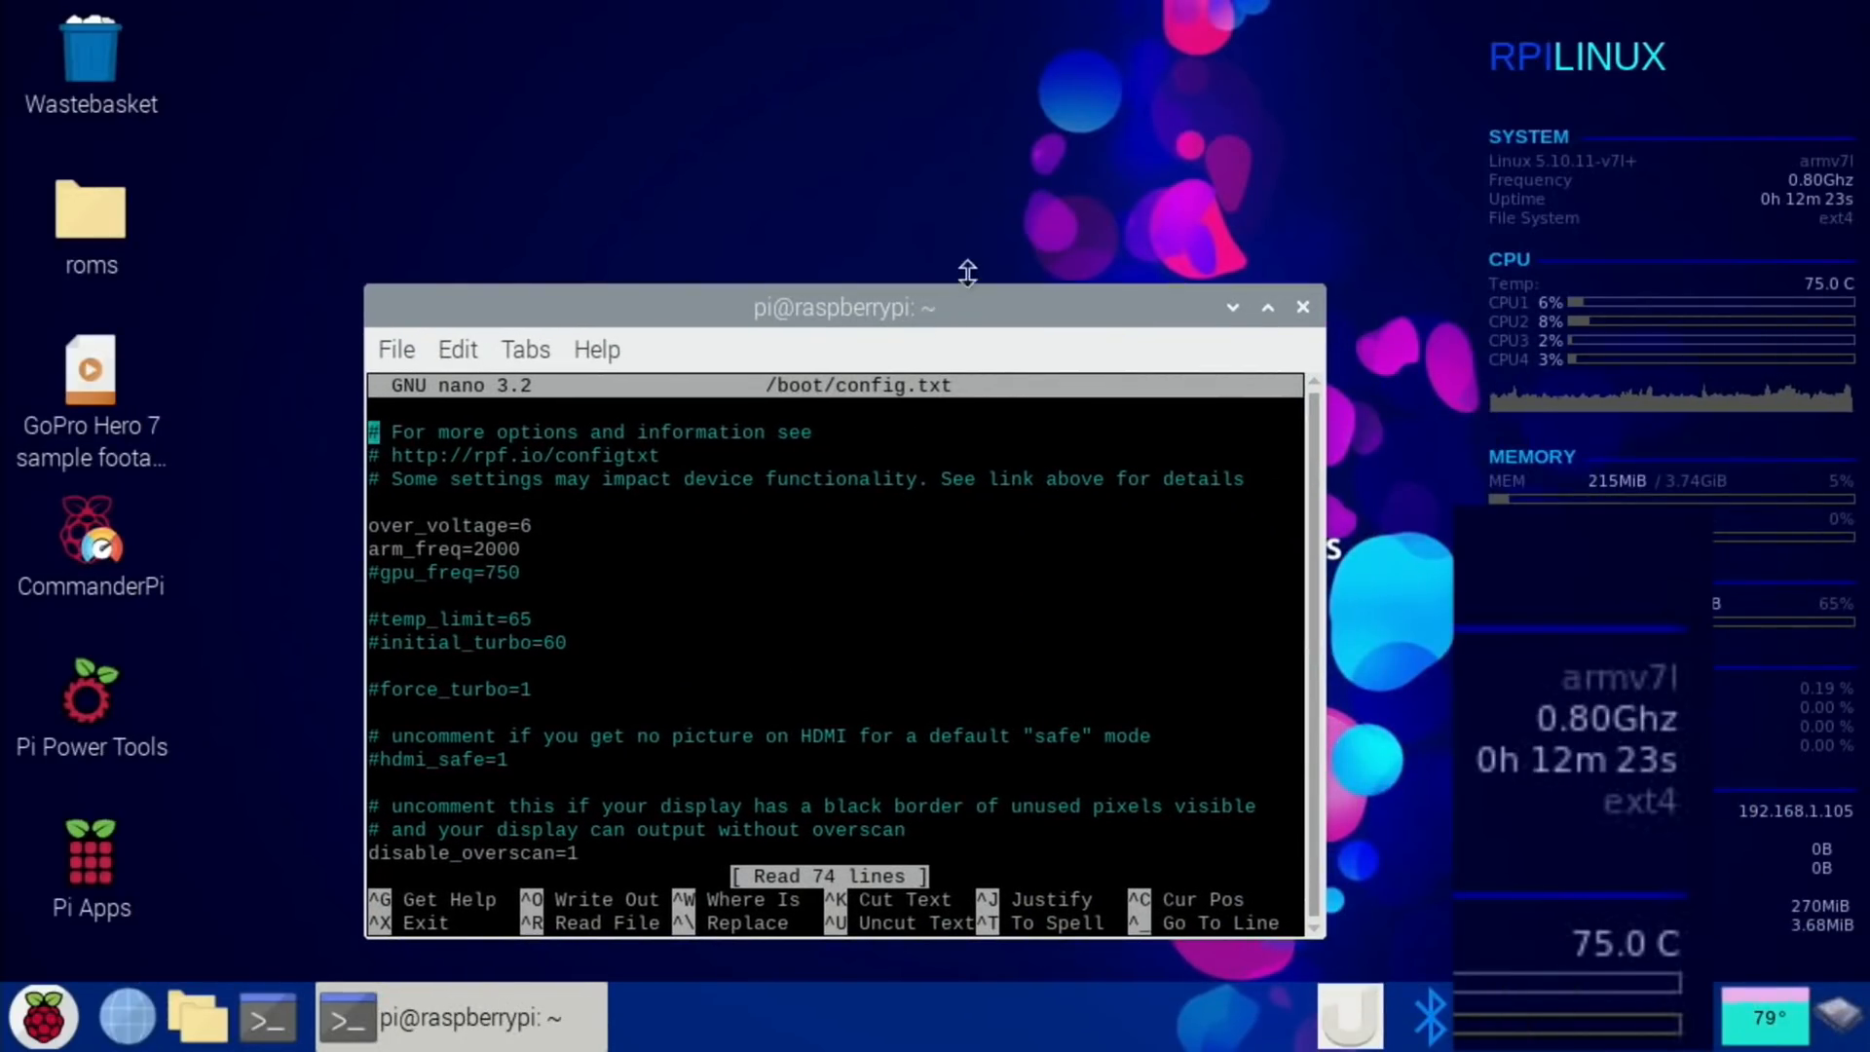
pyautogui.moveTo(1276, 341)
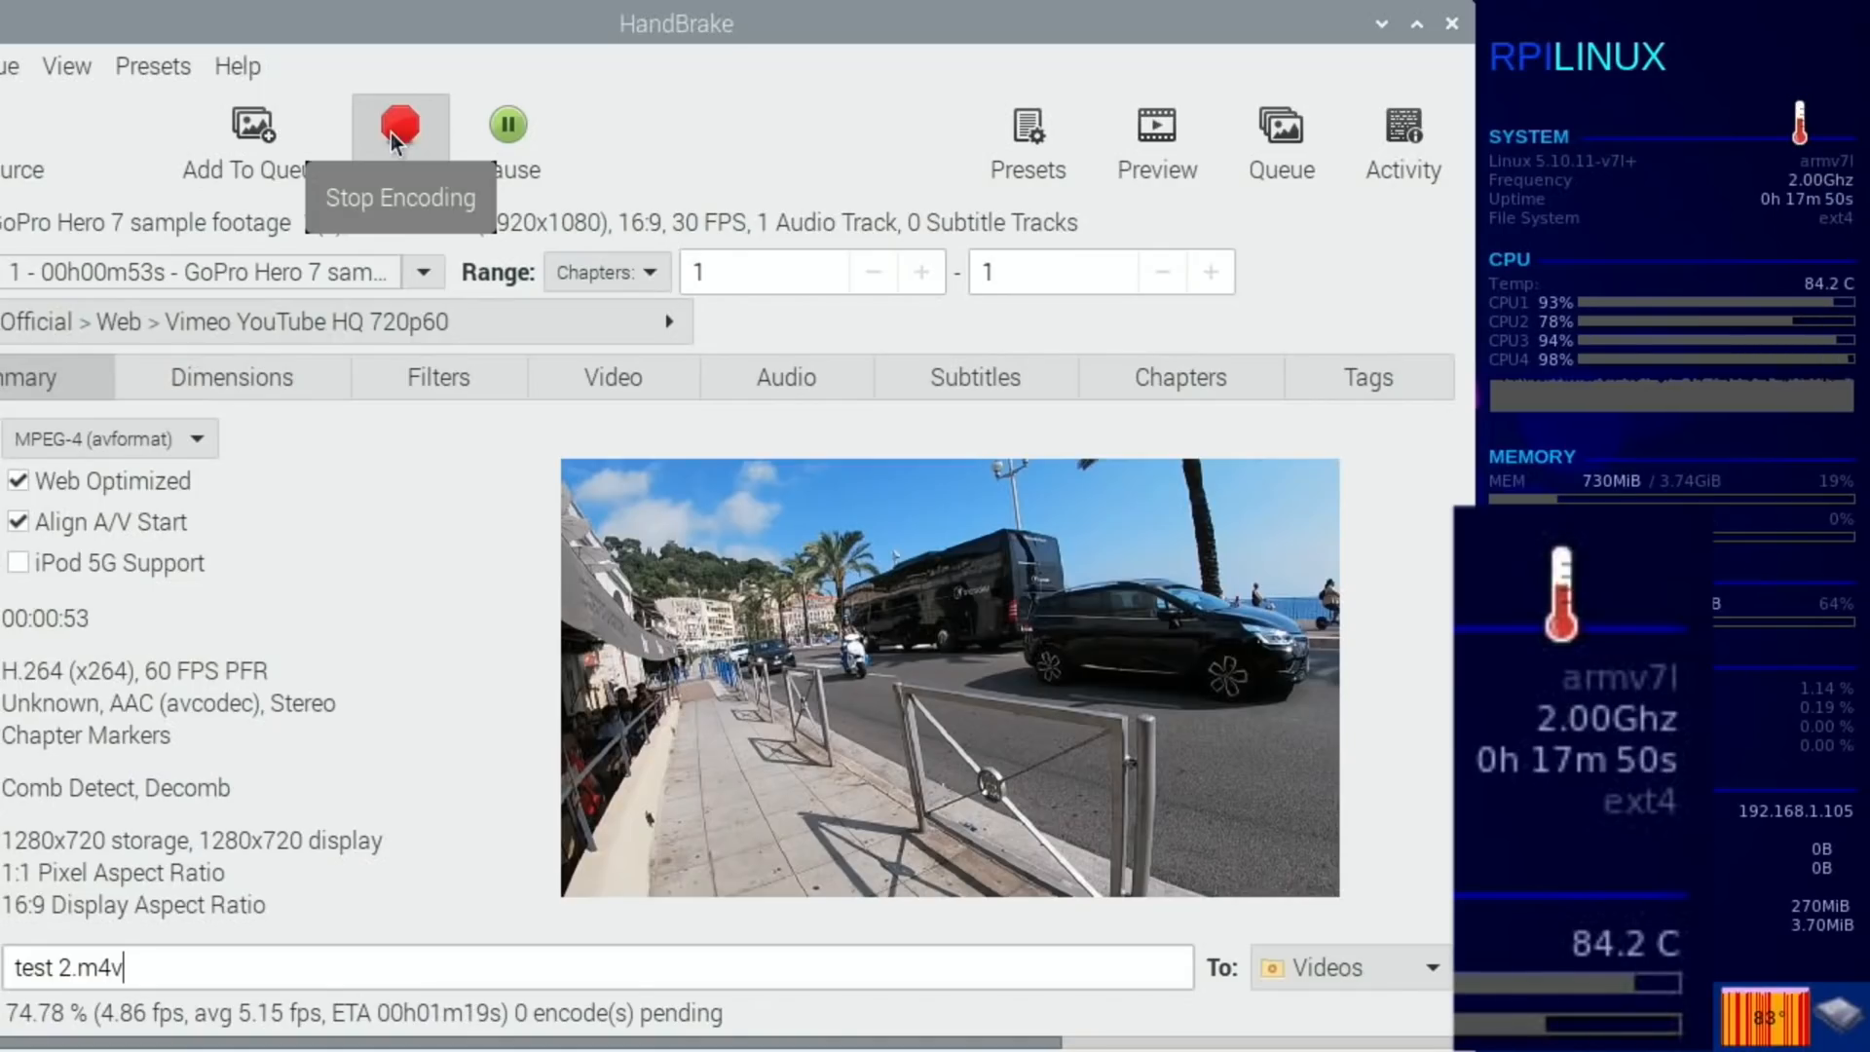
pyautogui.click(399, 124)
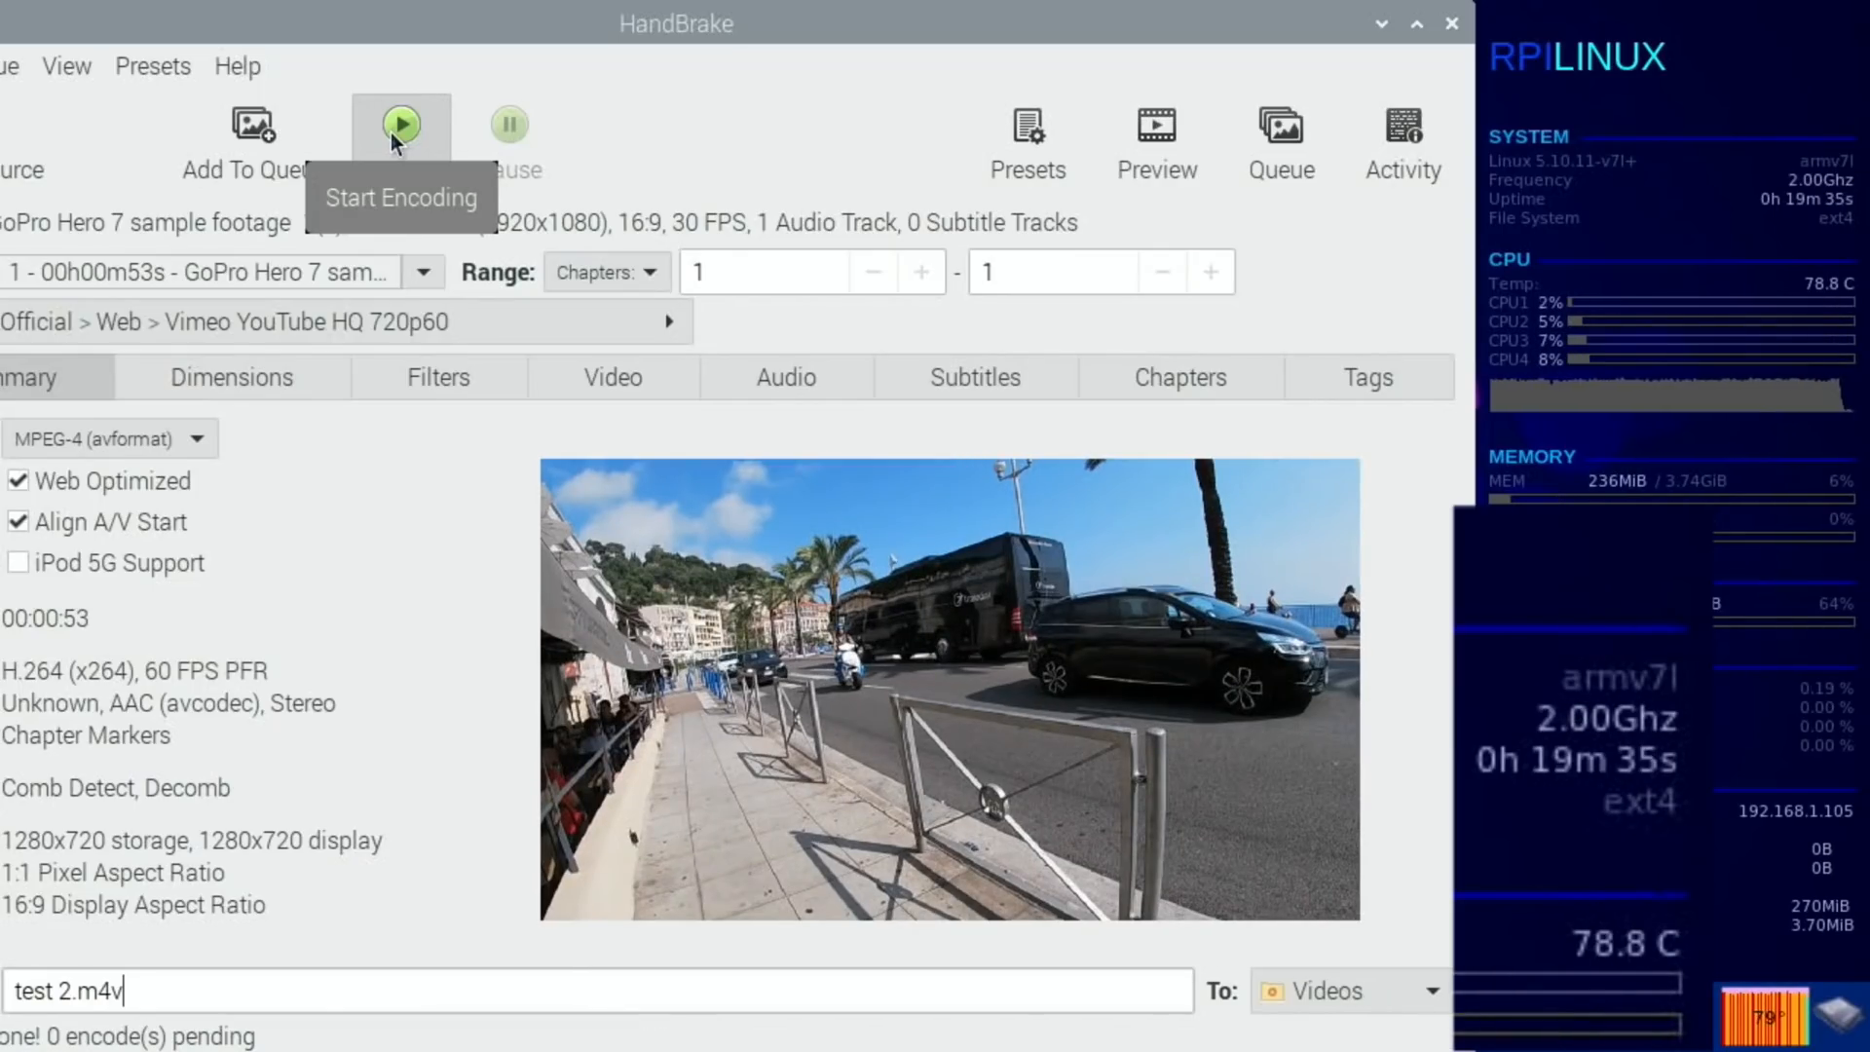